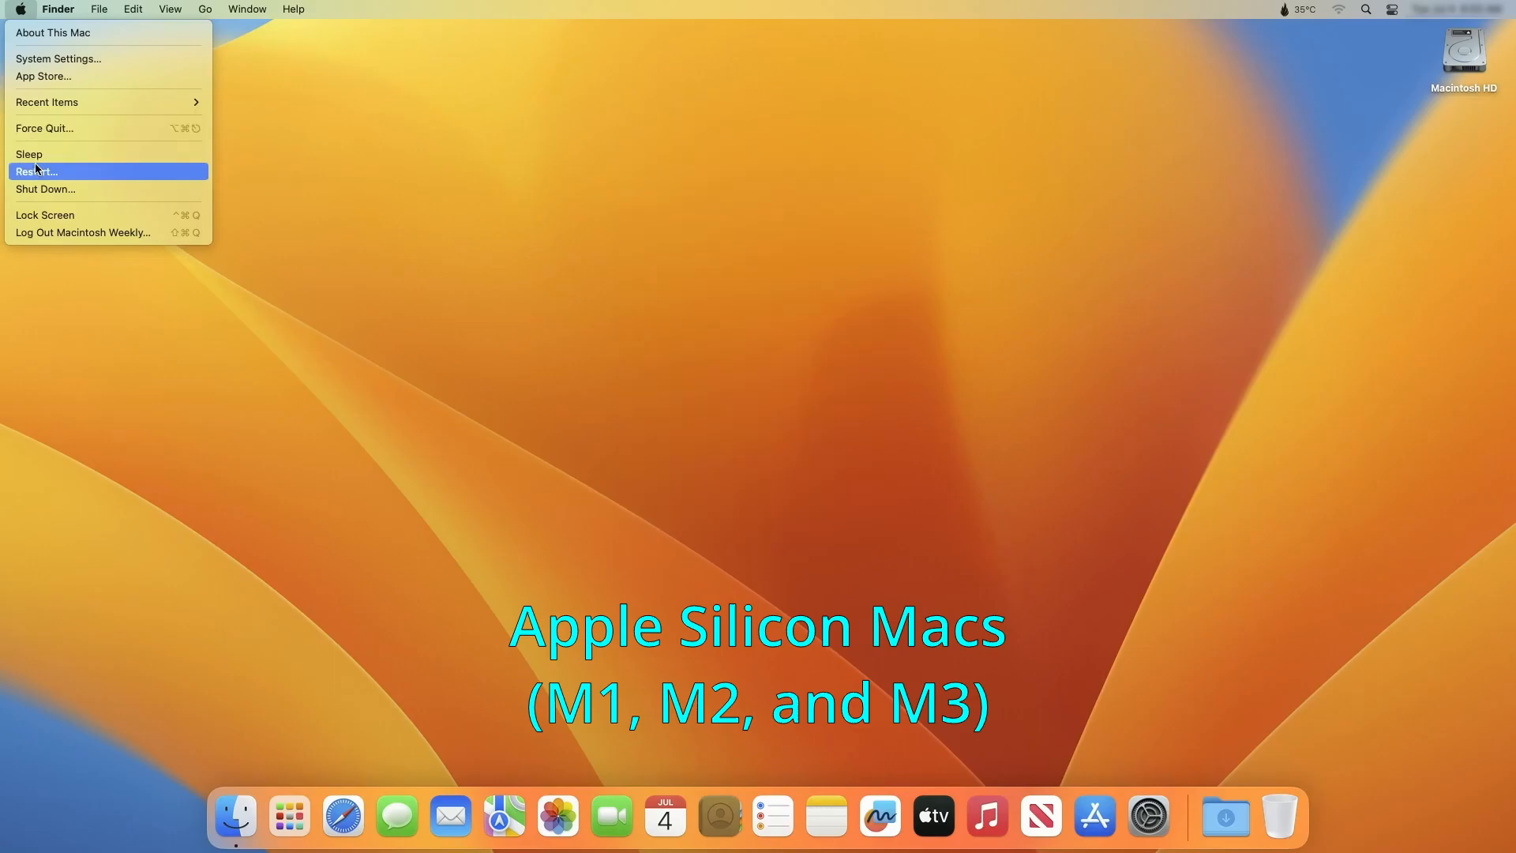
- Shut down the Mac from the Apple menu and confirm the shutdown
{"action": "left_click", "coordinate": [44, 188]}
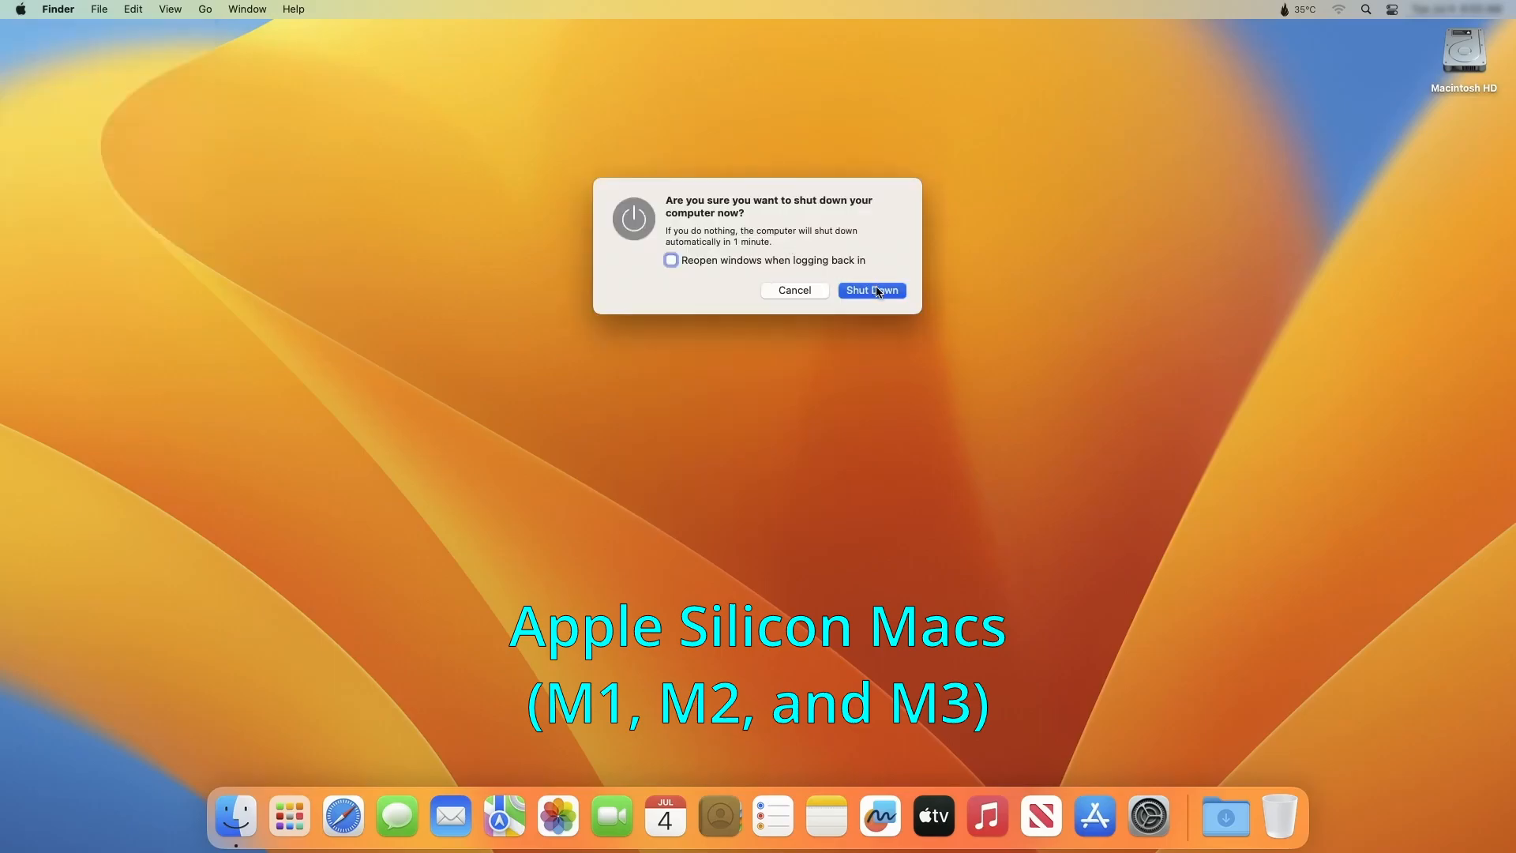
{"action": "left_click", "coordinate": [870, 290]}
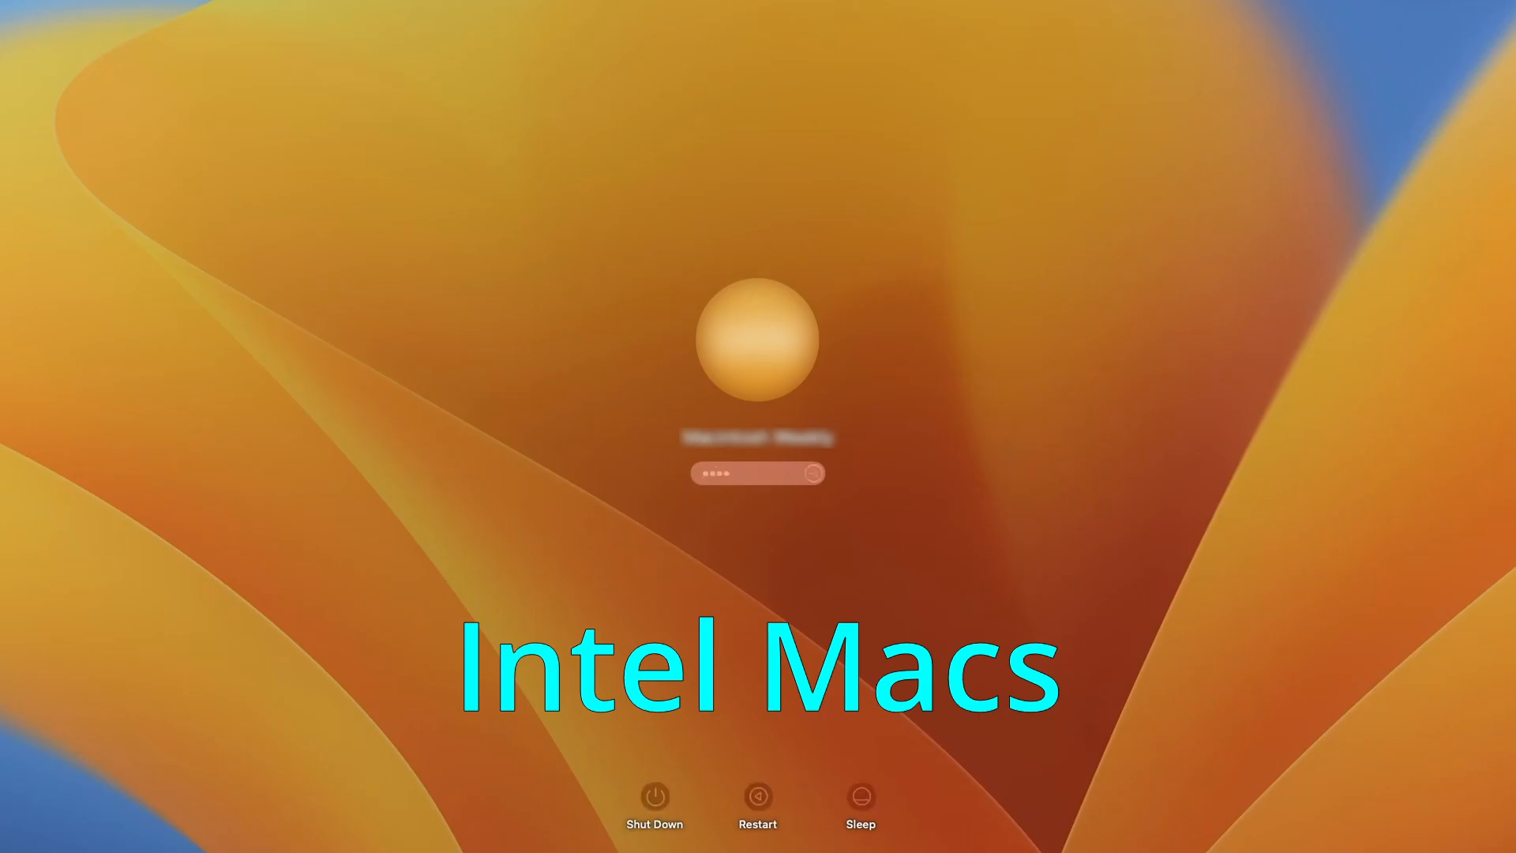
- Log in to the user account with the password and return to the Finder desktop
{"action": "left_click", "coordinate": [218, 16]}
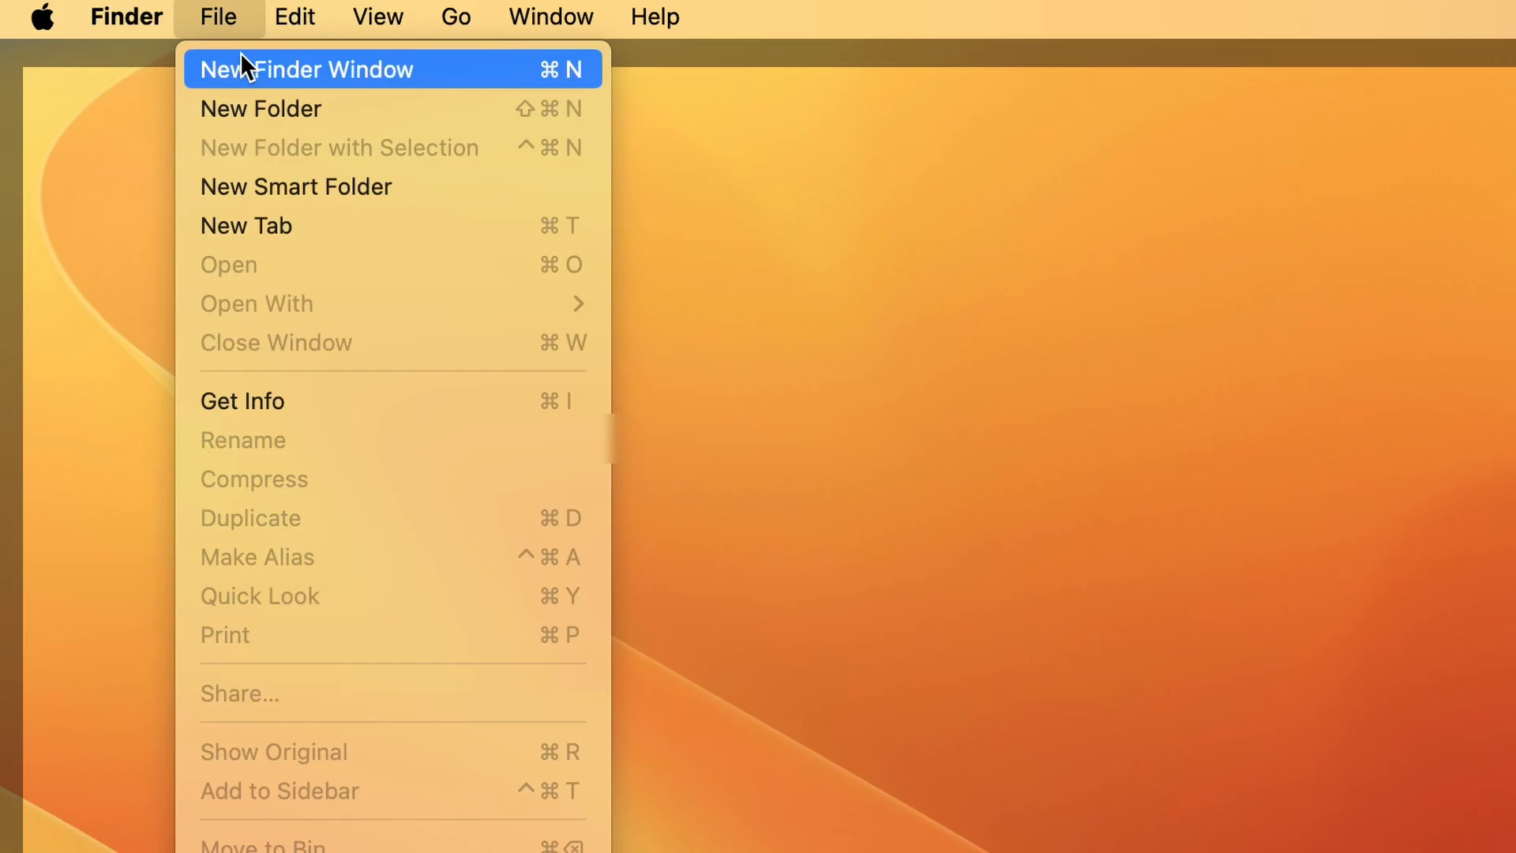
- Move EXAMPLE_MALWARE_APP from Applications to the Bin, approving with the password
{"action": "left_click", "coordinate": [305, 68]}
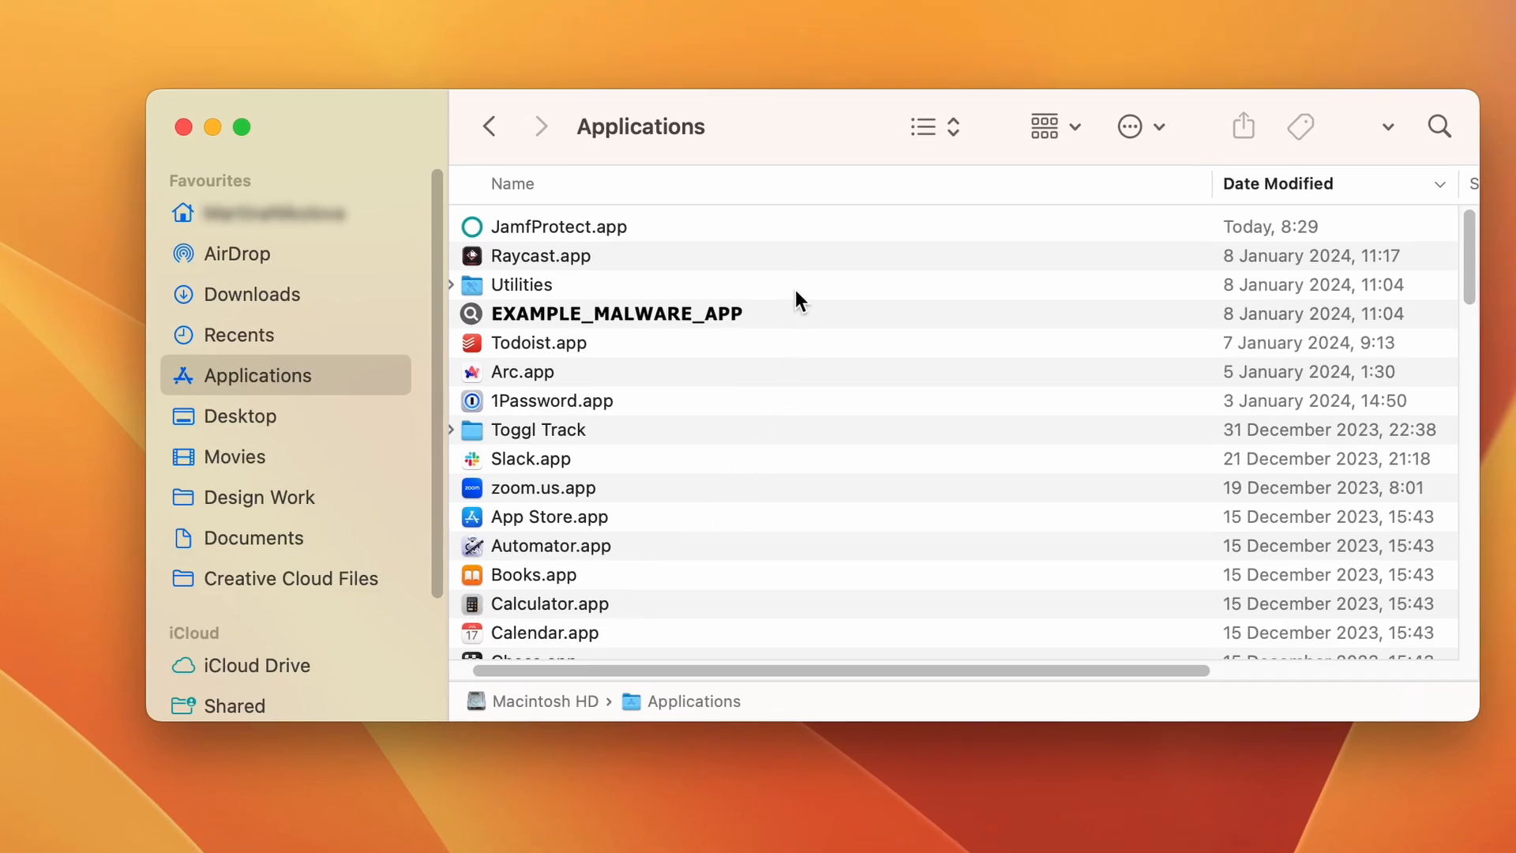
{"action": "right_click", "coordinate": [618, 313]}
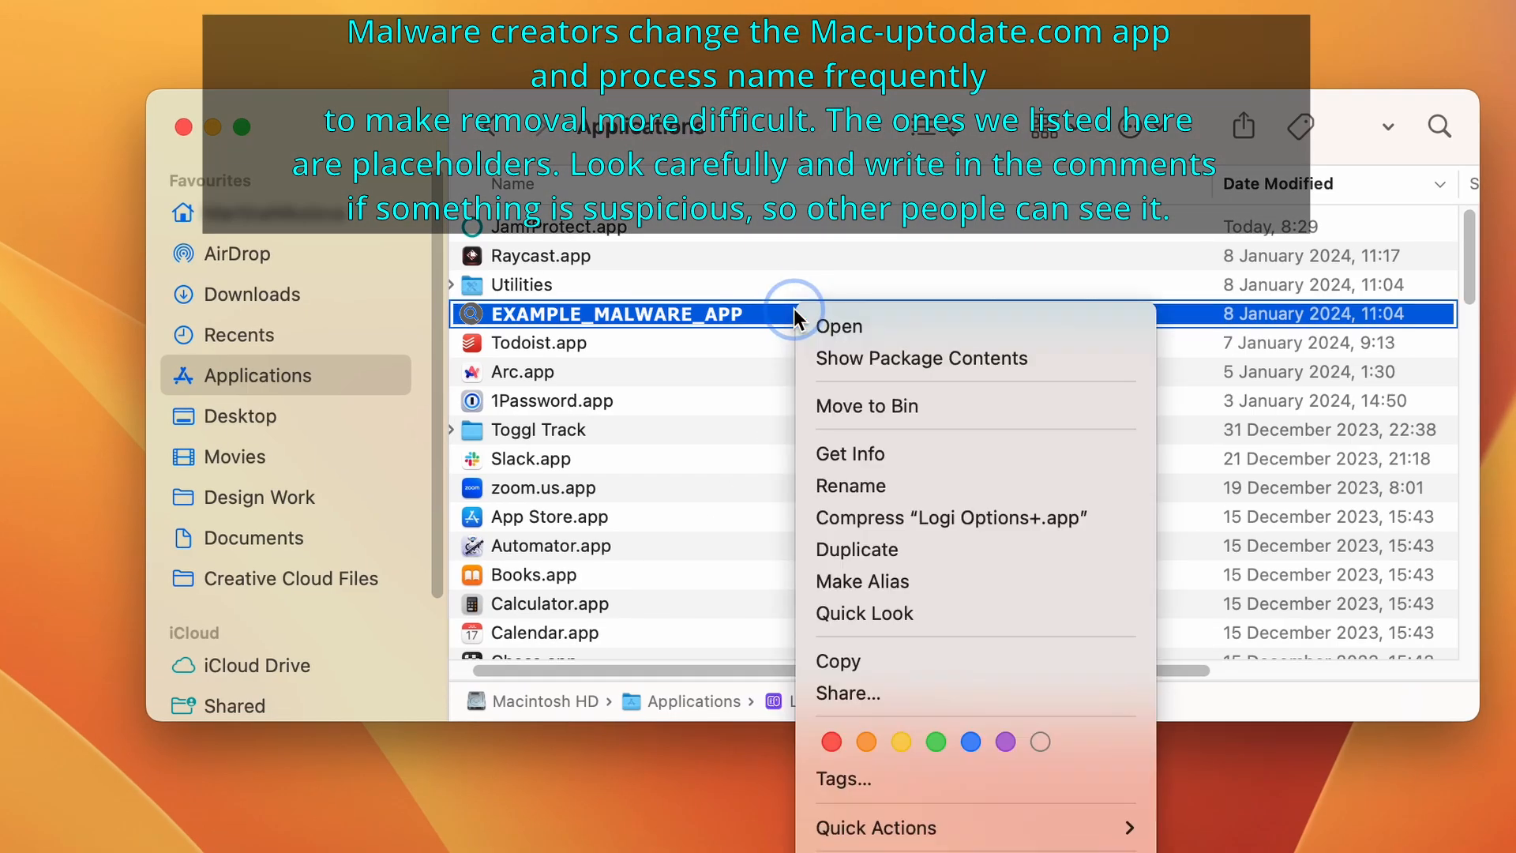
{"action": "mouse_move", "coordinate": [878, 424]}
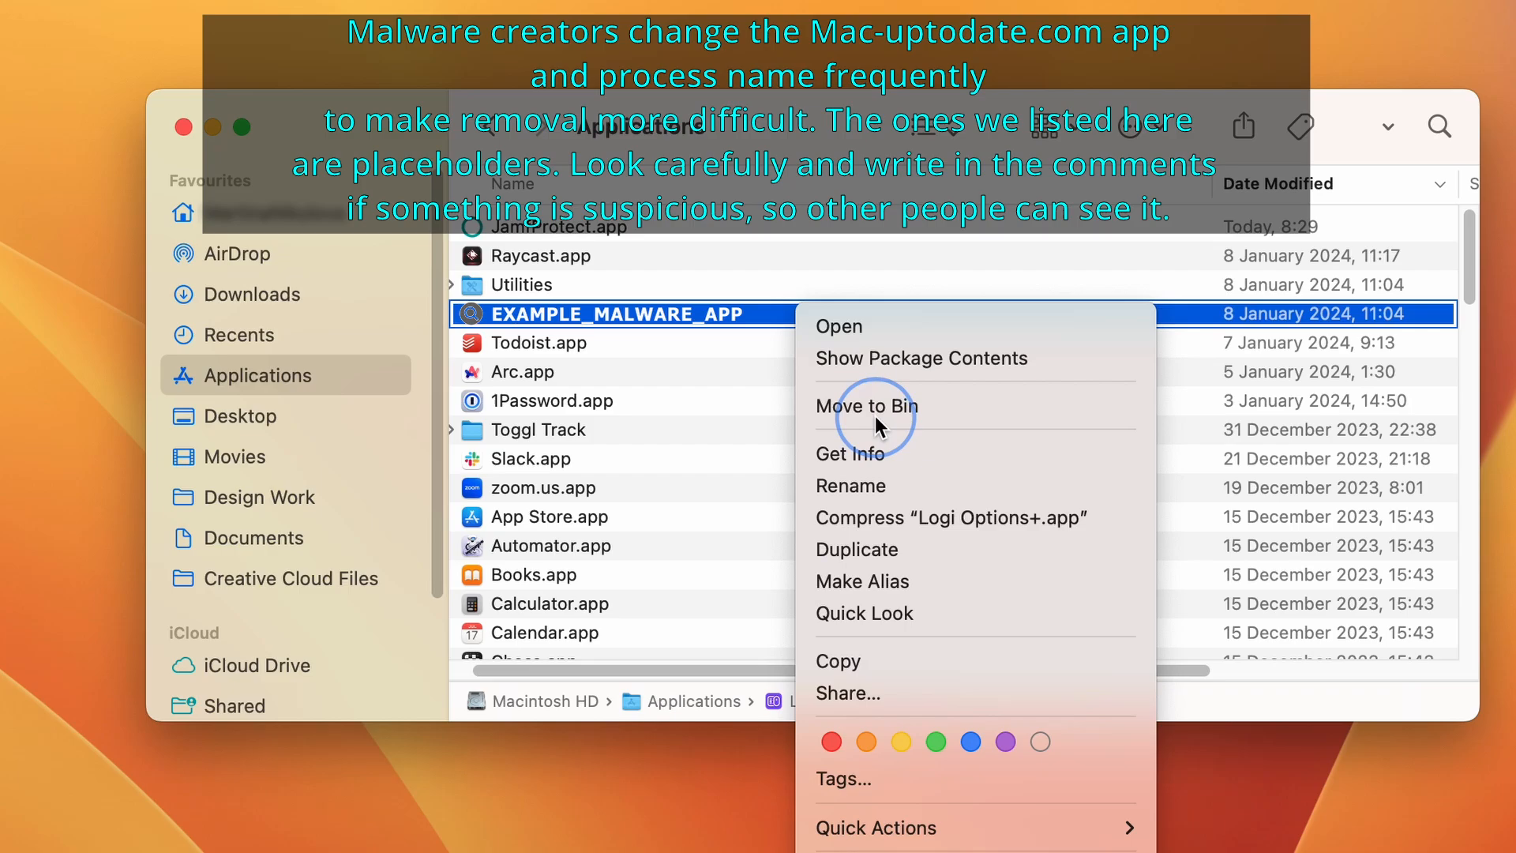
{"action": "left_click", "coordinate": [867, 405]}
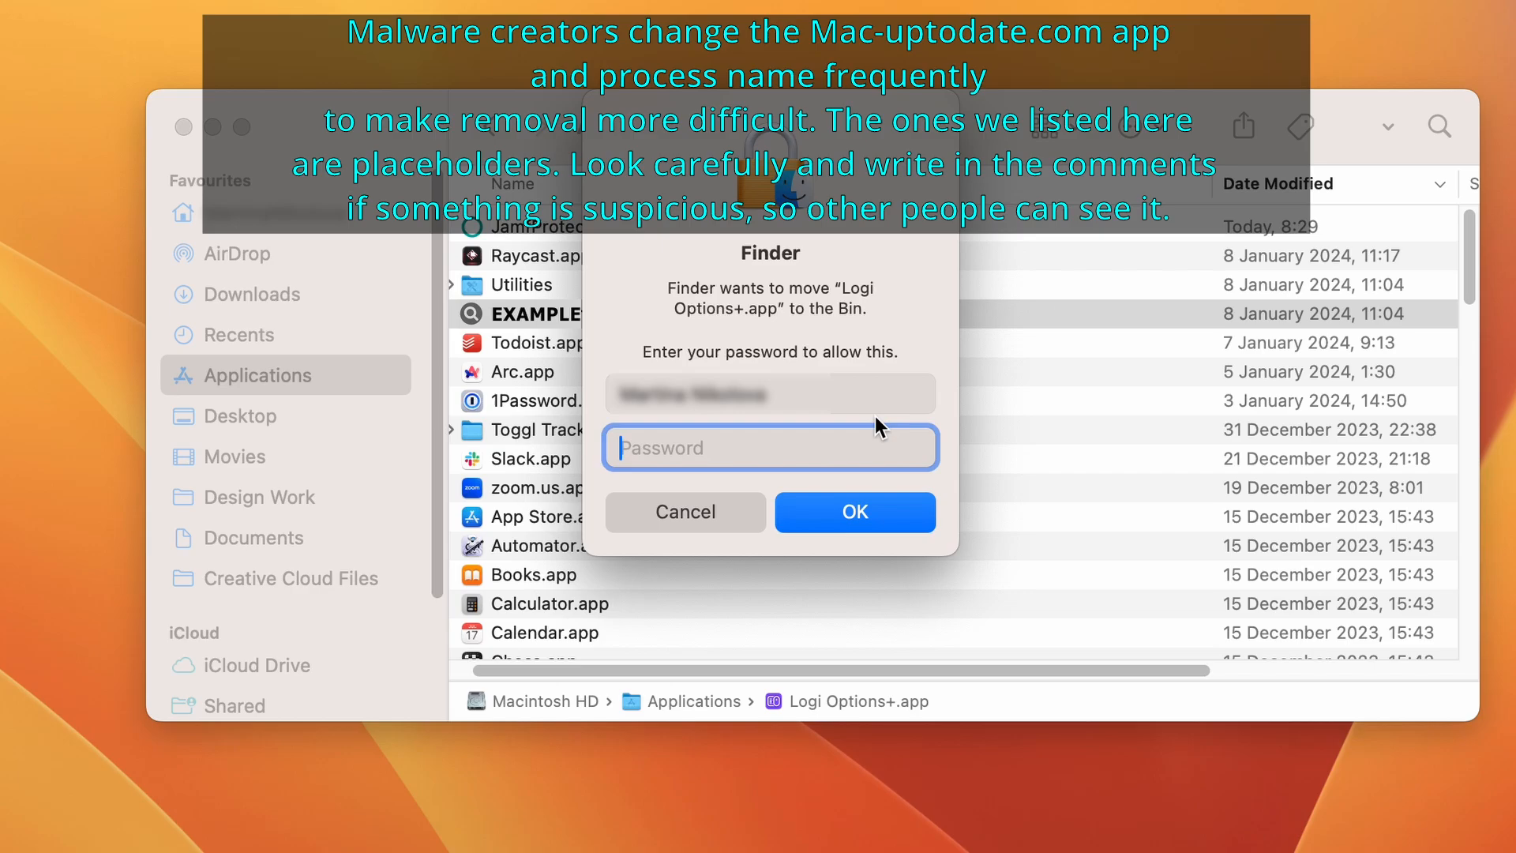
{"action": "left_click", "coordinate": [684, 511]}
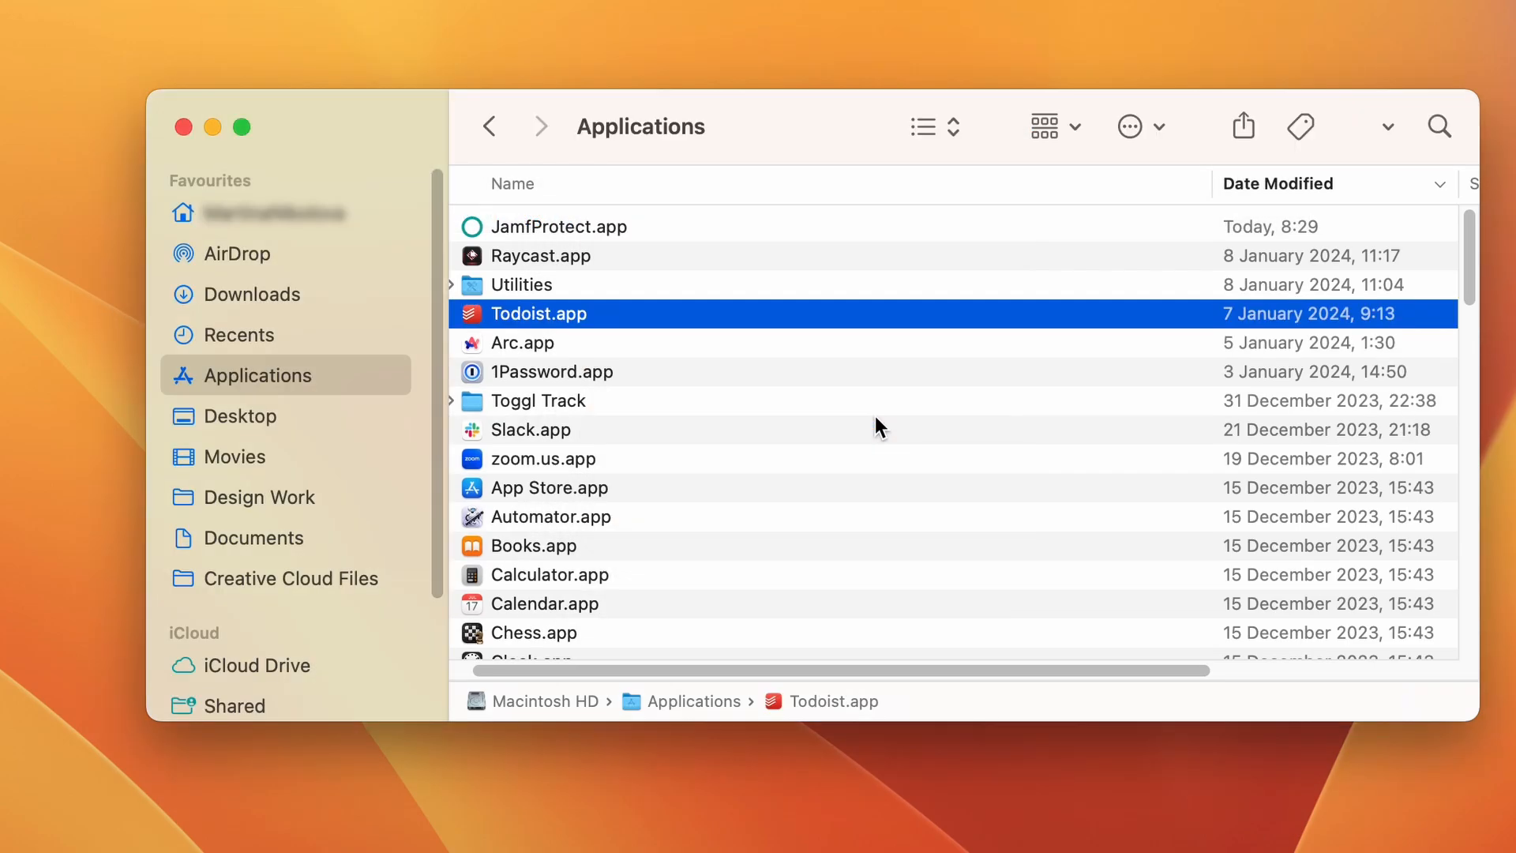
{"action": "mouse_move", "coordinate": [799, 368]}
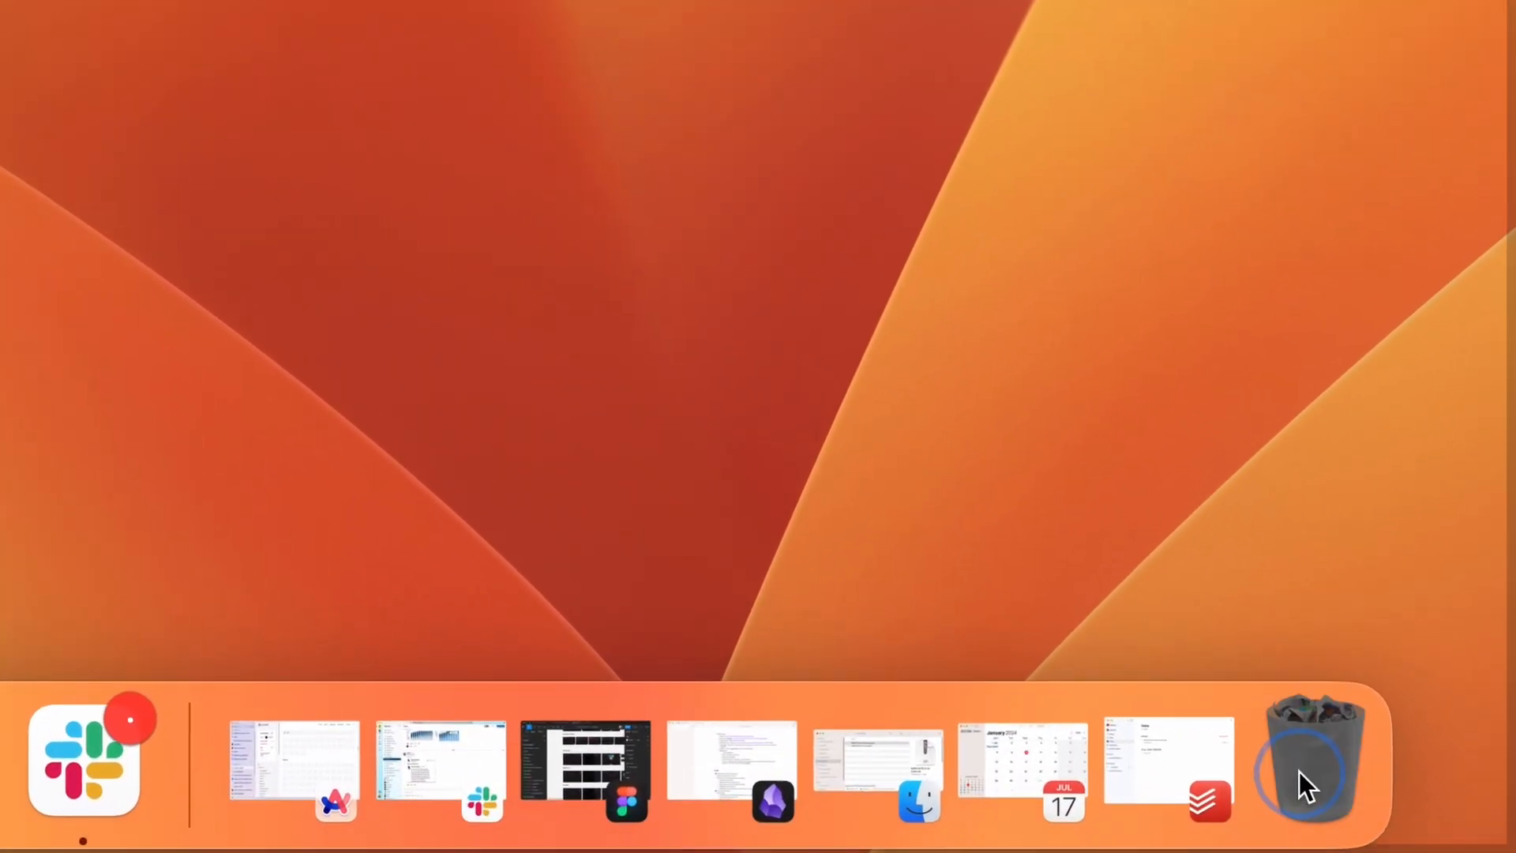
- Empty the Bin from the Dock so the deleted malware app is permanently gone
{"action": "right_click", "coordinate": [1312, 761]}
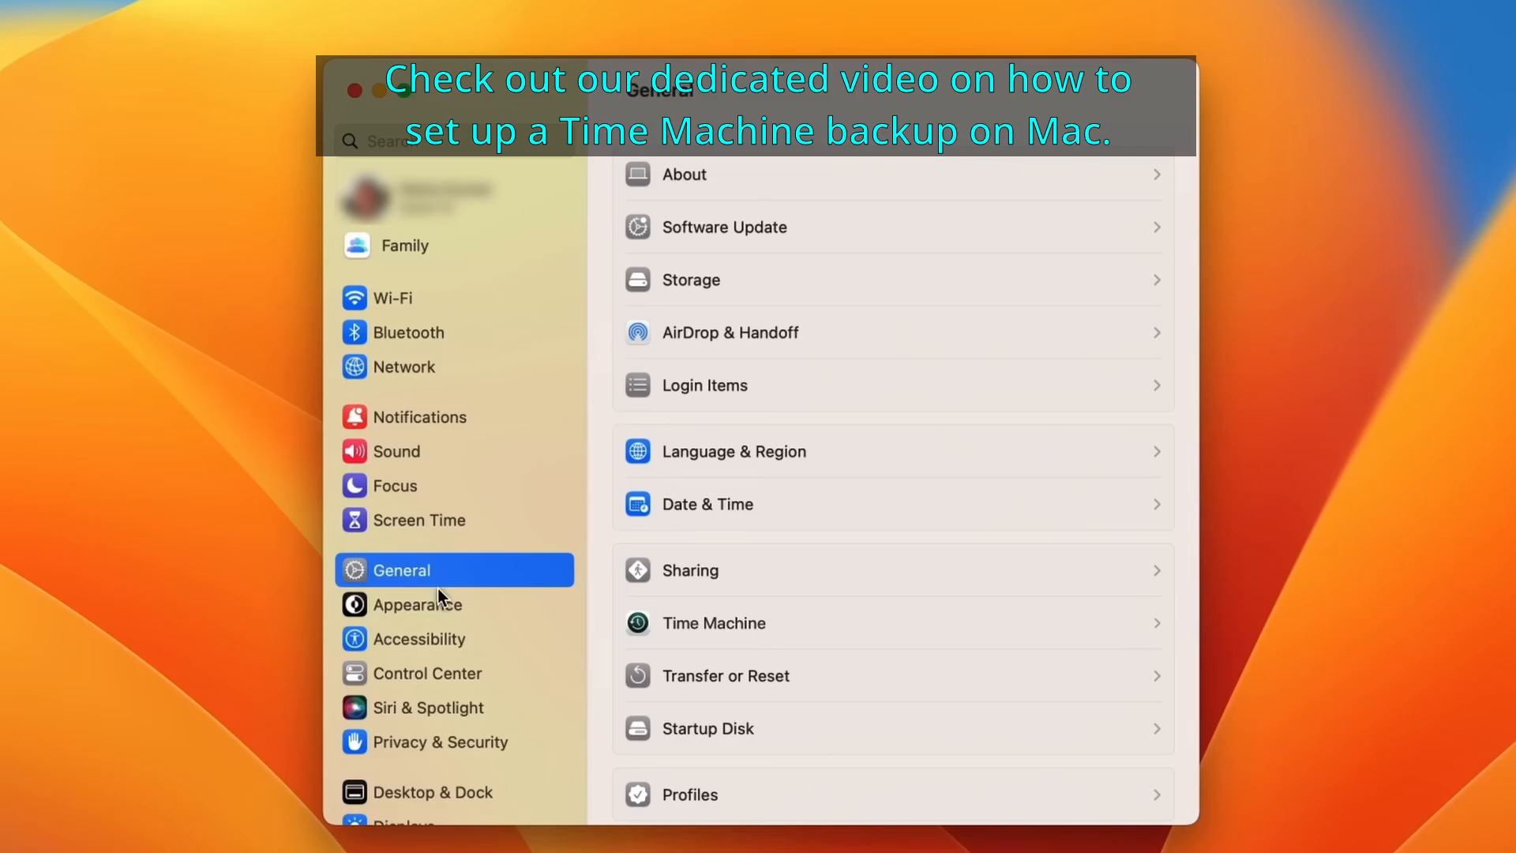
- View the Time Machine backup settings in System Settings' General pane
{"action": "left_click", "coordinate": [712, 622]}
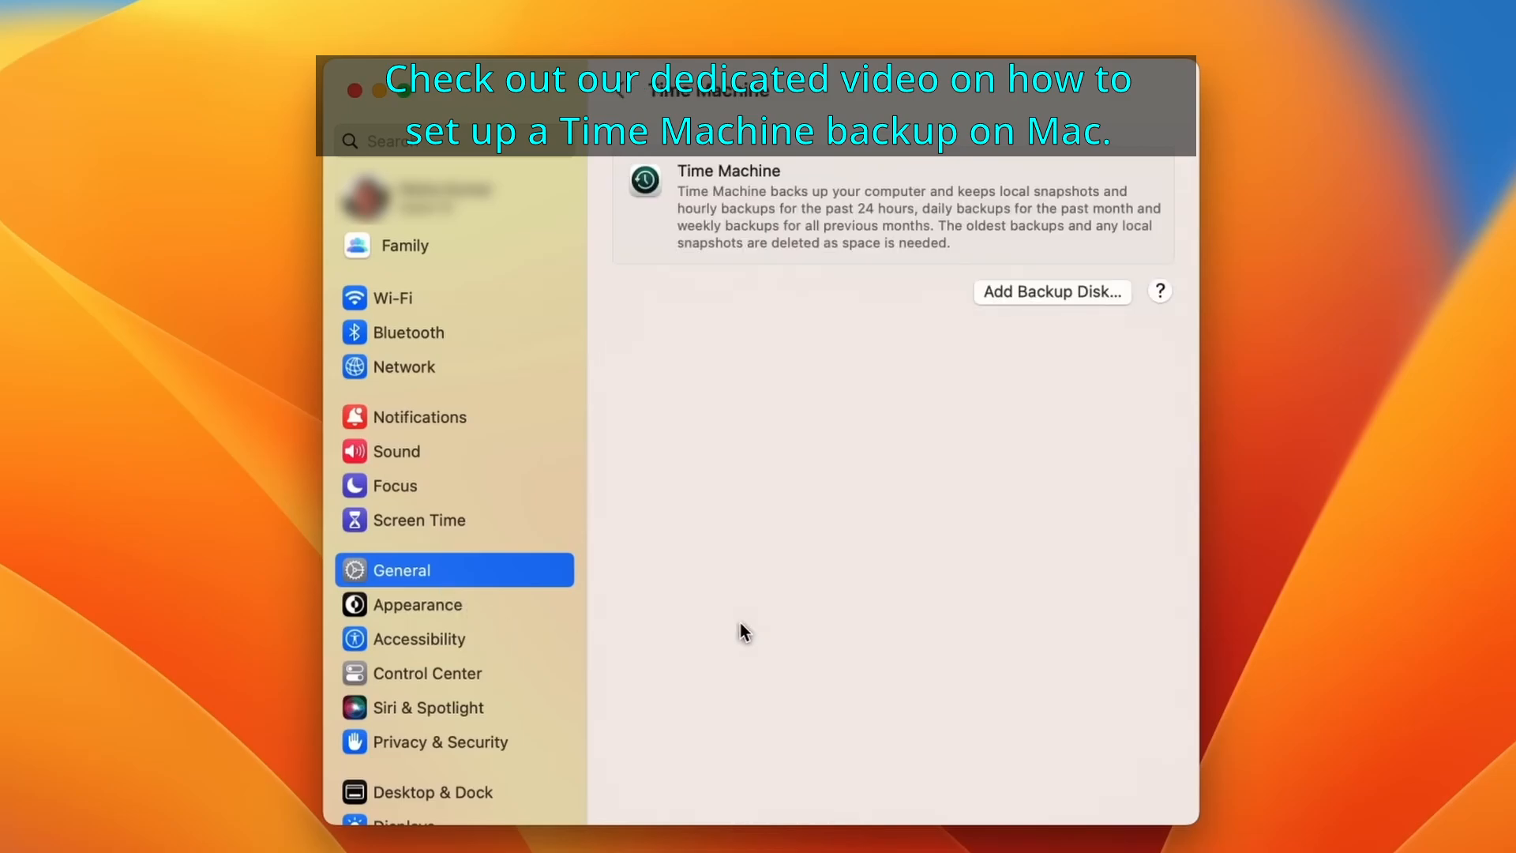
{"action": "left_click", "coordinate": [1050, 291]}
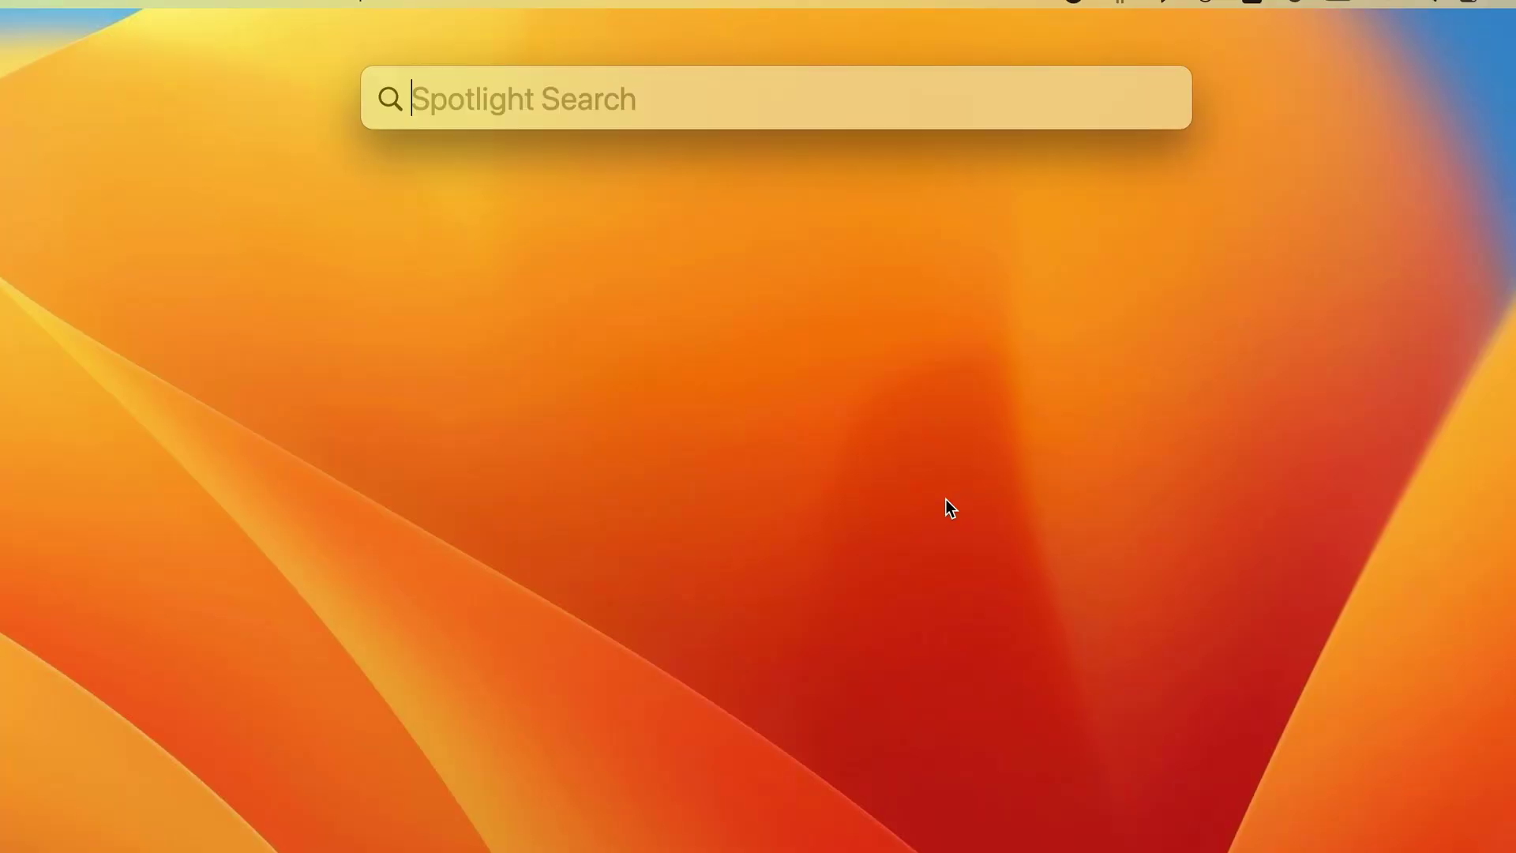
- Launch Activity Monitor, sort the Memory list by usage and select EXAMPLE_MALWARE_PROCESS
{"action": "type", "text": "activity Monitor"}
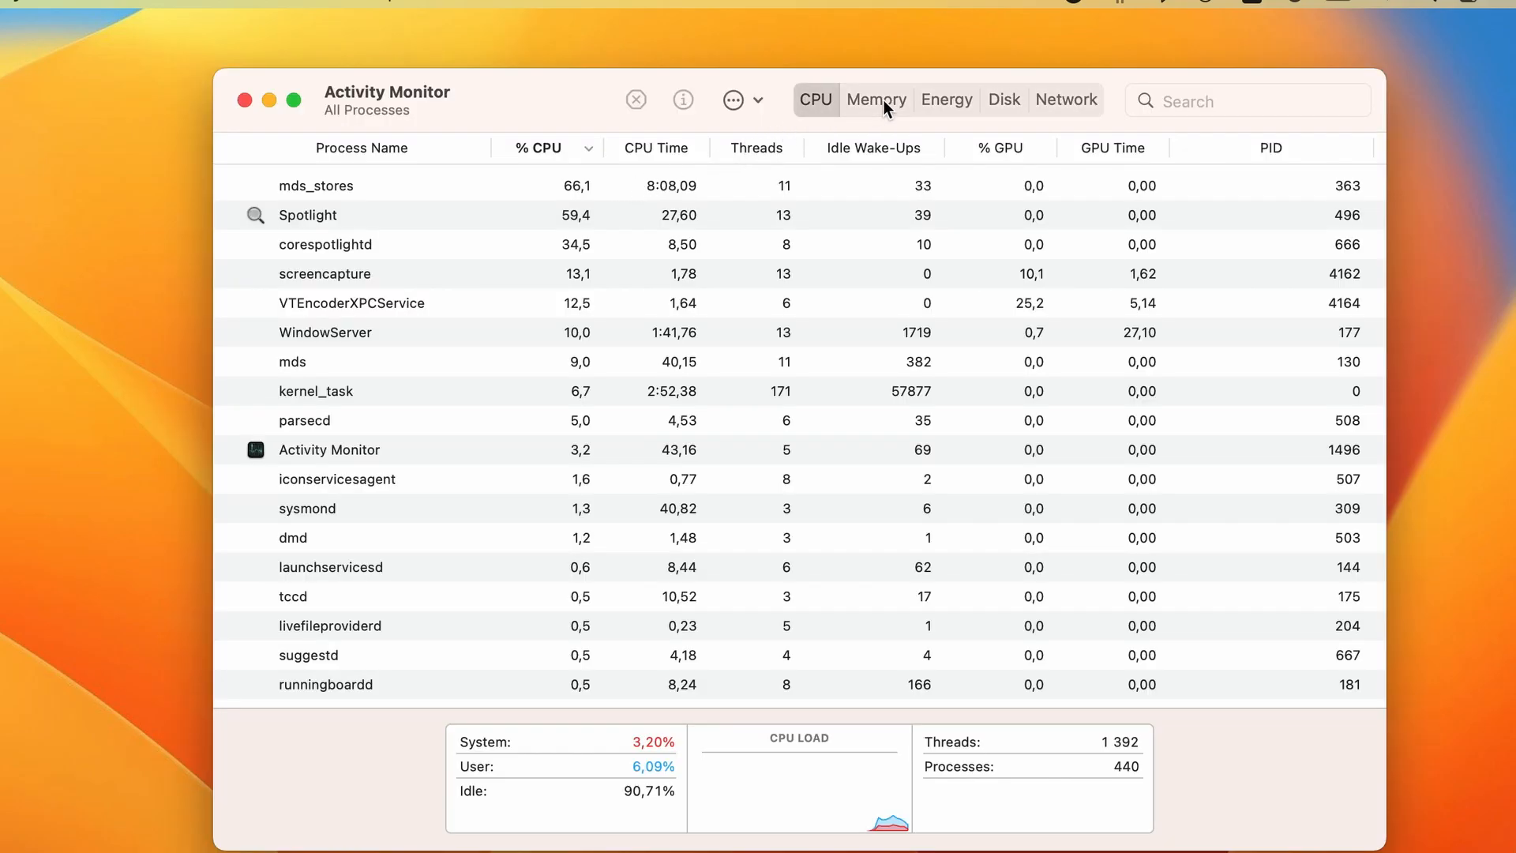
{"action": "left_click", "coordinate": [875, 99]}
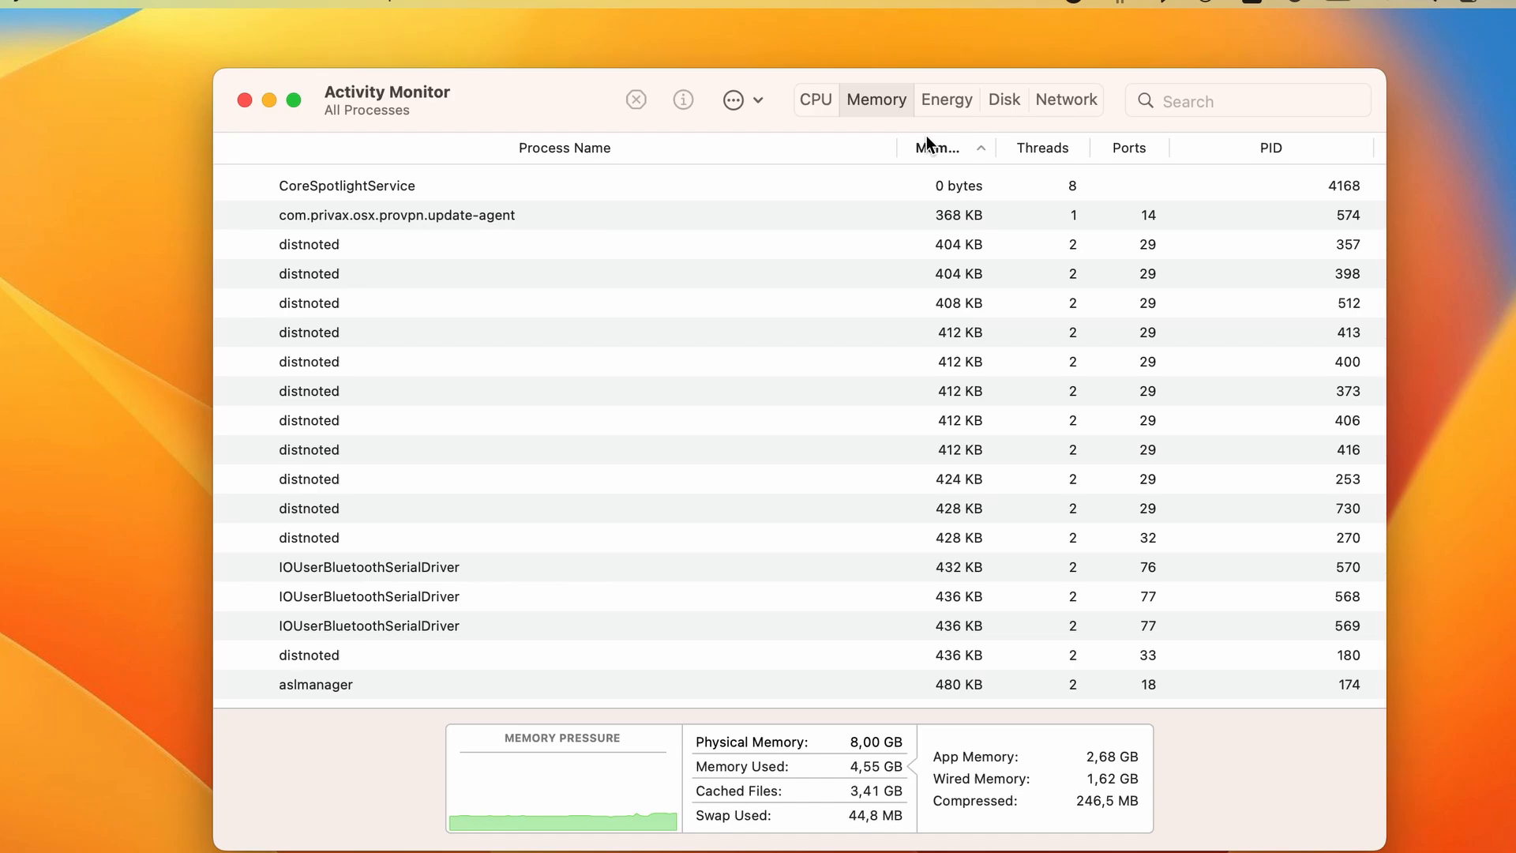
{"action": "left_click", "coordinate": [937, 147]}
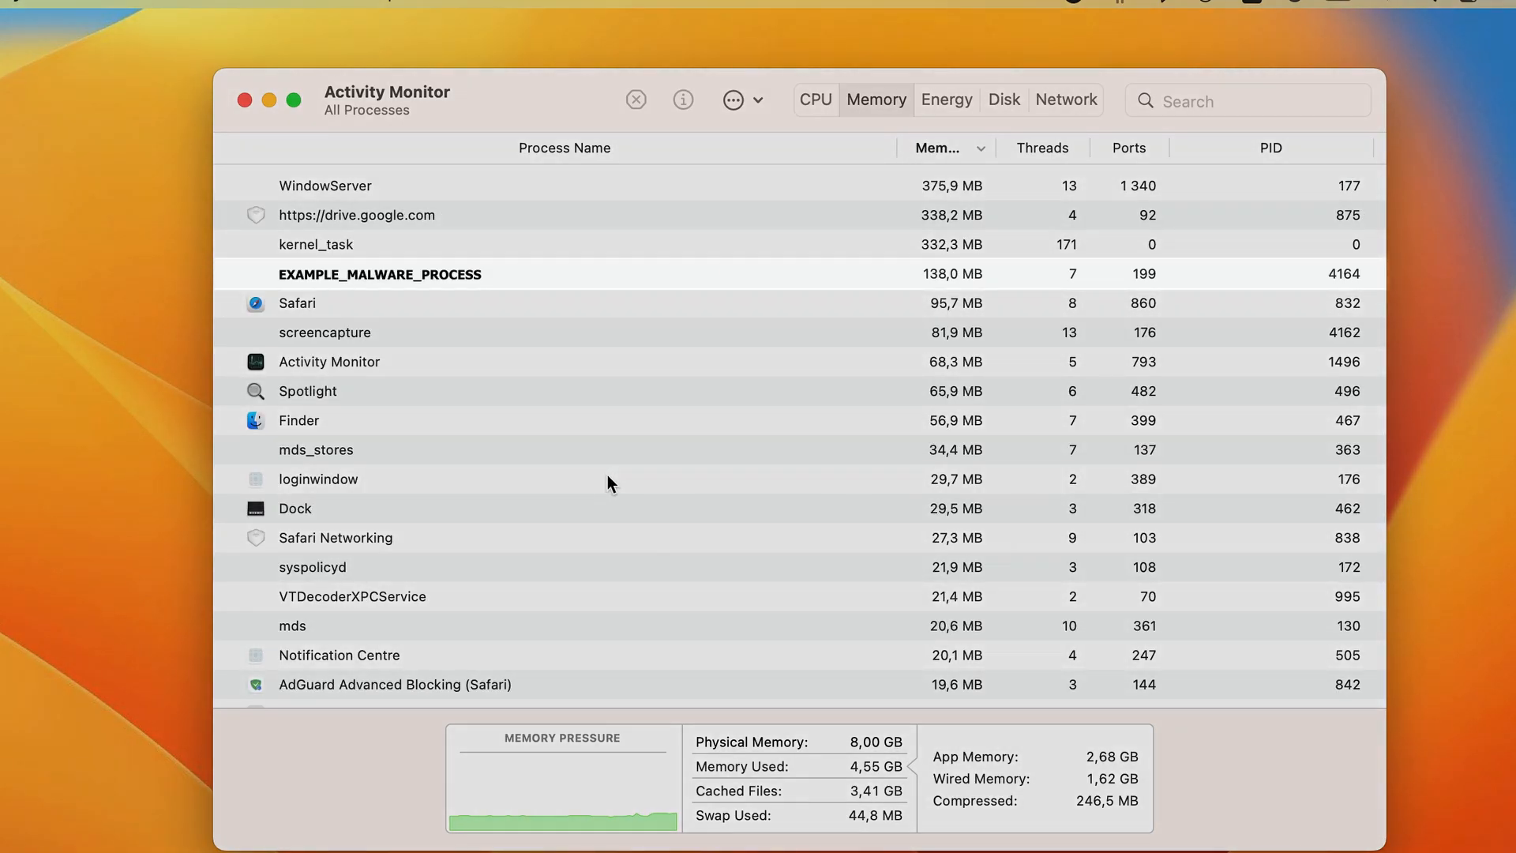
{"action": "left_click", "coordinate": [381, 274]}
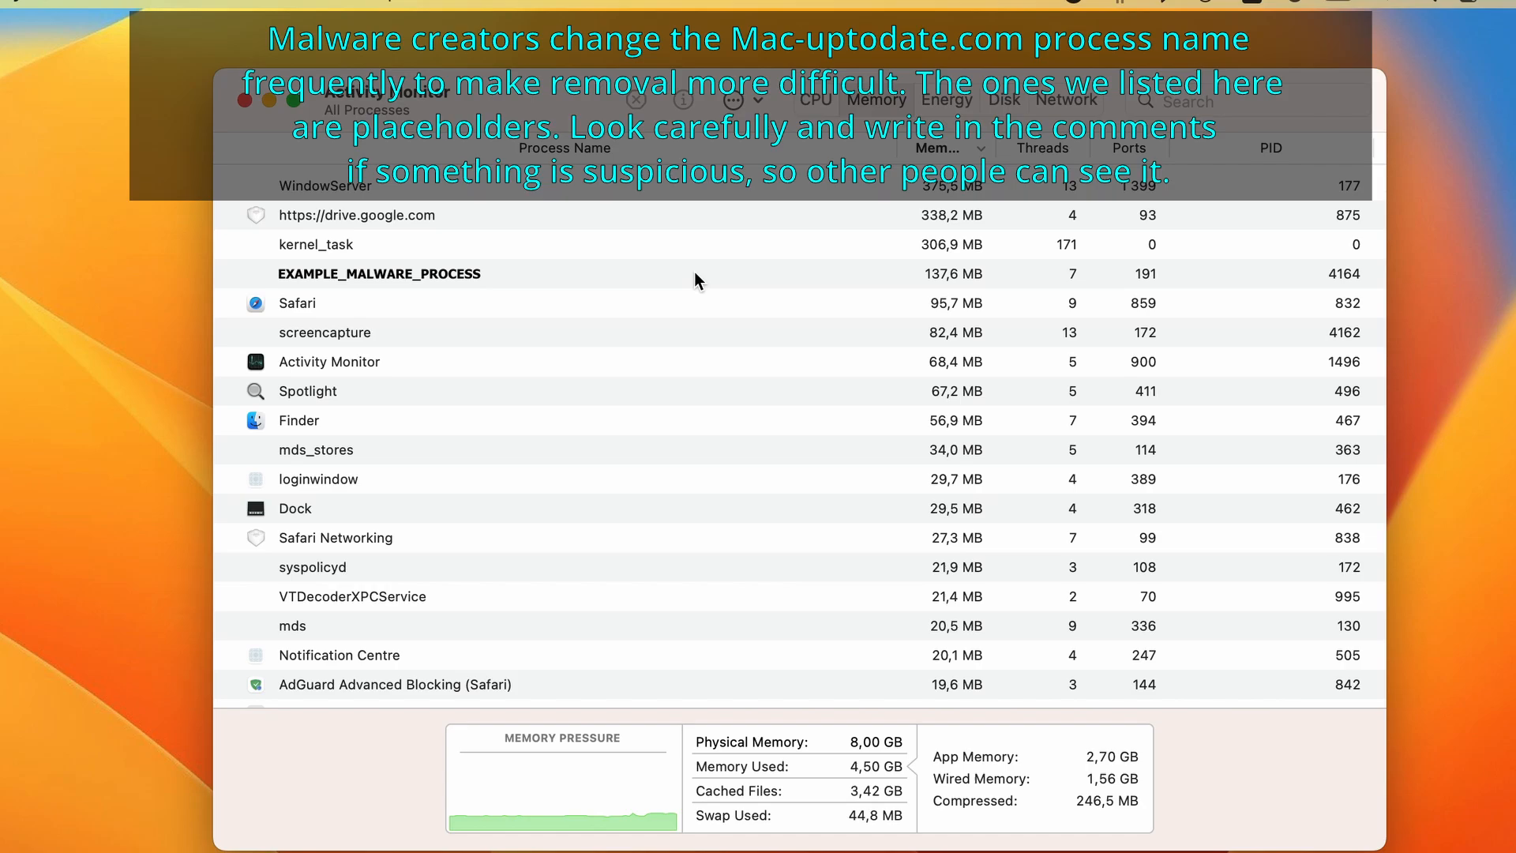
{"action": "left_click", "coordinate": [379, 274]}
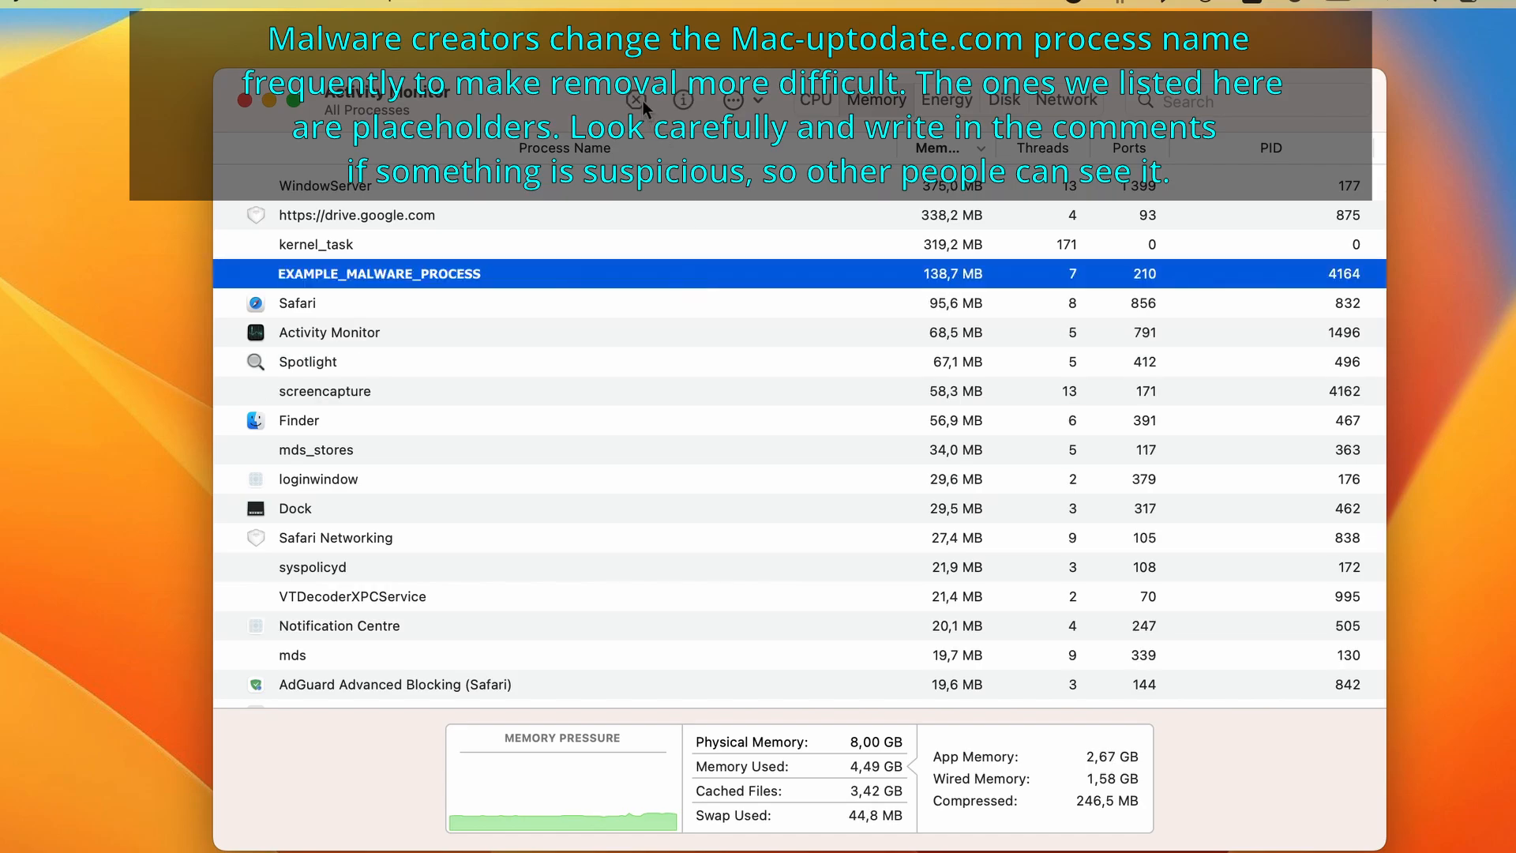
- Force quit EXAMPLE_MALWARE_PROCESS and re-sort by memory to verify it is gone
{"action": "left_click", "coordinate": [635, 101]}
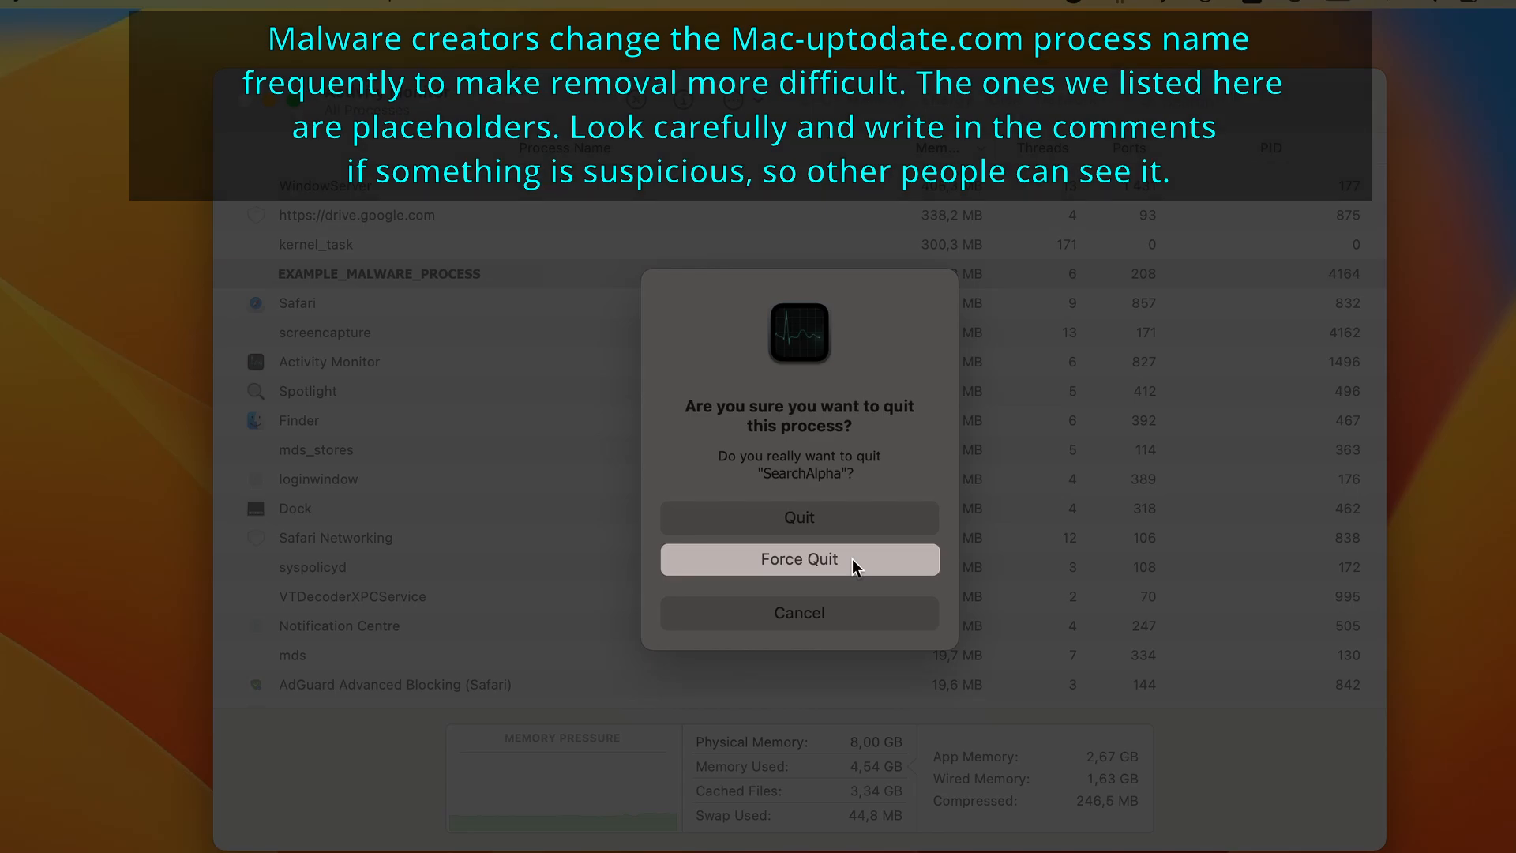
{"action": "left_click", "coordinate": [799, 559]}
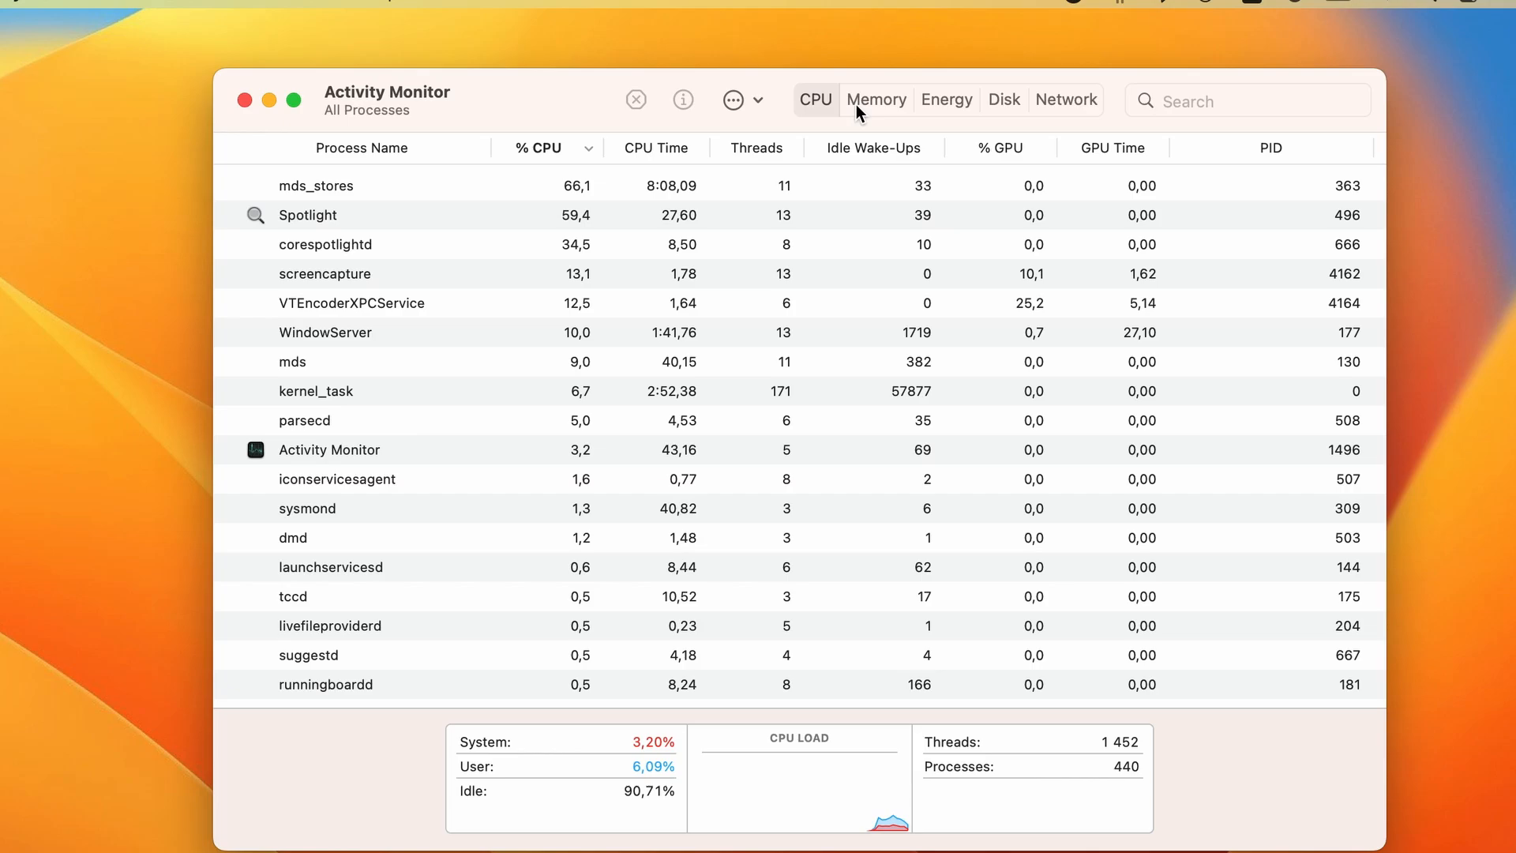
{"action": "left_click", "coordinate": [875, 99]}
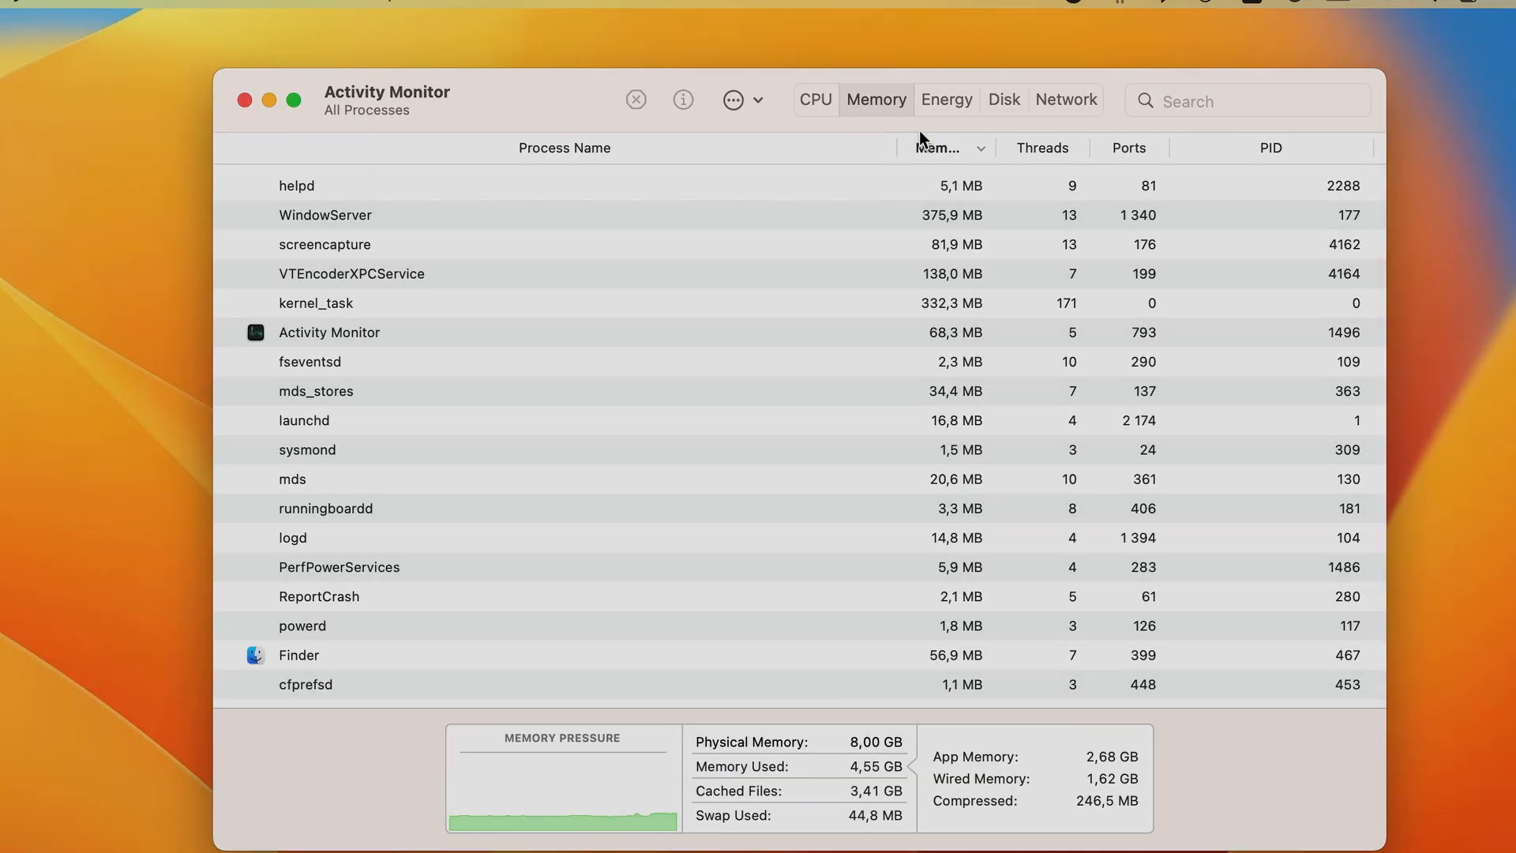
{"action": "left_click", "coordinate": [244, 99]}
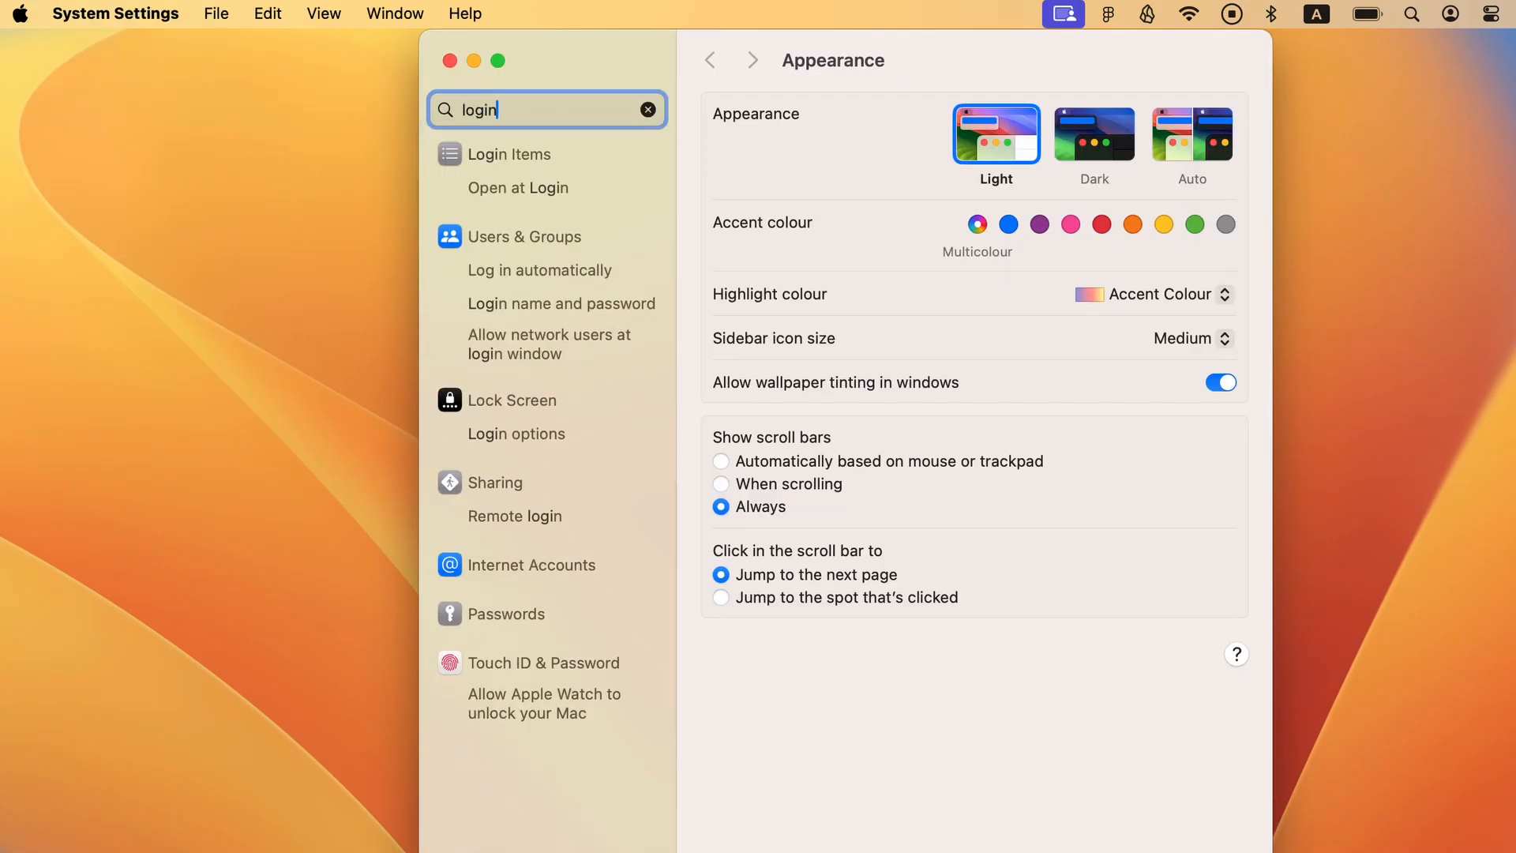
- In Login Items, select EXAMPLE_MALWARE_APP among the apps opening at login for removal
{"action": "left_click", "coordinate": [510, 154]}
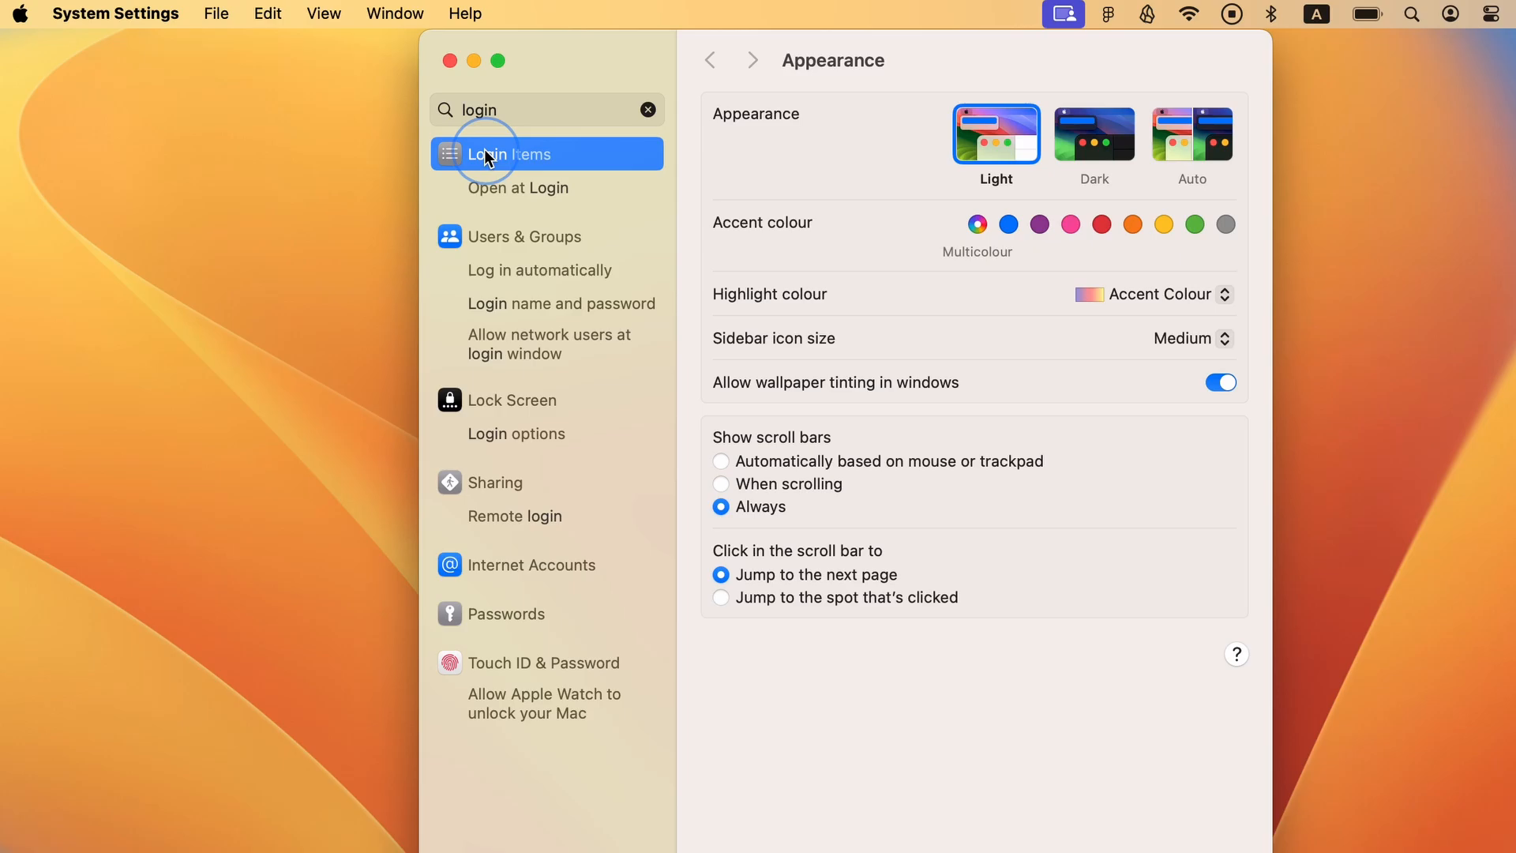
{"action": "left_click", "coordinate": [510, 153]}
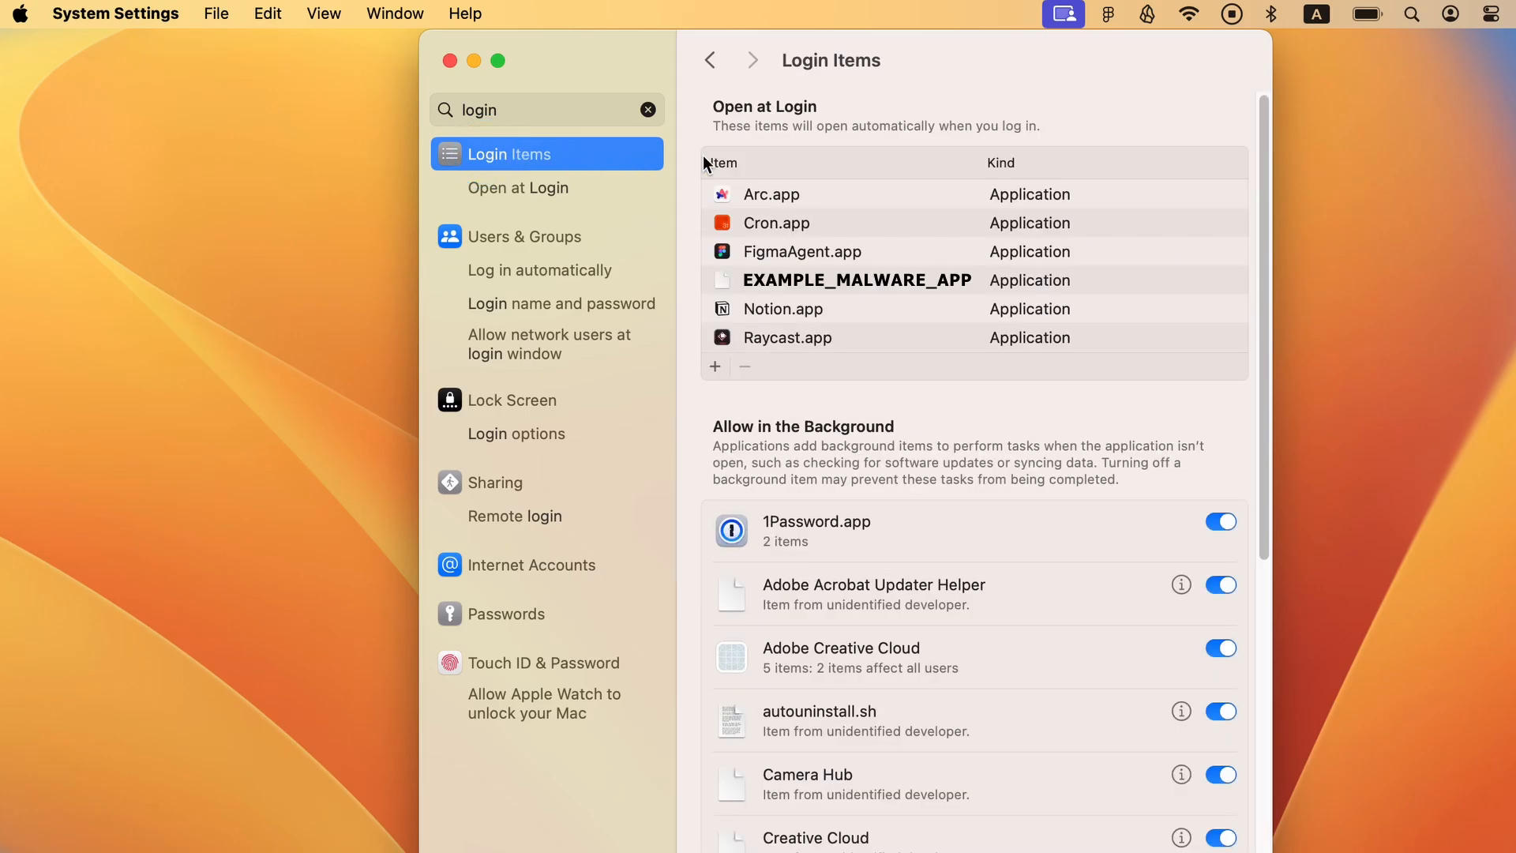
{"action": "mouse_move", "coordinate": [903, 316]}
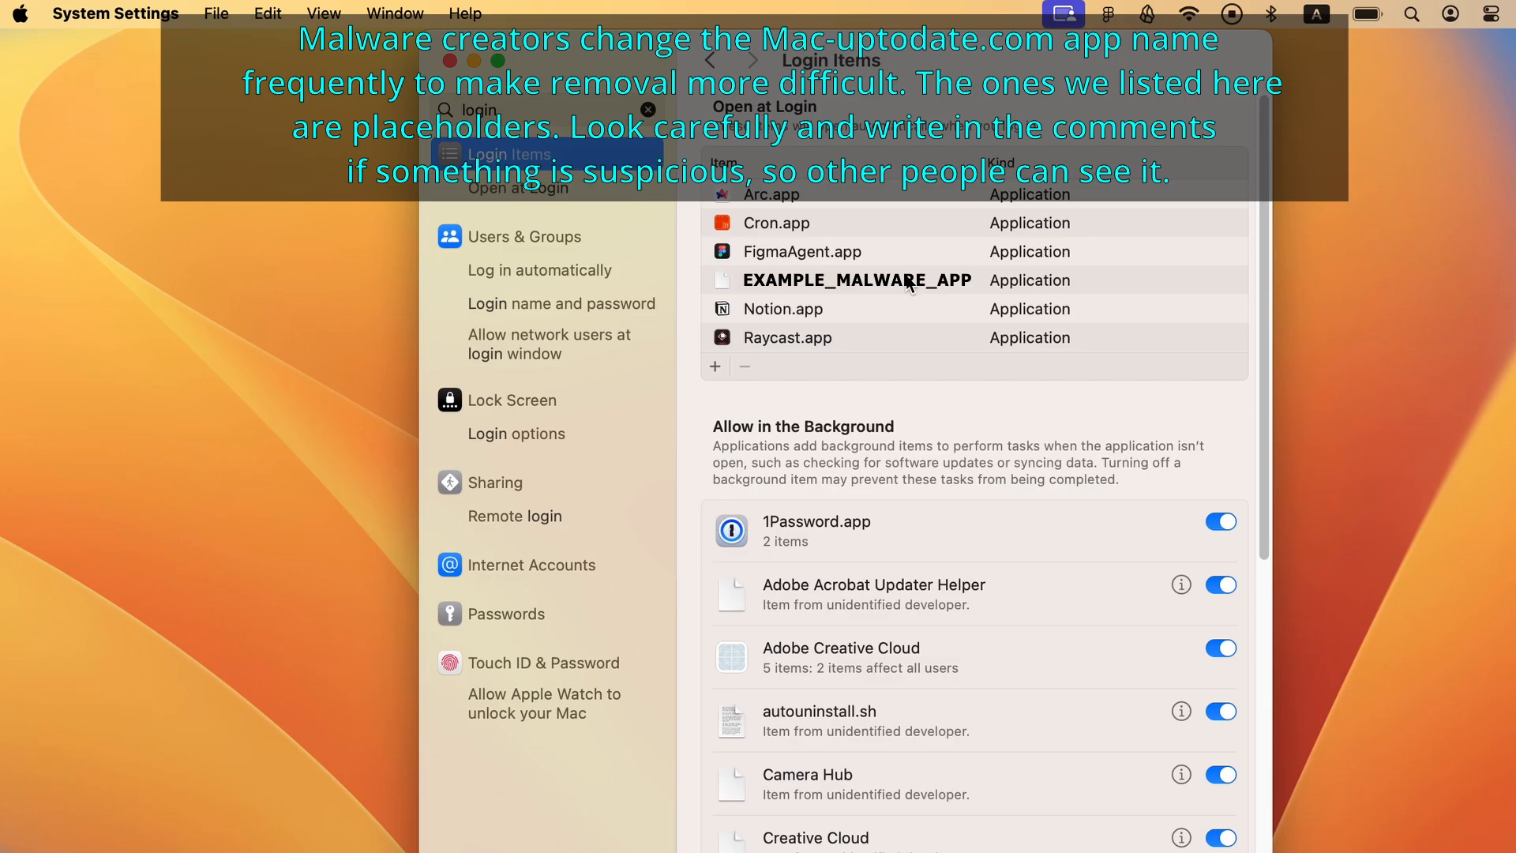
{"action": "left_click", "coordinate": [855, 281]}
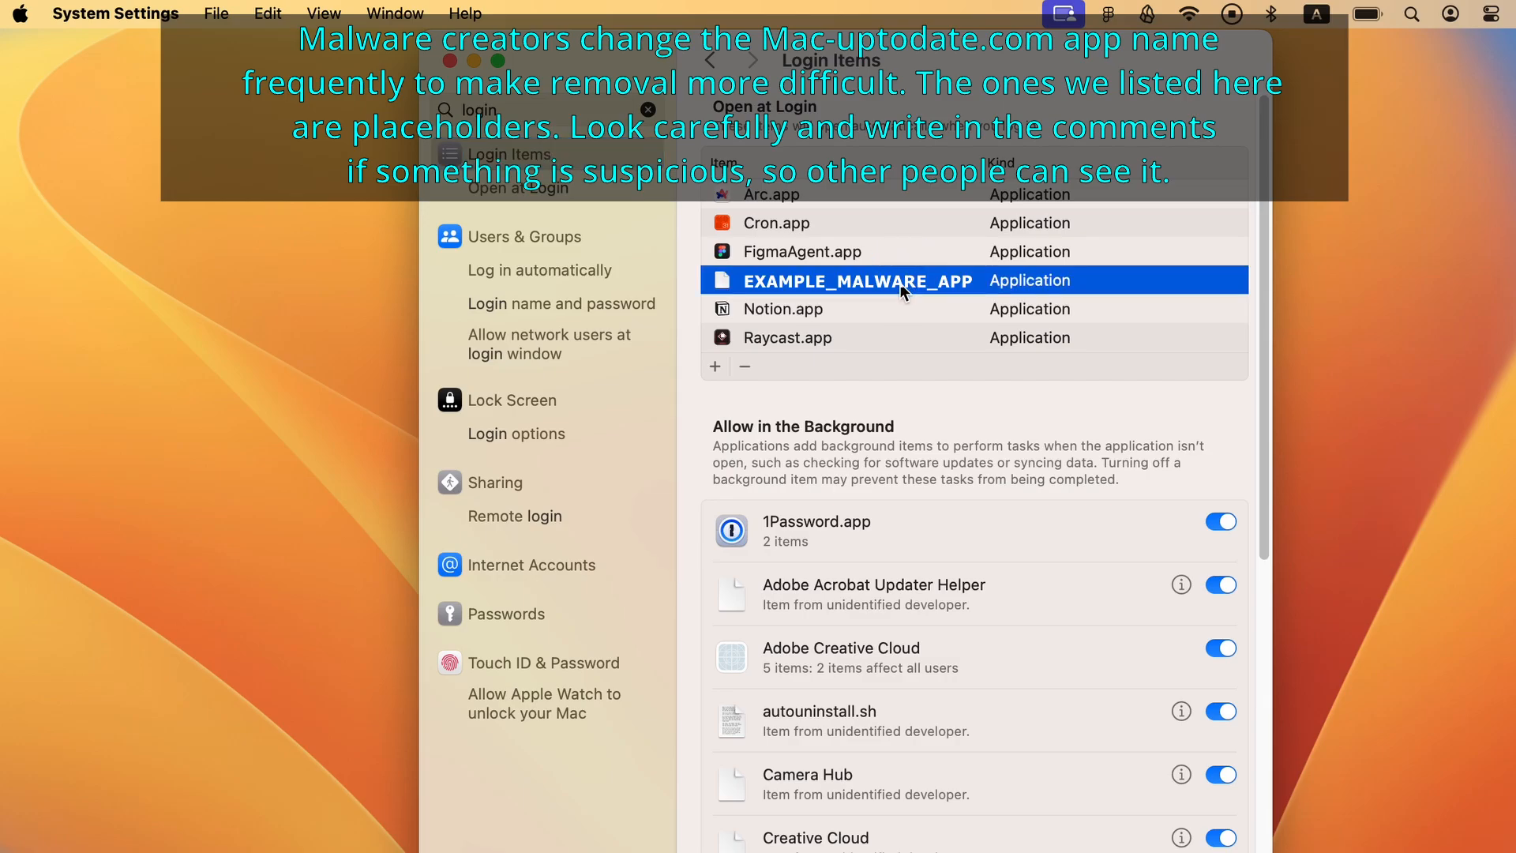
{"action": "mouse_move", "coordinate": [744, 365]}
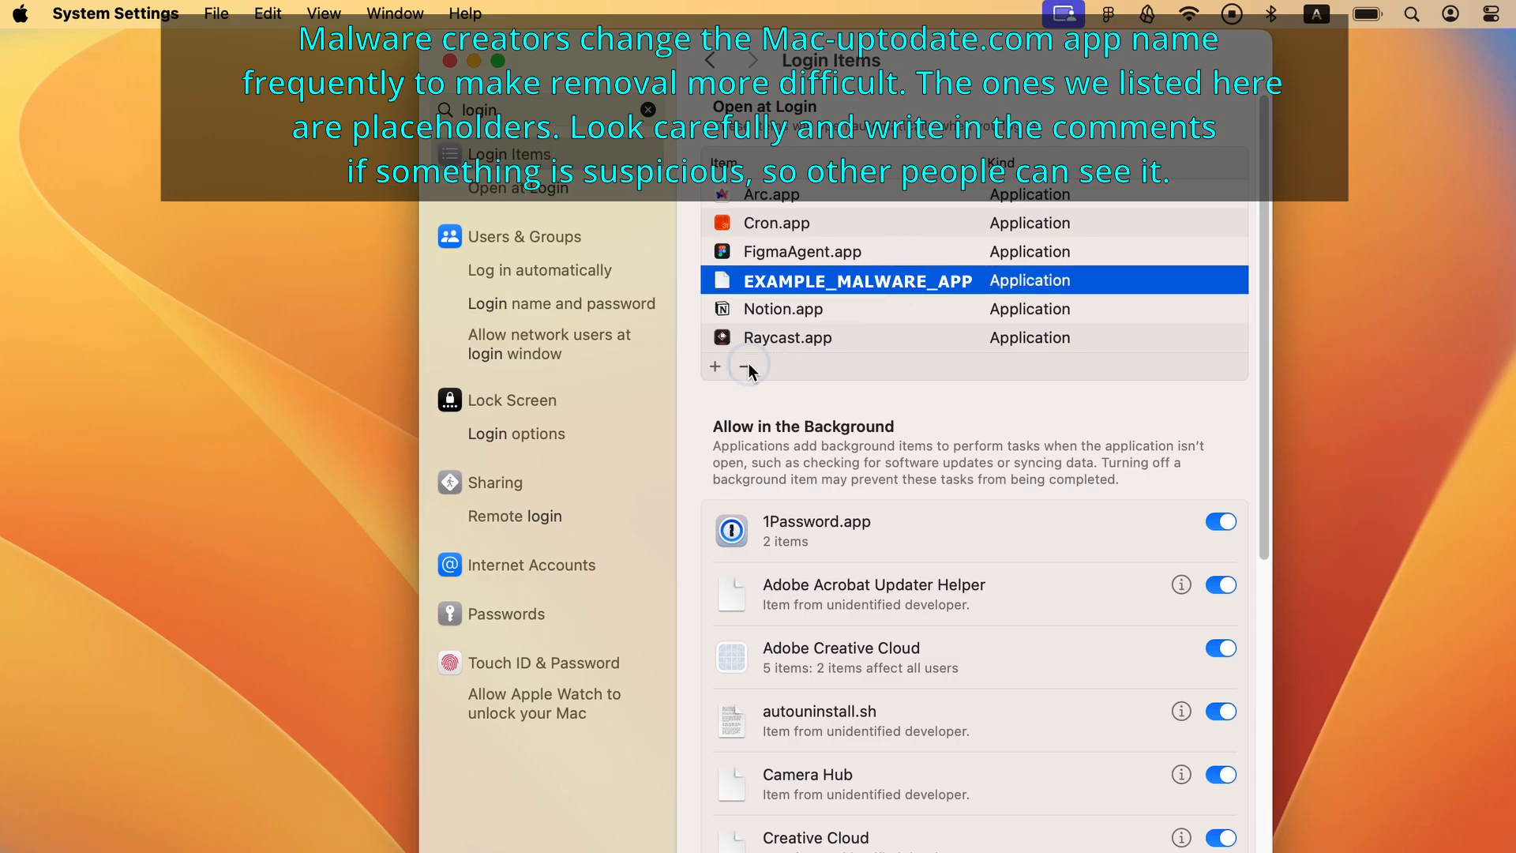
{"action": "scroll", "scroll_direction": "down", "scroll_amount": 3}
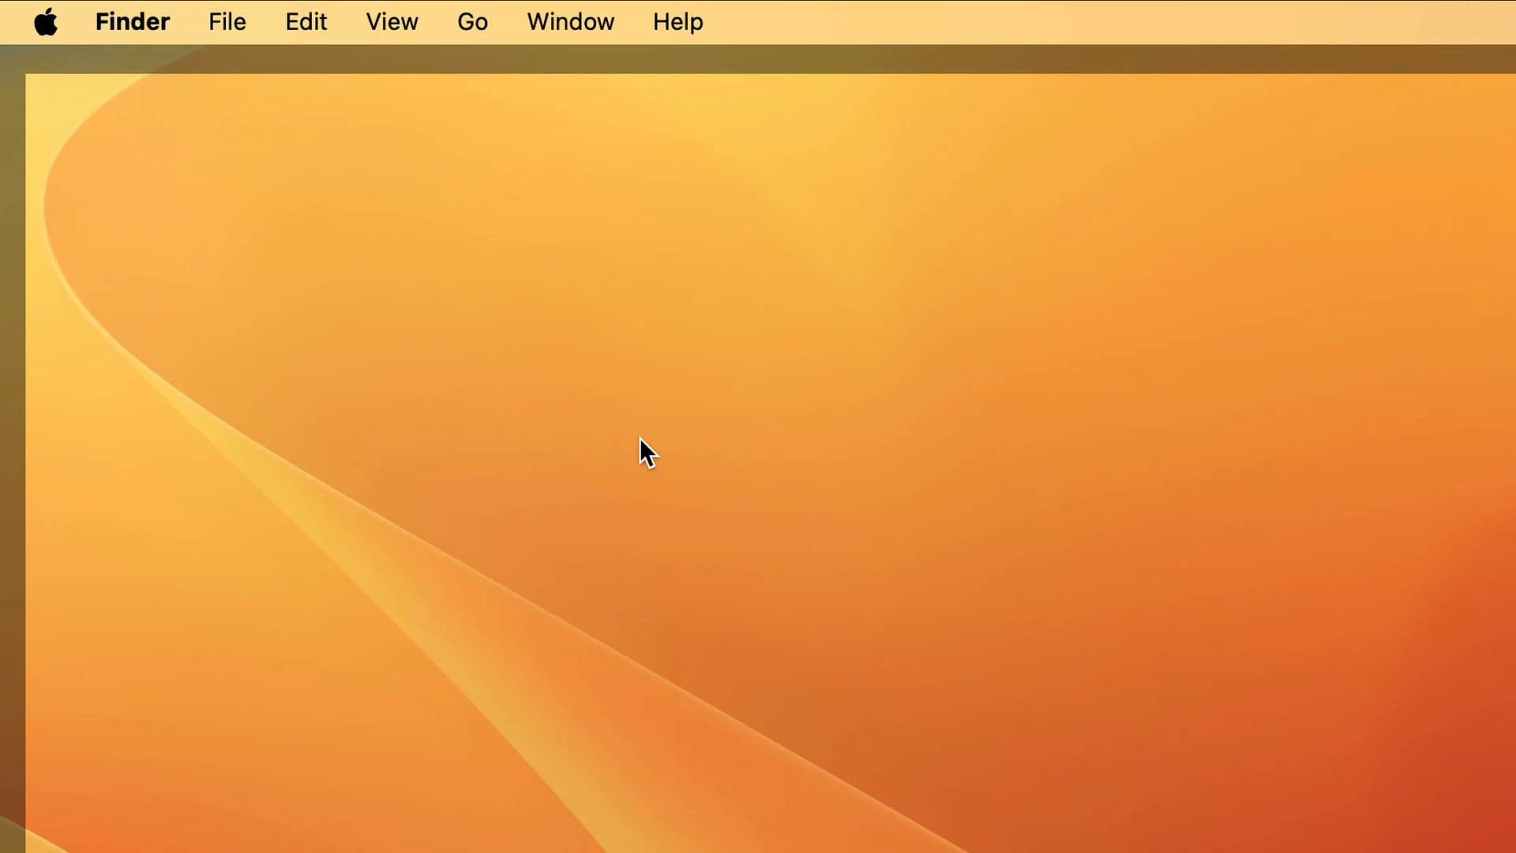
- Review the Application Notifications list from App Store through Kerberos for suspicious apps, then close Settings
{"action": "left_click", "coordinate": [44, 20]}
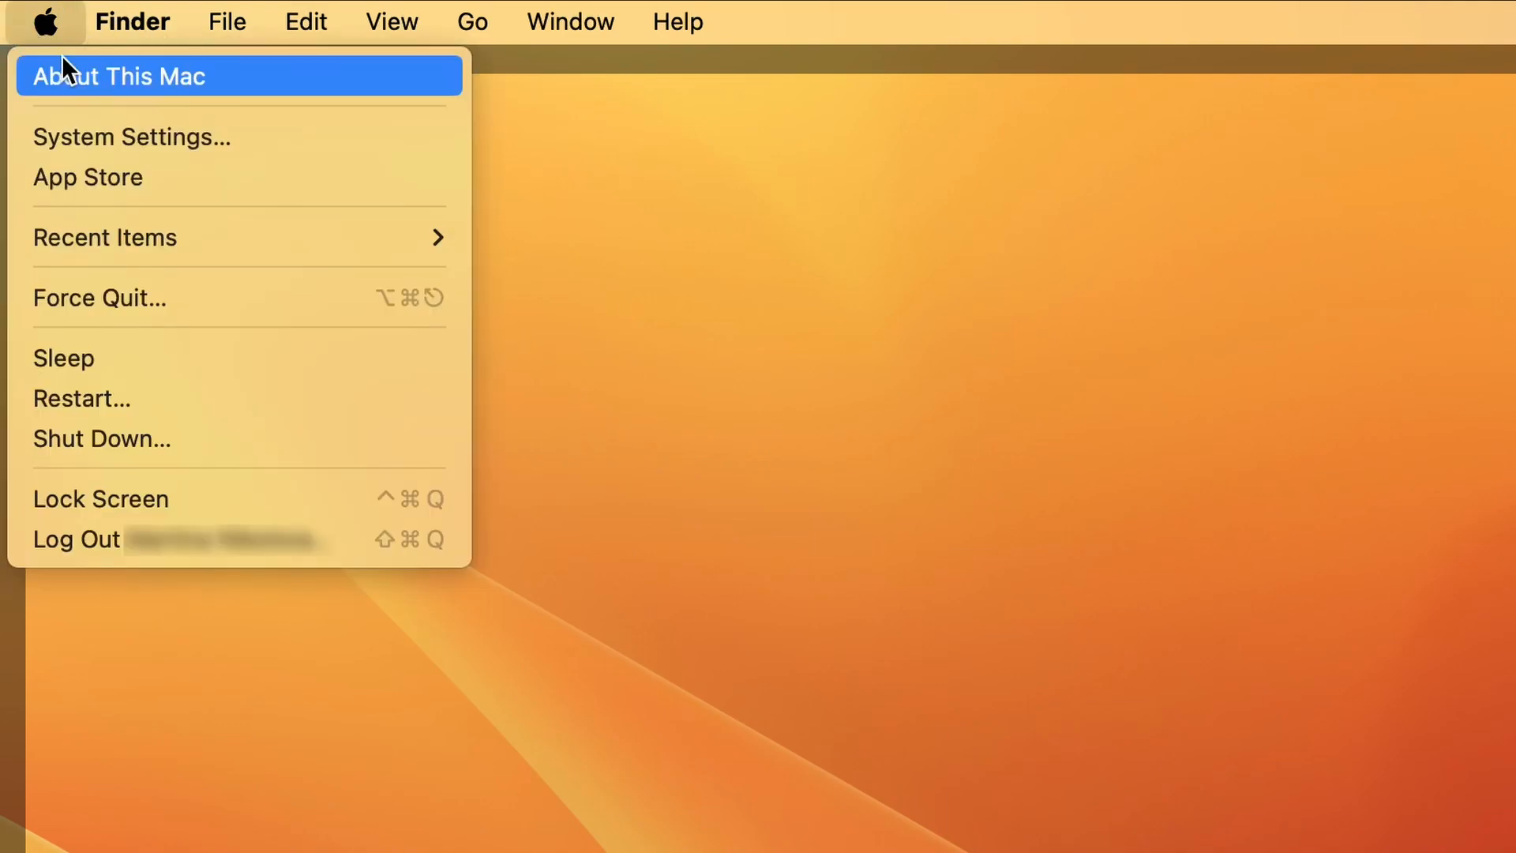
{"action": "left_click", "coordinate": [131, 135]}
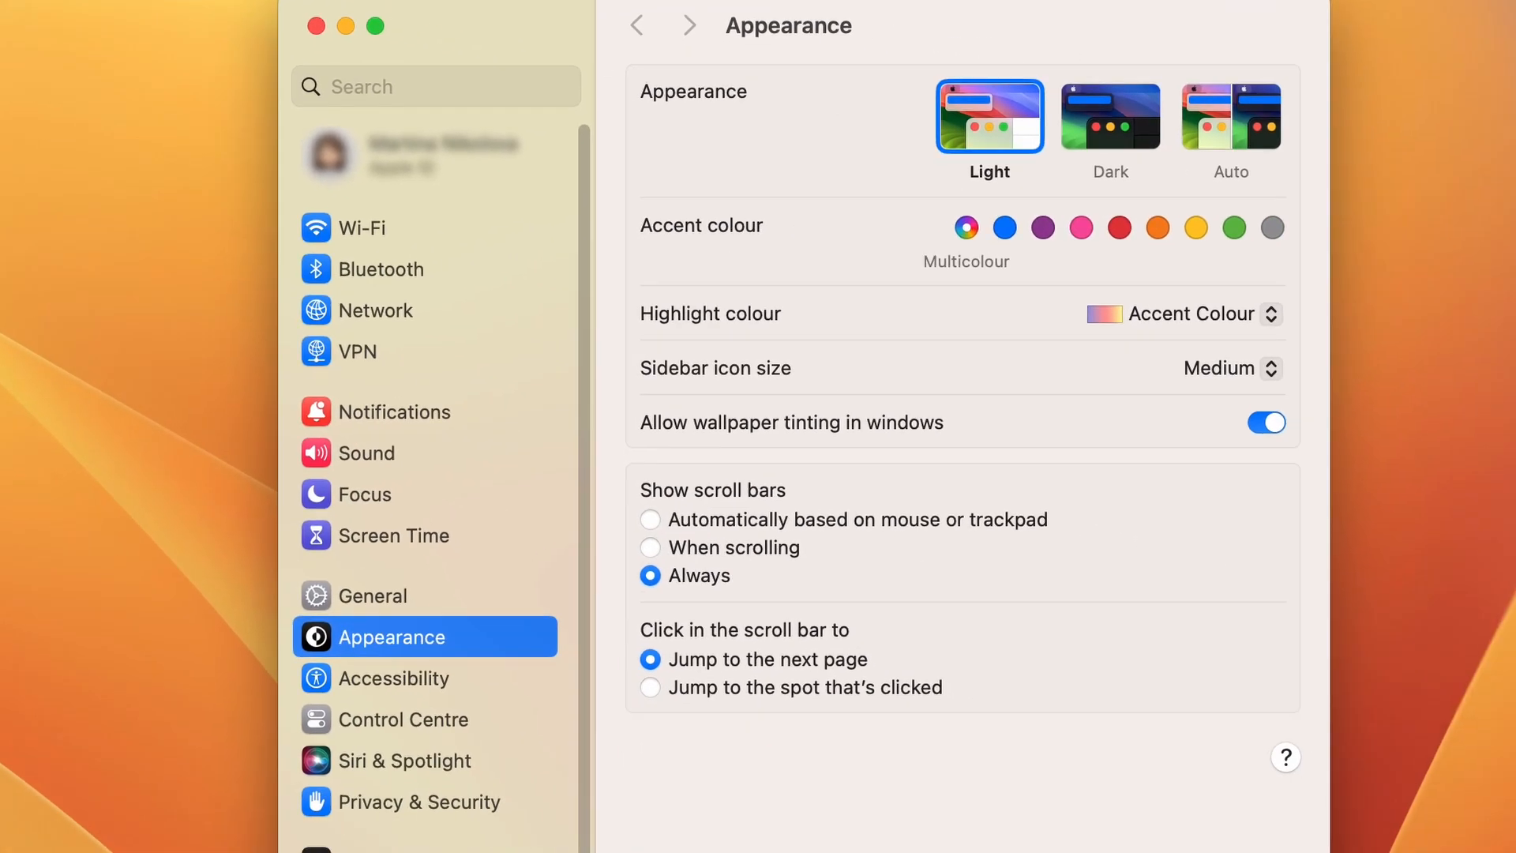
{"action": "left_click", "coordinate": [396, 411]}
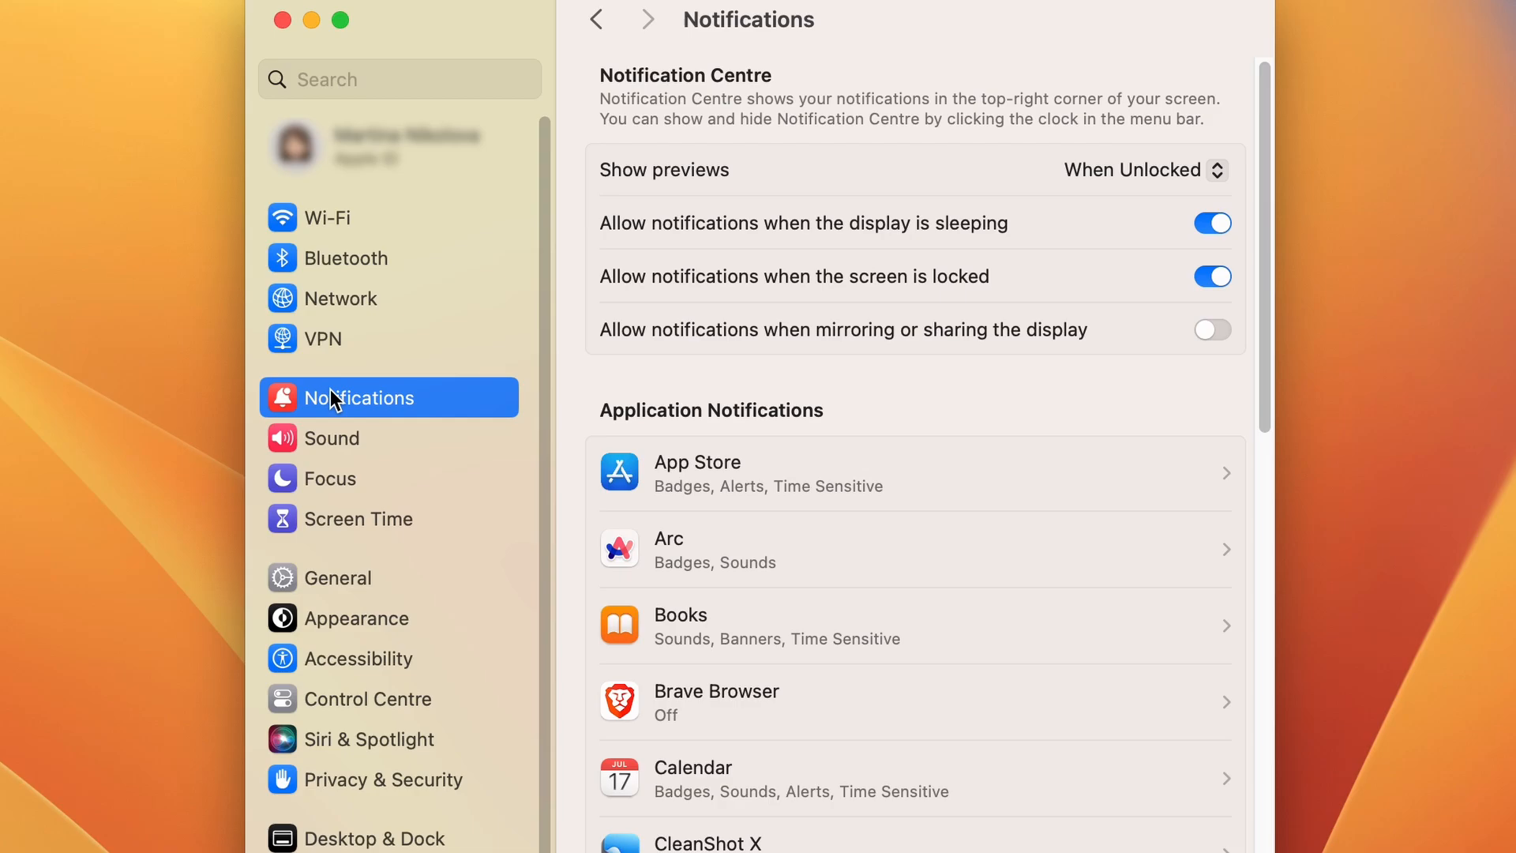
{"action": "scroll", "scroll_direction": "down", "scroll_amount": 3}
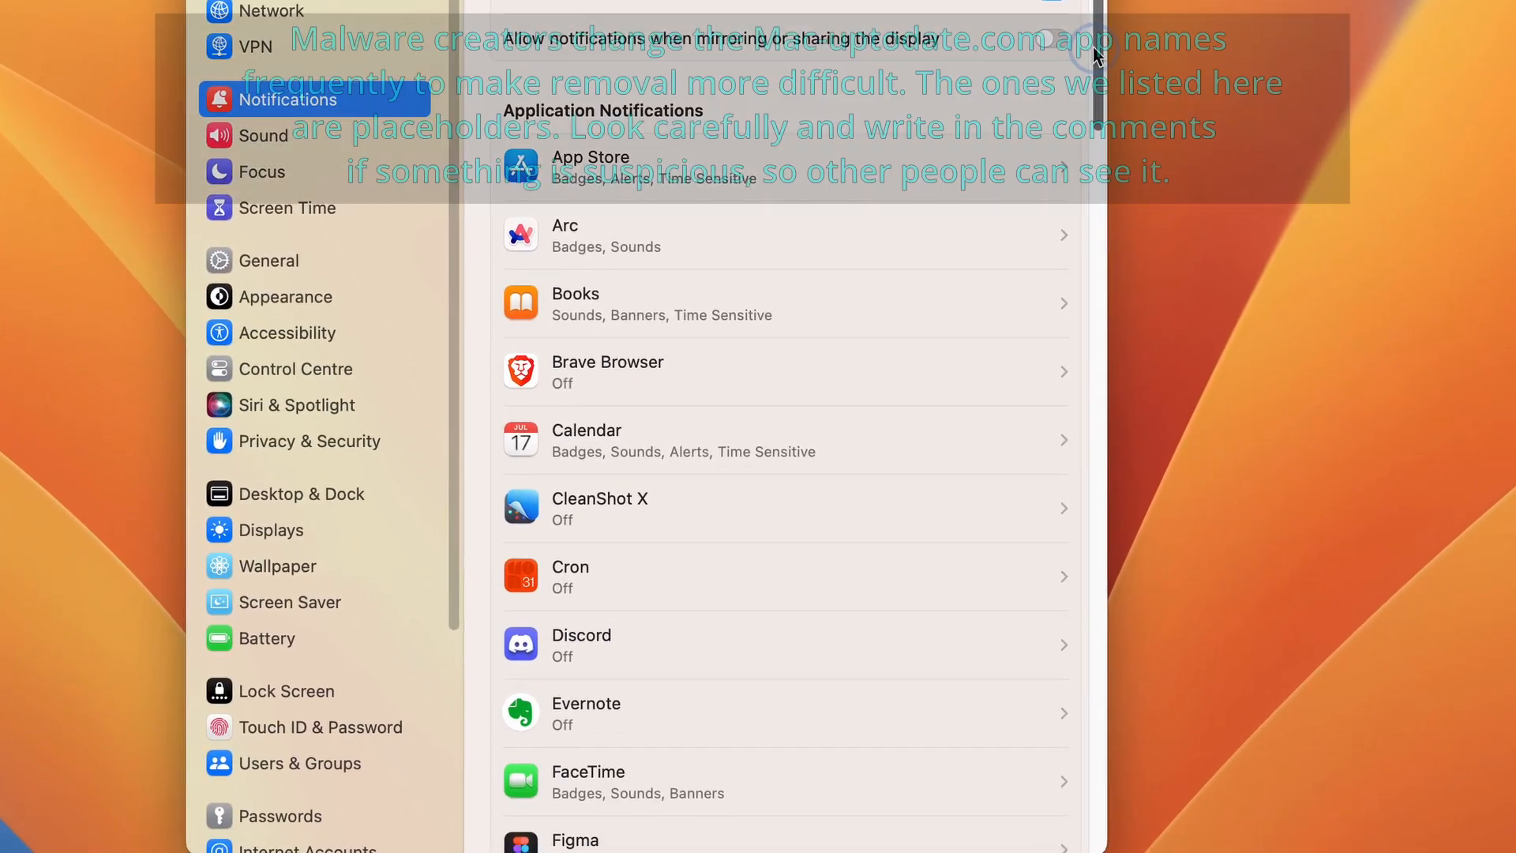
{"action": "scroll", "scroll_direction": "down", "scroll_amount": 3}
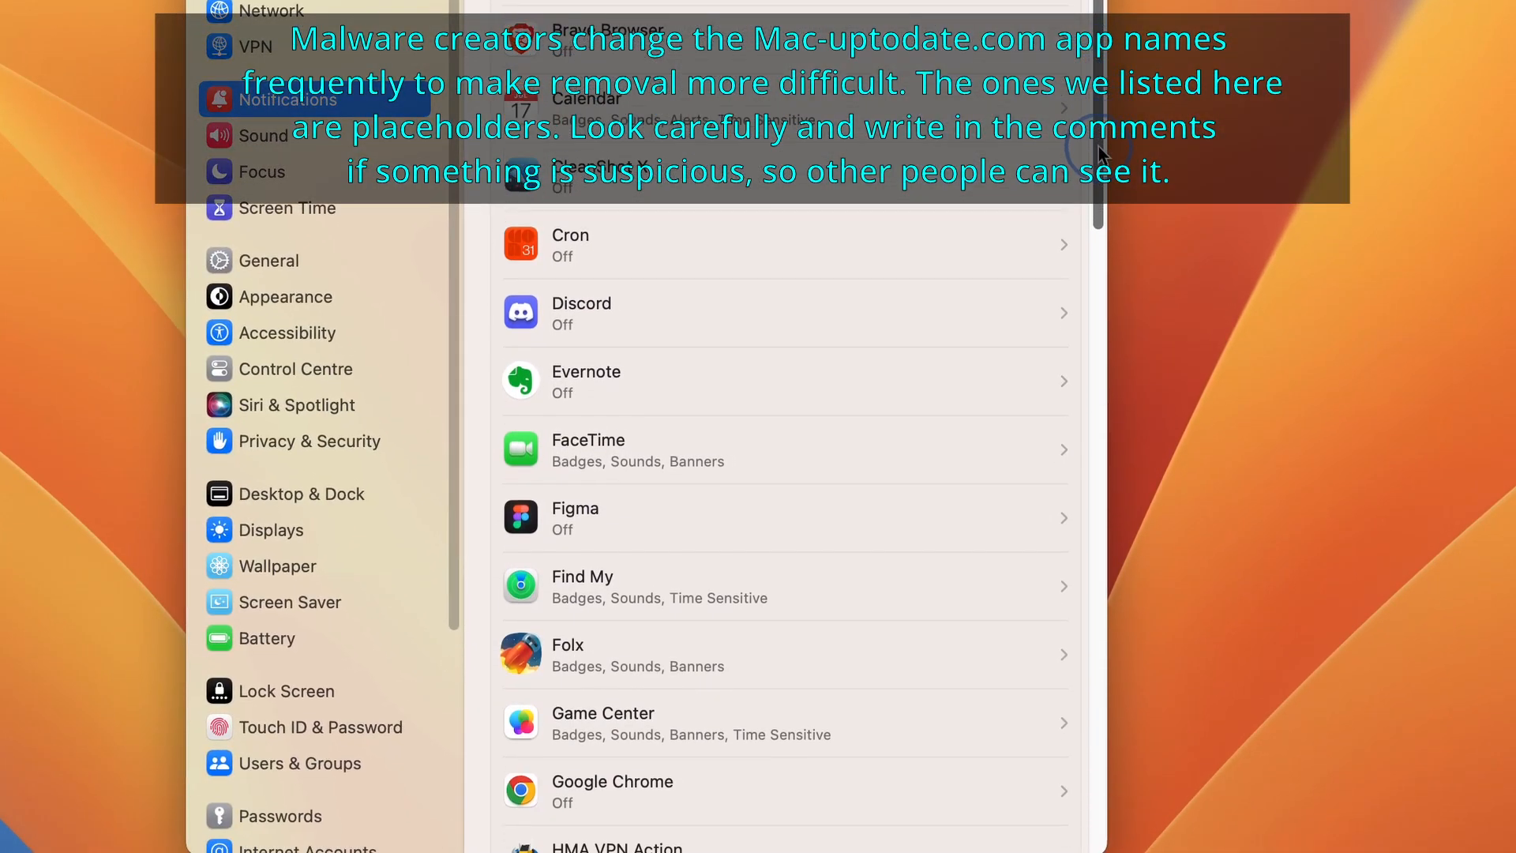
{"action": "scroll", "scroll_direction": "down", "scroll_amount": 3}
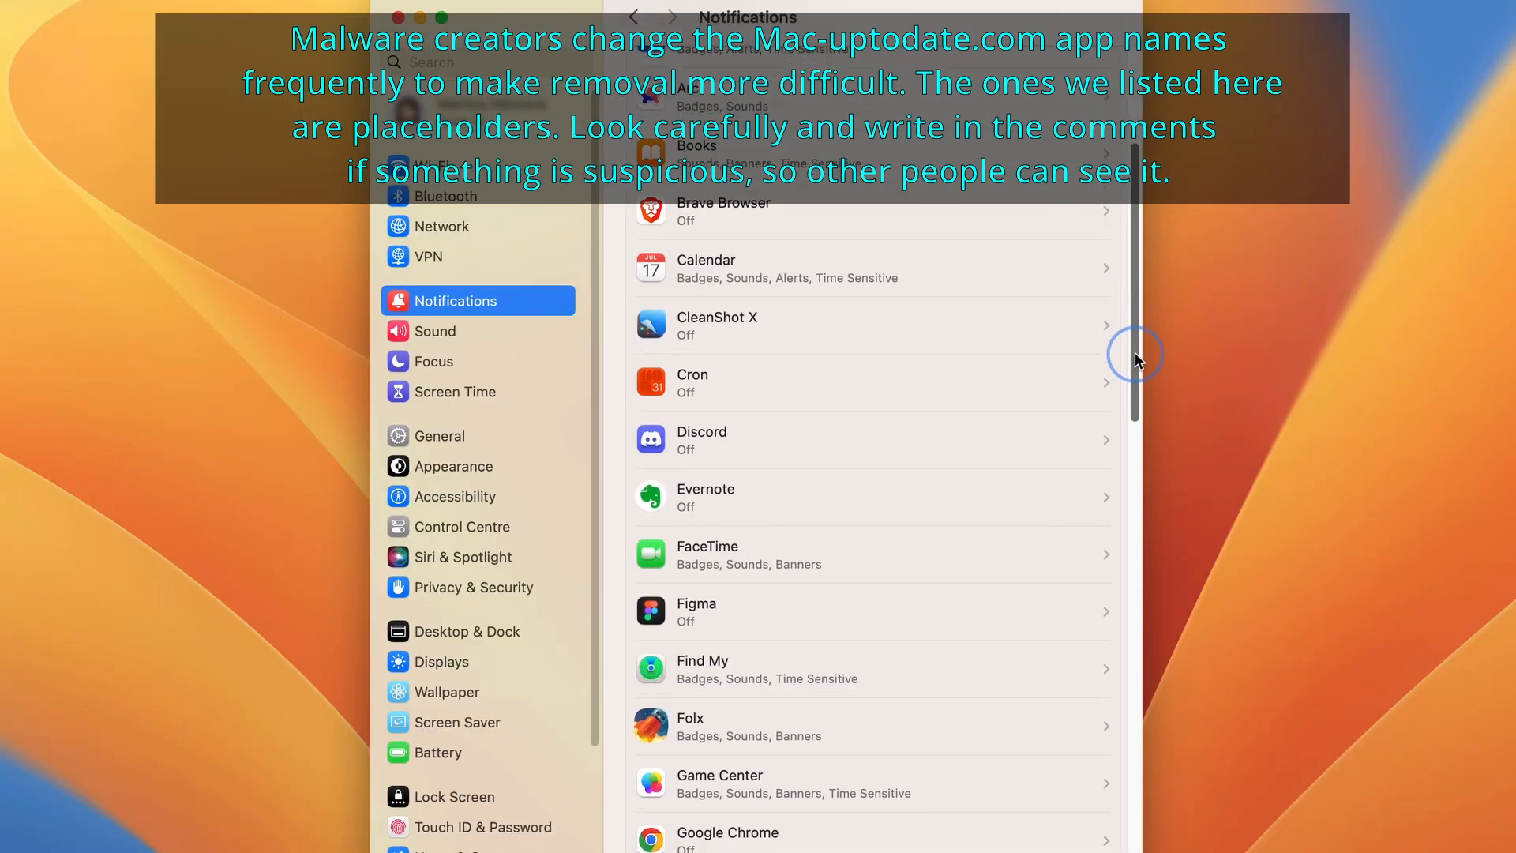
{"action": "scroll", "scroll_direction": "down", "scroll_amount": 3}
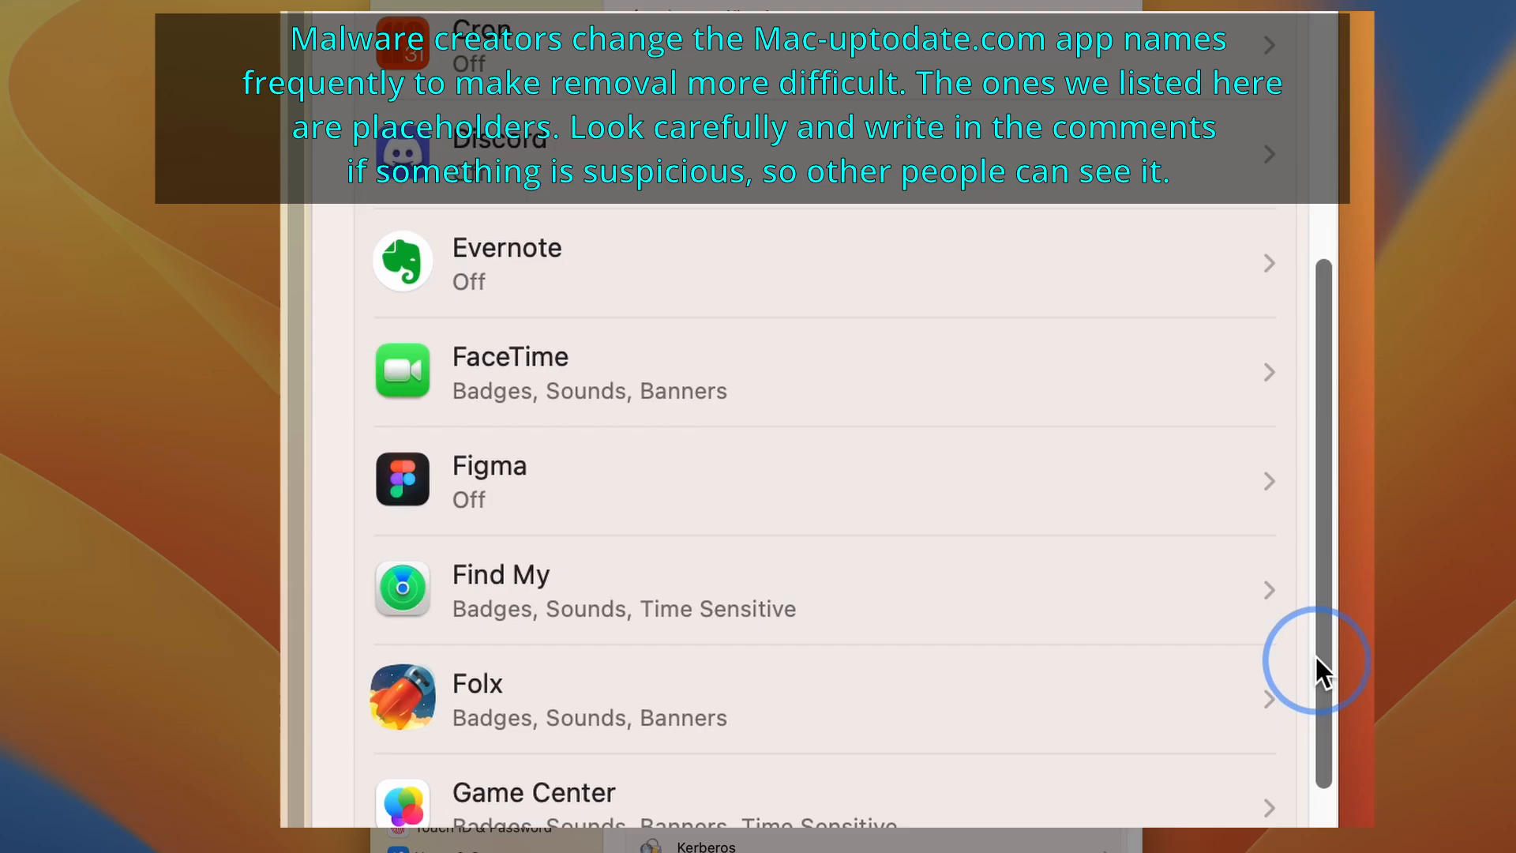
{"action": "scroll", "scroll_direction": "down", "scroll_amount": 3}
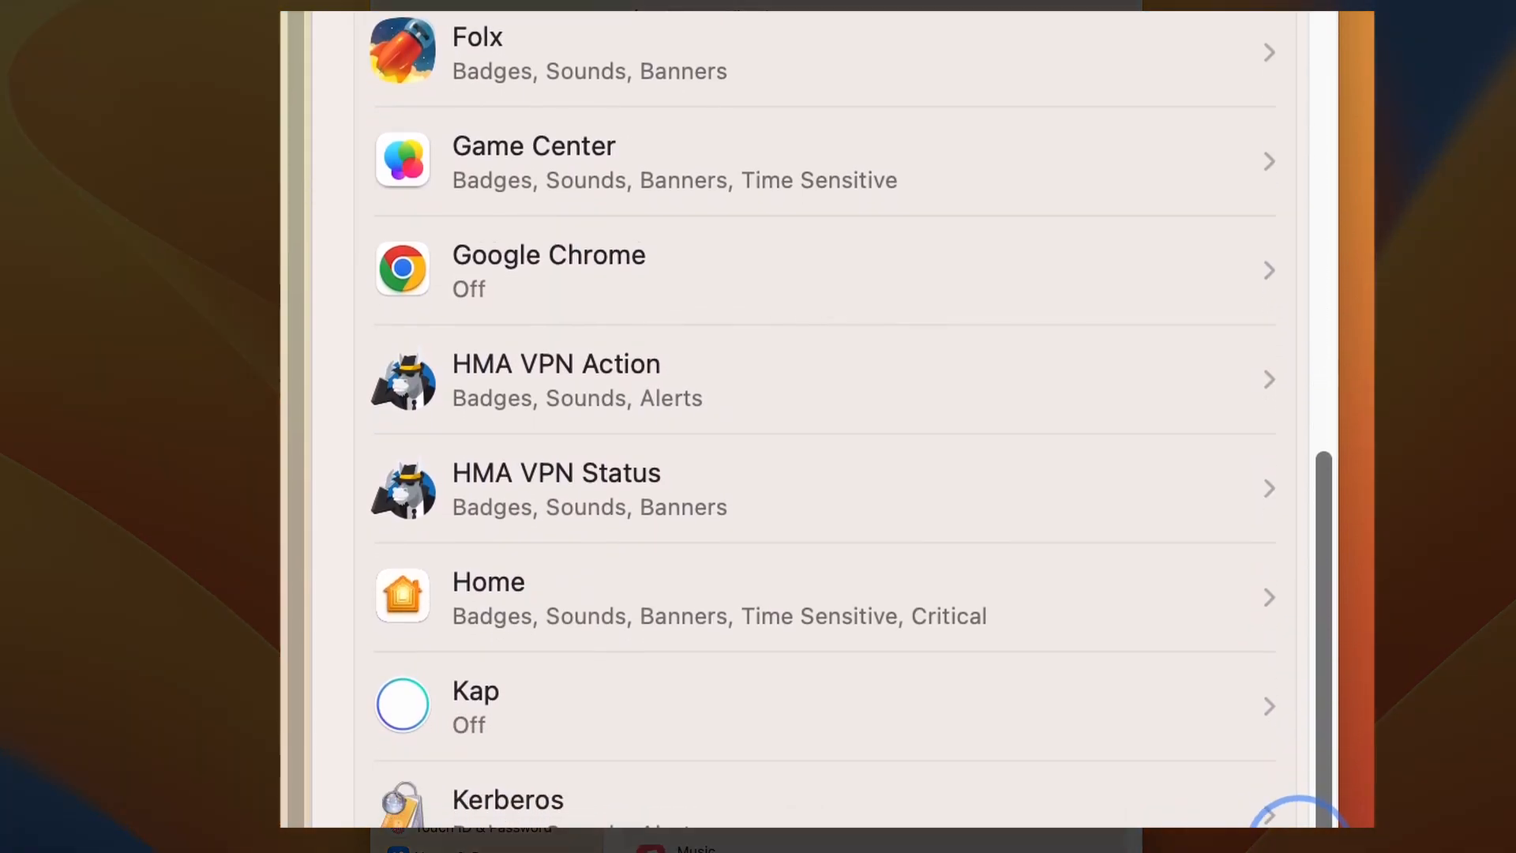
{"action": "left_click", "coordinate": [44, 20]}
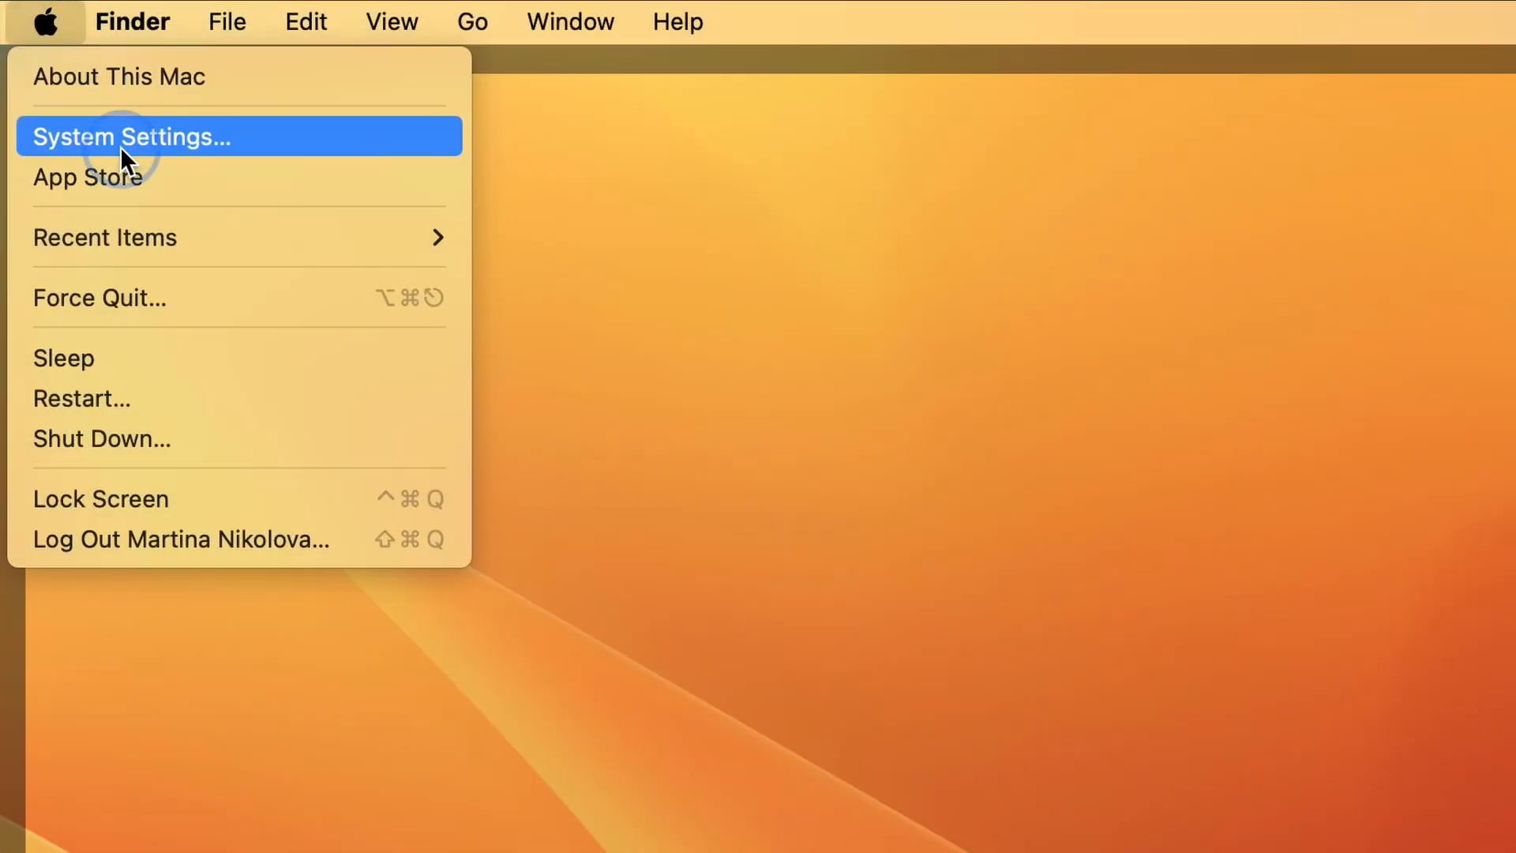
- Find Users & Groups via the 'user' search and view the AdminPrefs account details
{"action": "left_click", "coordinate": [132, 136]}
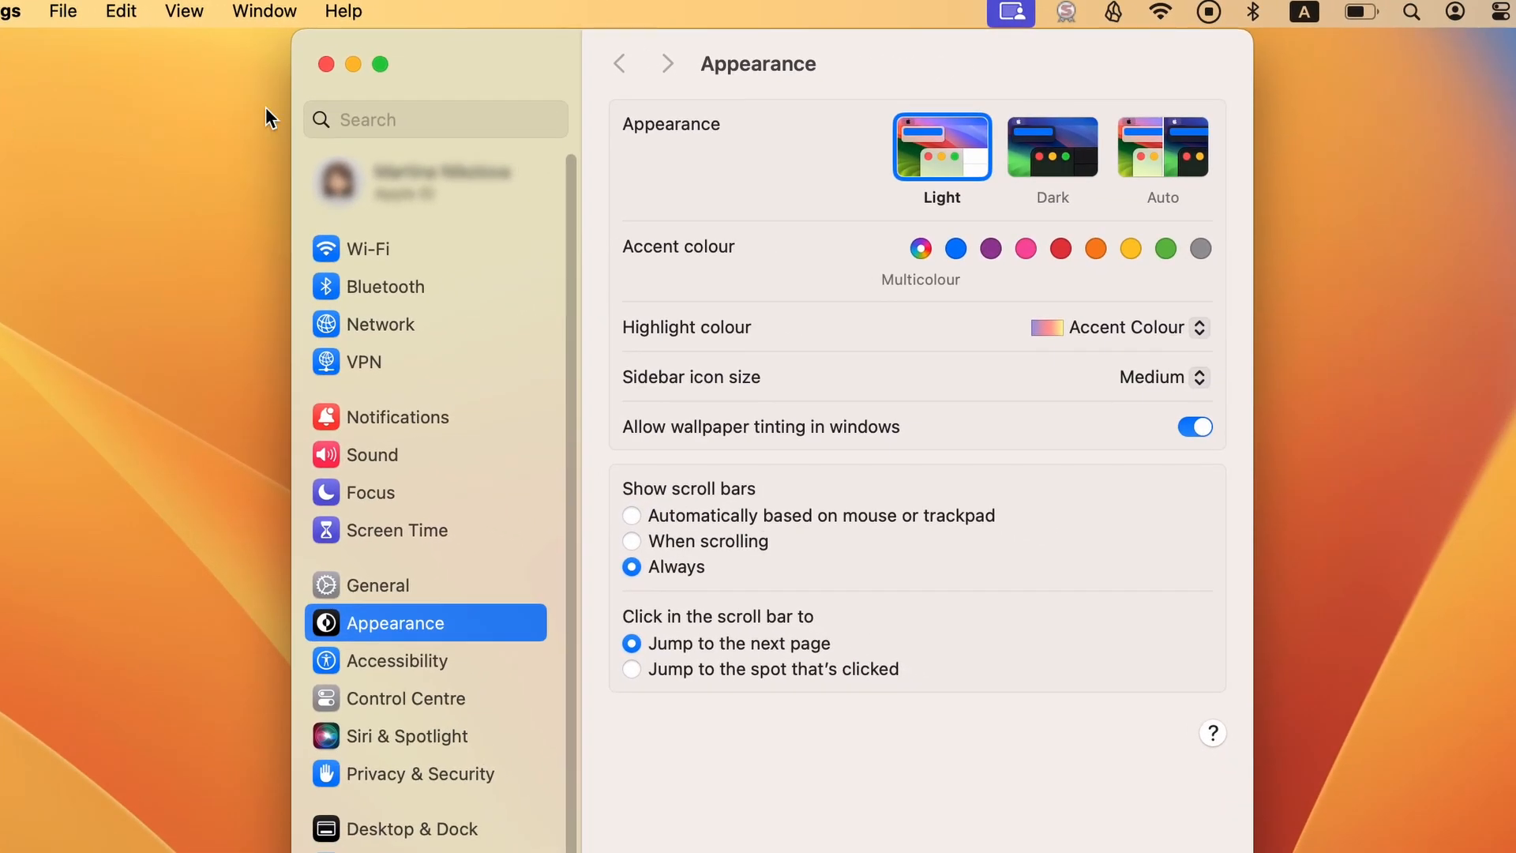
{"action": "type", "text": "user"}
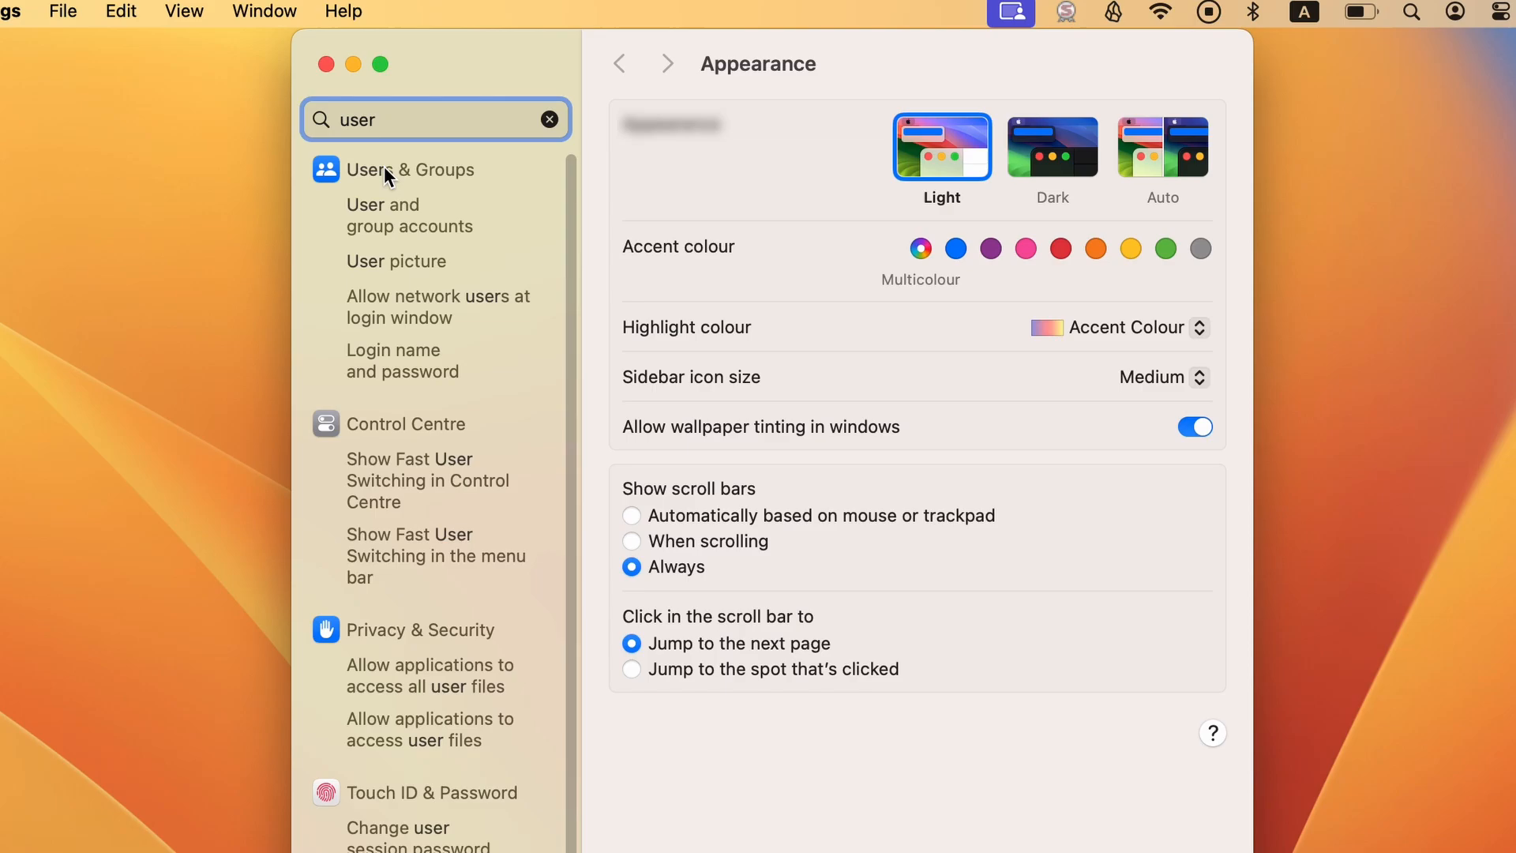
{"action": "left_click", "coordinate": [410, 171]}
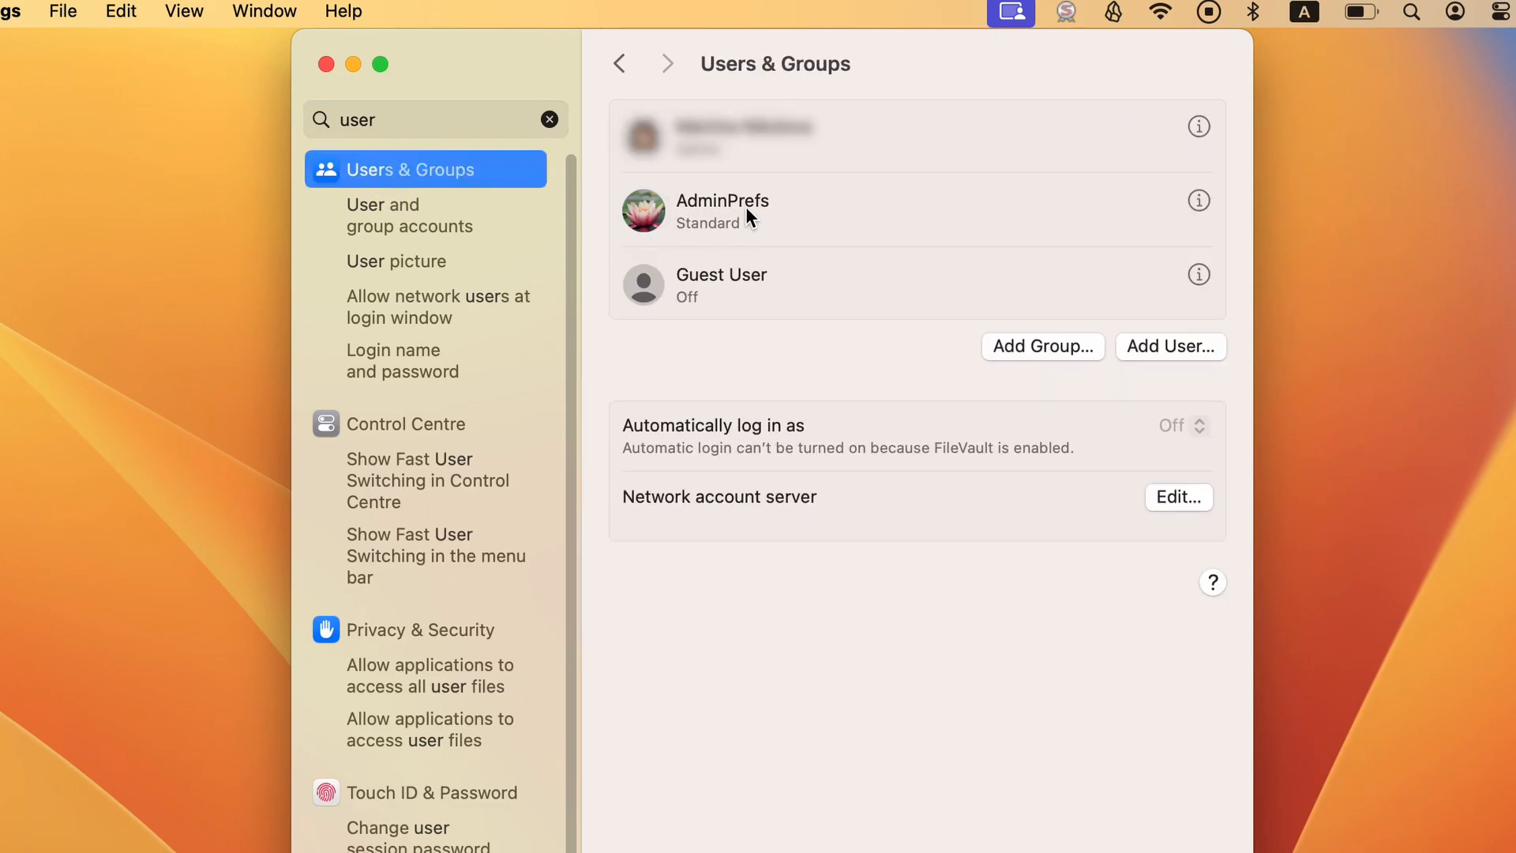
{"action": "left_click", "coordinate": [1199, 200]}
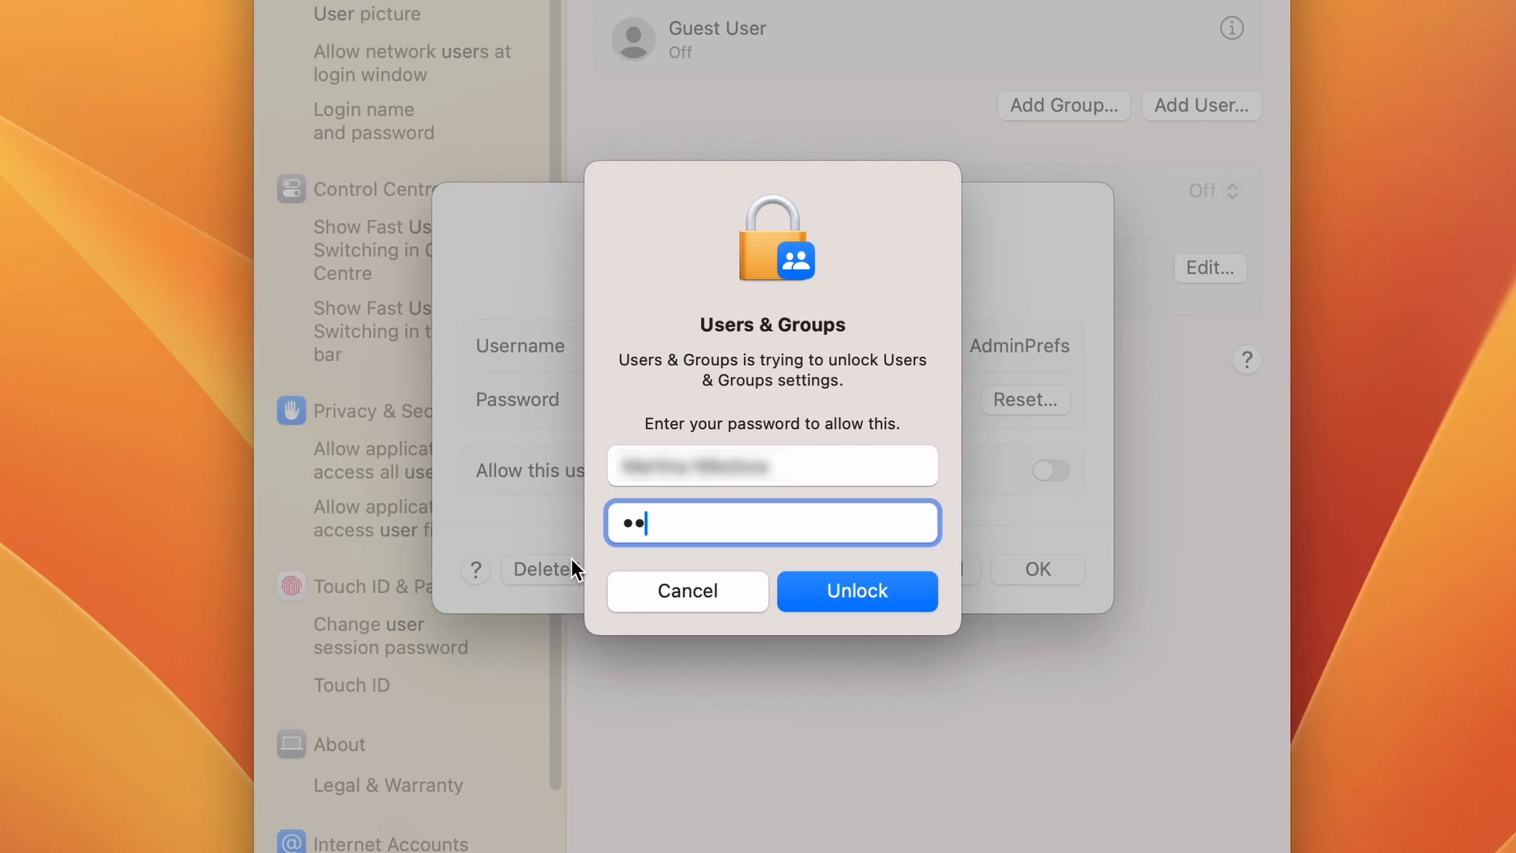
- Unlock and delete the AdminPrefs account, erasing its home folder
{"action": "left_click", "coordinate": [854, 591]}
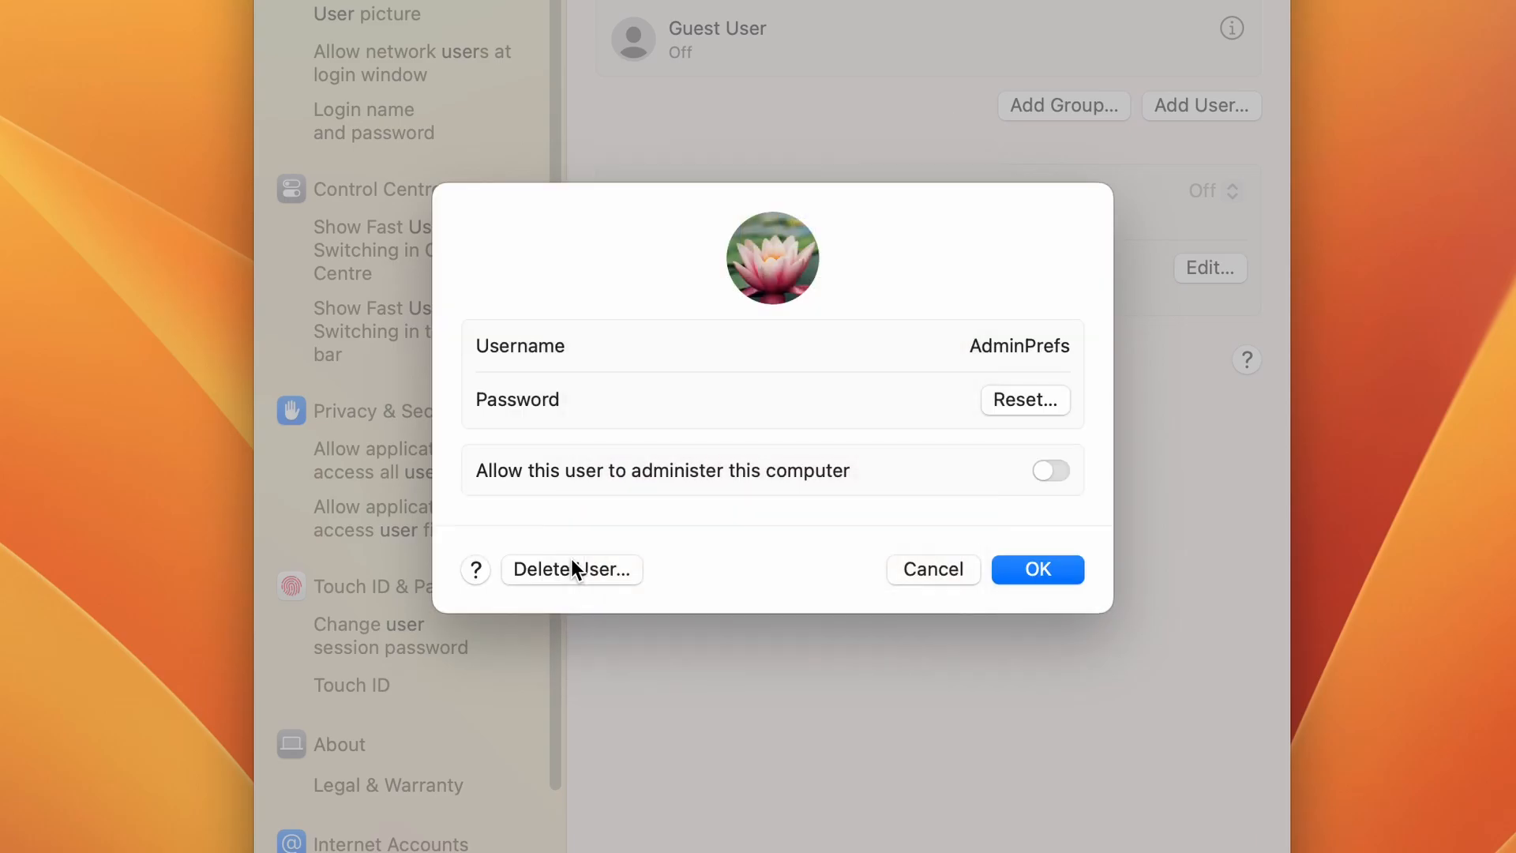
{"action": "left_click", "coordinate": [571, 570]}
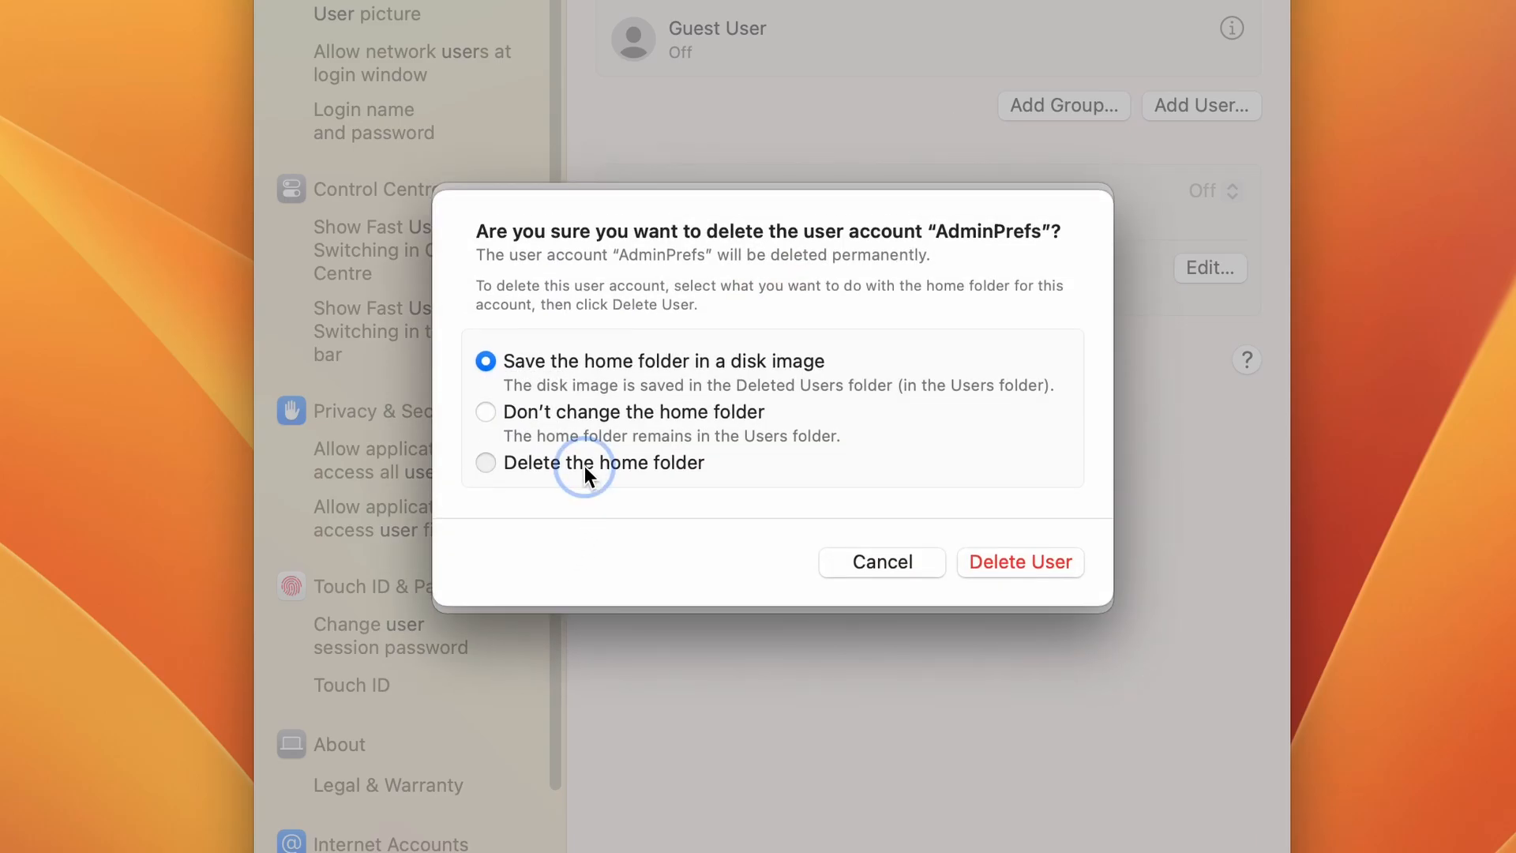
{"action": "left_click", "coordinate": [484, 462]}
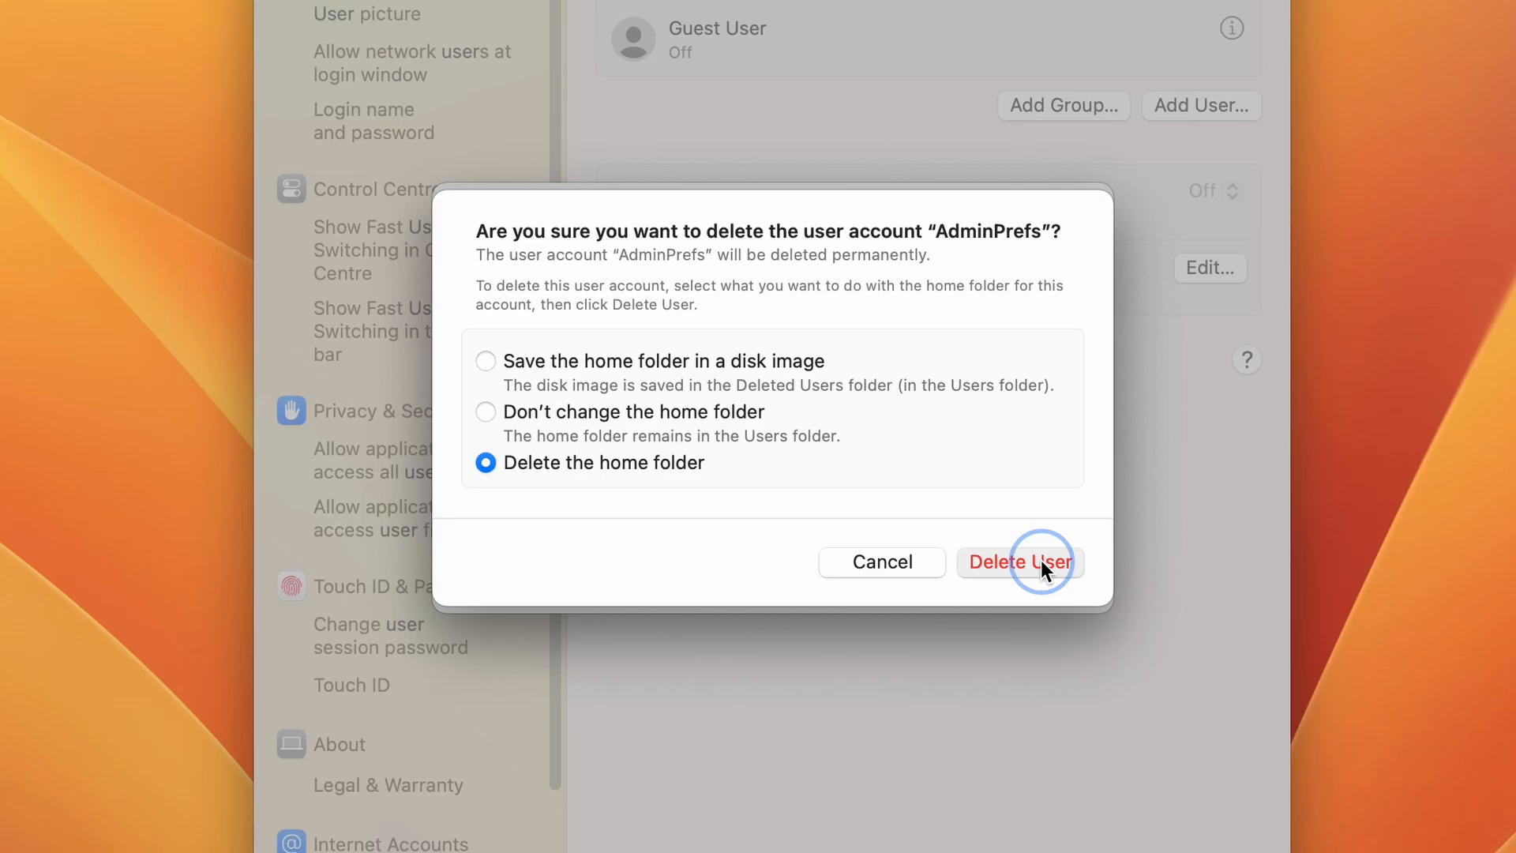
{"action": "left_click", "coordinate": [1018, 562]}
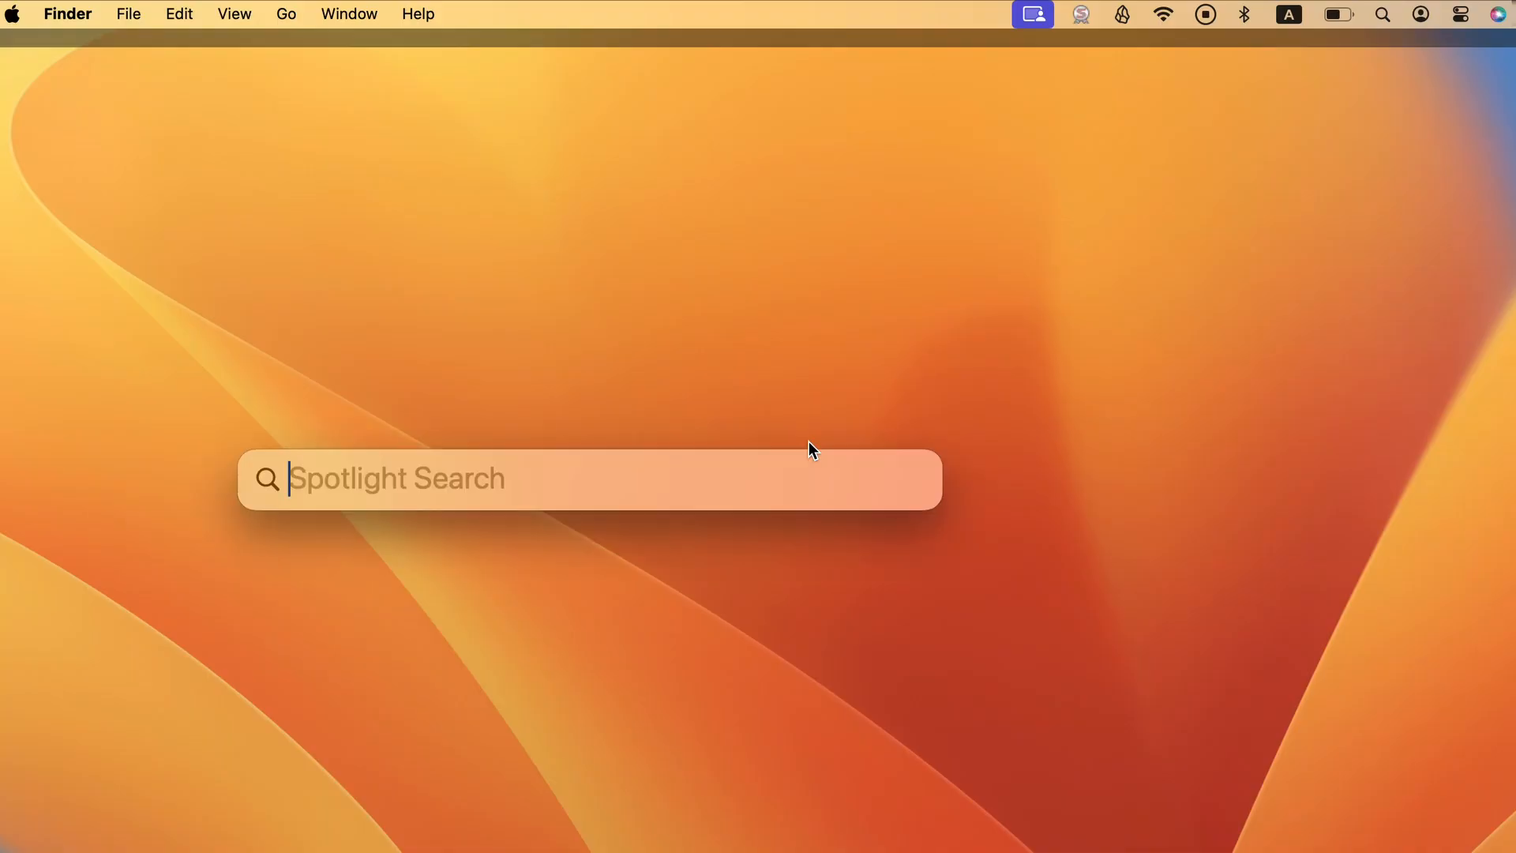
- Via Calendar's Accounts, delete the EXAMPLE_MALWARE_ACCOUNT internet account and confirm
{"action": "type", "text": "calendar.app"}
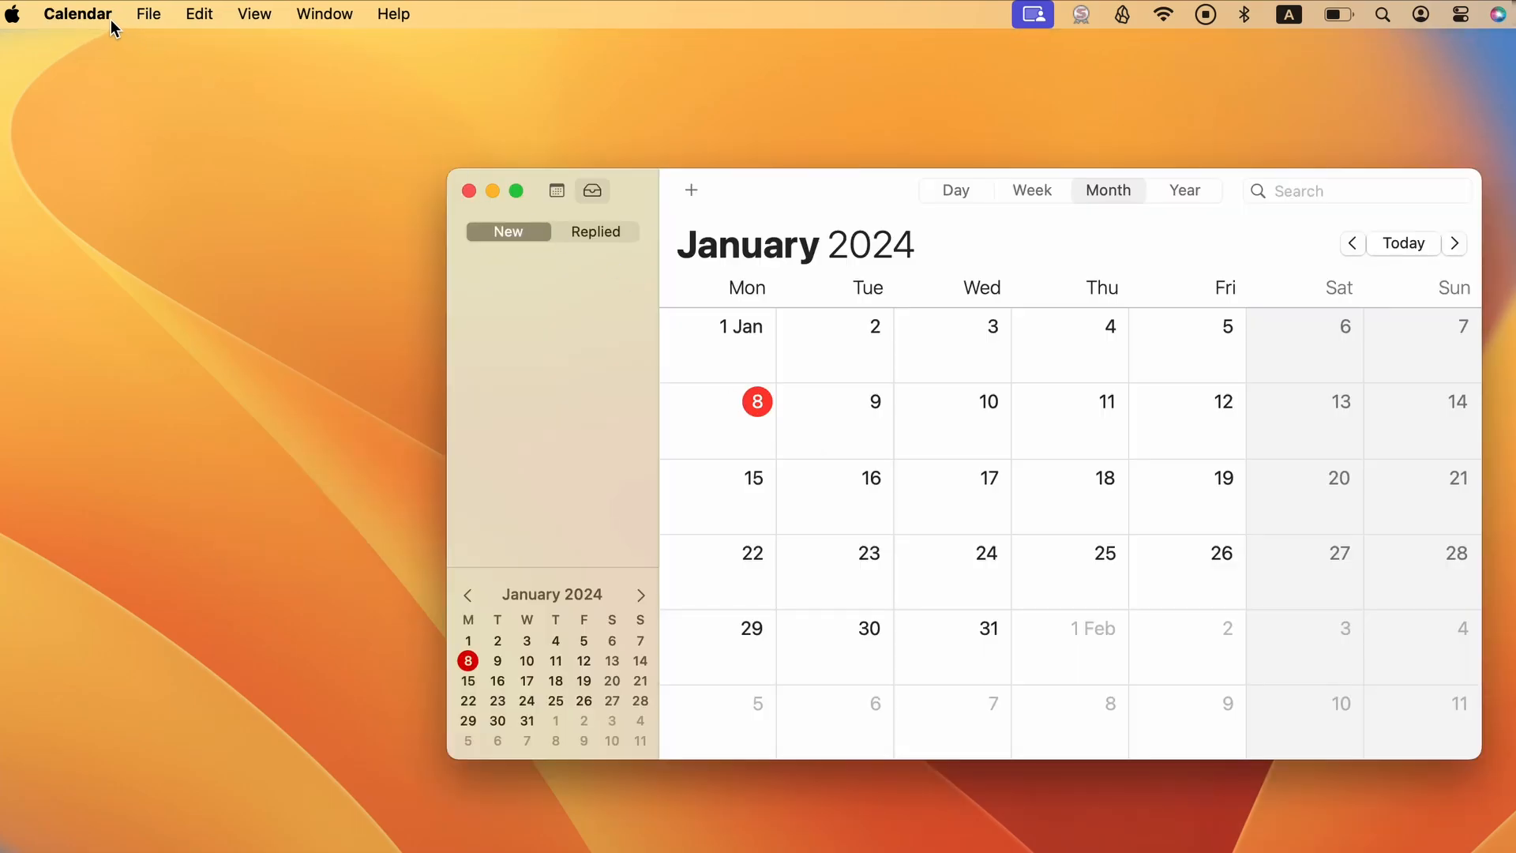
{"action": "left_click", "coordinate": [77, 14]}
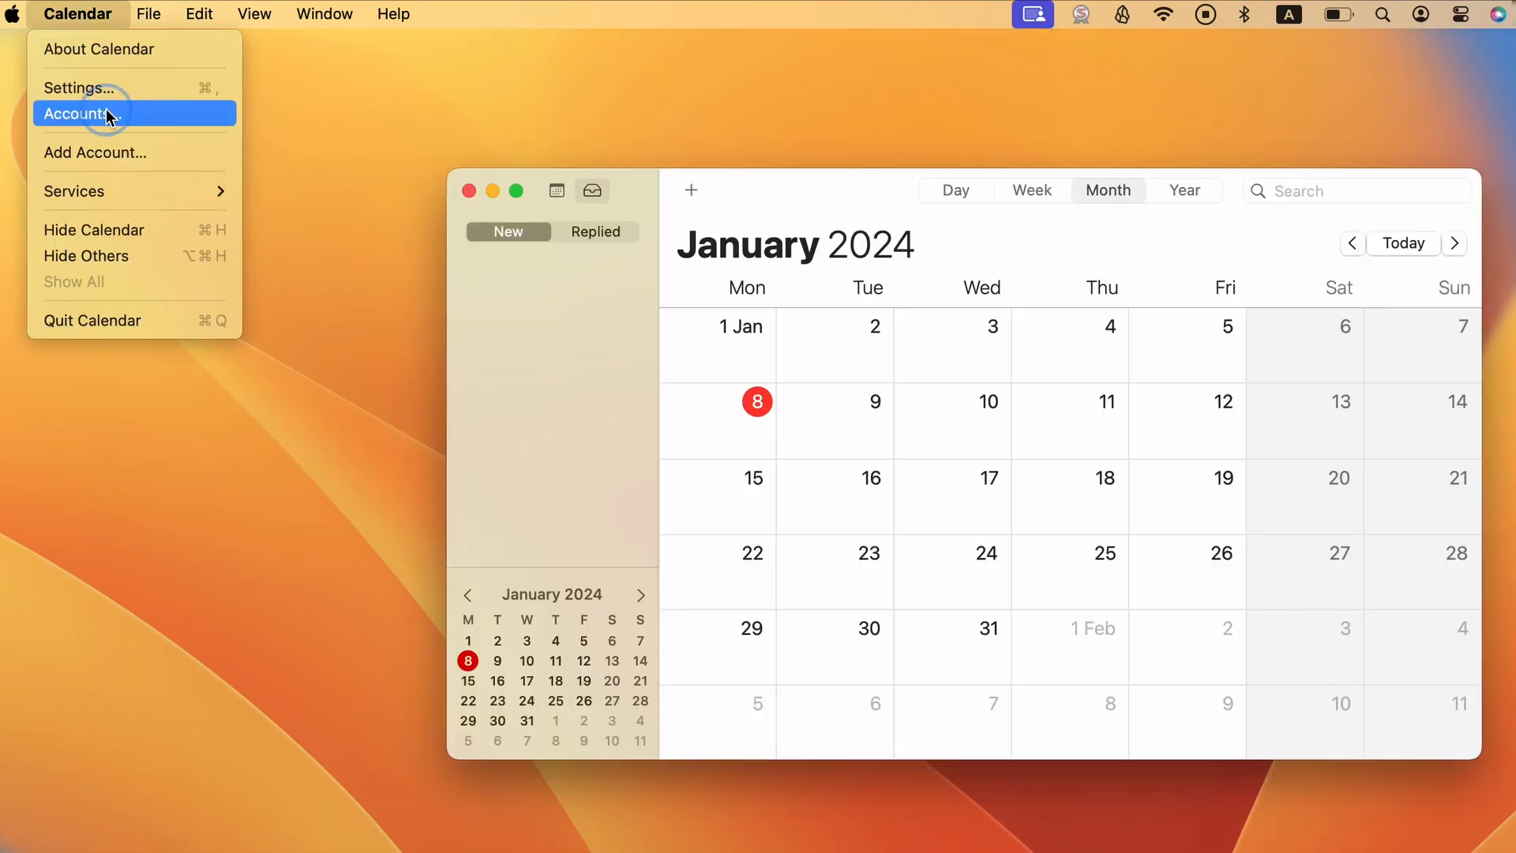
{"action": "left_click", "coordinate": [76, 114]}
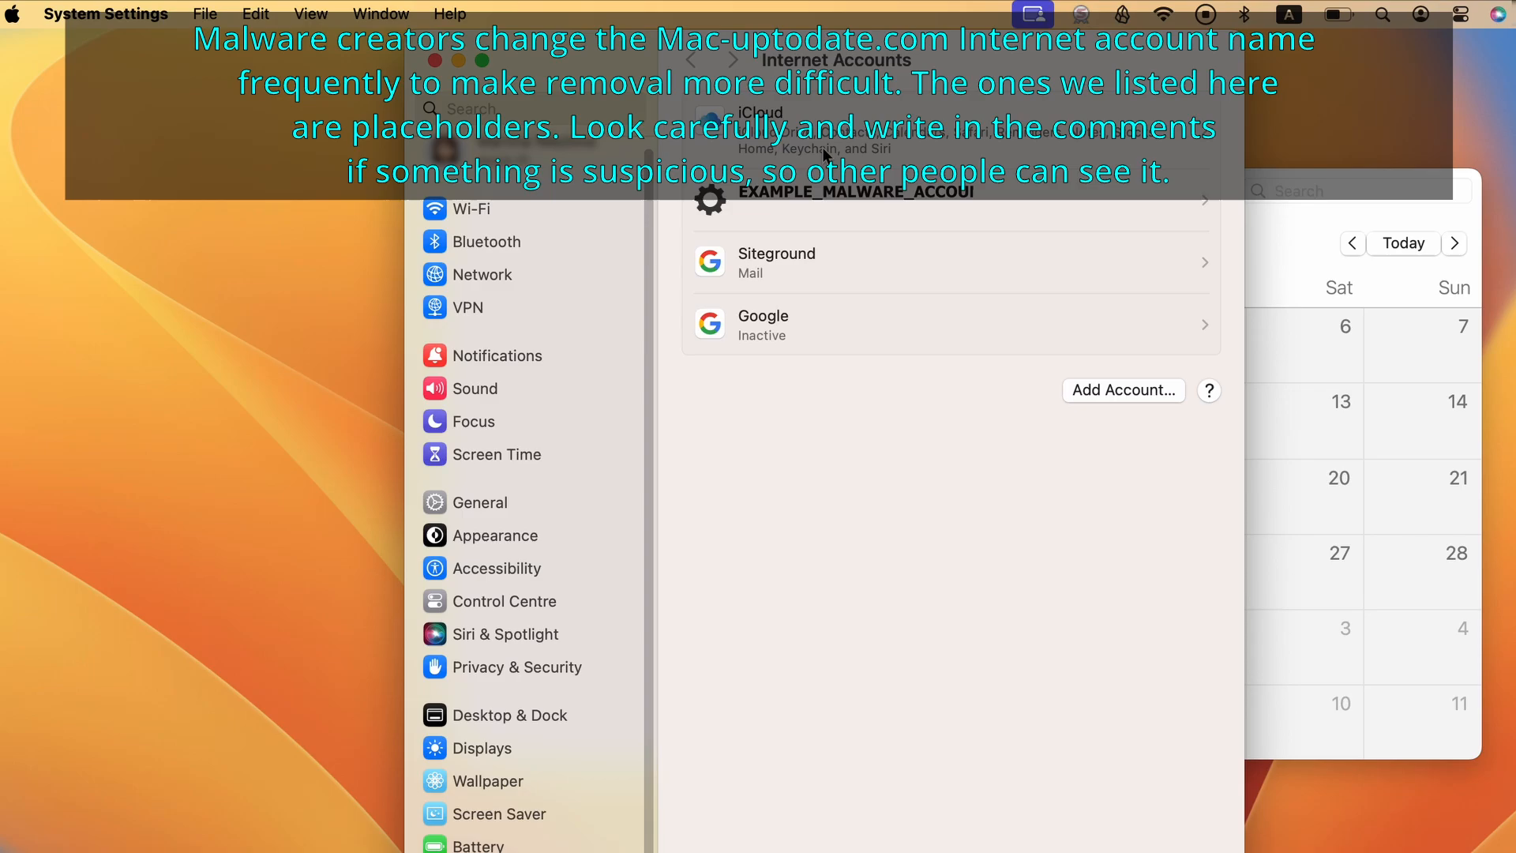
{"action": "mouse_move", "coordinate": [956, 216]}
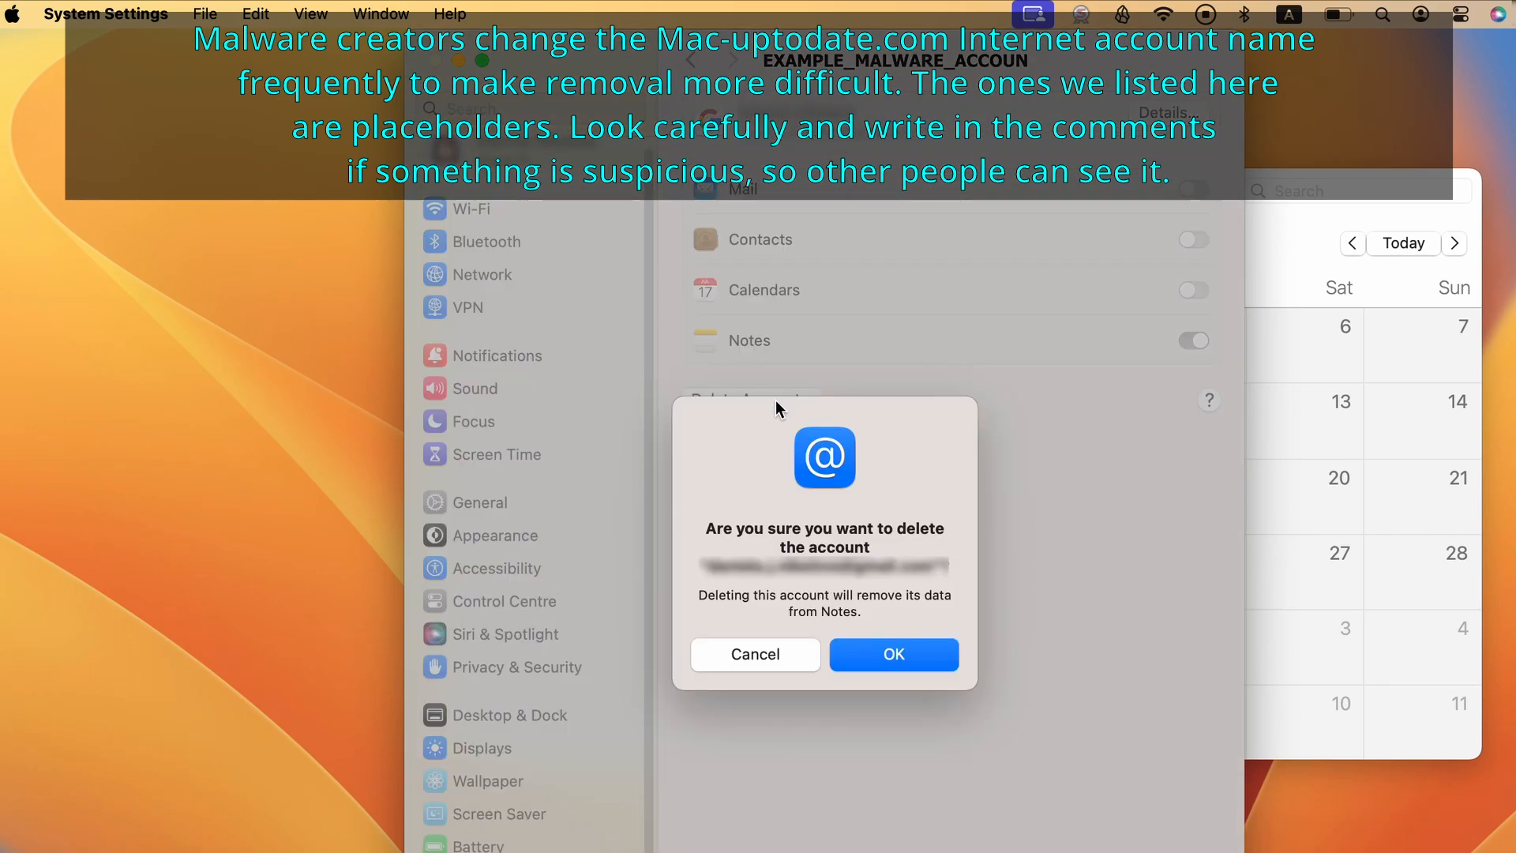
{"action": "left_click", "coordinate": [891, 653]}
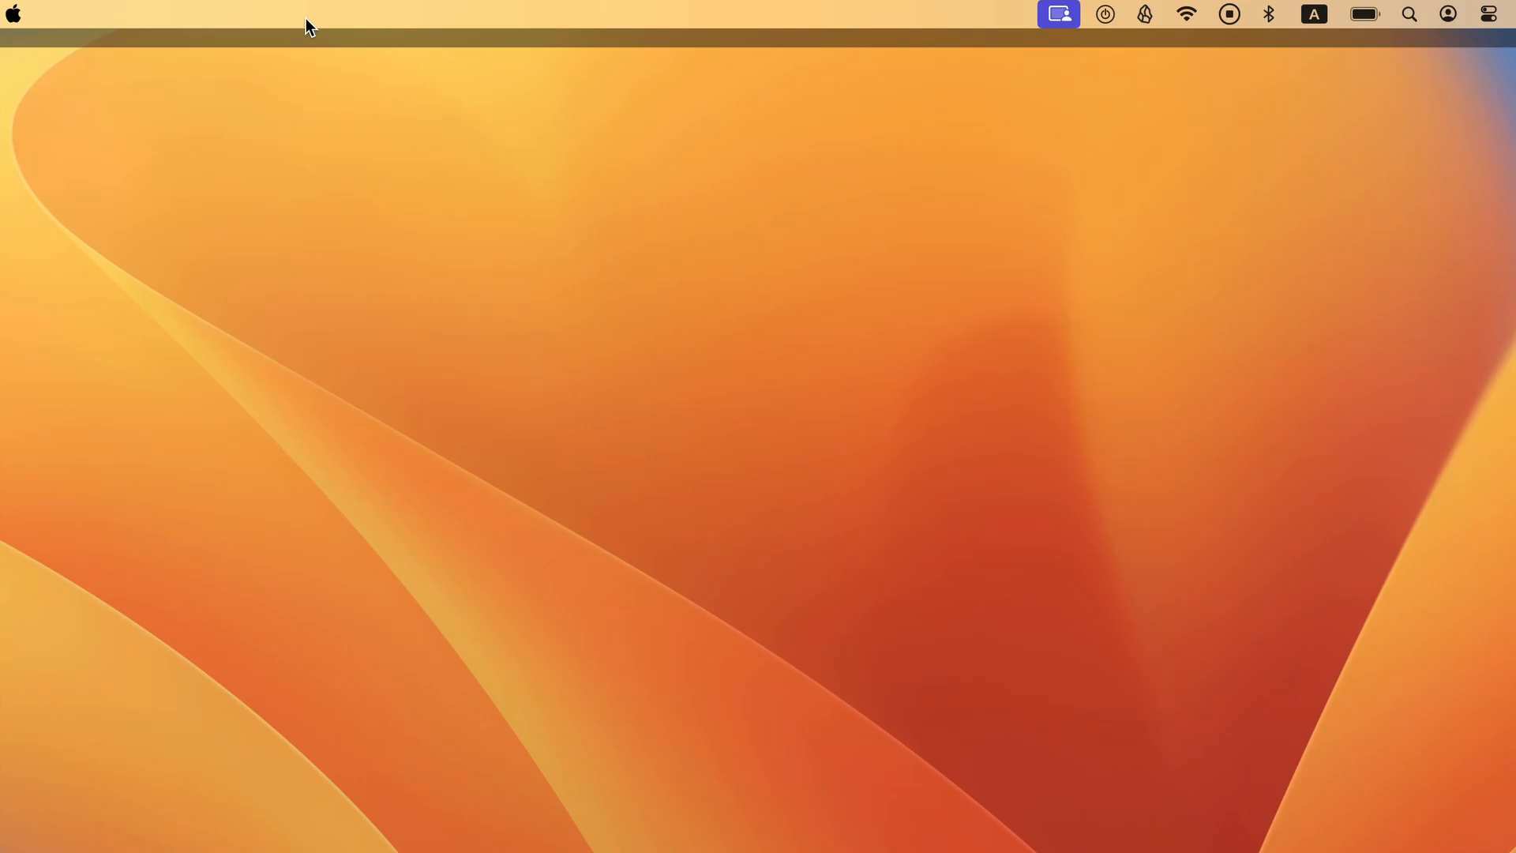
- Go to the /Library/LaunchDaemons folder in Finder
{"action": "left_click", "coordinate": [291, 14]}
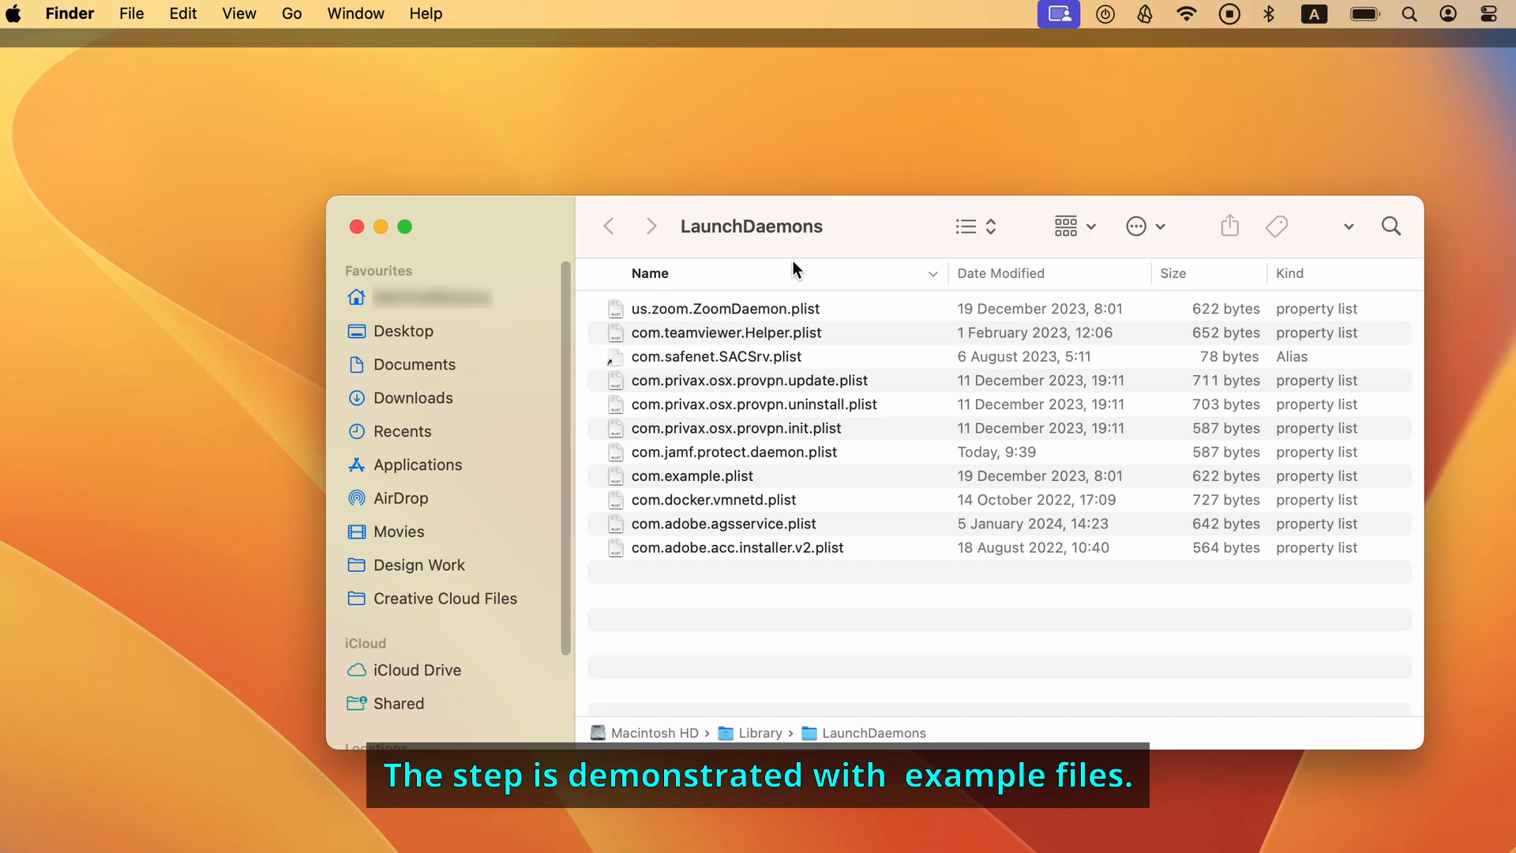
- Inspect com.example.plist for its program path, then move it to the Bin with password
{"action": "left_click", "coordinate": [691, 475]}
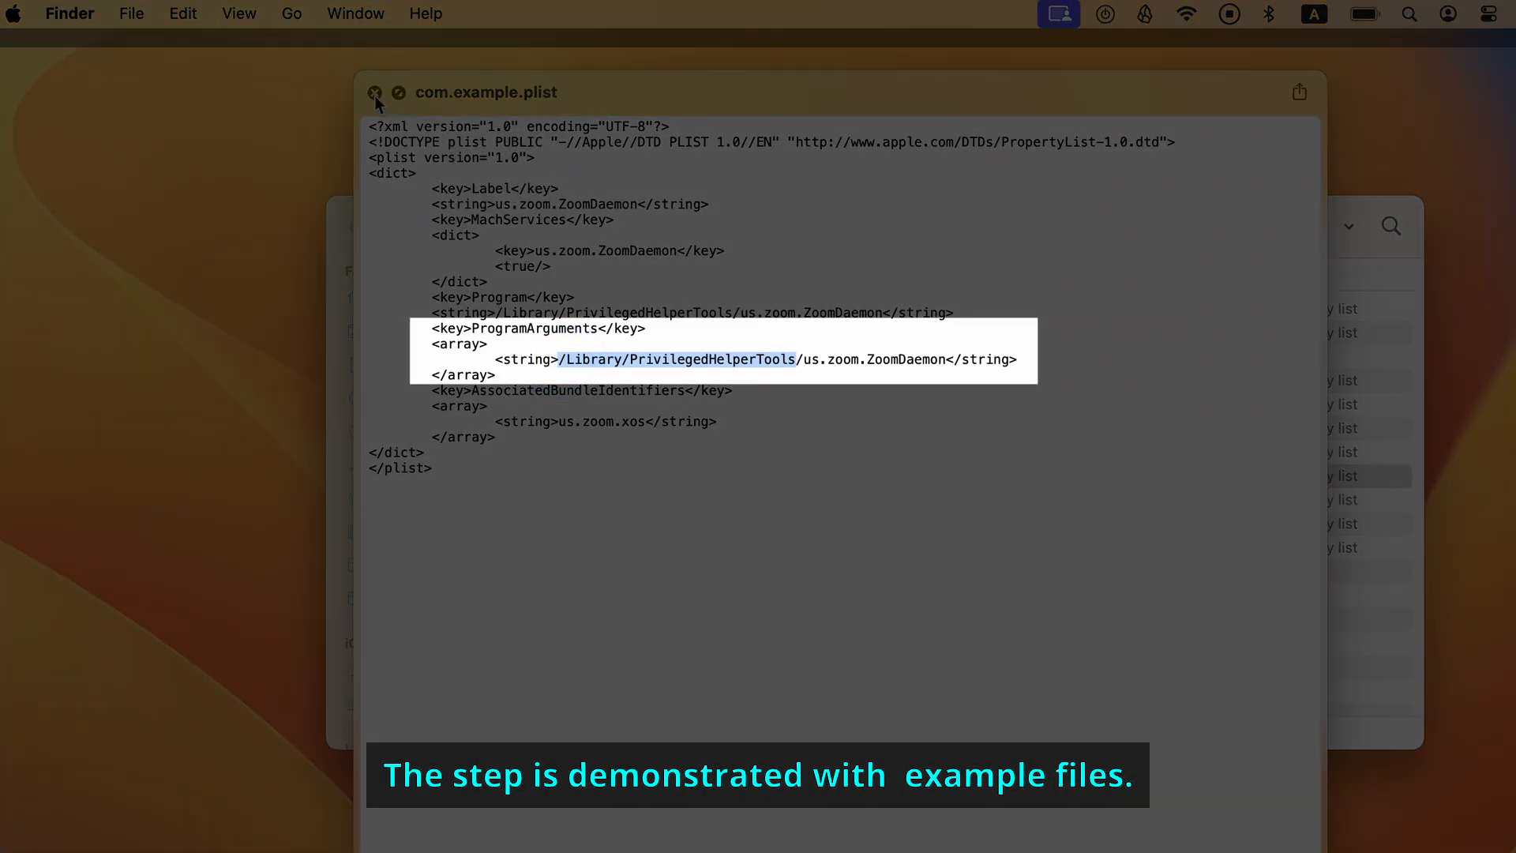
{"action": "left_click", "coordinate": [375, 92]}
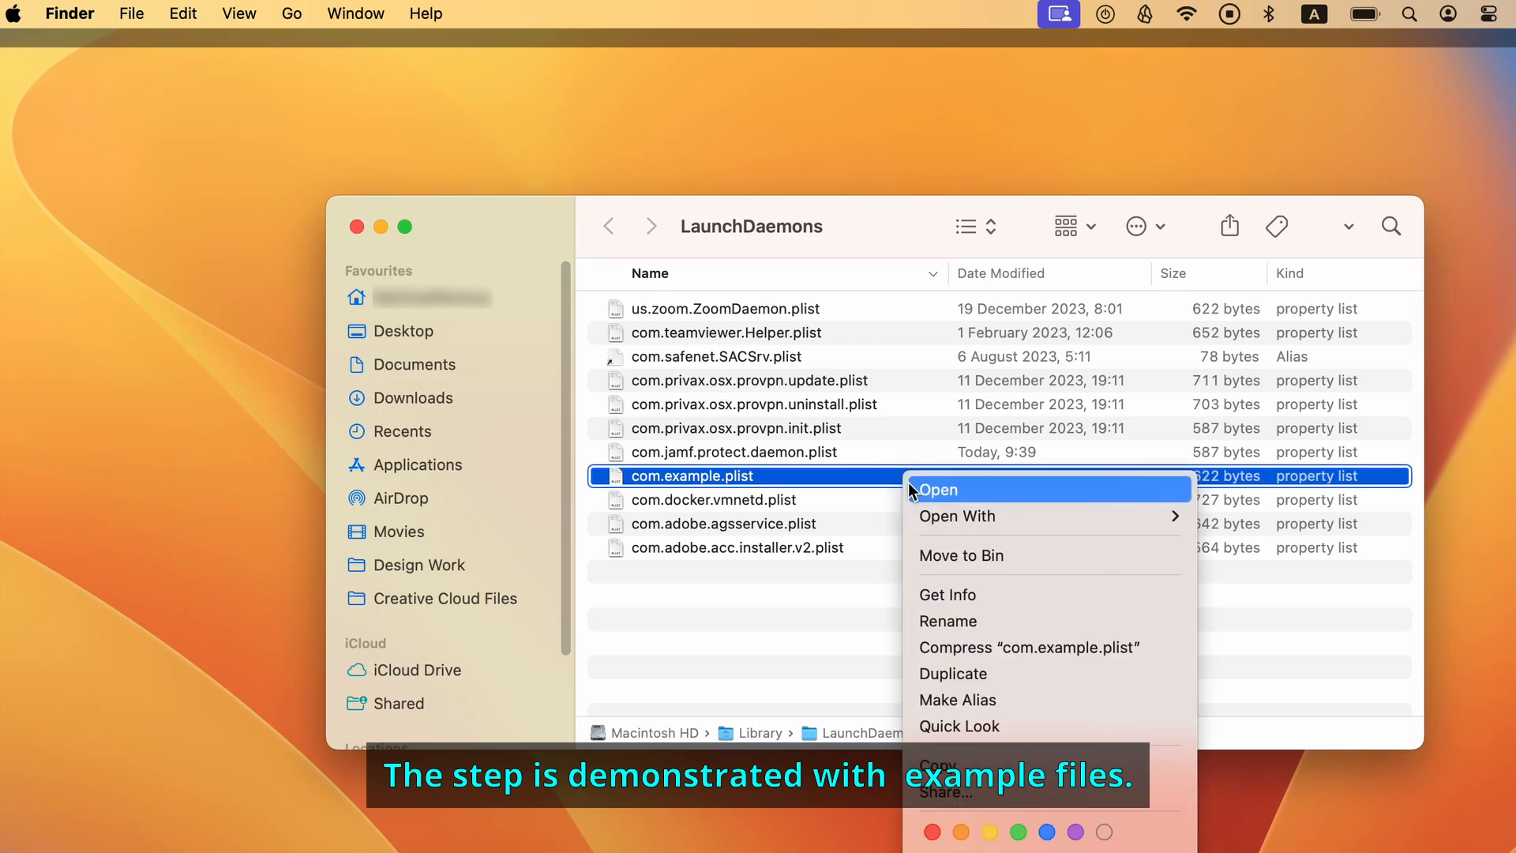
{"action": "left_click", "coordinate": [962, 554]}
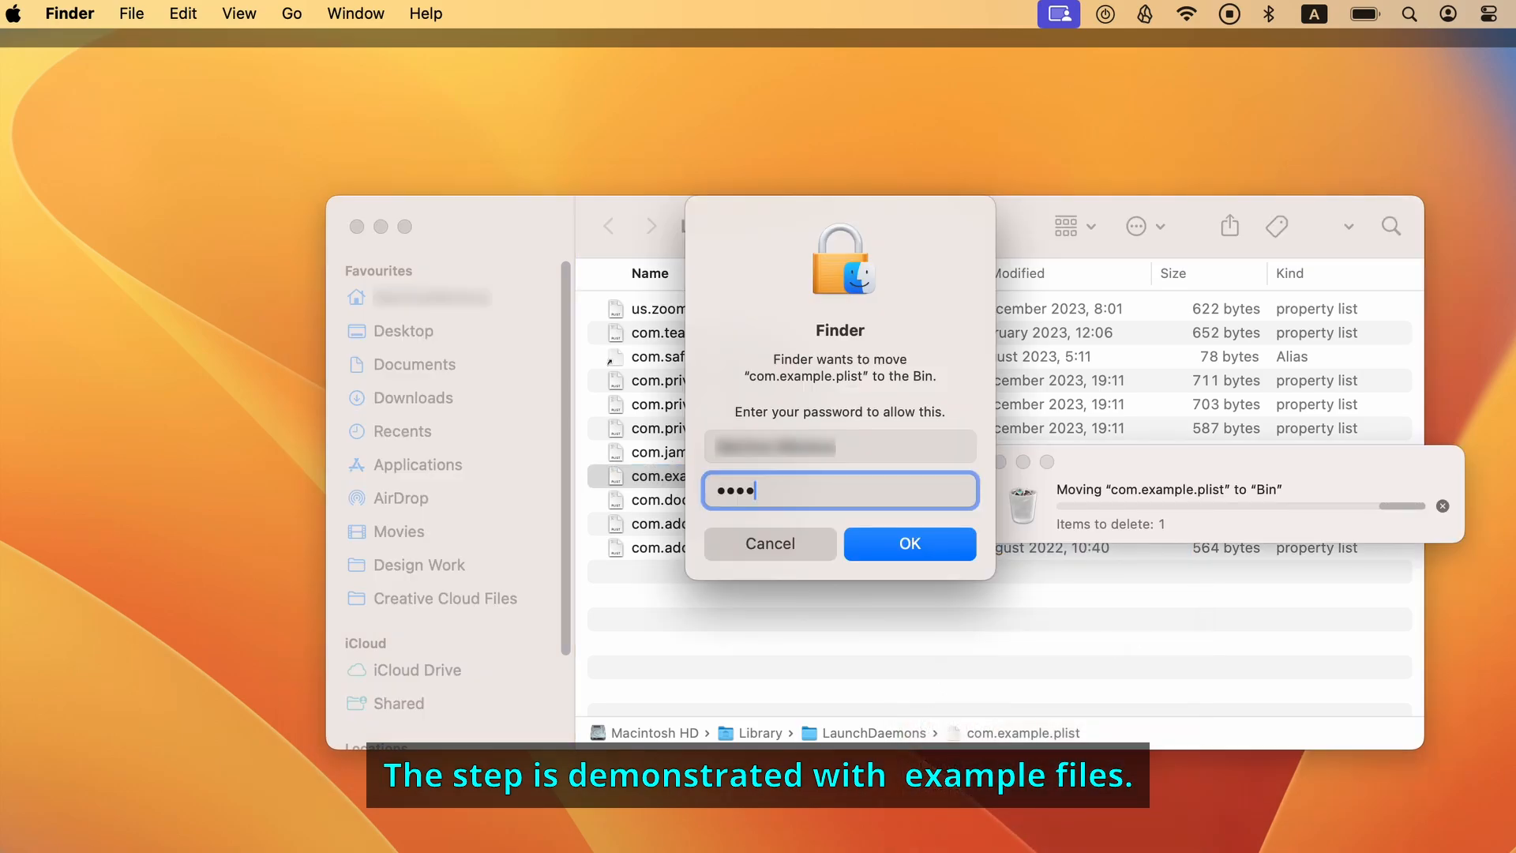
{"action": "left_click", "coordinate": [907, 543]}
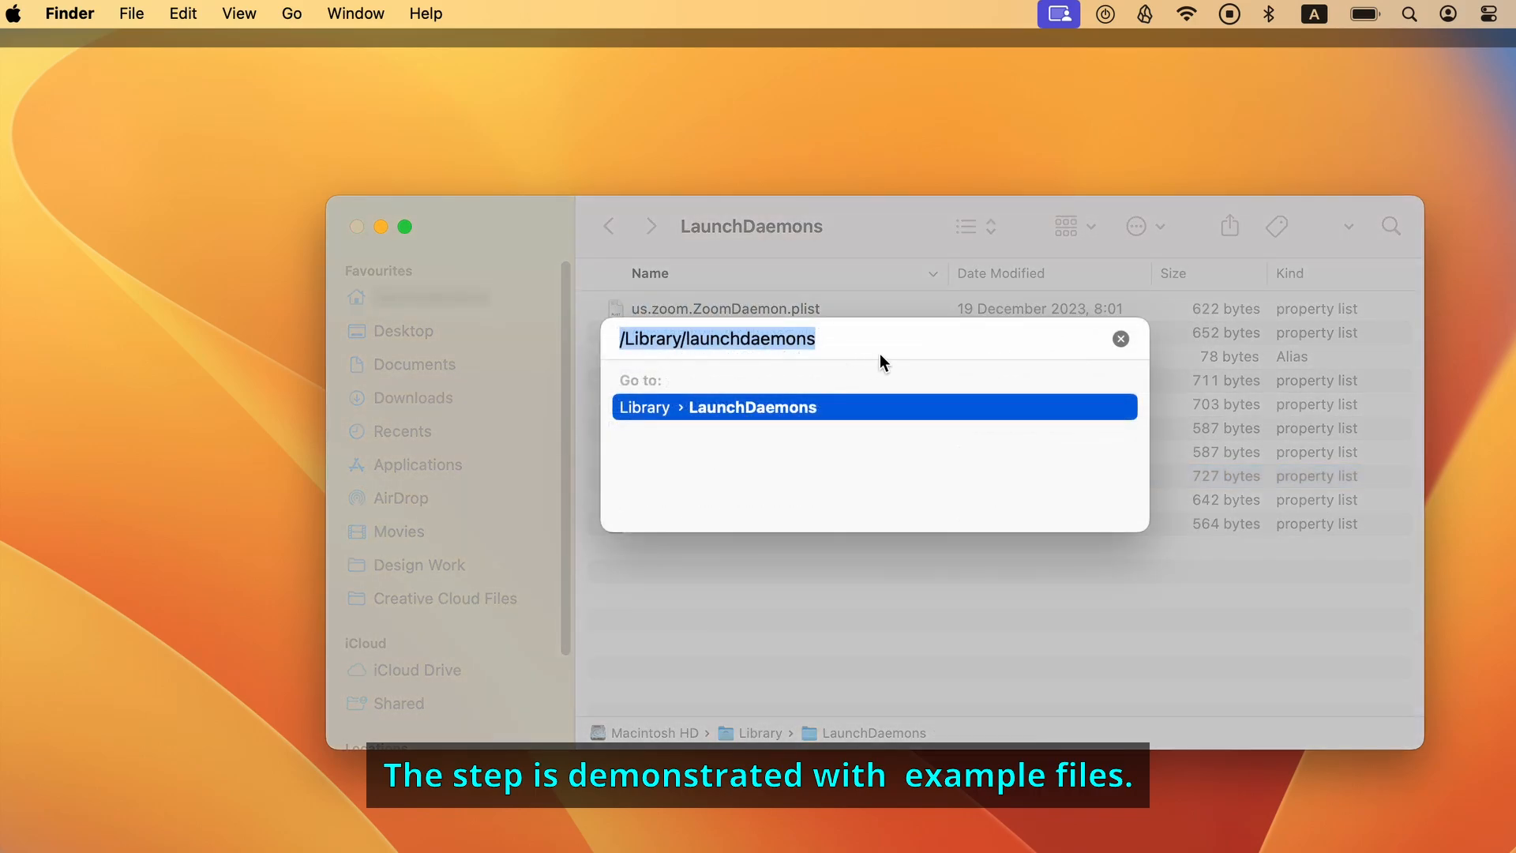
- Move the us.zoom.ZoomDaemon helper from PrivilegedHelperTools to the Bin
{"action": "right_click", "coordinate": [711, 380]}
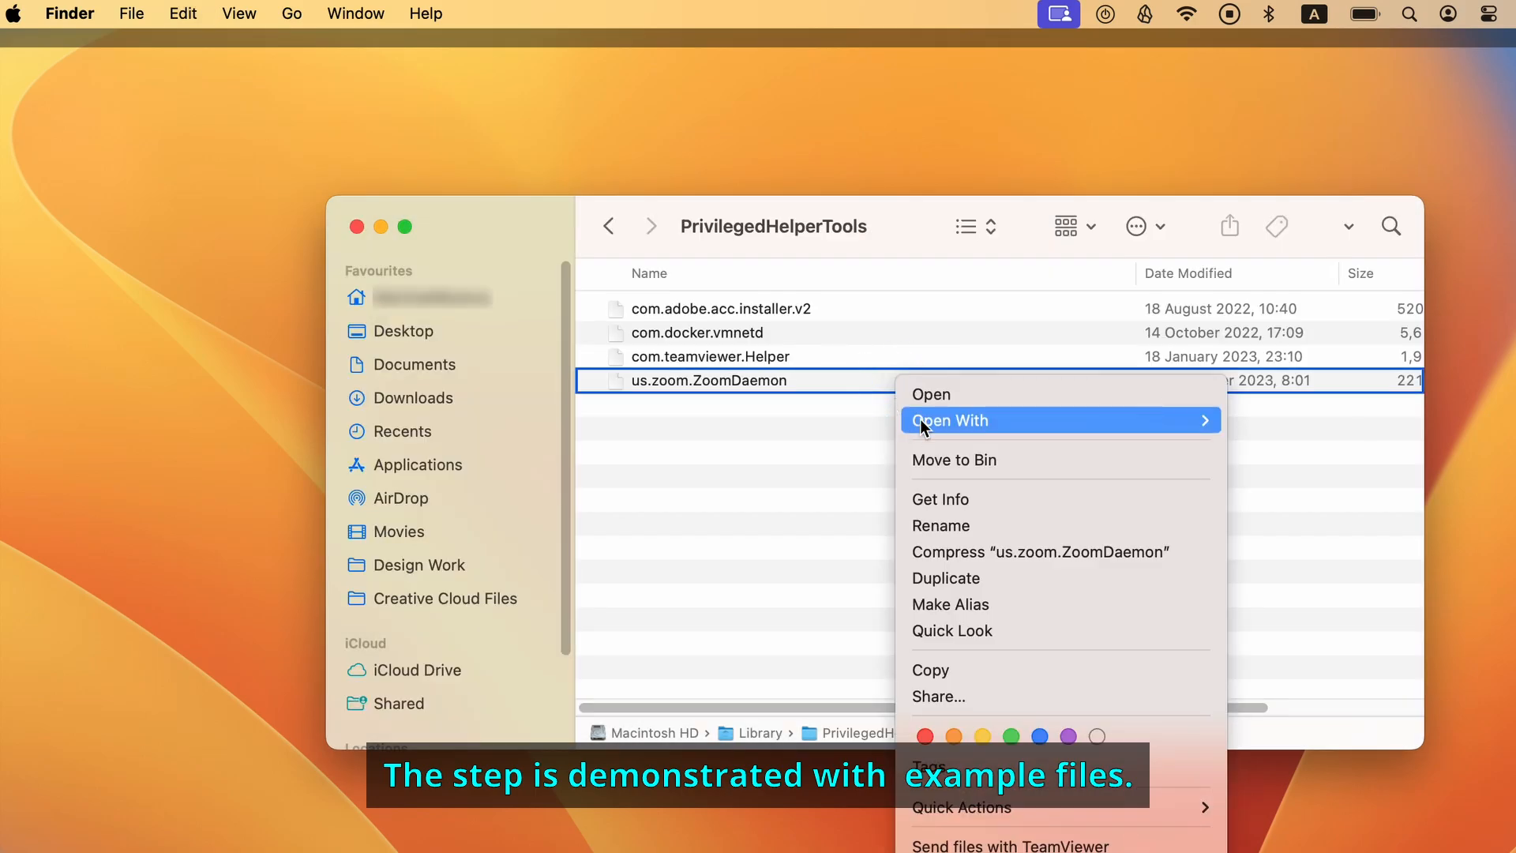
{"action": "left_click", "coordinate": [954, 460]}
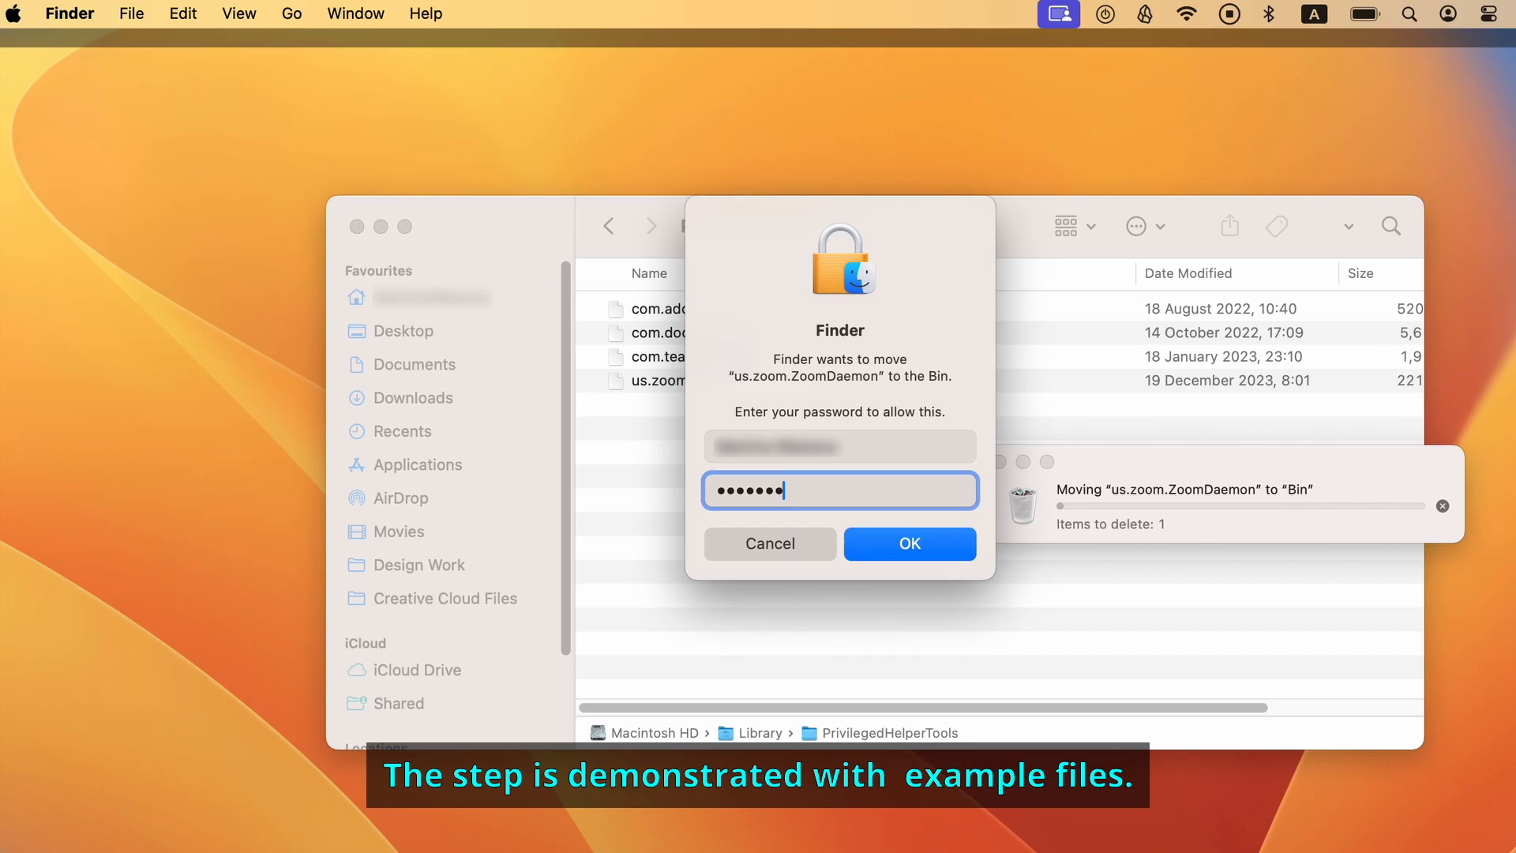
{"action": "left_click", "coordinate": [908, 543]}
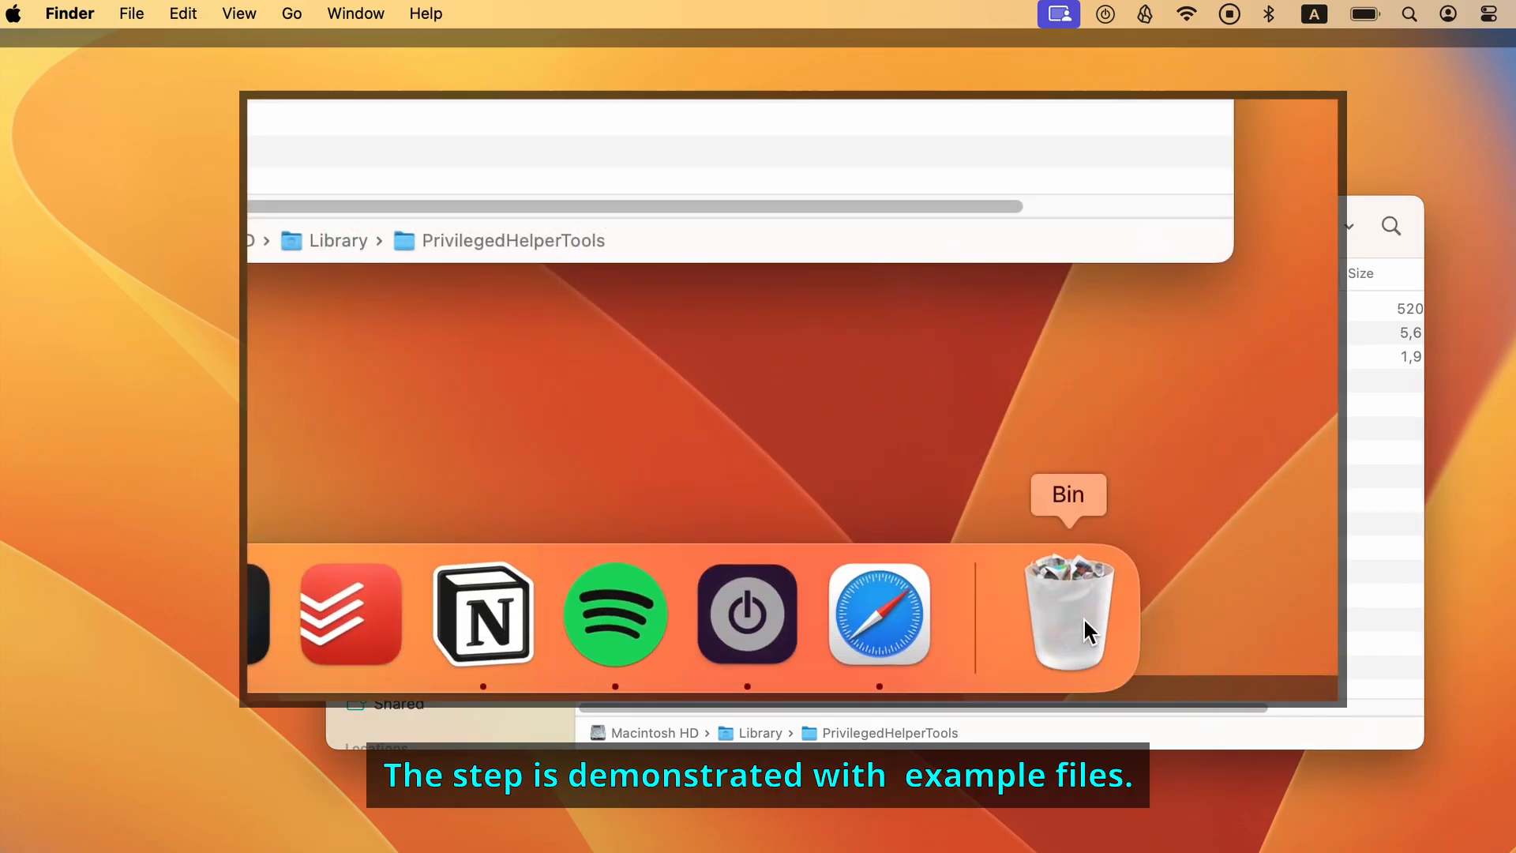
{"action": "right_click", "coordinate": [1068, 612]}
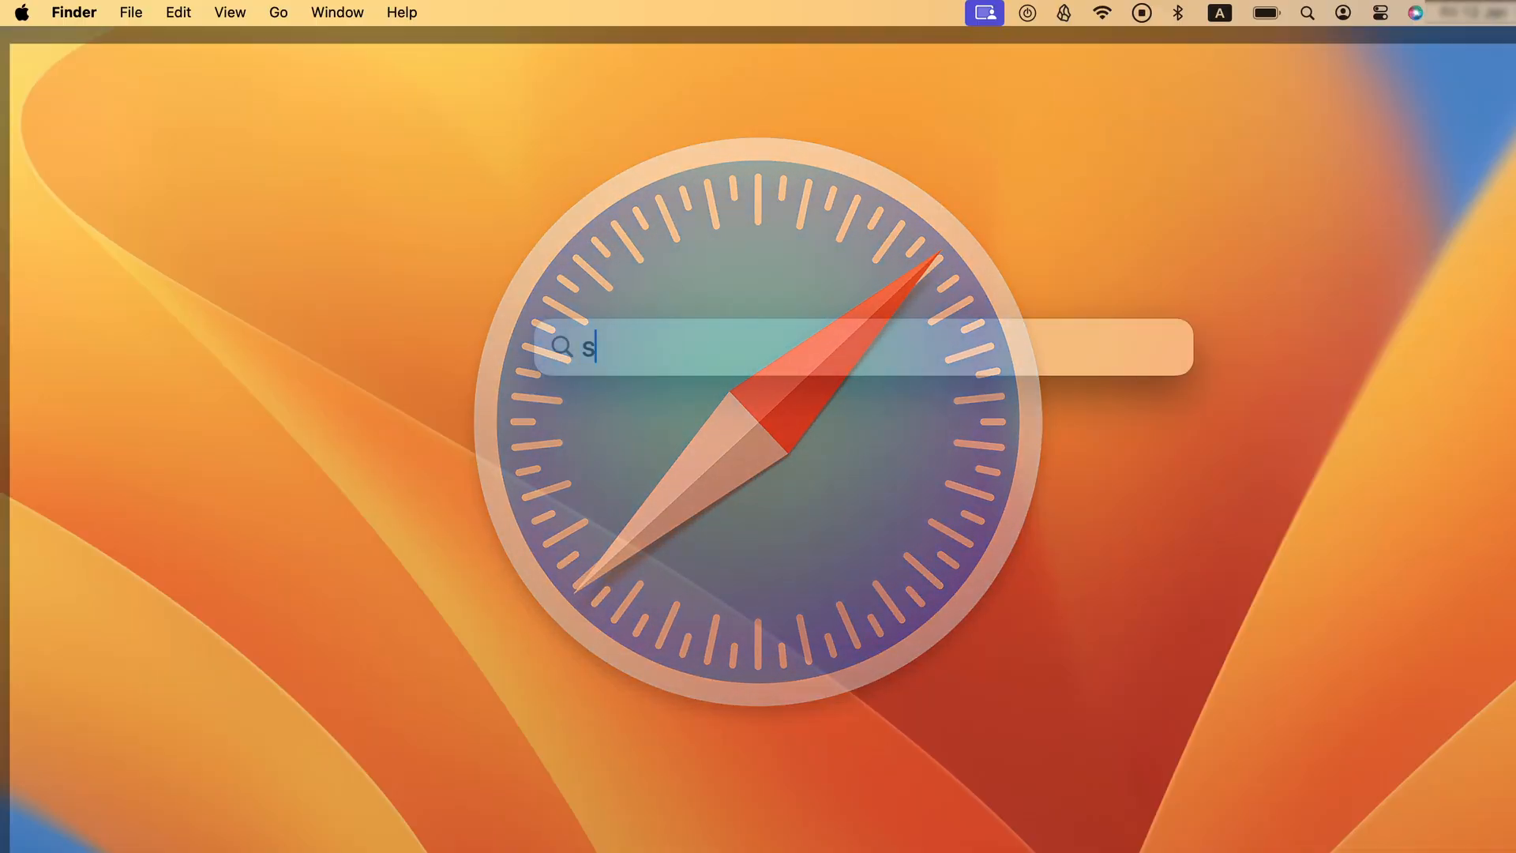
{"action": "left_click", "coordinate": [74, 13]}
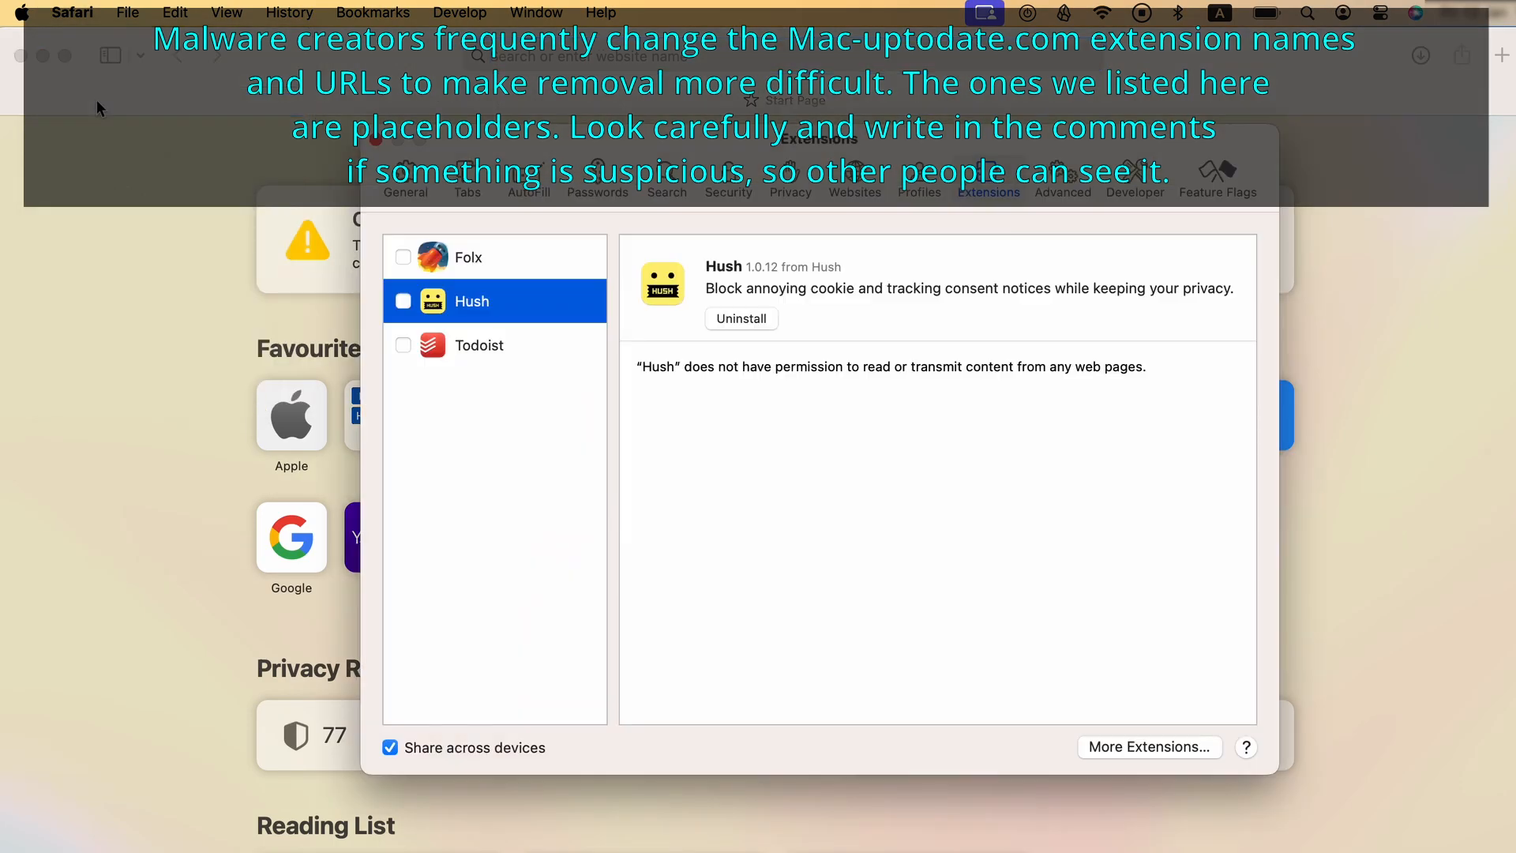
{"action": "left_click", "coordinate": [406, 178]}
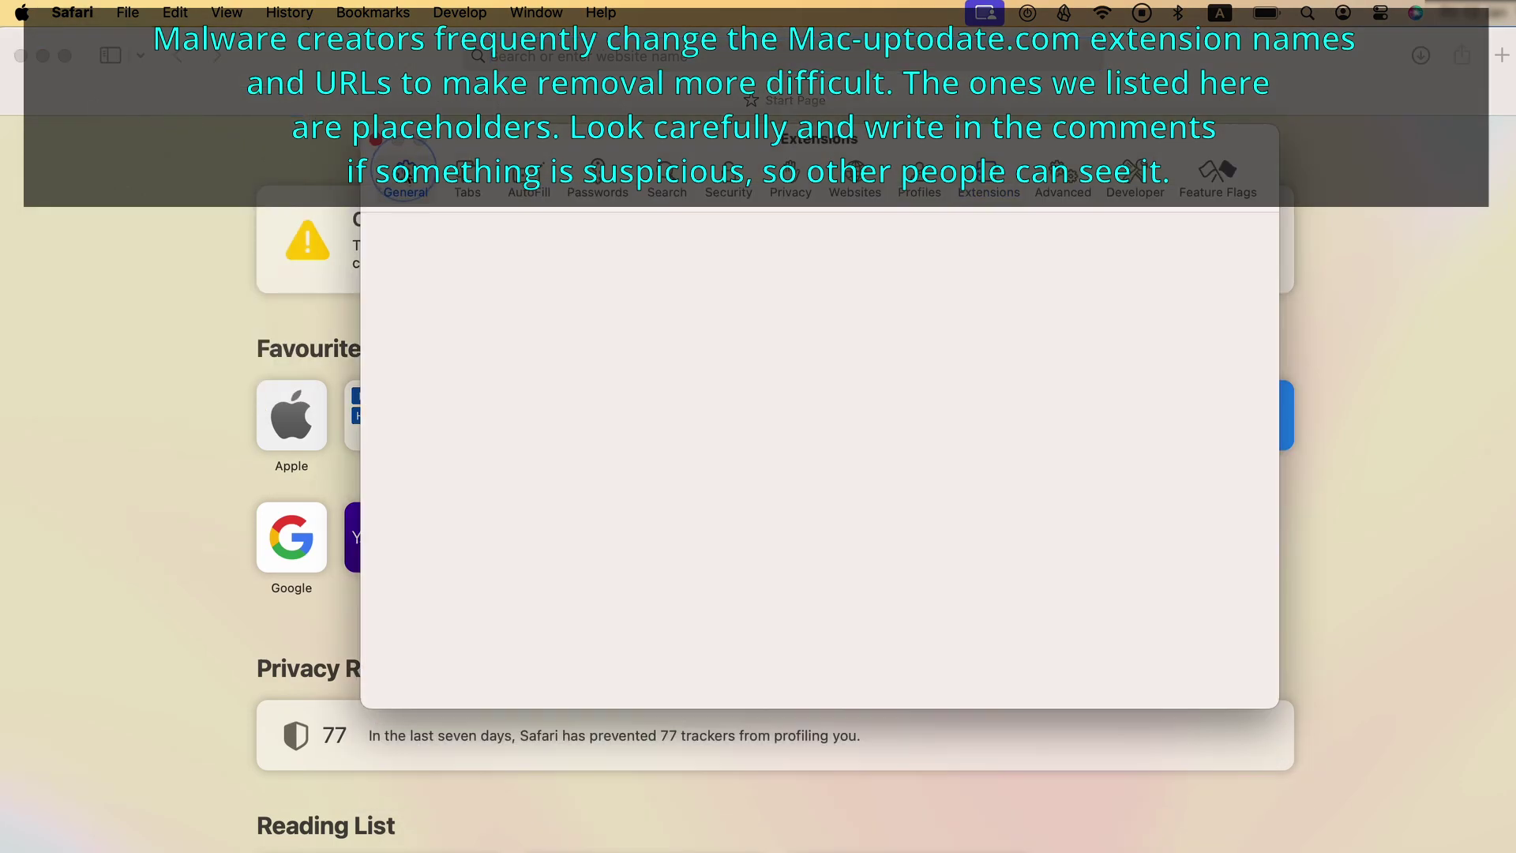
{"action": "left_click", "coordinate": [405, 174]}
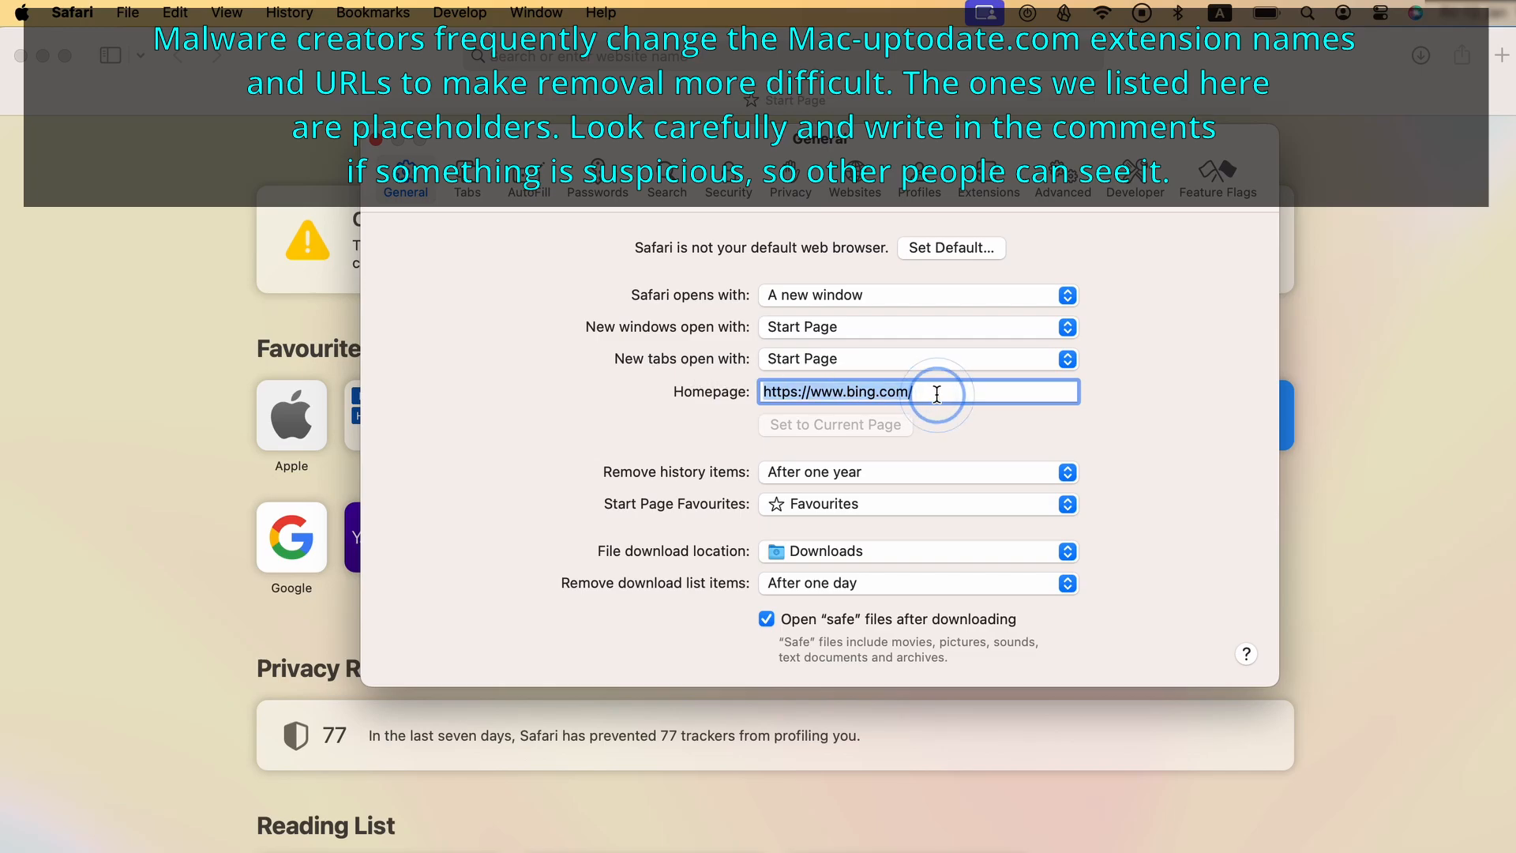
{"action": "type", "text": "google.co"}
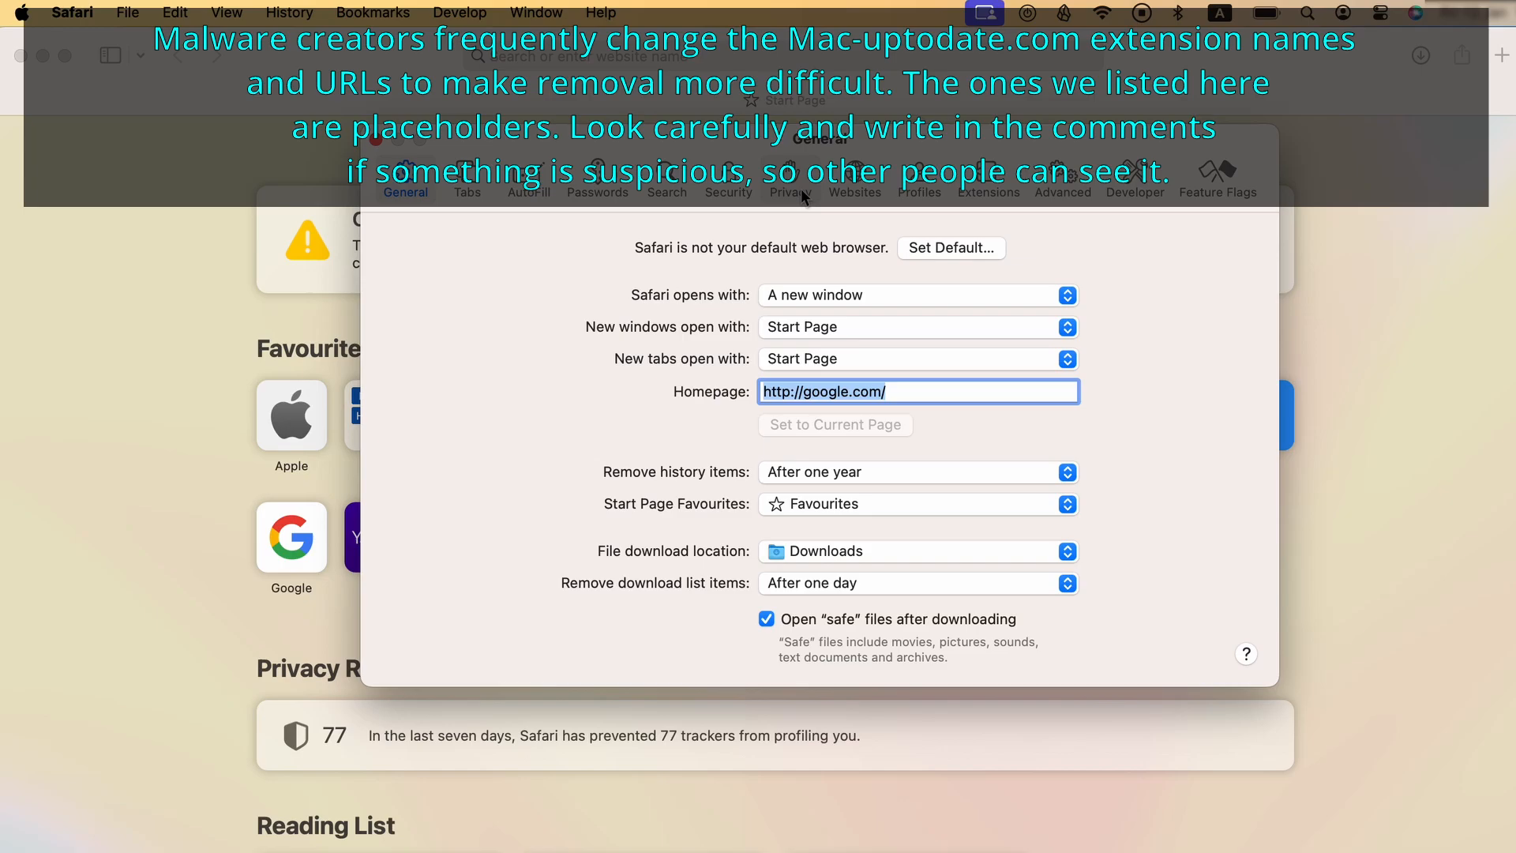
- Remove all stored website data via Privacy > Manage Website Data
{"action": "left_click", "coordinate": [789, 178]}
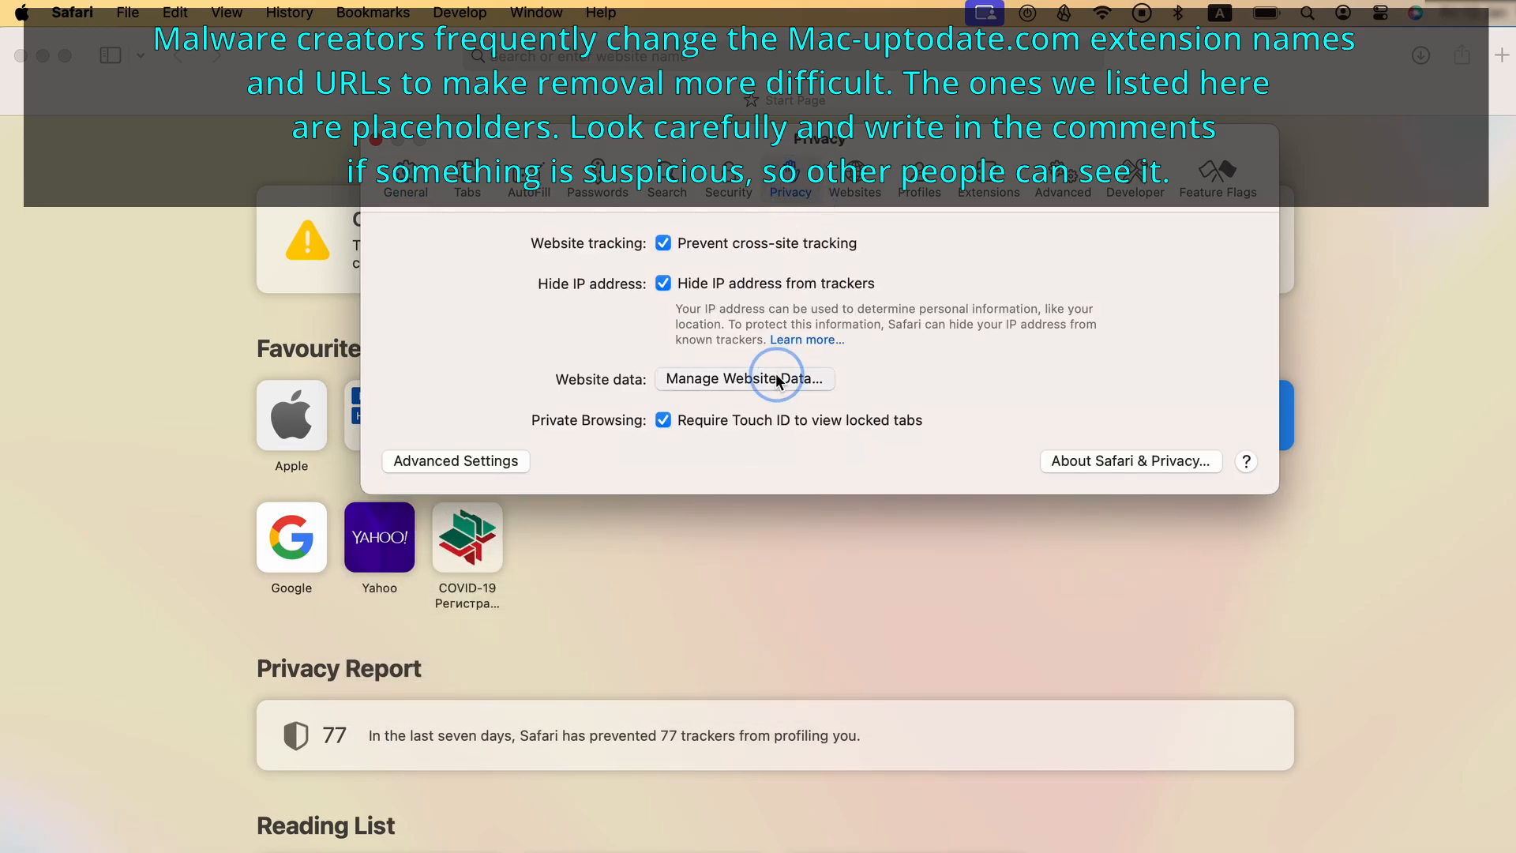
{"action": "left_click", "coordinate": [743, 378]}
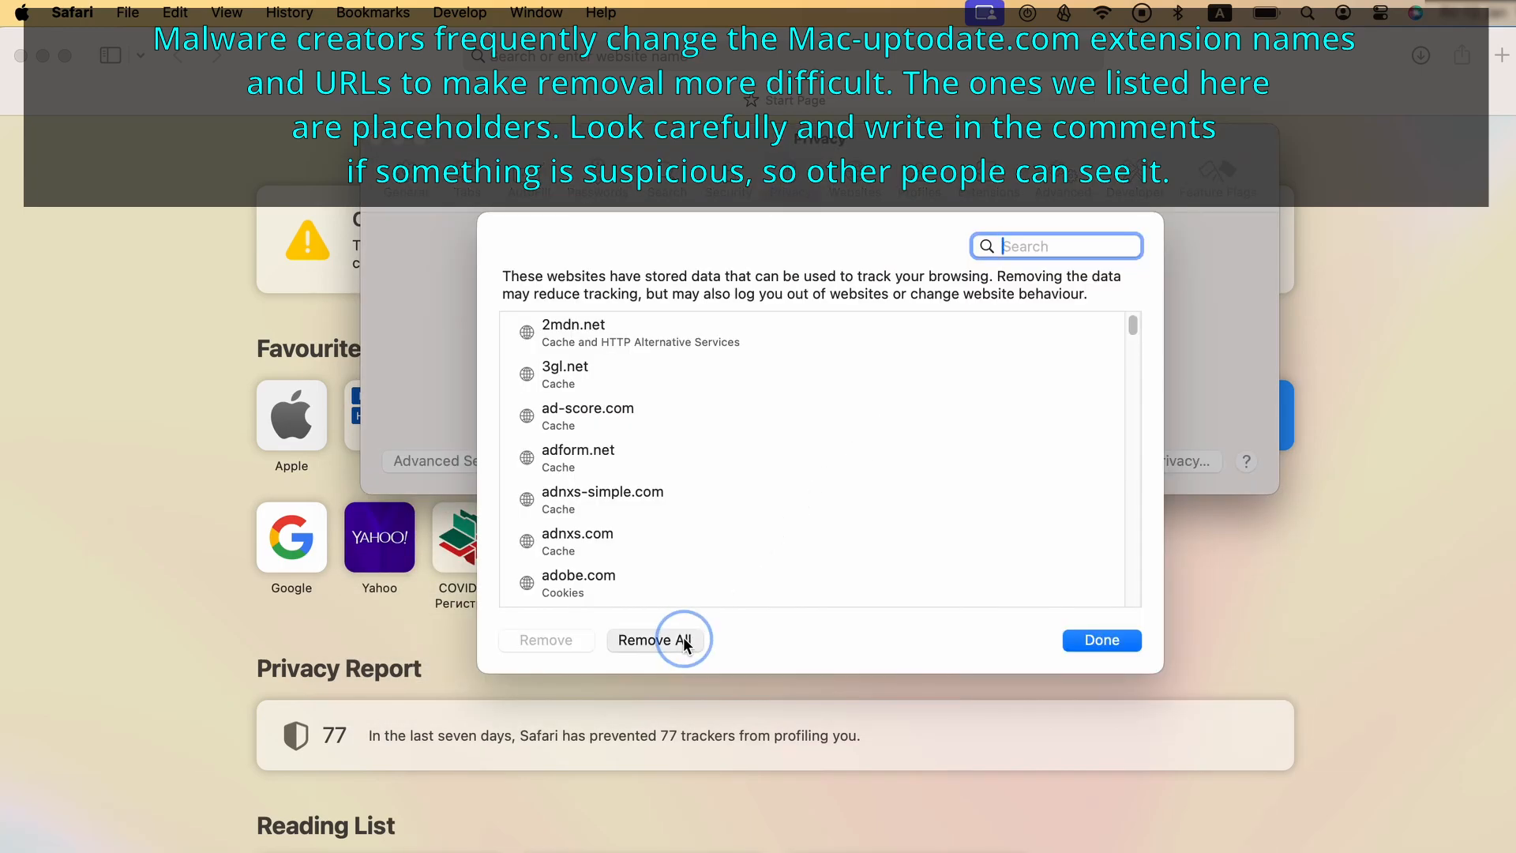
{"action": "left_click", "coordinate": [654, 640]}
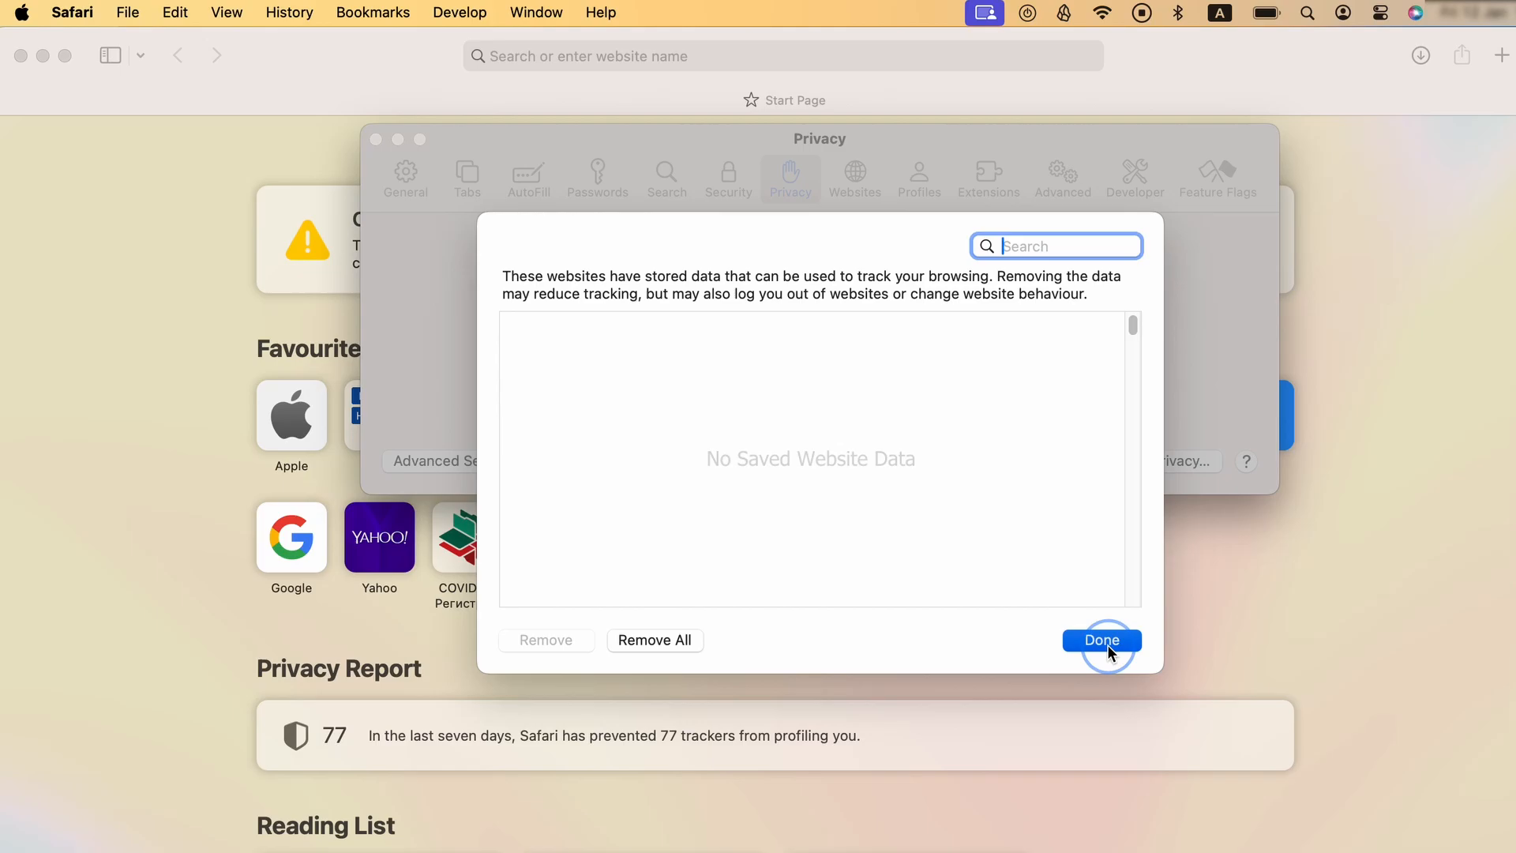
{"action": "left_click", "coordinate": [1101, 639]}
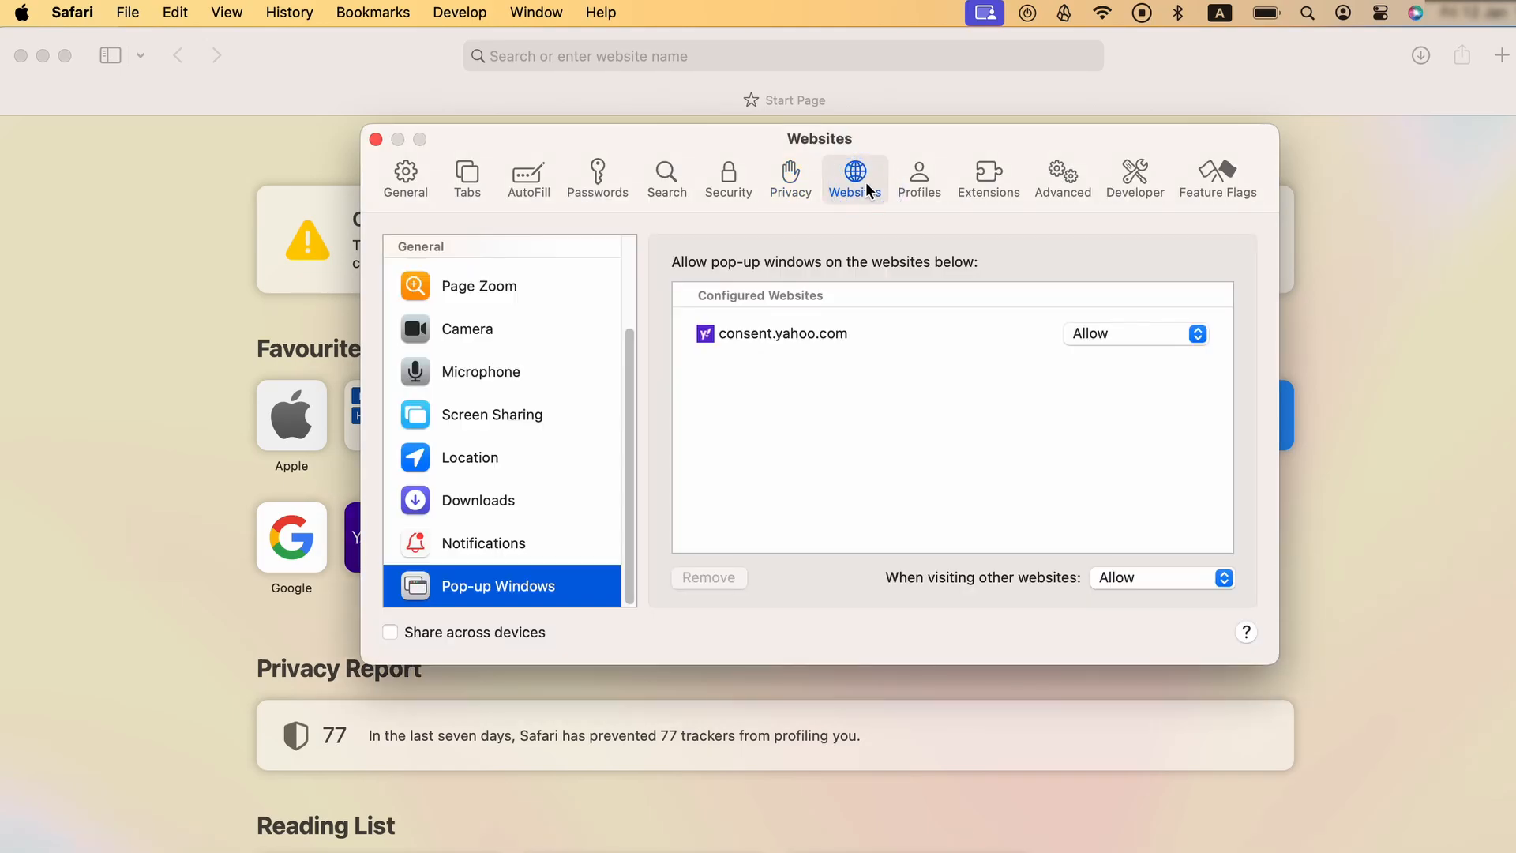
{"action": "mouse_move", "coordinate": [851, 308]}
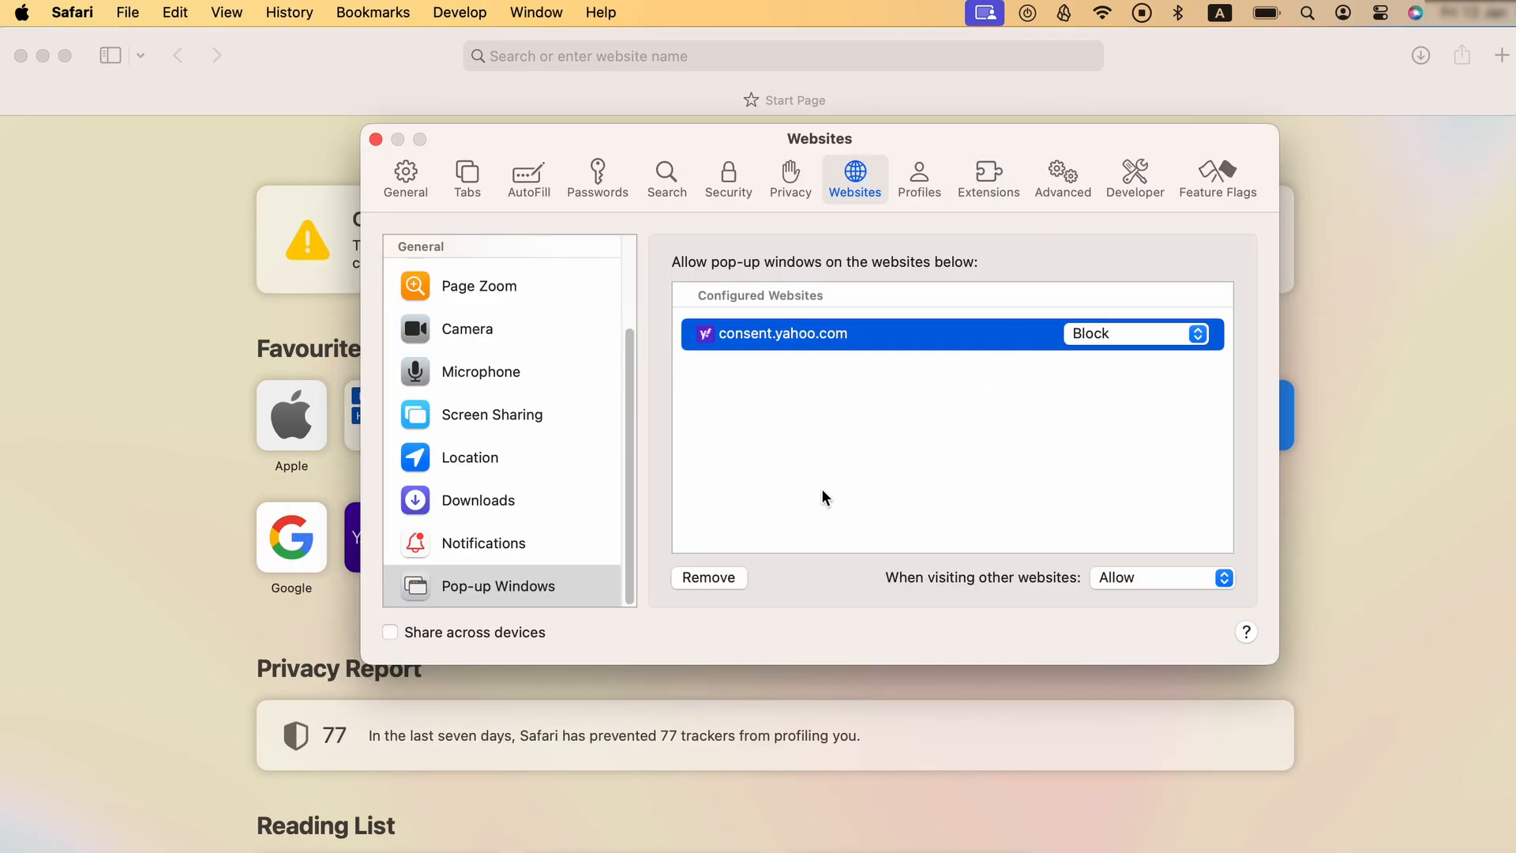
- Remove consent.yahoo.com from Safari's pop-up window exceptions
{"action": "left_click", "coordinate": [707, 578]}
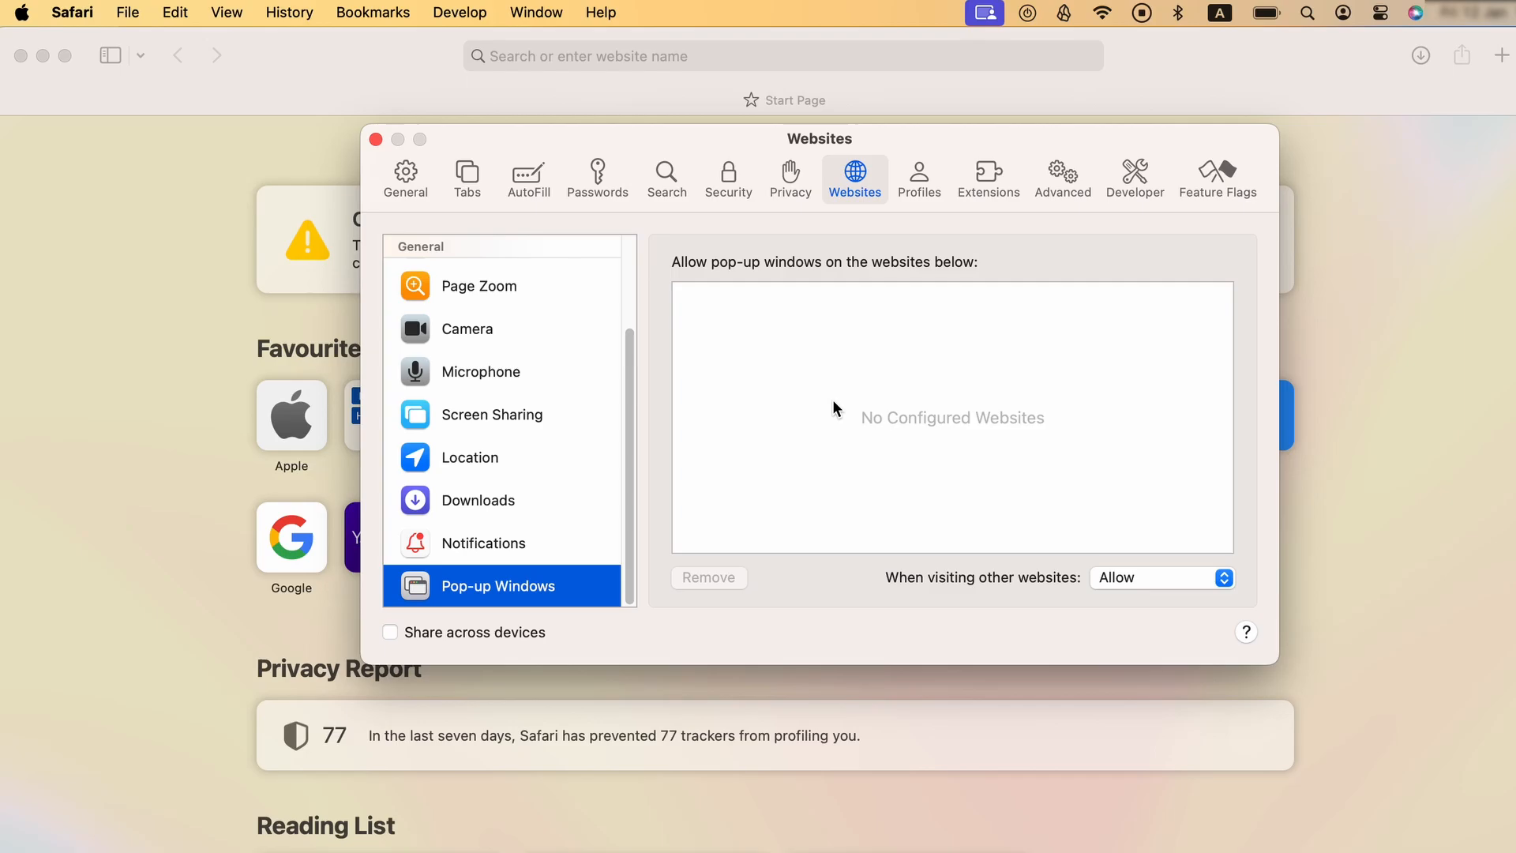
{"action": "left_click", "coordinate": [987, 177]}
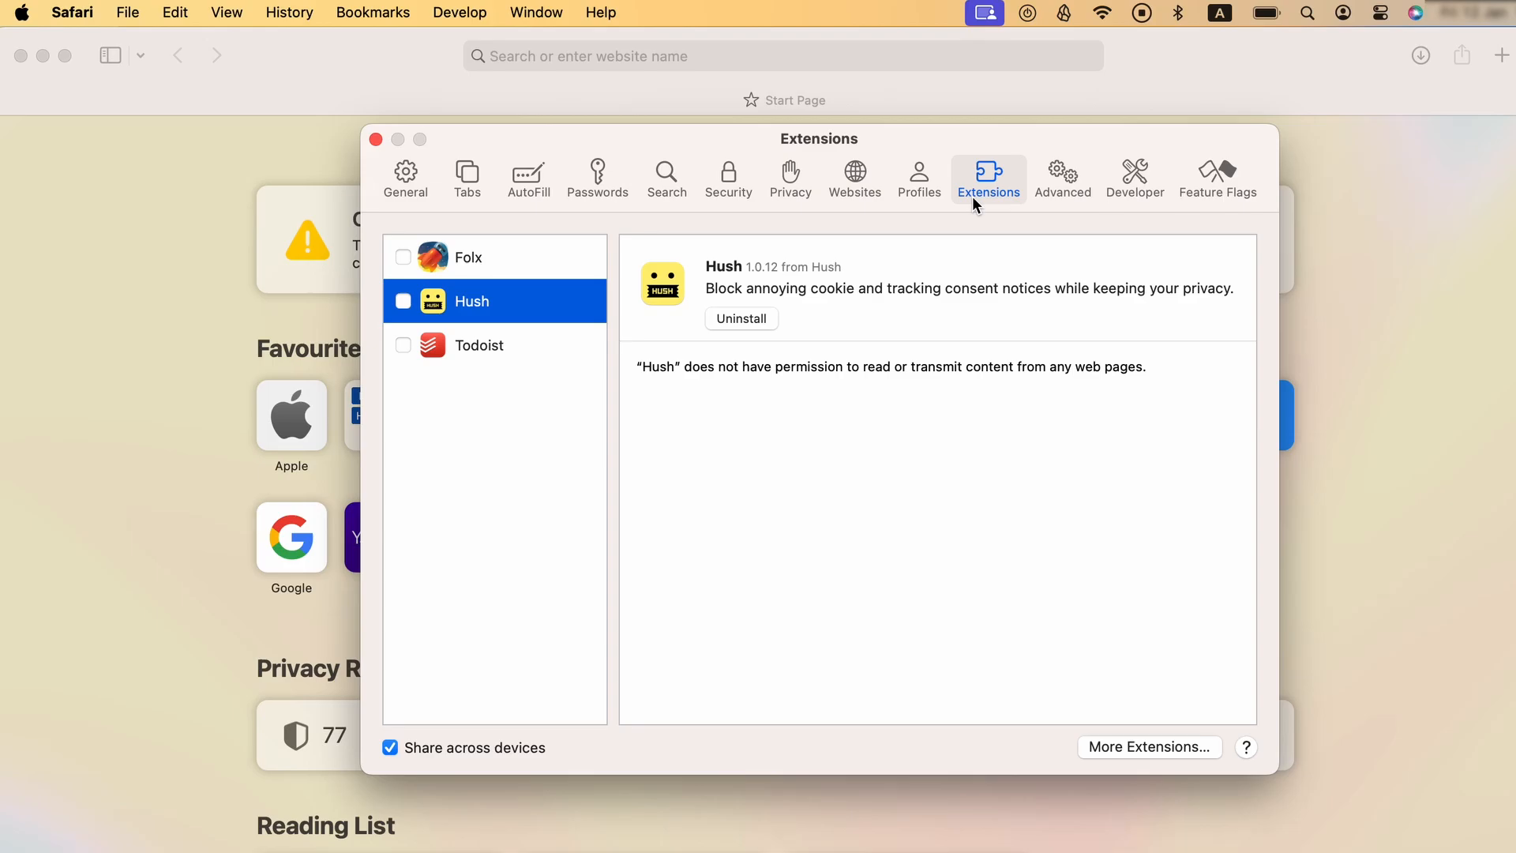
{"action": "mouse_move", "coordinate": [874, 320]}
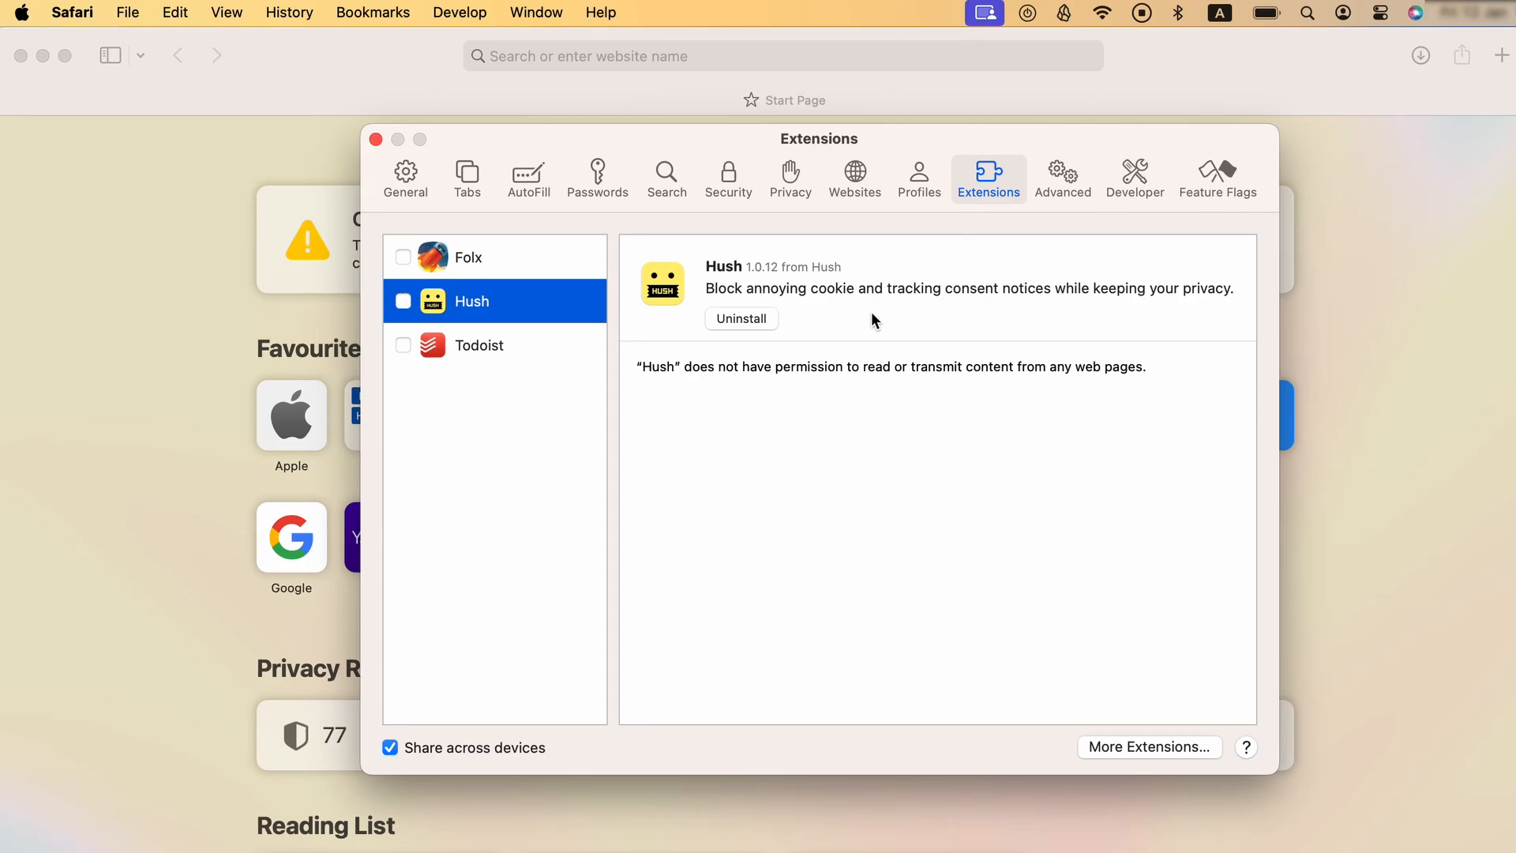
- Uninstall the Hush extension and reveal Hush.app in Applications for removal
{"action": "left_click", "coordinate": [740, 317]}
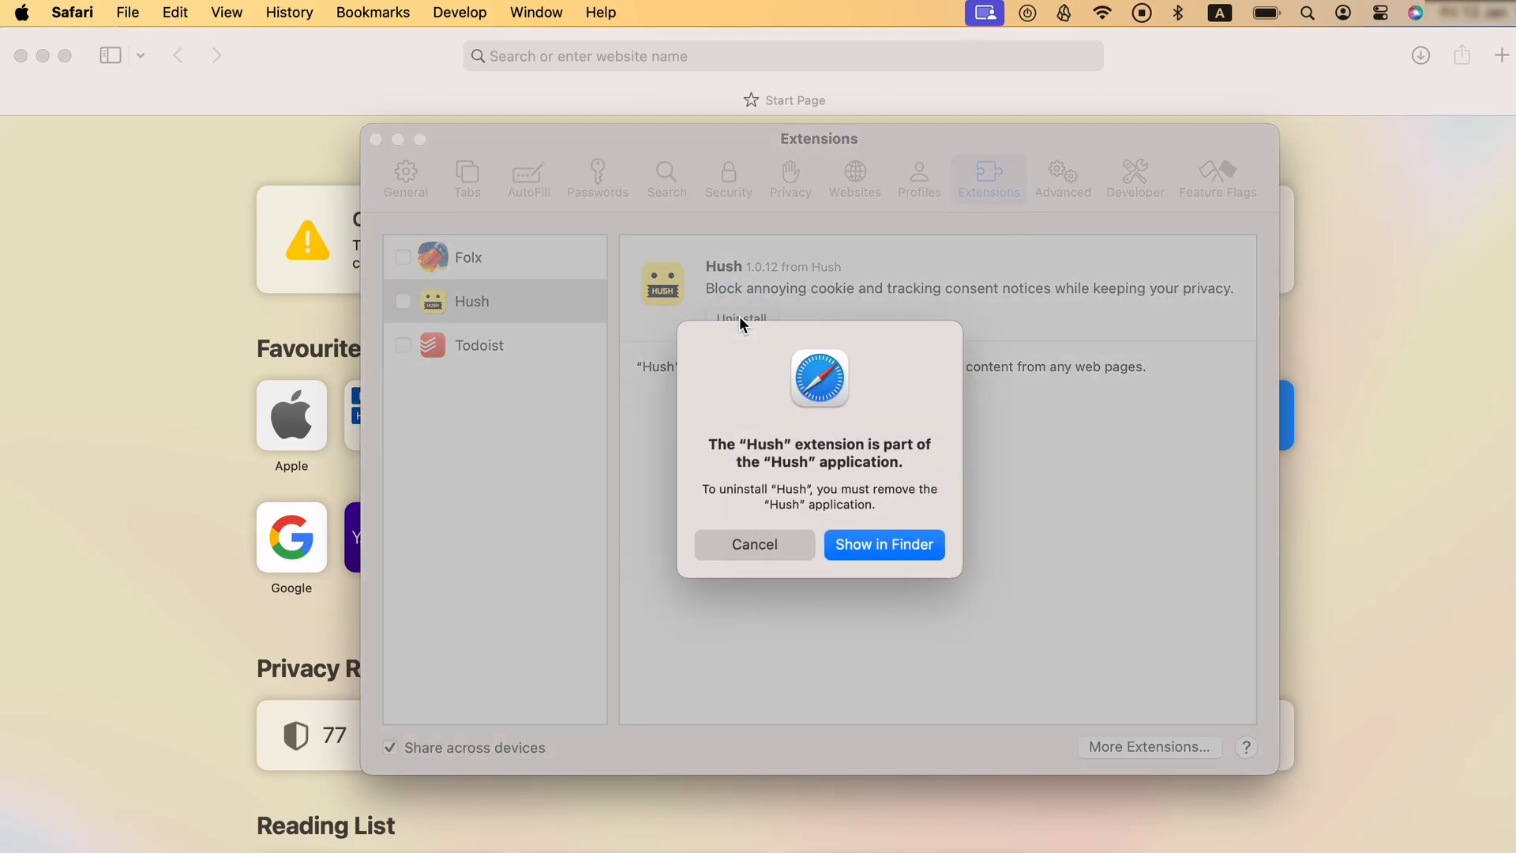
{"action": "mouse_move", "coordinate": [883, 545]}
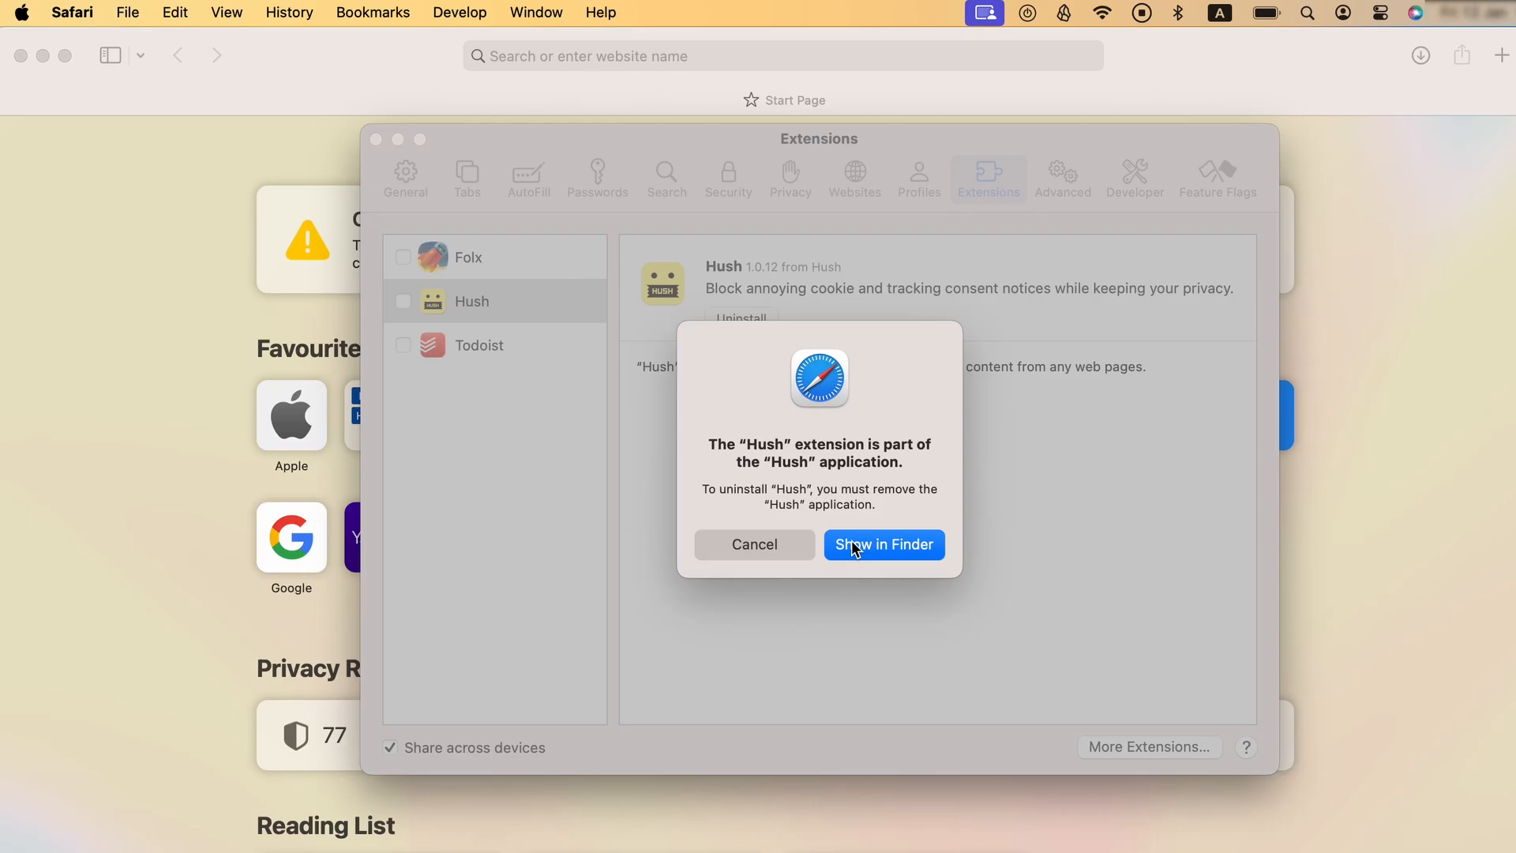
{"action": "left_click", "coordinate": [883, 543]}
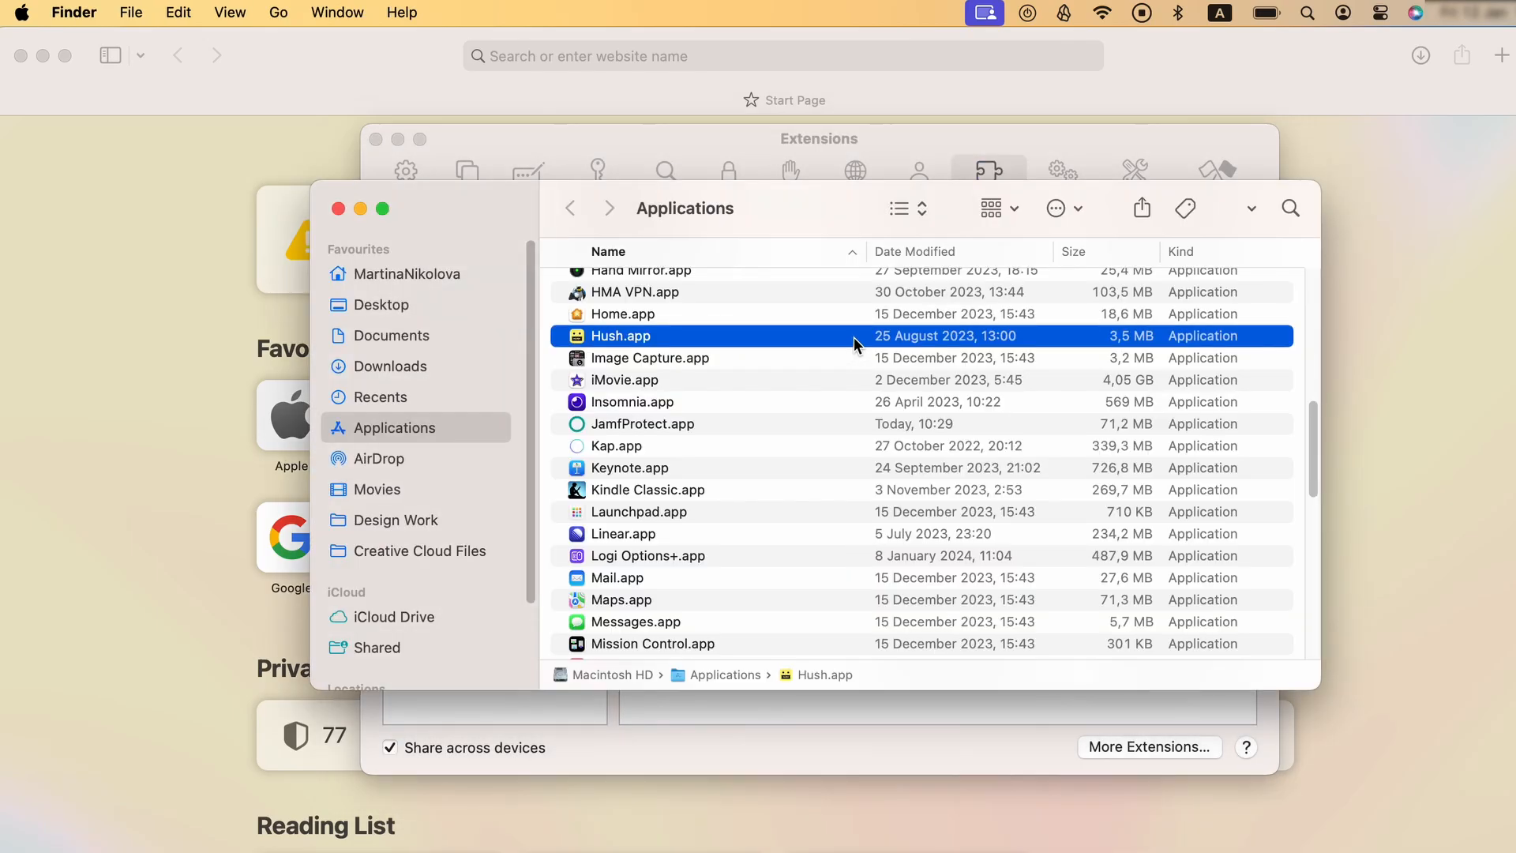
{"action": "right_click", "coordinate": [619, 335]}
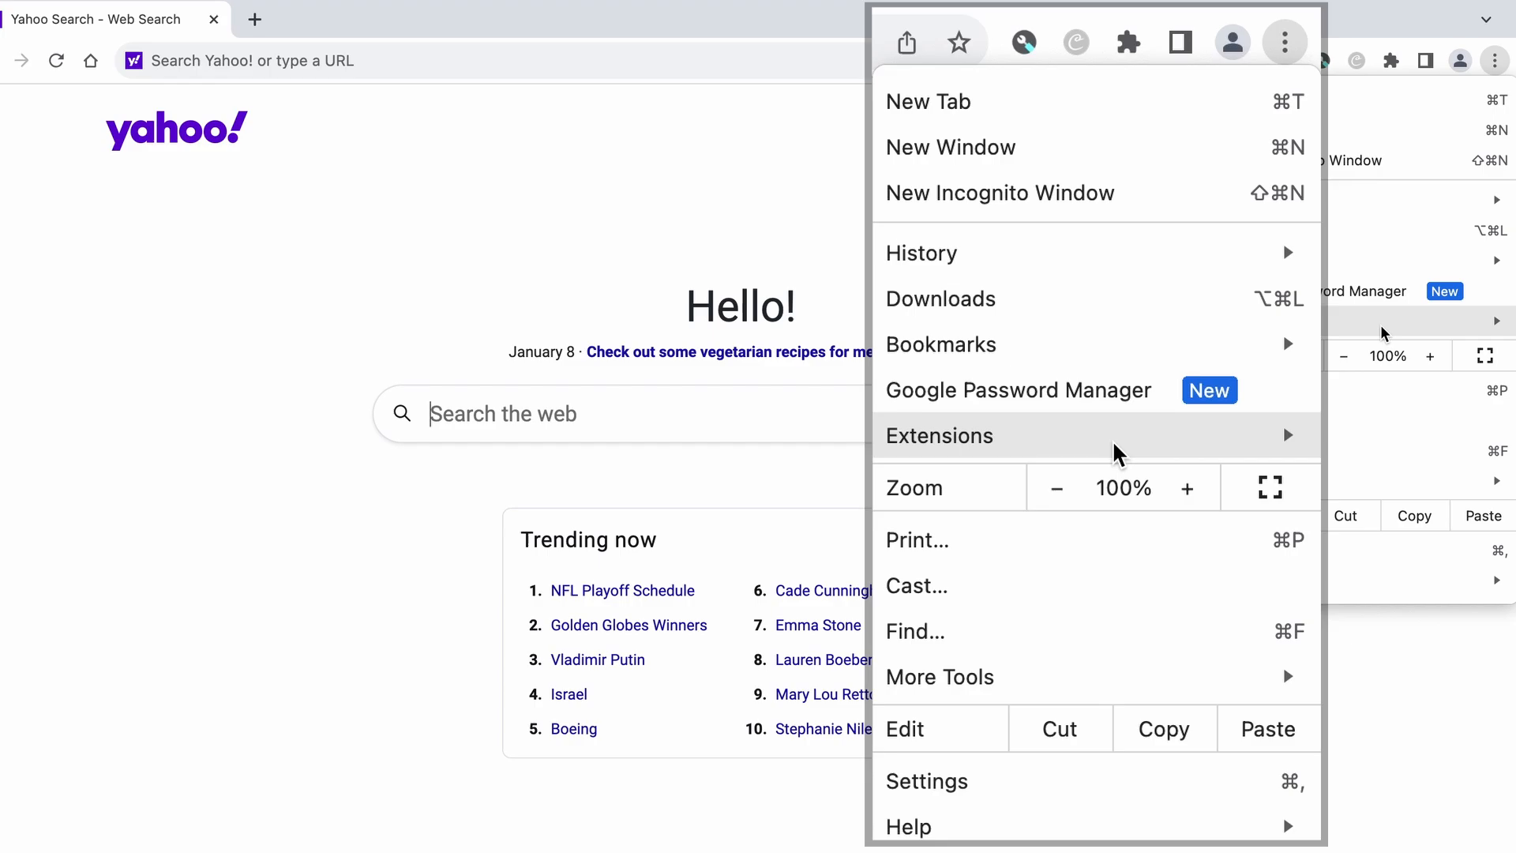
- Switch off and remove the Coupert NL - Coupon Zoeker & Cashback extension in Chrome
{"action": "left_click", "coordinate": [926, 780]}
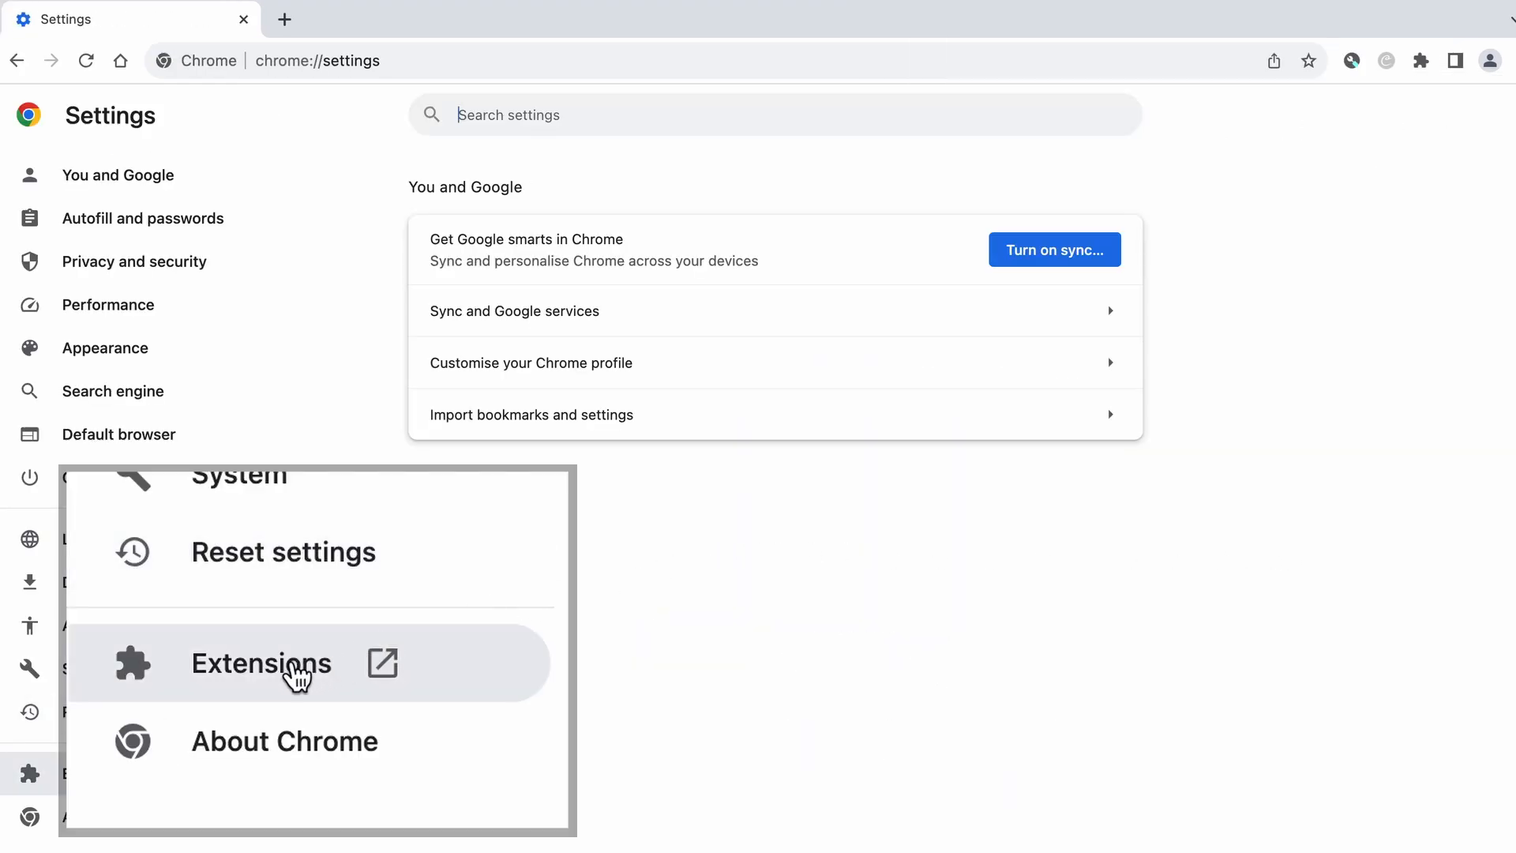
{"action": "left_click", "coordinate": [260, 664]}
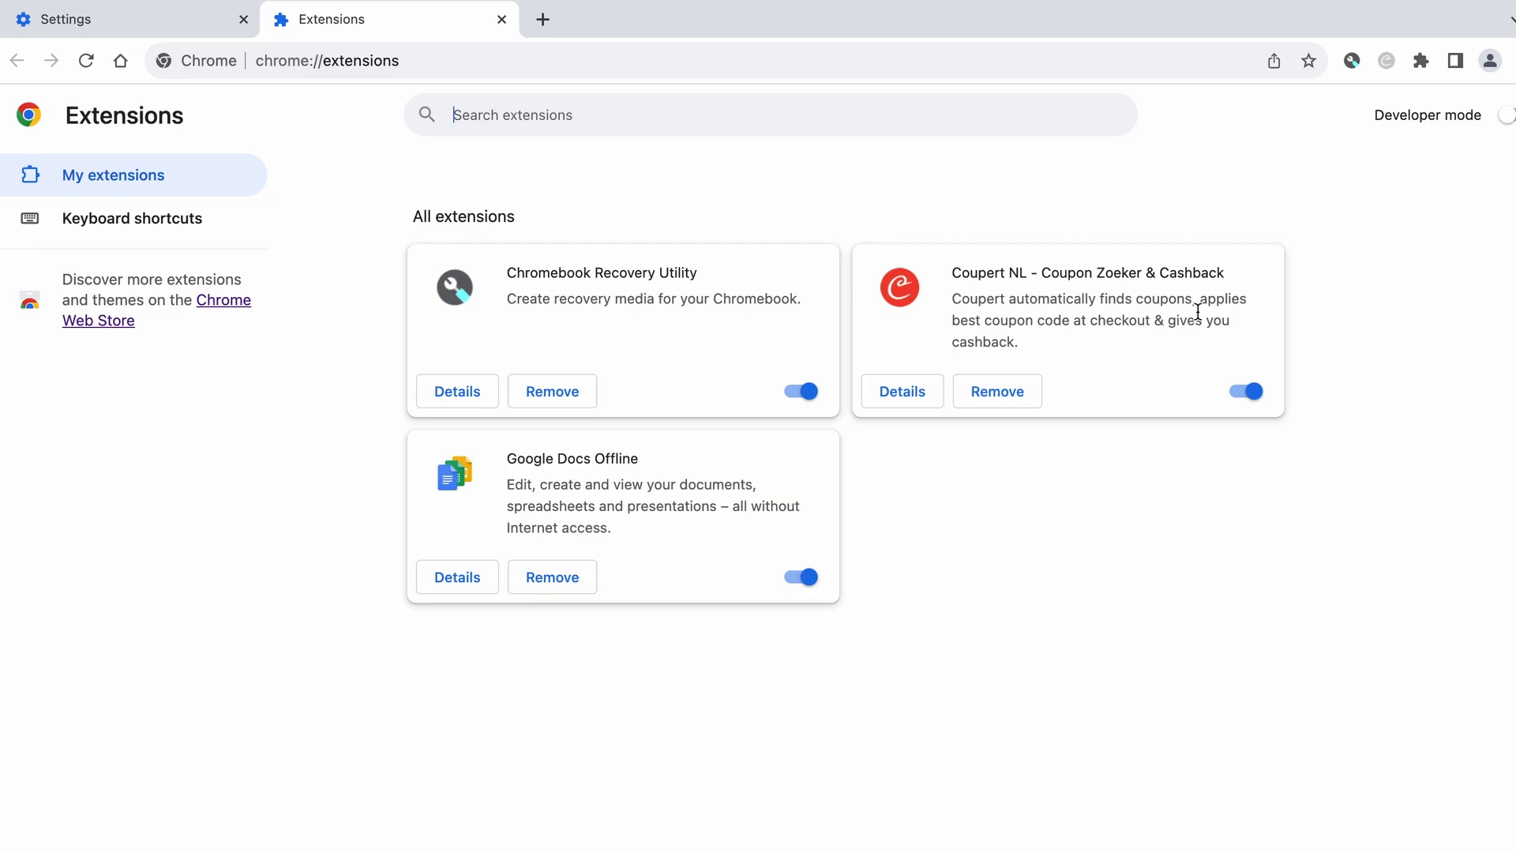
{"action": "left_click", "coordinate": [1243, 390]}
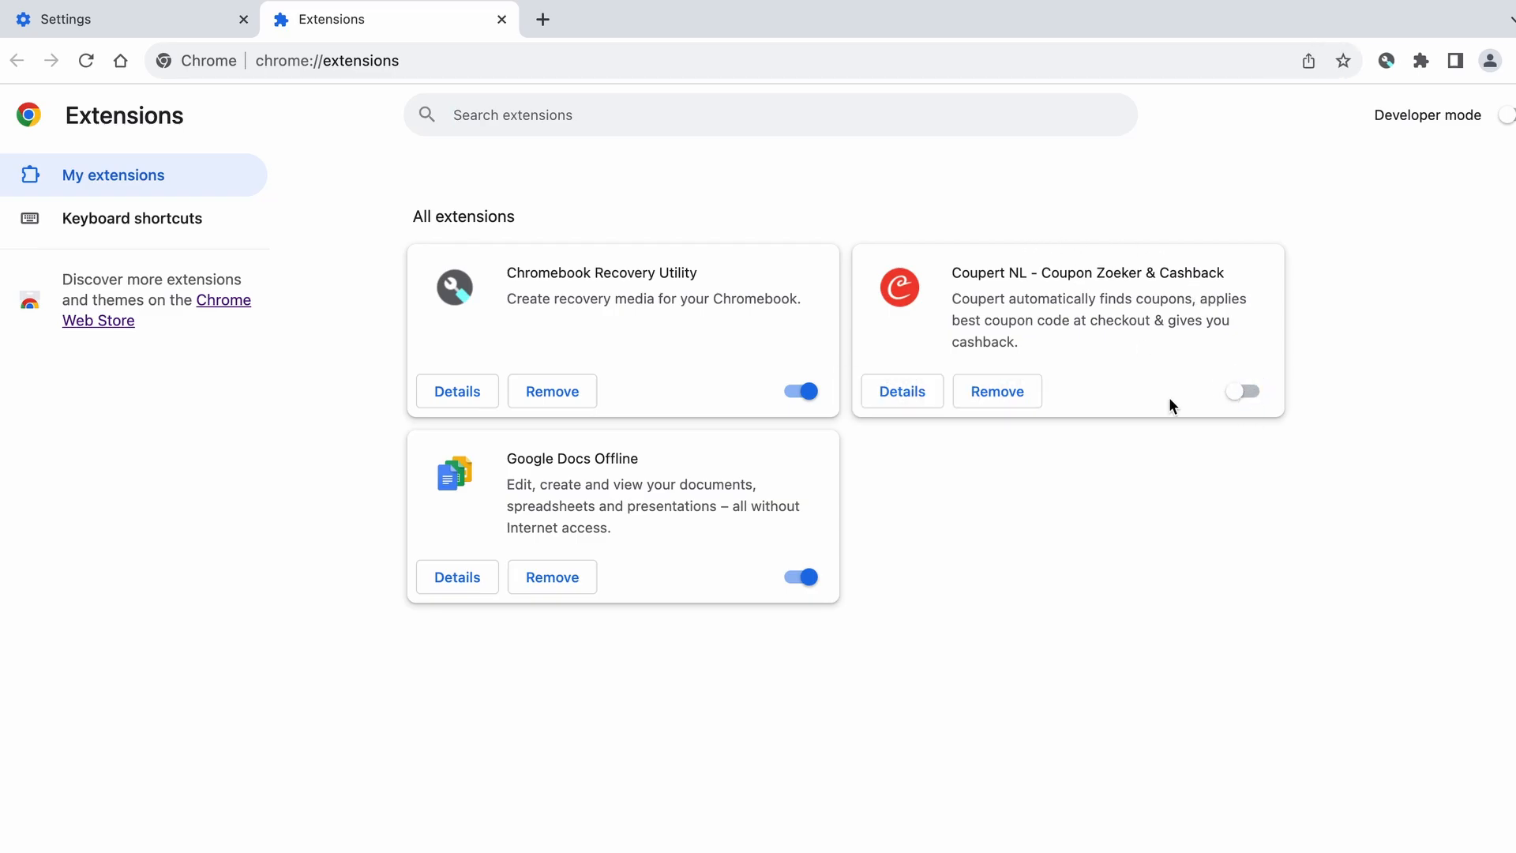
{"action": "left_click", "coordinate": [996, 392]}
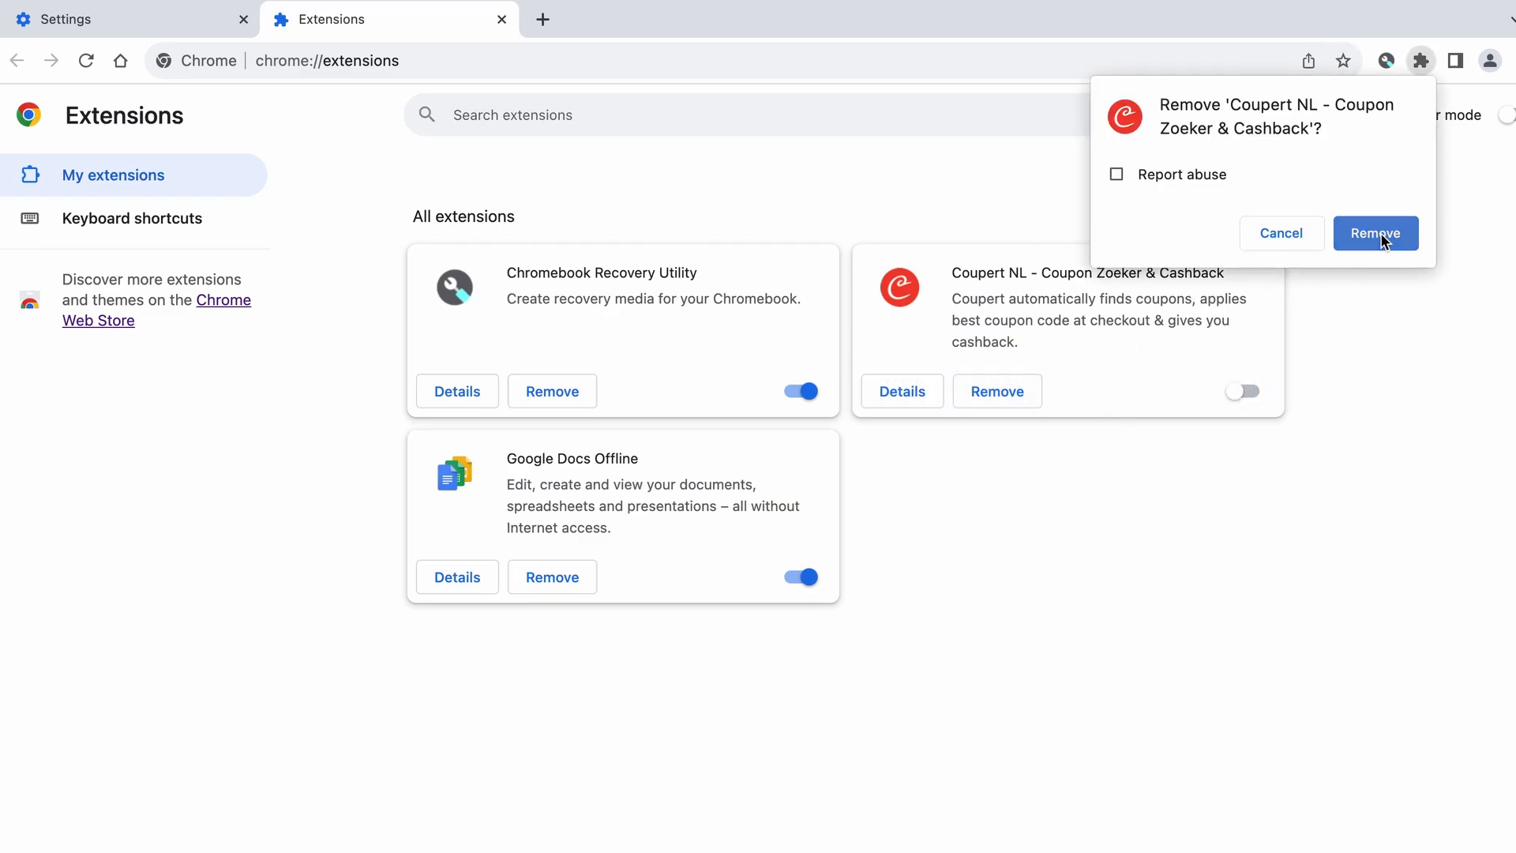
{"action": "left_click", "coordinate": [1376, 234]}
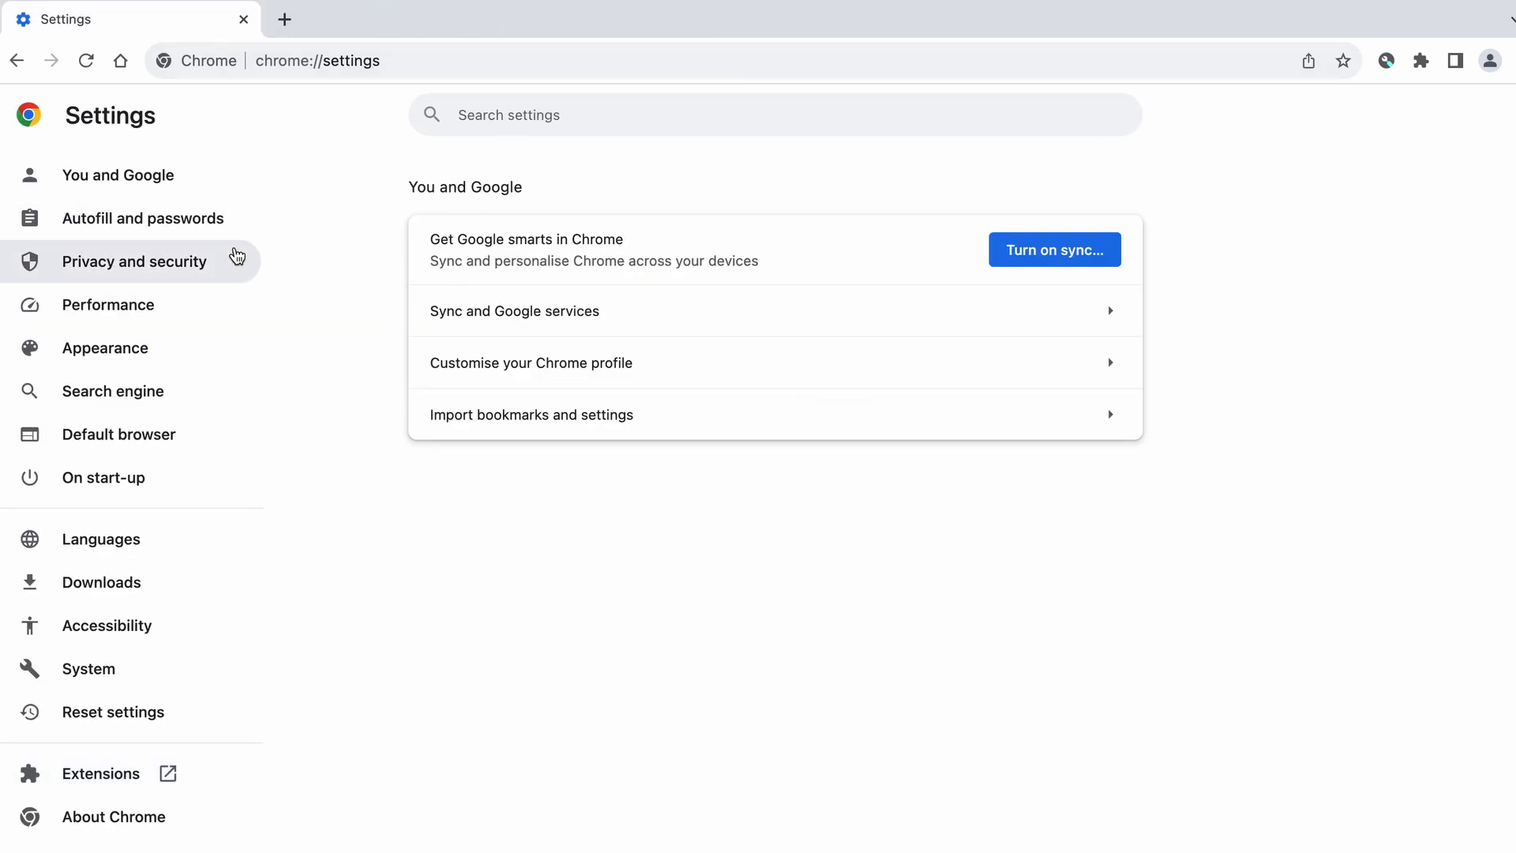
- Clear Chrome browsing data for All time from Privacy and security, keeping passwords
{"action": "left_click", "coordinate": [133, 261]}
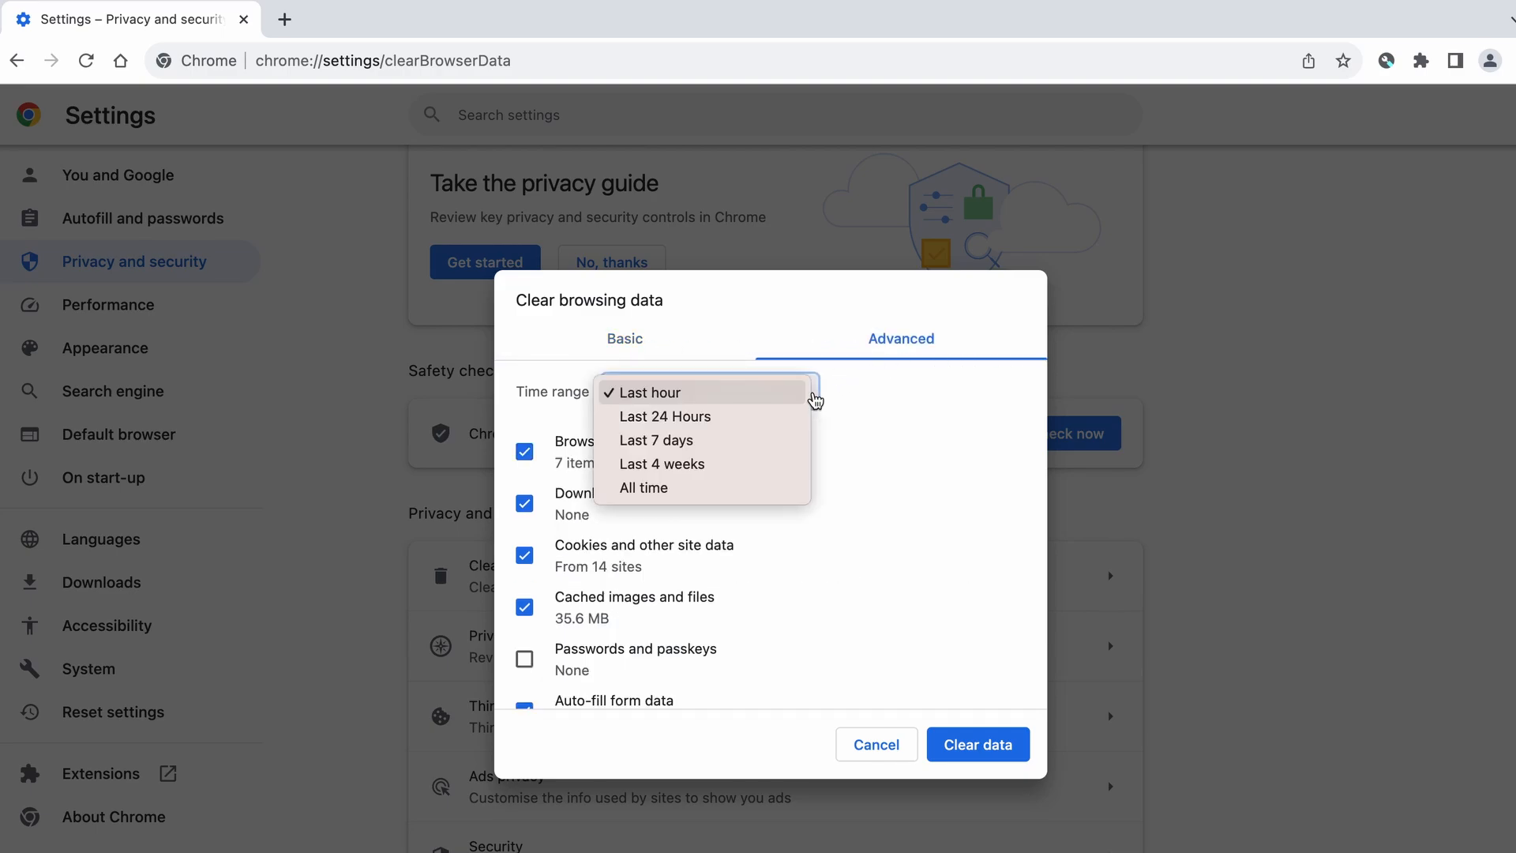
{"action": "left_click", "coordinate": [643, 488]}
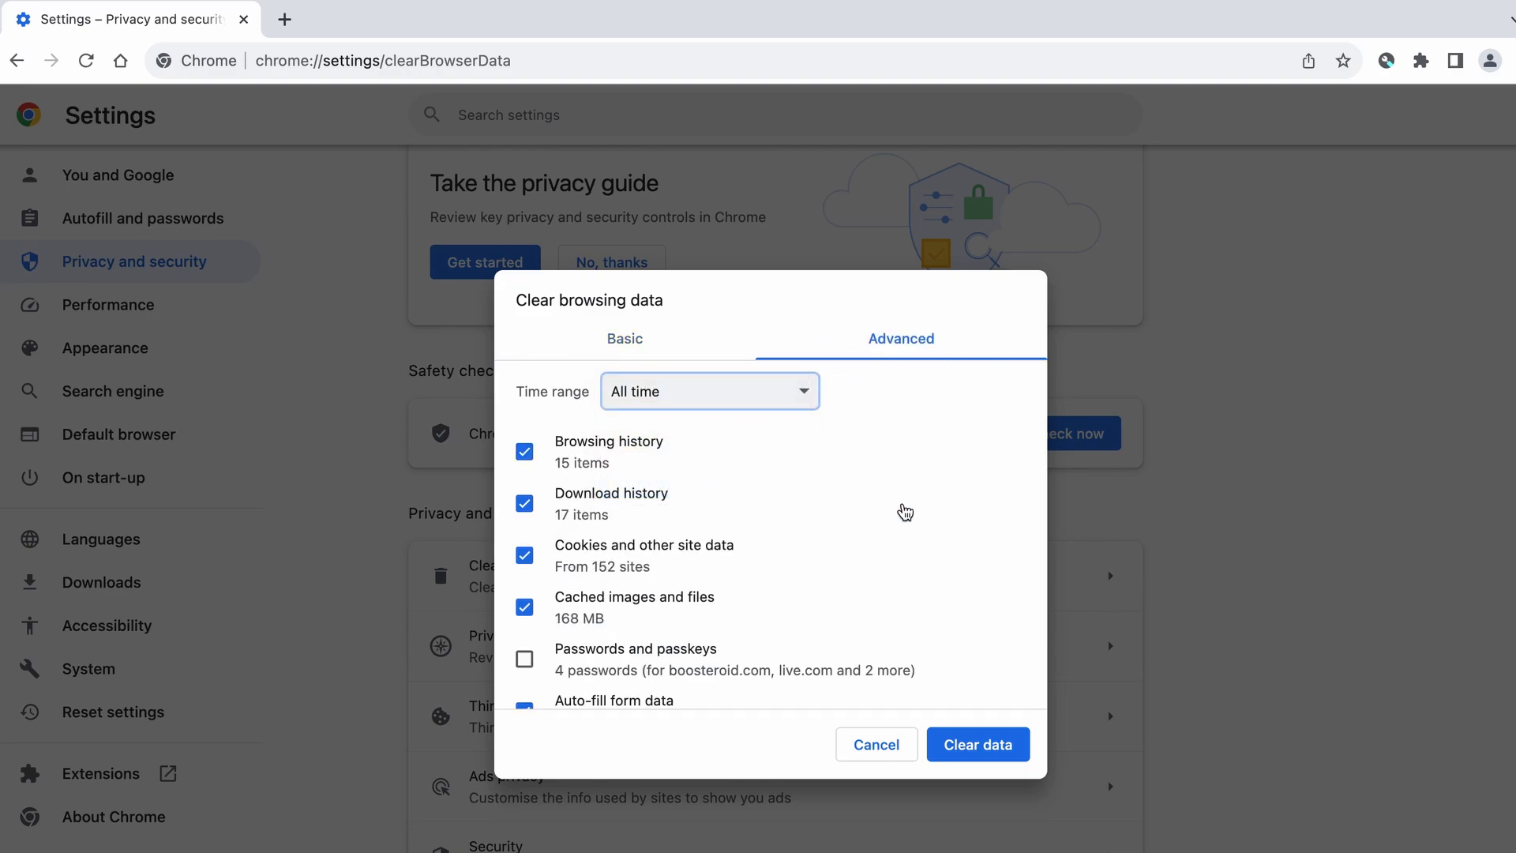
{"action": "scroll", "scroll_direction": "down", "scroll_amount": 3}
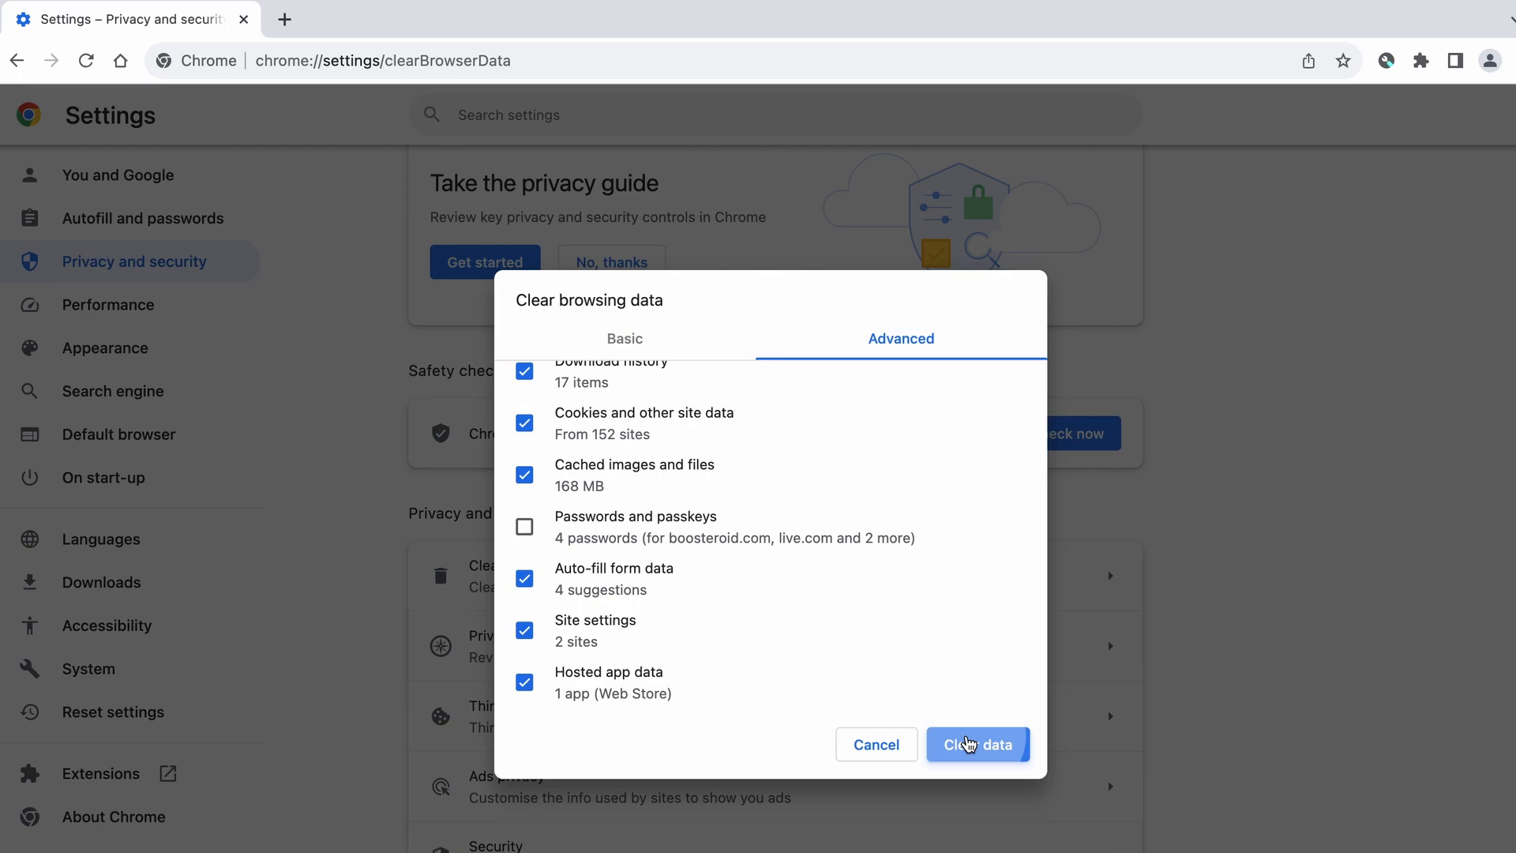
{"action": "left_click", "coordinate": [976, 744]}
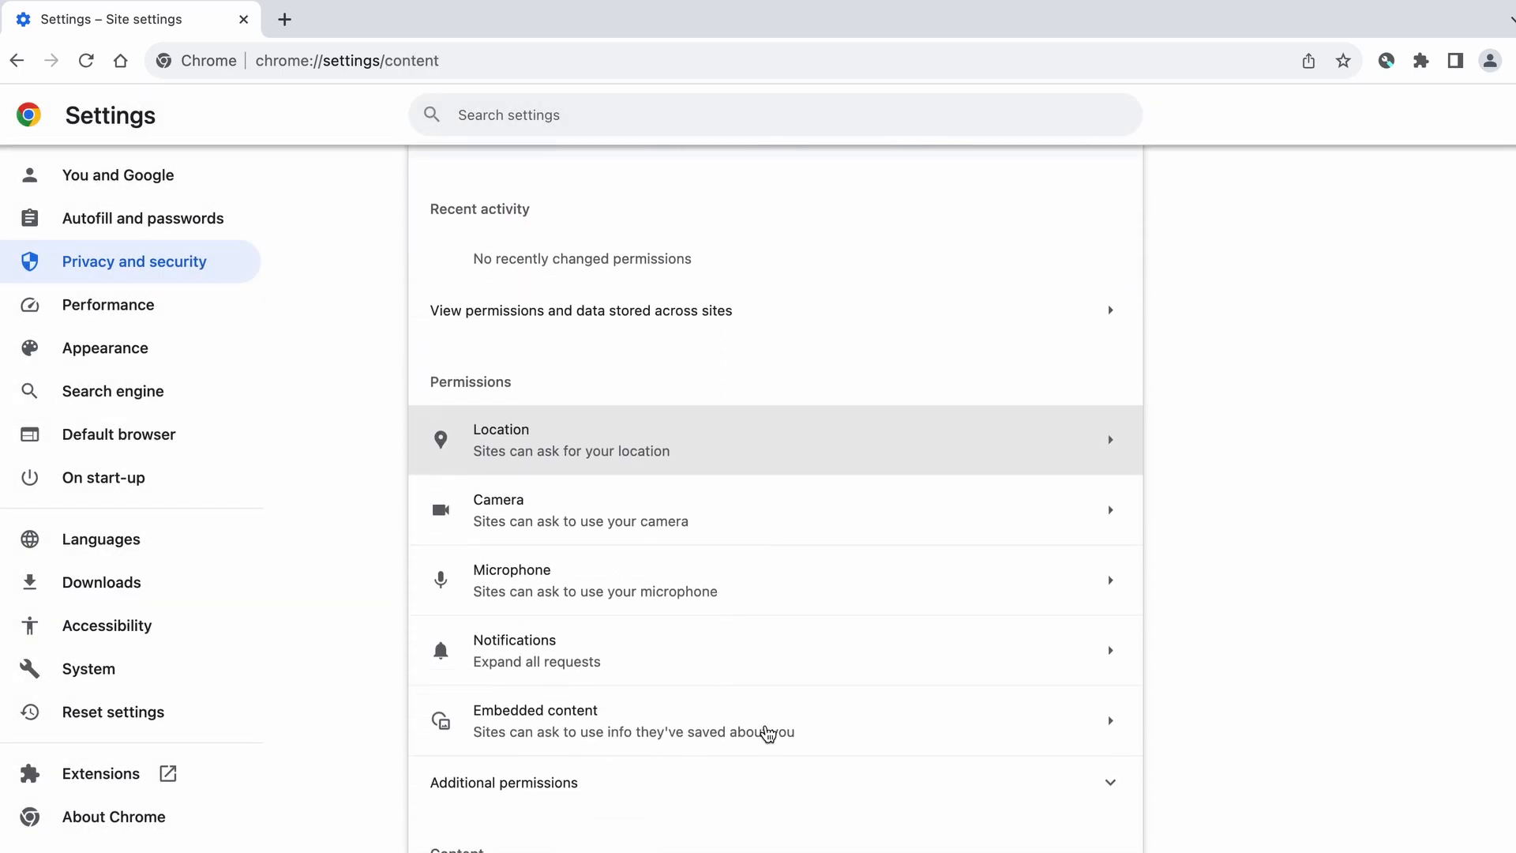
- Remove the untrusted site from Chrome's allowed notification senders in Site settings
{"action": "scroll", "scroll_direction": "down", "scroll_amount": 3}
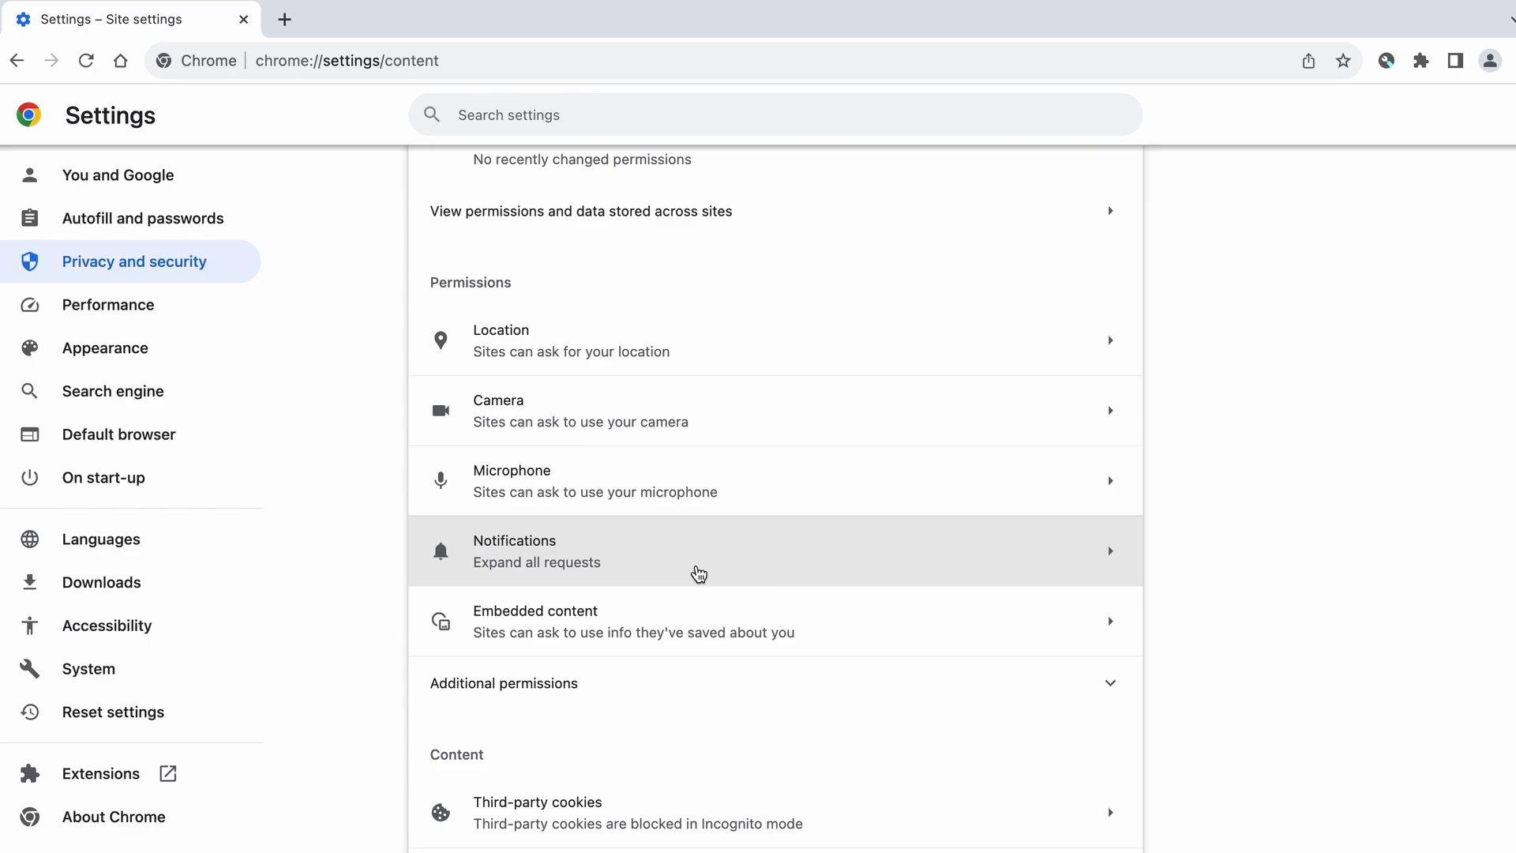
{"action": "left_click", "coordinate": [696, 550]}
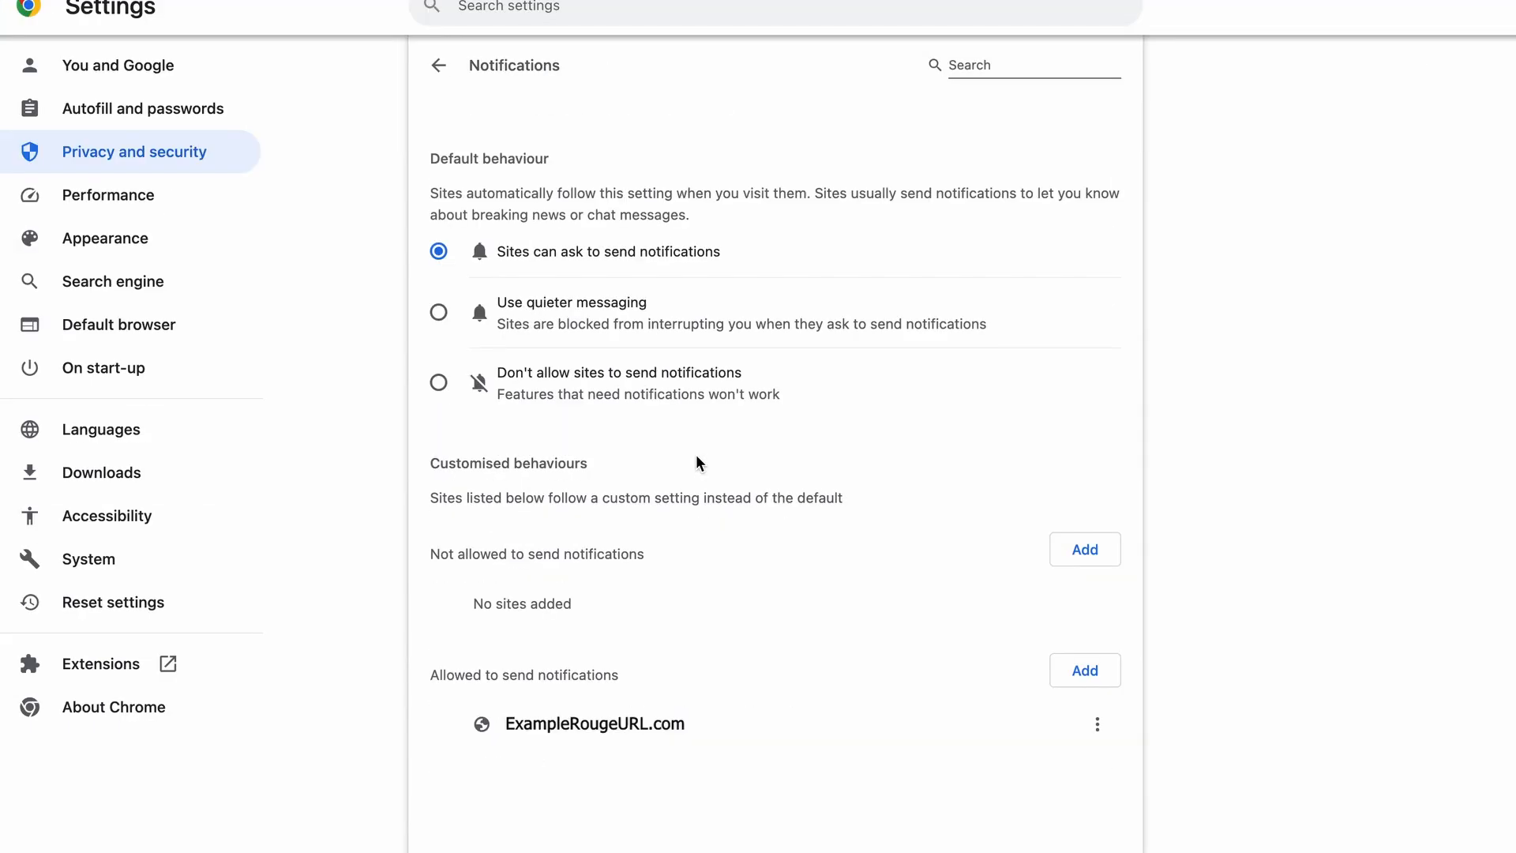
{"action": "left_click", "coordinate": [1096, 723]}
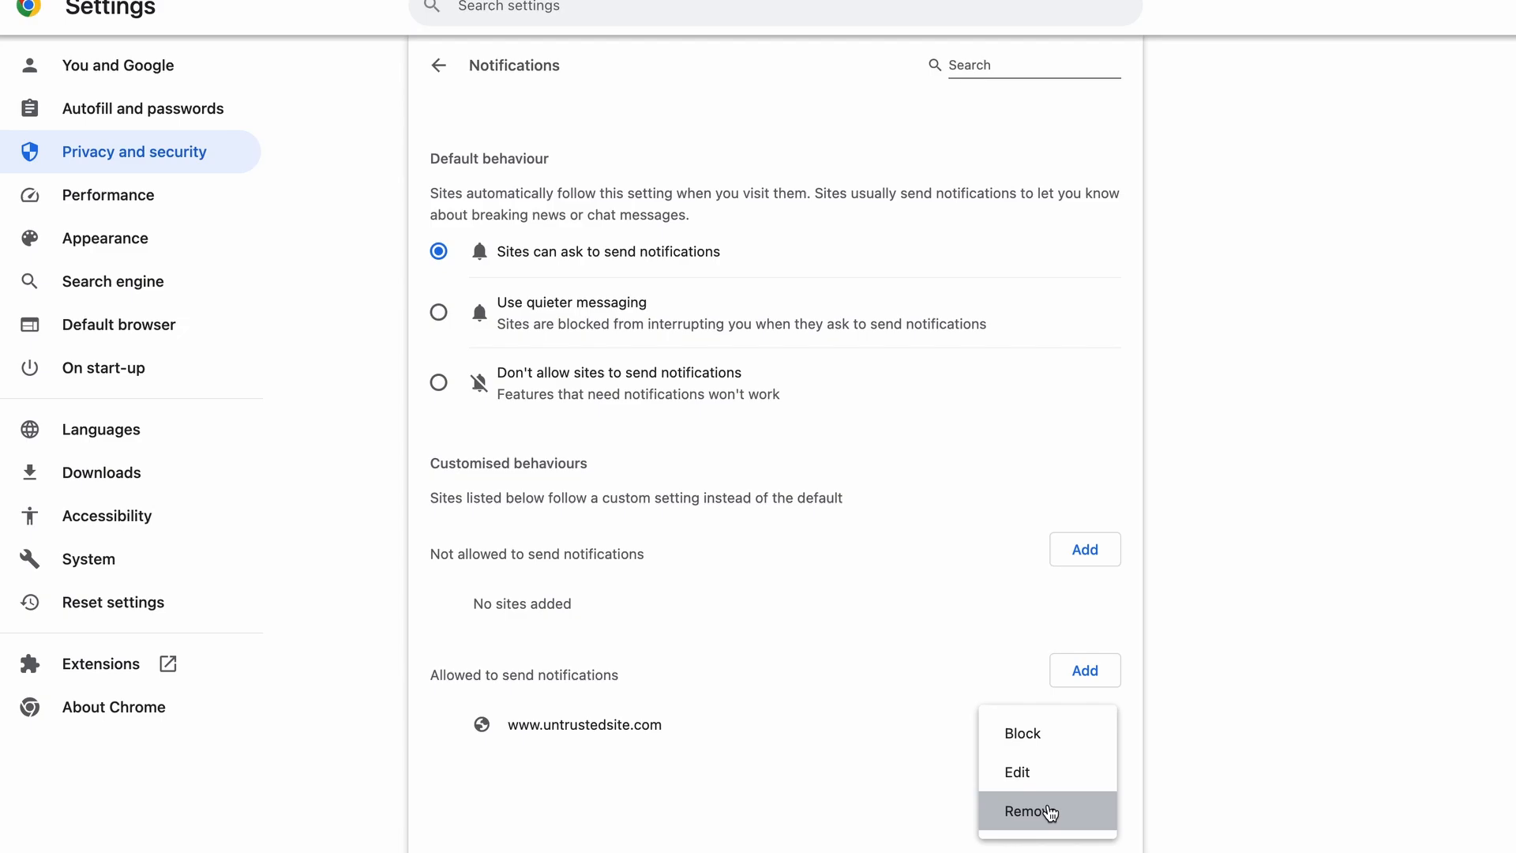
{"action": "left_click", "coordinate": [1028, 811]}
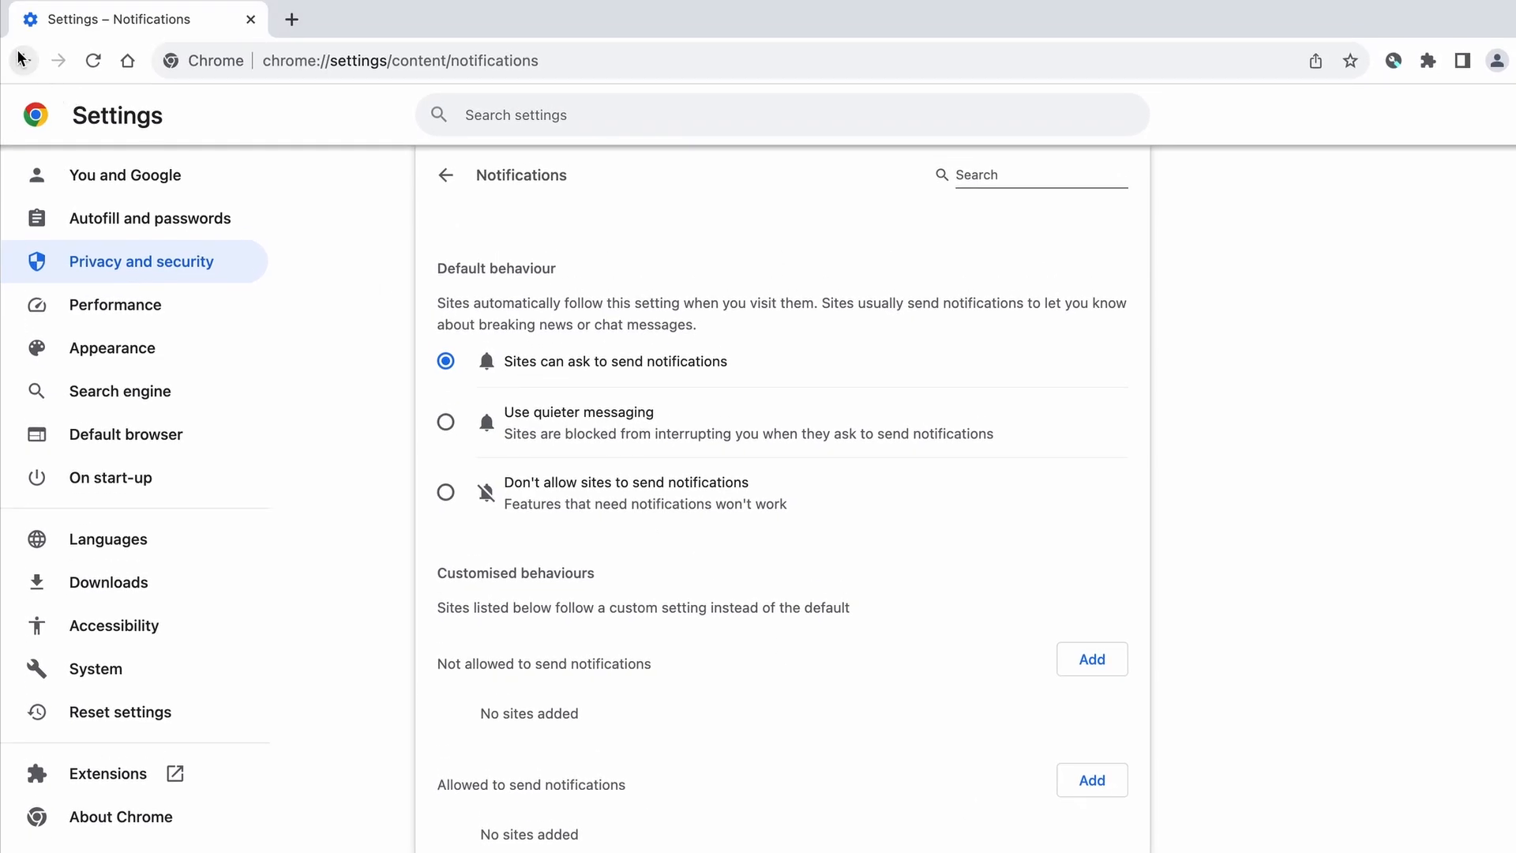
{"action": "left_click", "coordinate": [112, 348]}
{"action": "type", "text": "ExampleRougeURL.com"}
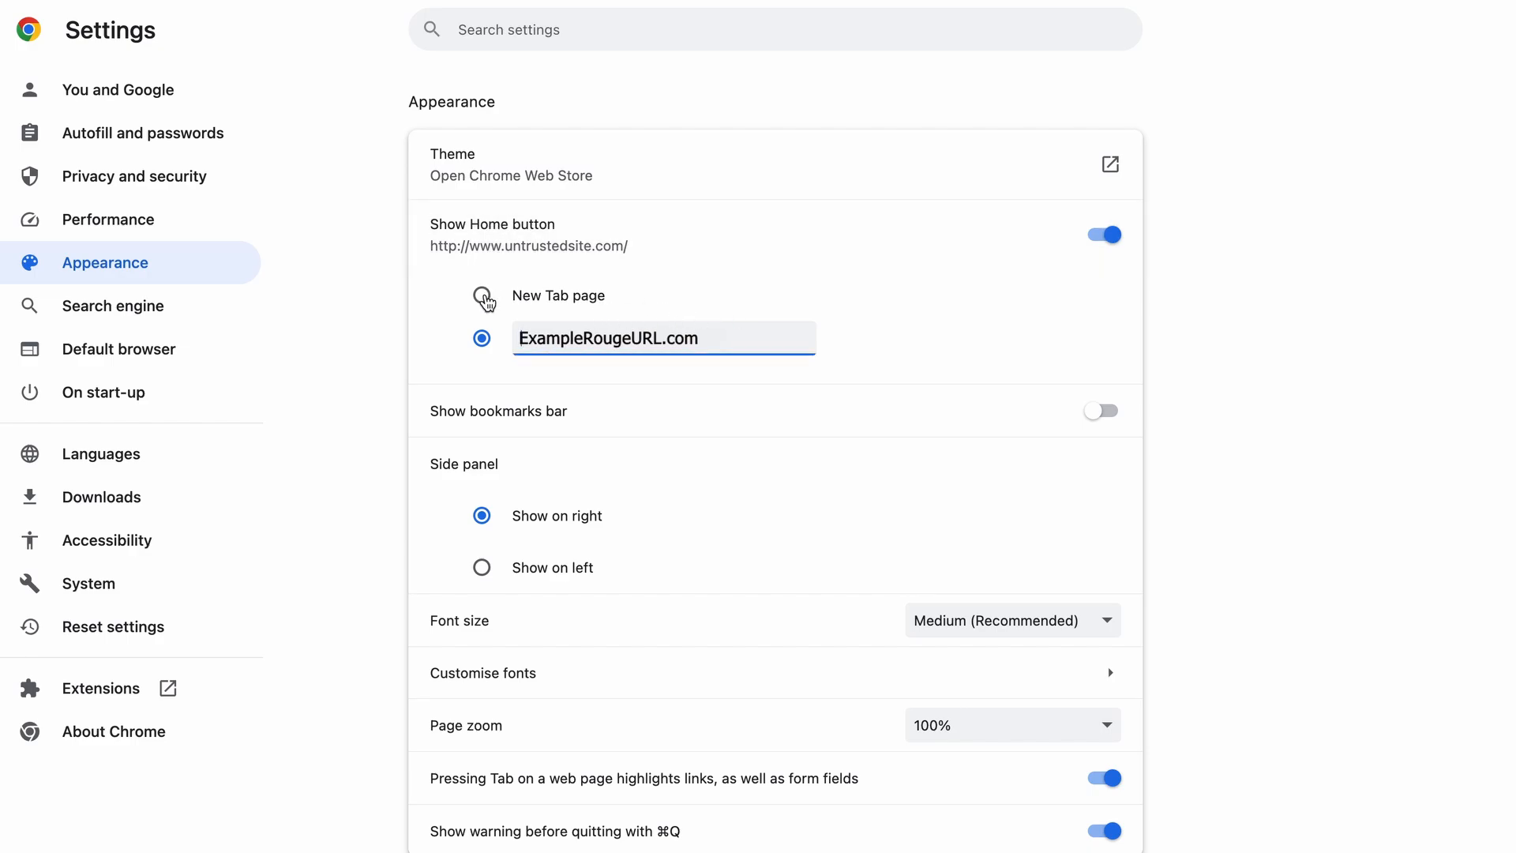
- Set Chrome's home button to the New Tab page instead of the rogue address
{"action": "left_click", "coordinate": [481, 295]}
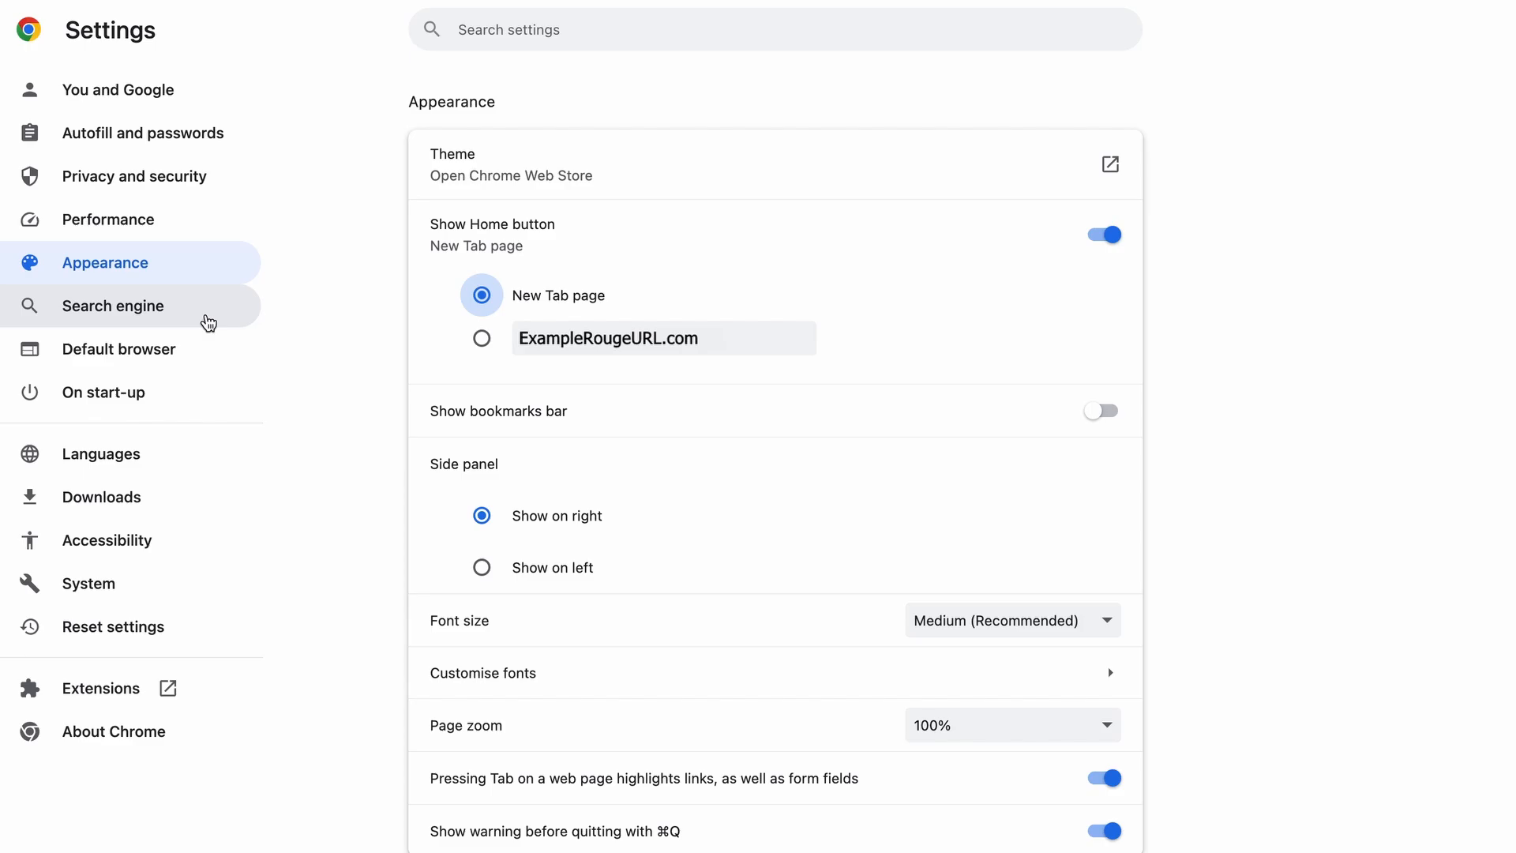
{"action": "left_click", "coordinate": [112, 305]}
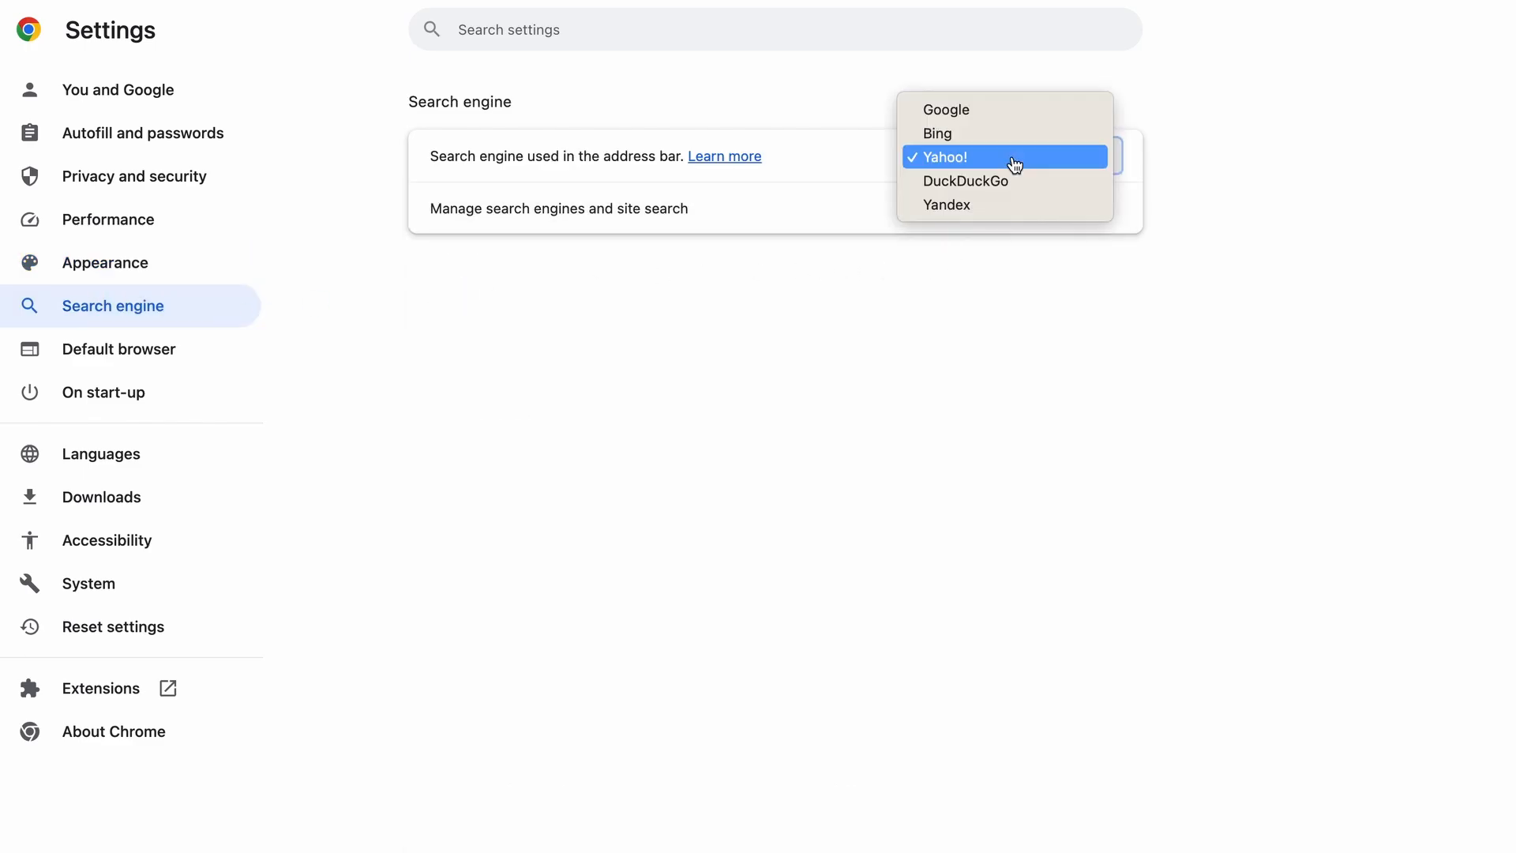
- Make Google the default search engine and delete the ExampleRougeURL.com site search shortcut
{"action": "left_click", "coordinate": [945, 109]}
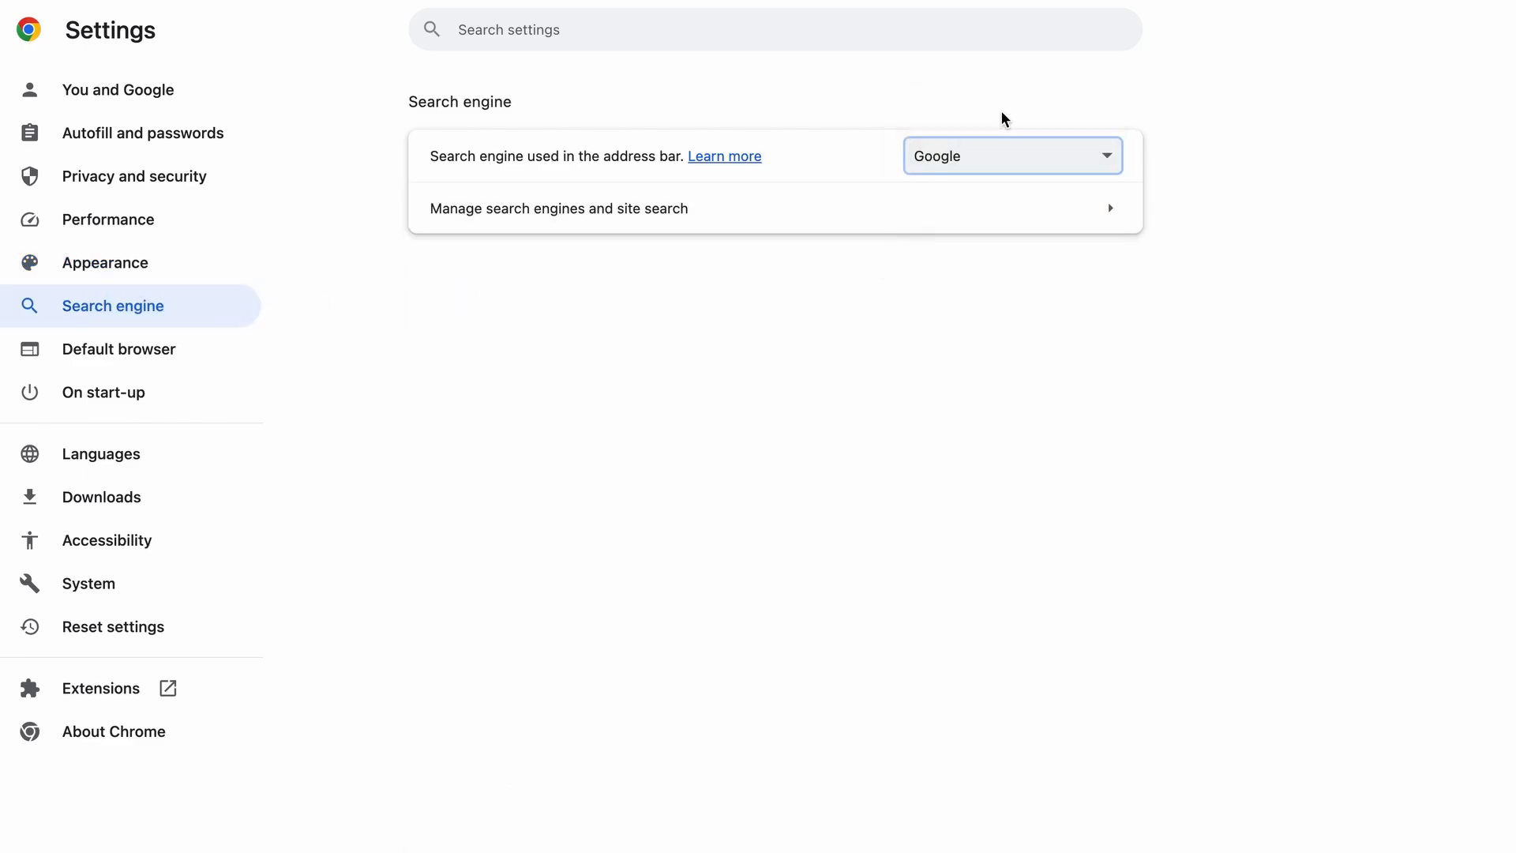
{"action": "left_click", "coordinate": [557, 209]}
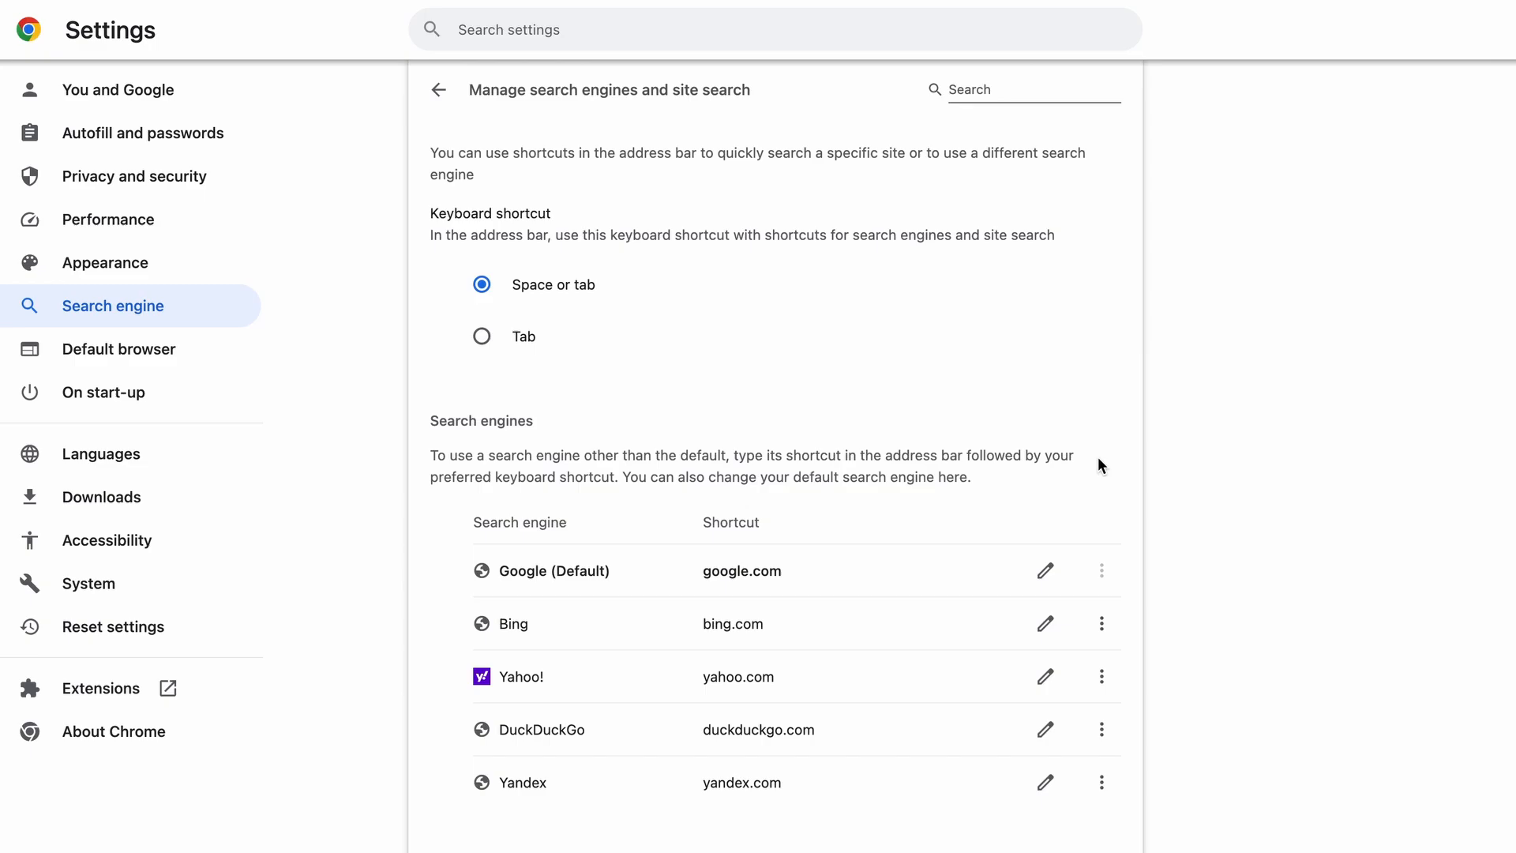
{"action": "scroll", "scroll_direction": "down", "scroll_amount": 3}
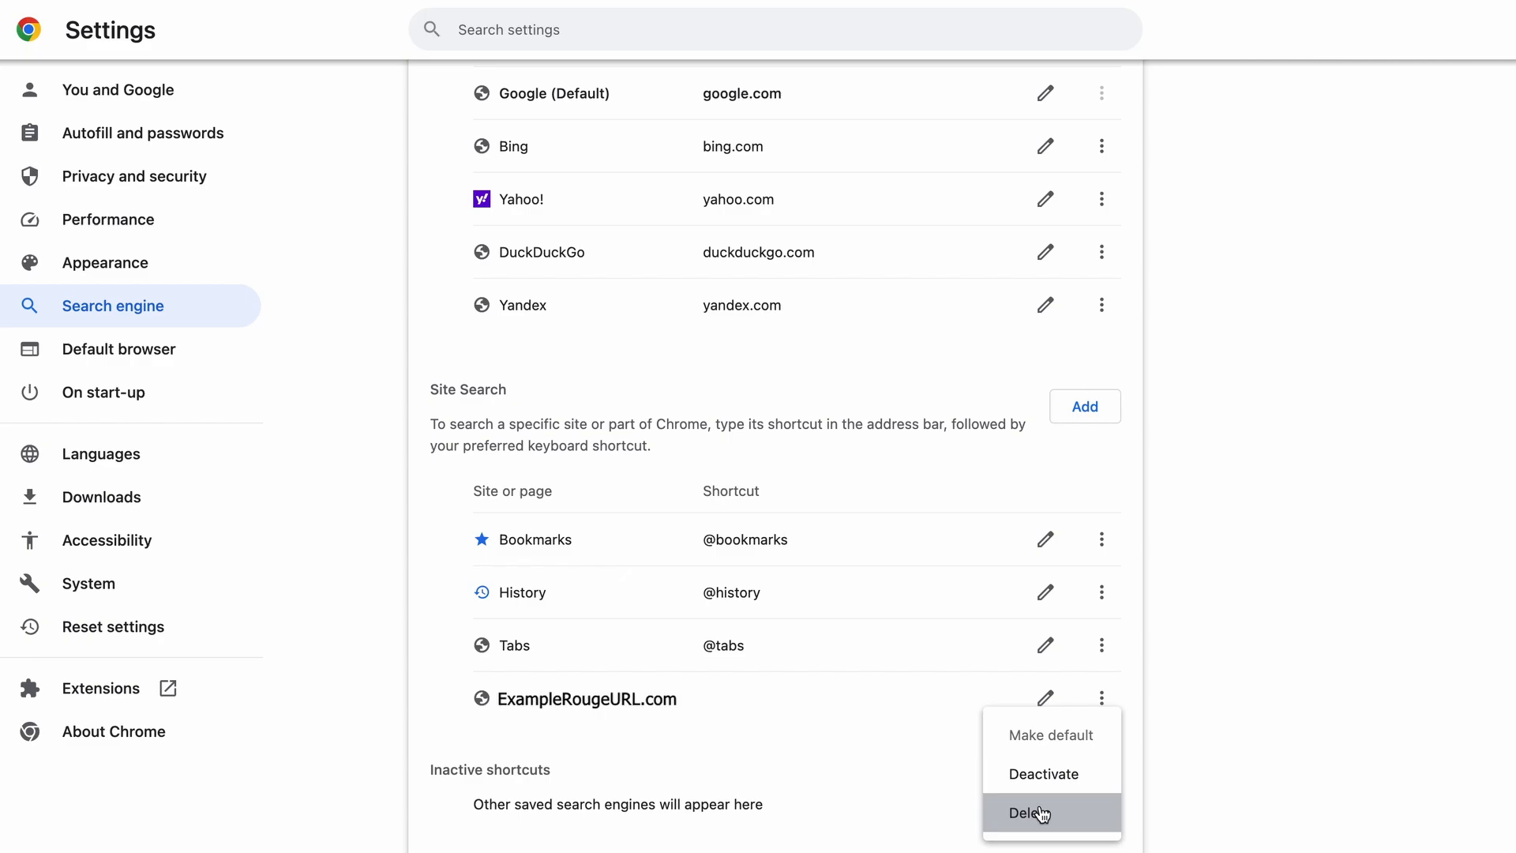
{"action": "left_click", "coordinate": [1033, 811]}
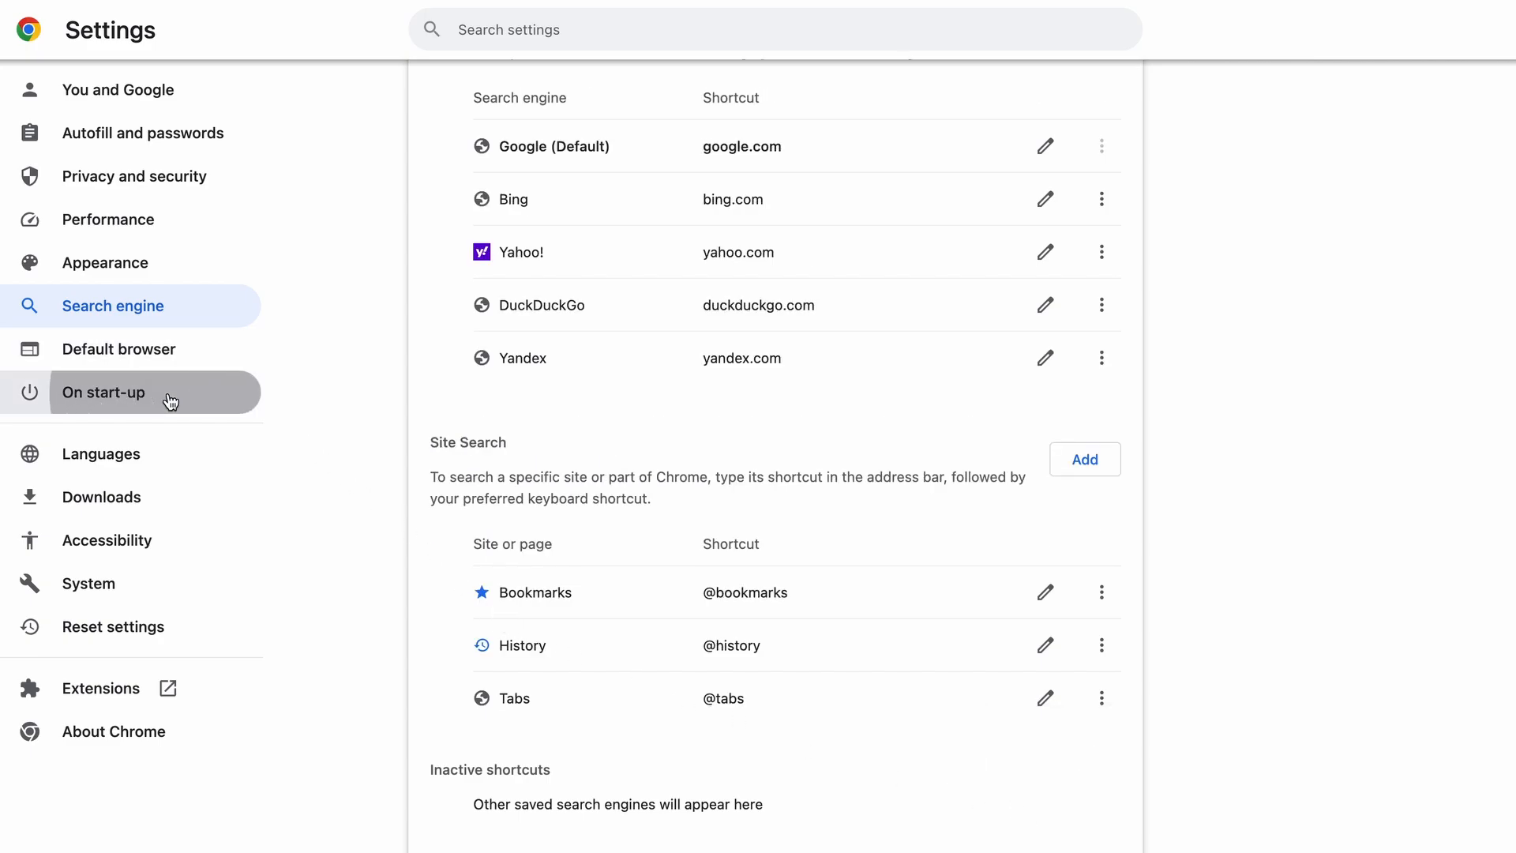
- Show Chrome's On start-up pages, revealing ExampleRougeURL.com set to open at launch
{"action": "left_click", "coordinate": [102, 391]}
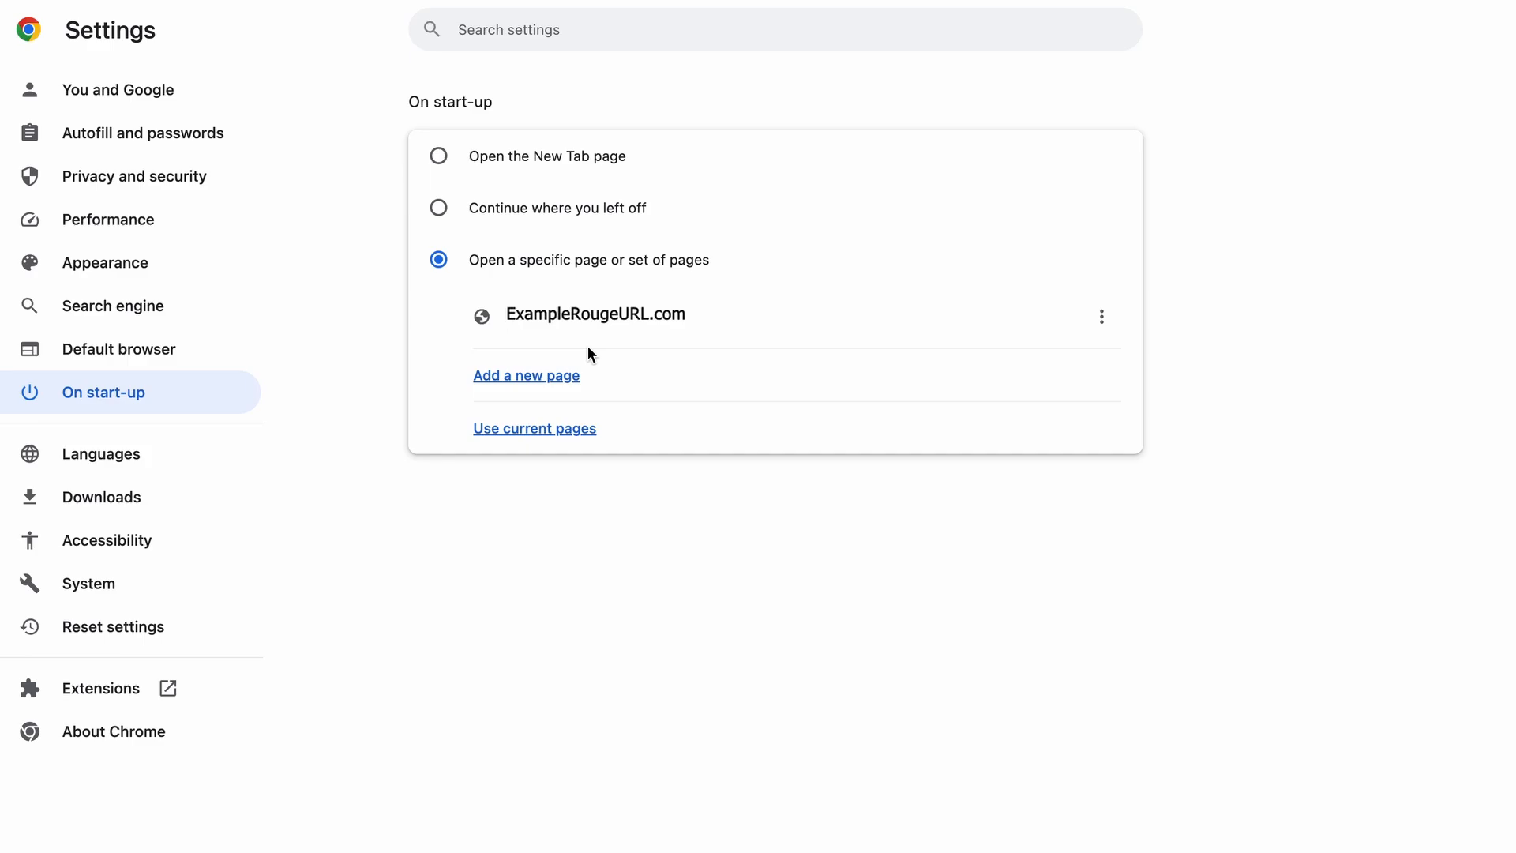
{"action": "left_click", "coordinate": [1101, 316]}
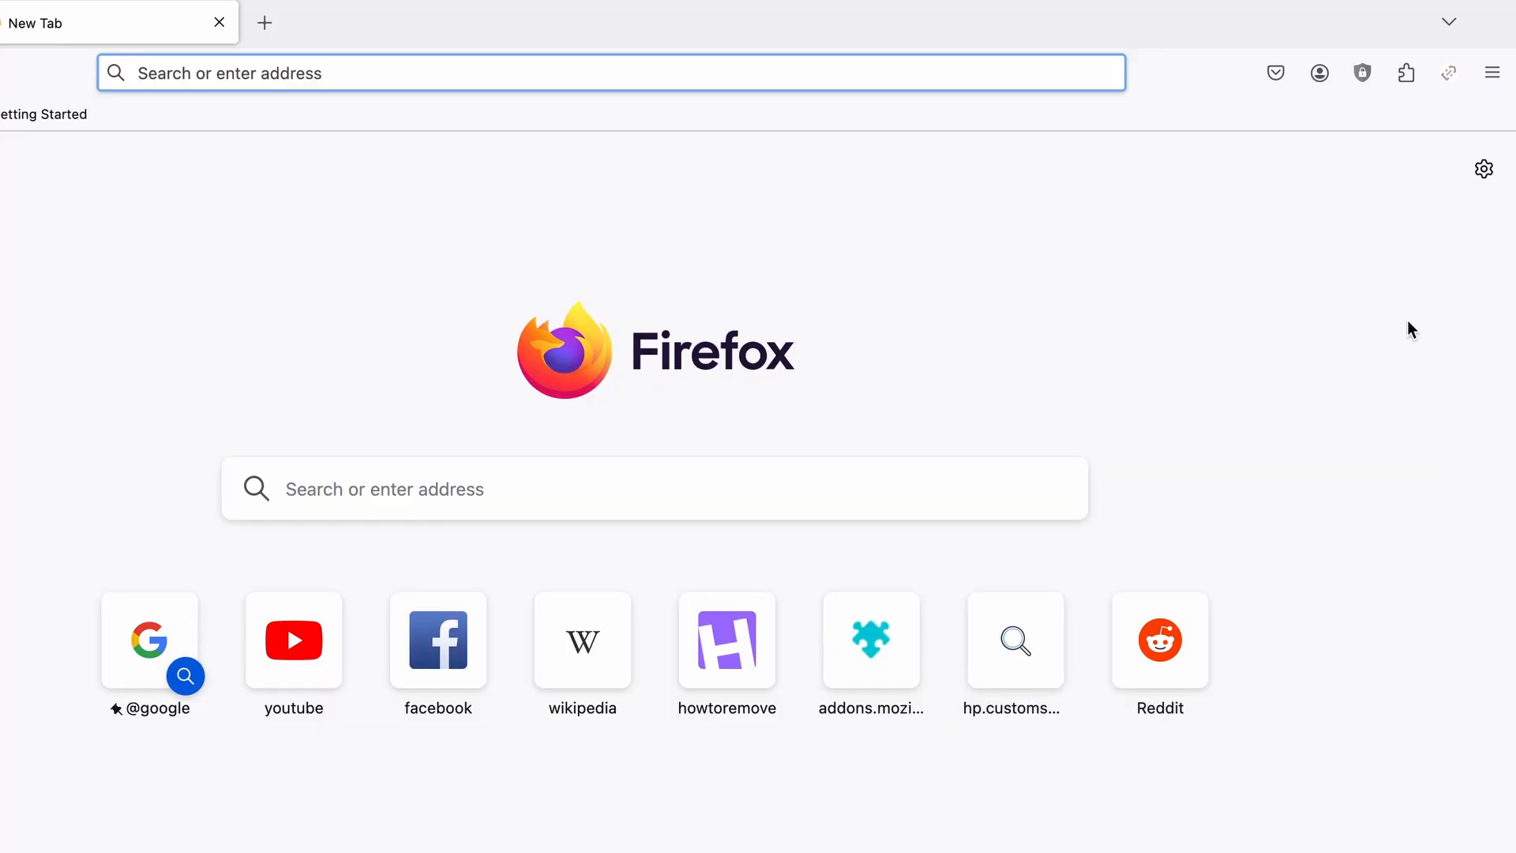
- Remove the SmartSpending extension from Firefox's Add-ons Manager and confirm
{"action": "left_click", "coordinate": [1405, 73]}
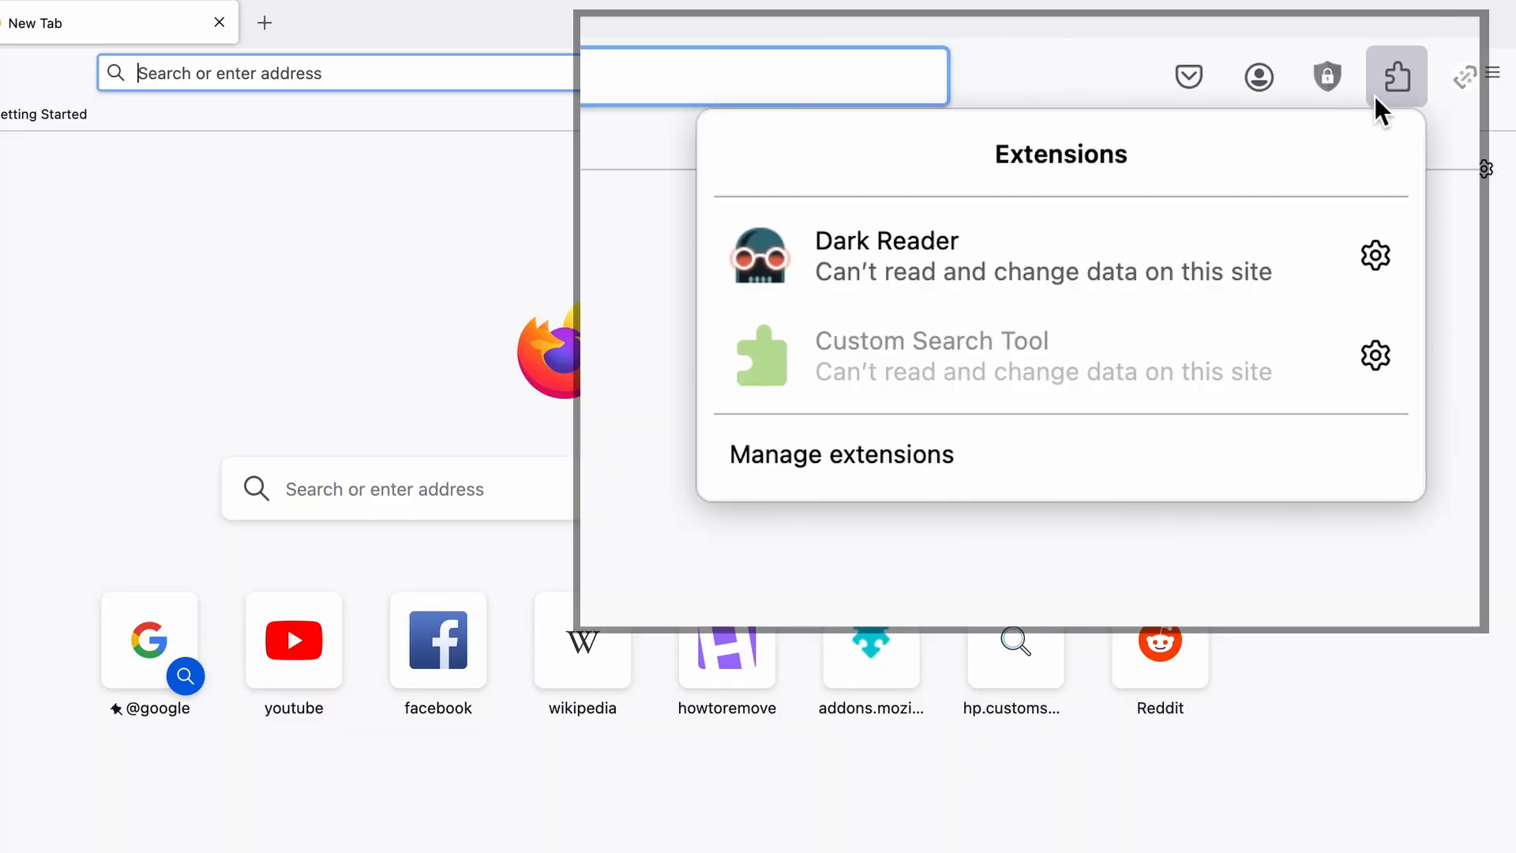
{"action": "left_click", "coordinate": [840, 455]}
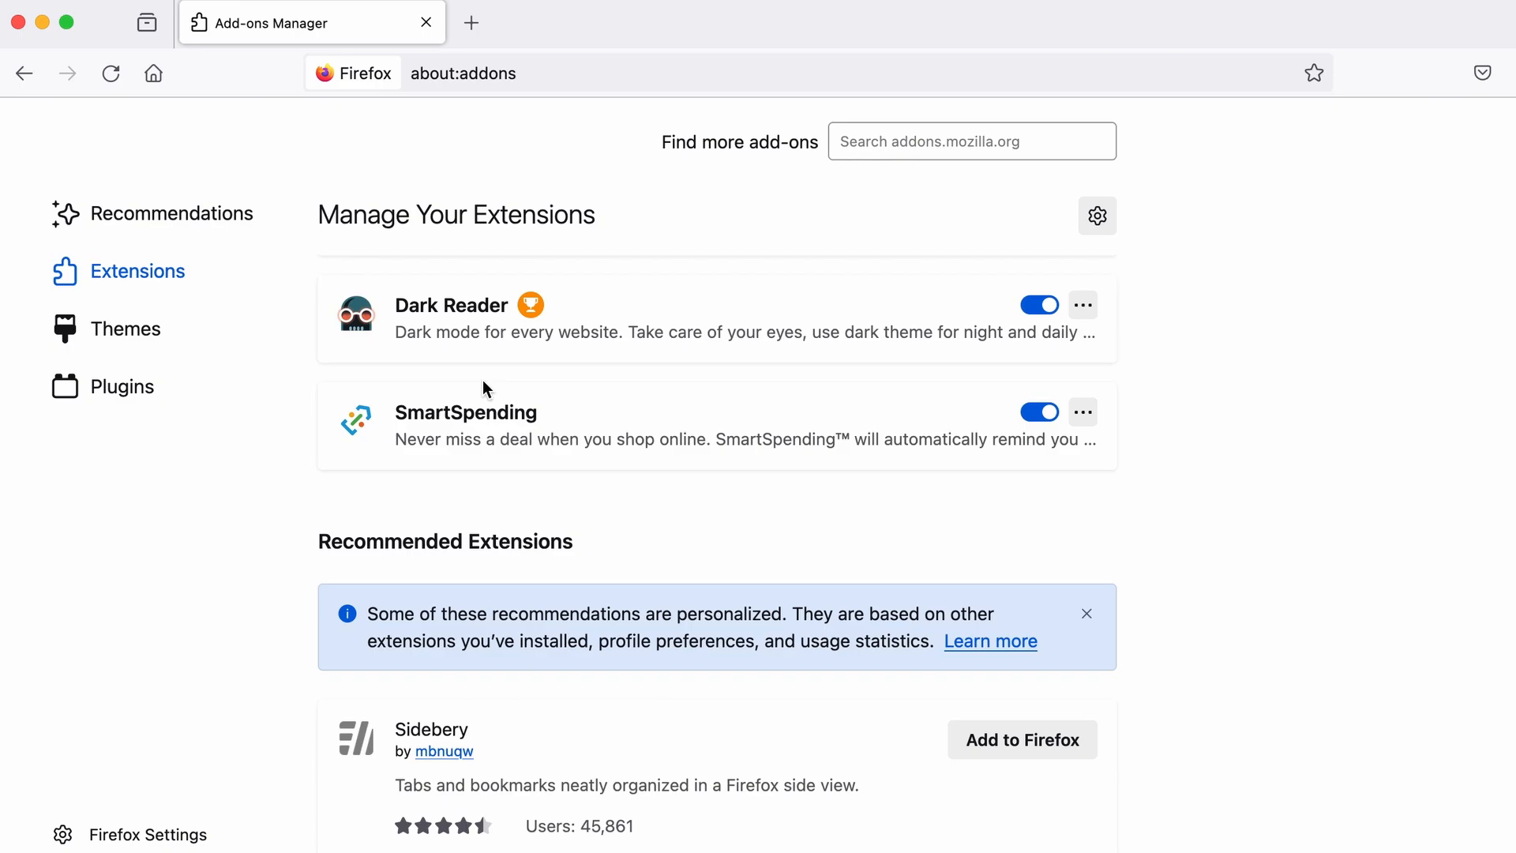
{"action": "left_click", "coordinate": [1082, 412]}
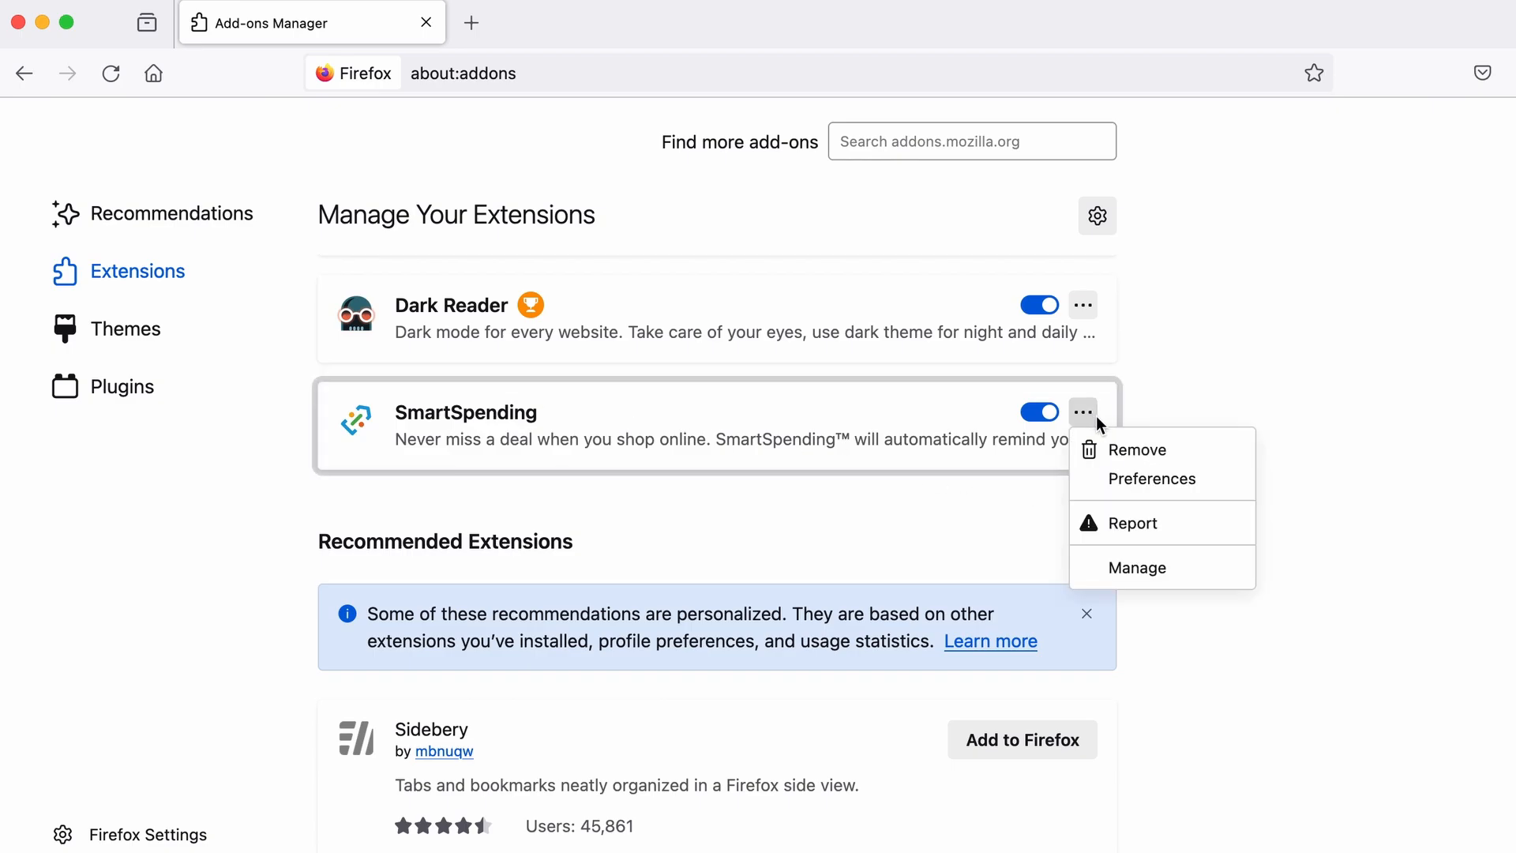
{"action": "left_click", "coordinate": [1126, 450]}
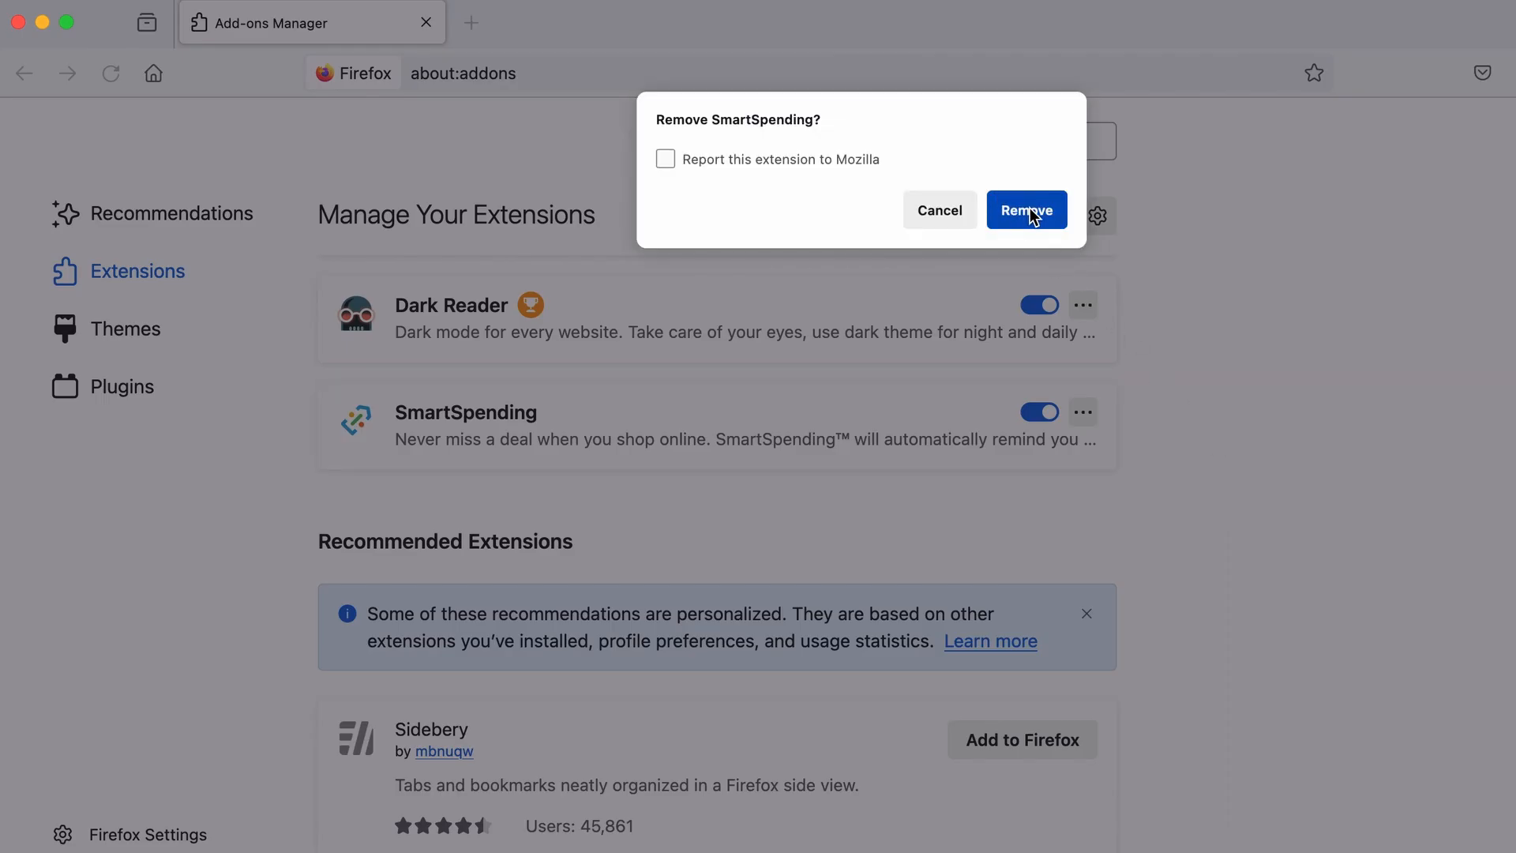
{"action": "left_click", "coordinate": [1026, 210]}
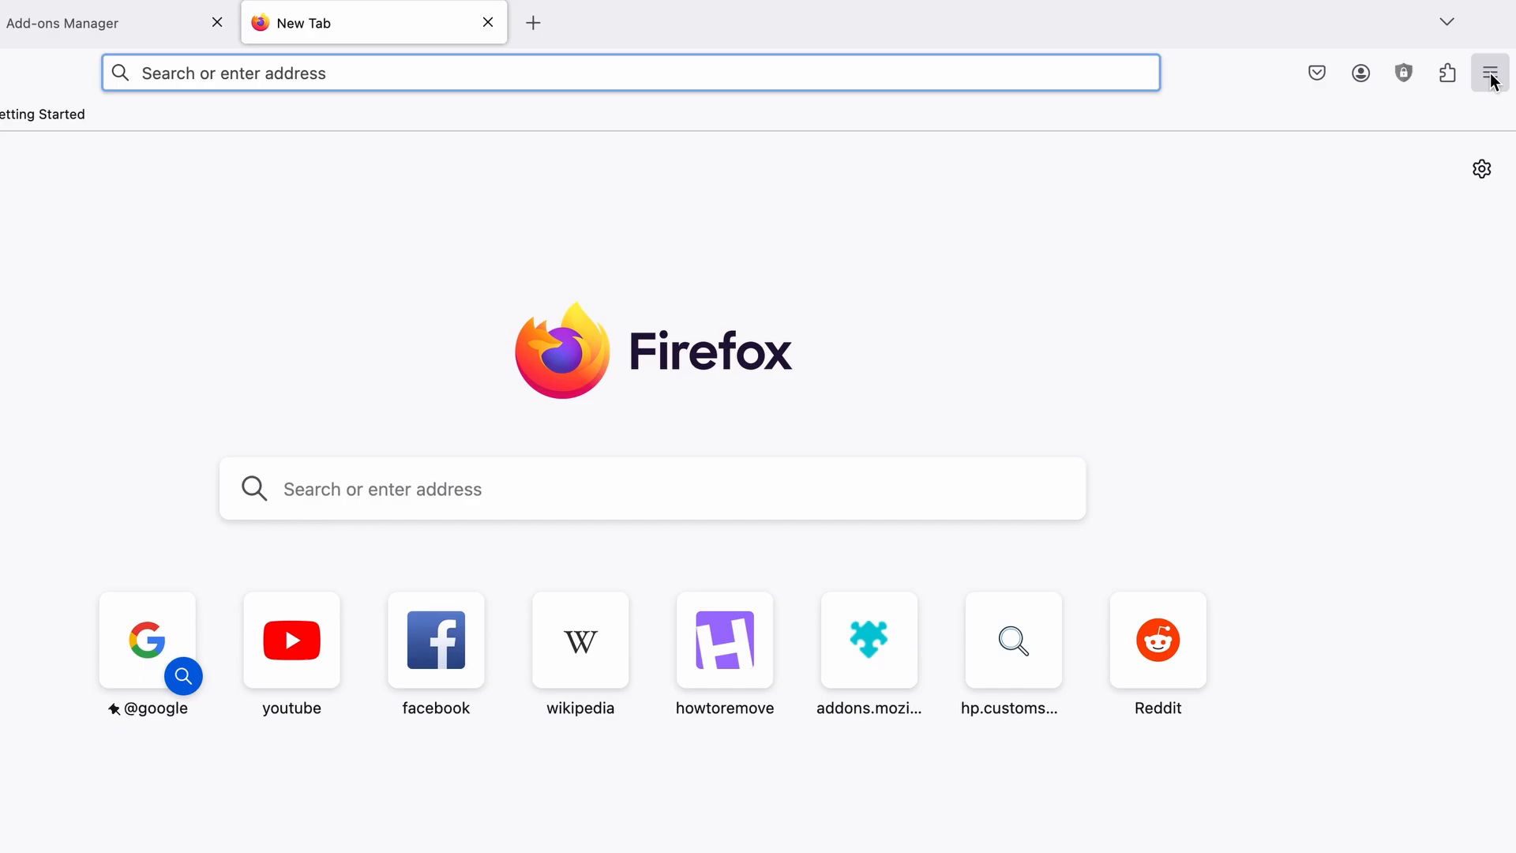
- Restore Firefox's Home settings to defaults, replacing the ExampleRougeURL.com homepage with Firefox Home
{"action": "left_click", "coordinate": [1488, 72]}
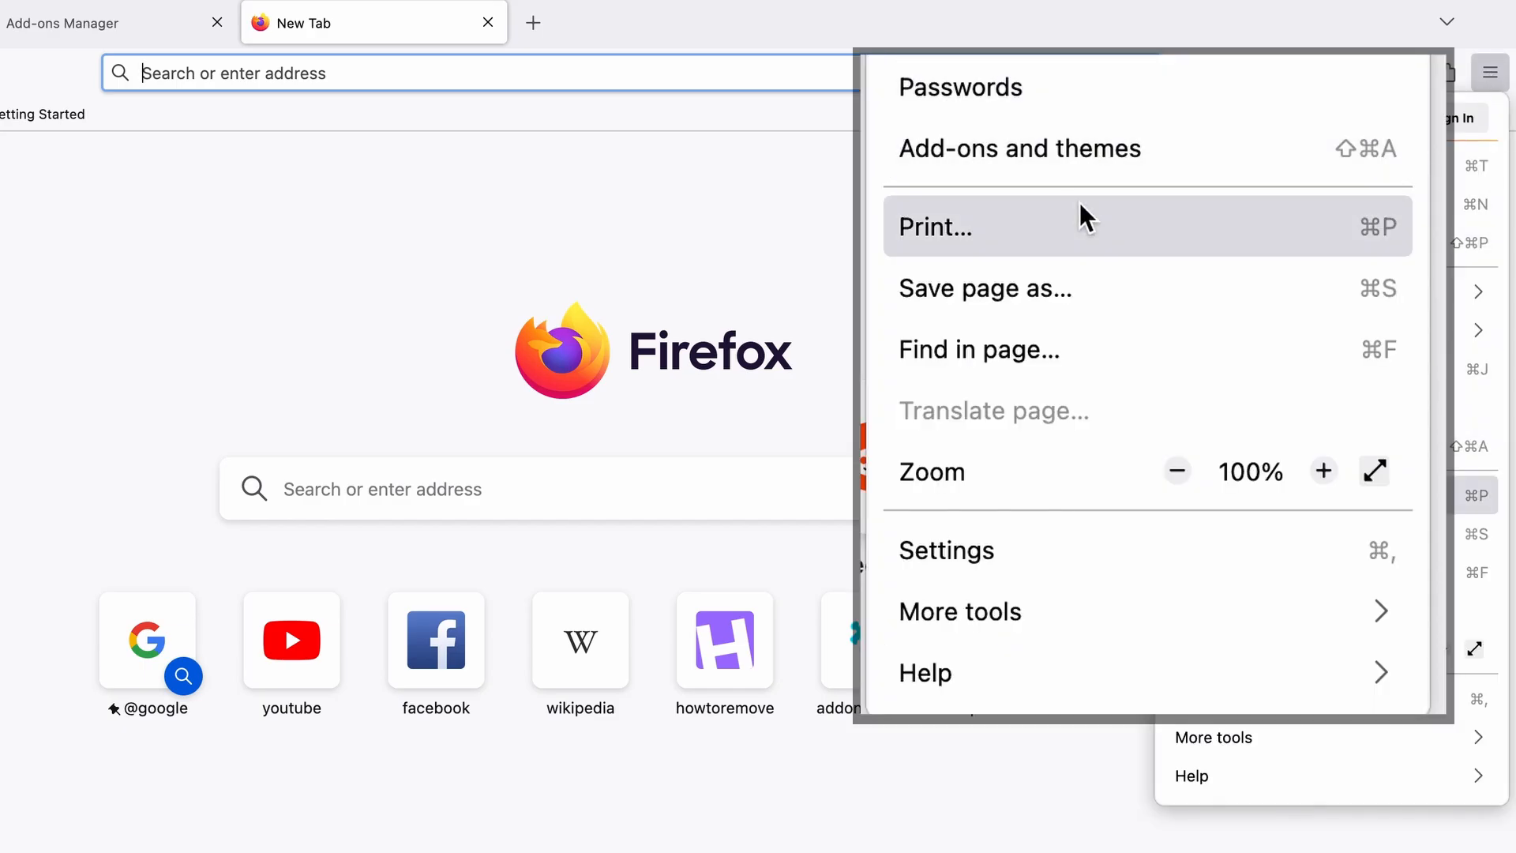
{"action": "left_click", "coordinate": [946, 550]}
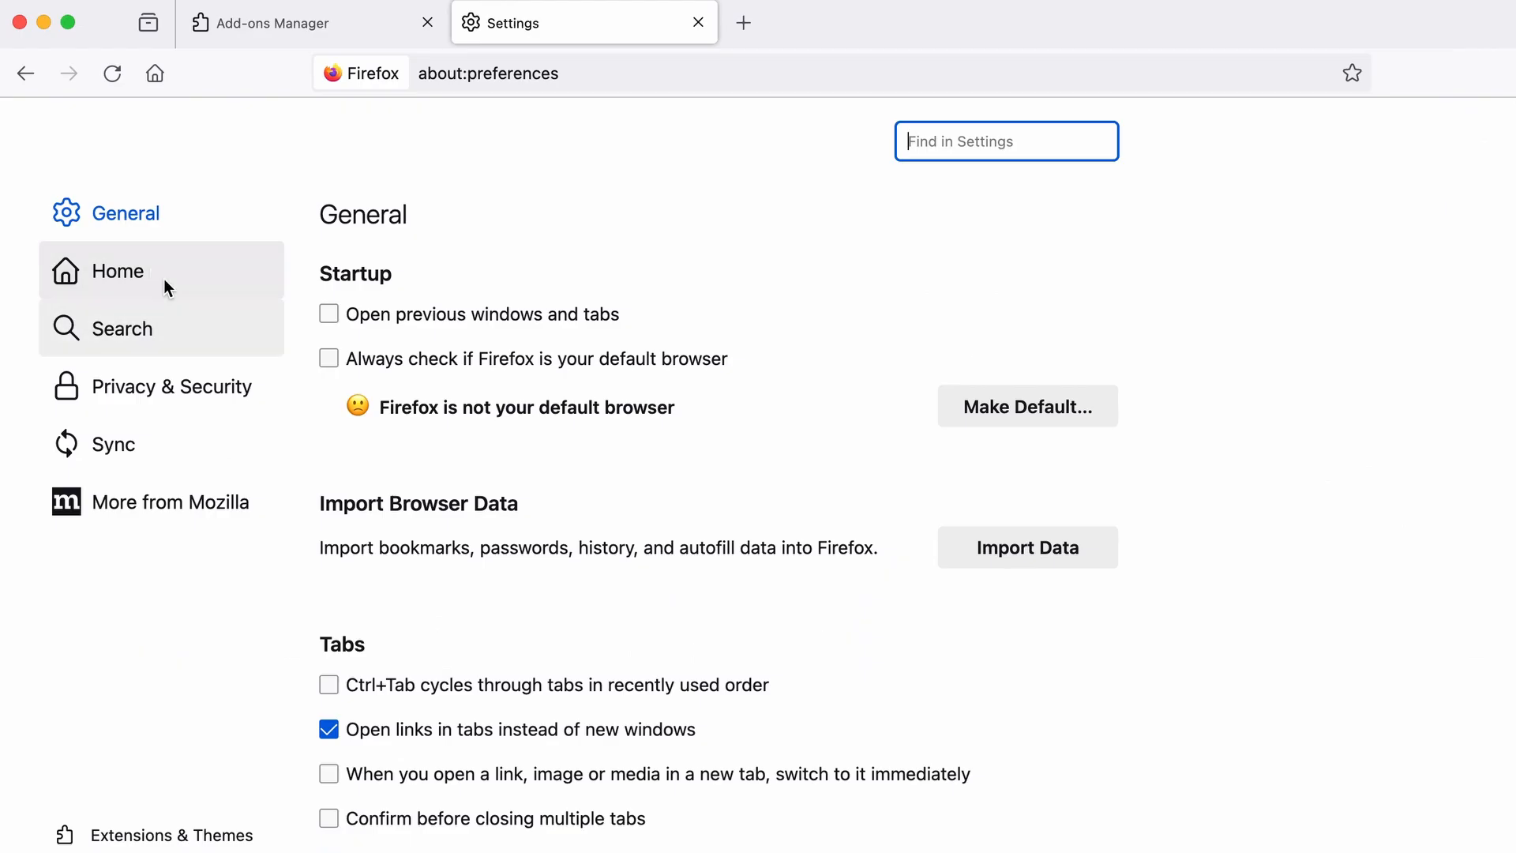
{"action": "left_click", "coordinate": [117, 270]}
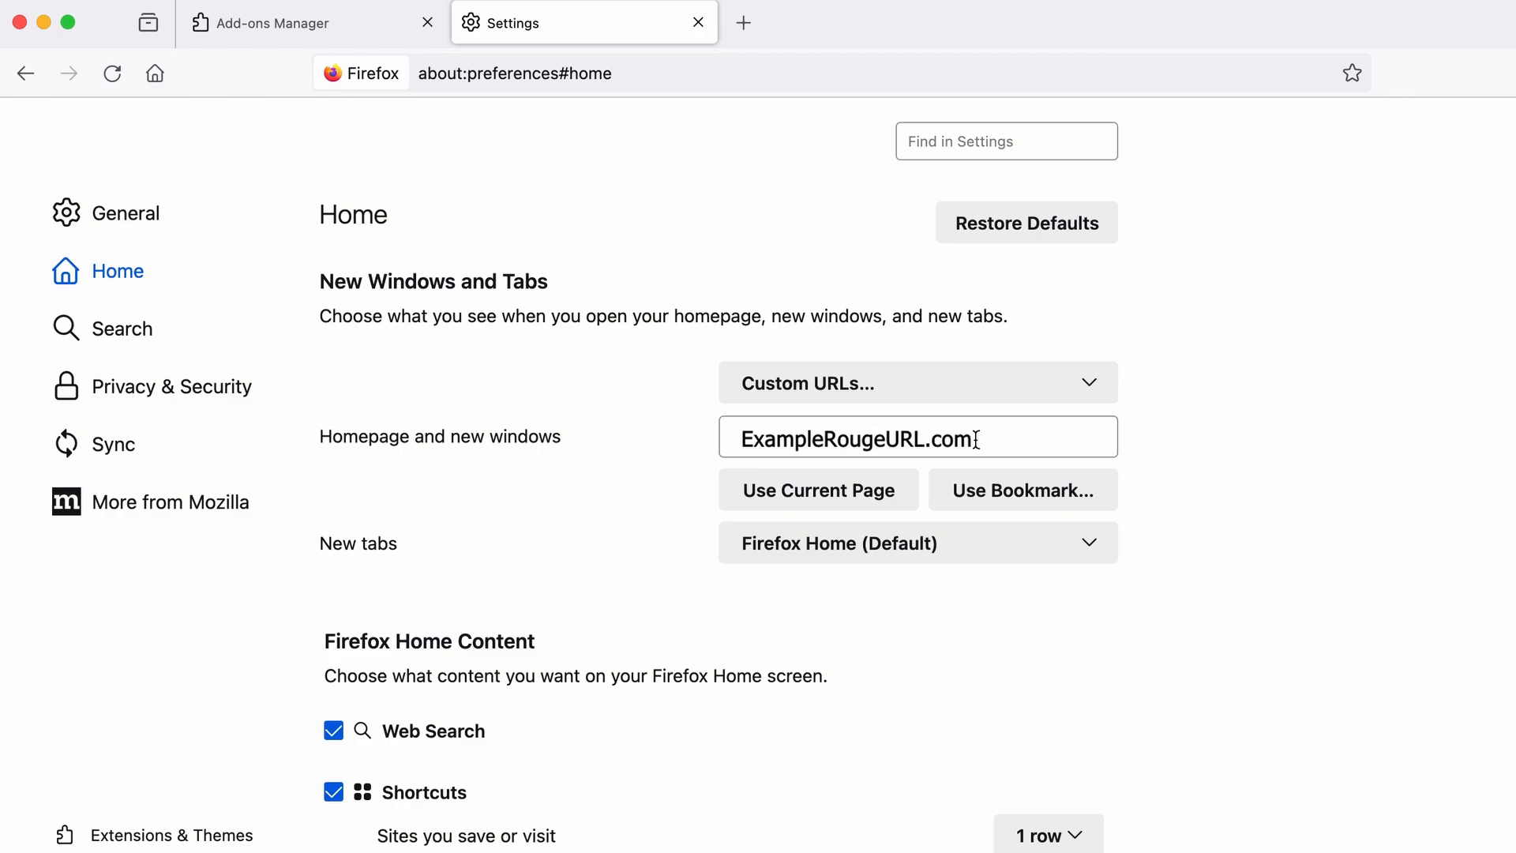
{"action": "left_click", "coordinate": [916, 437]}
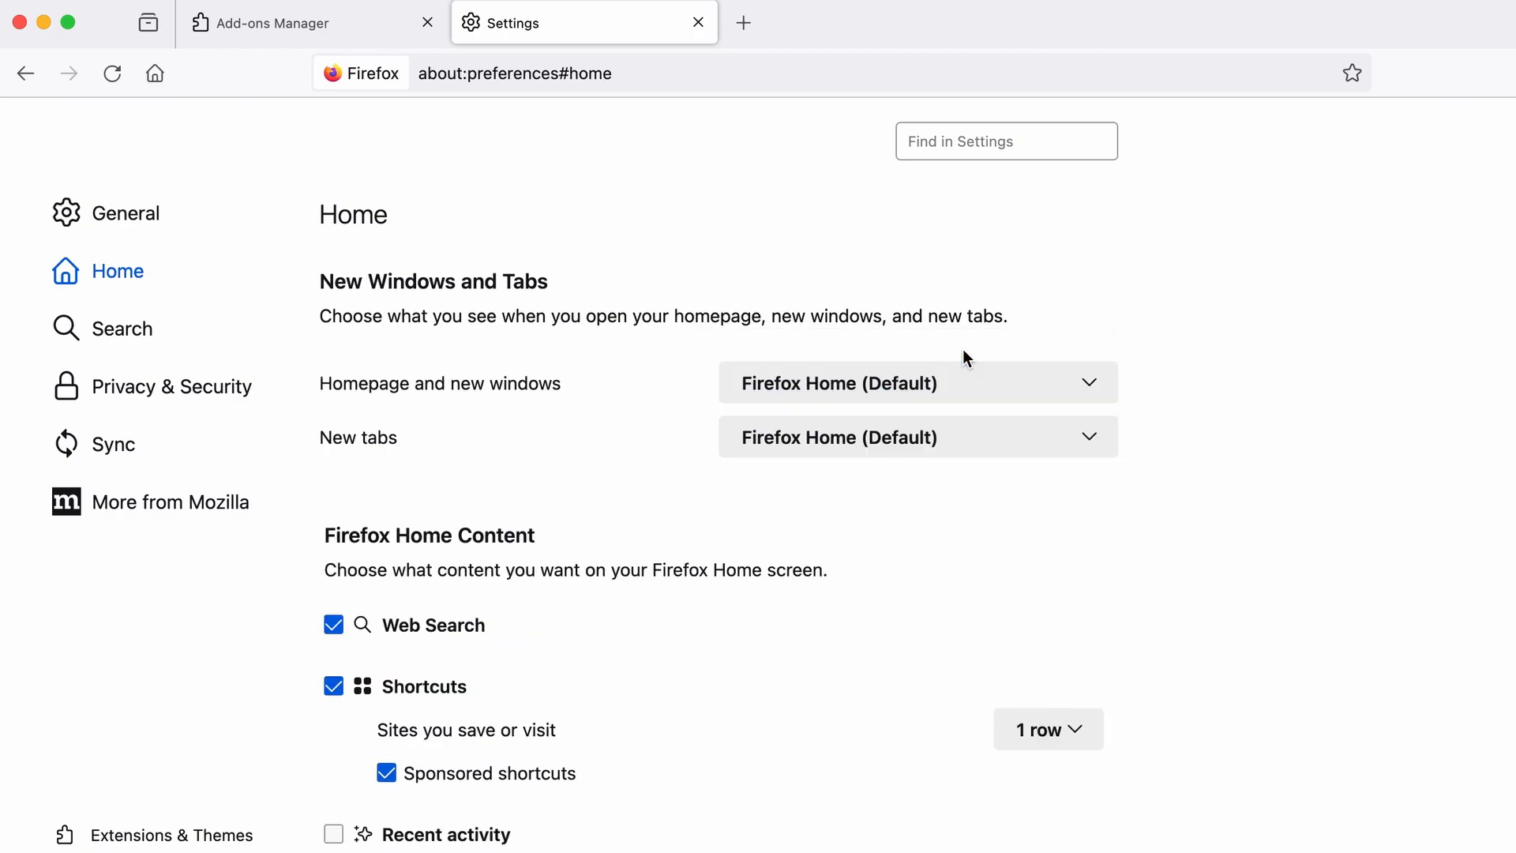
- Remove Custom Search Tool from Firefox's Search Shortcuts list
{"action": "left_click", "coordinate": [122, 329]}
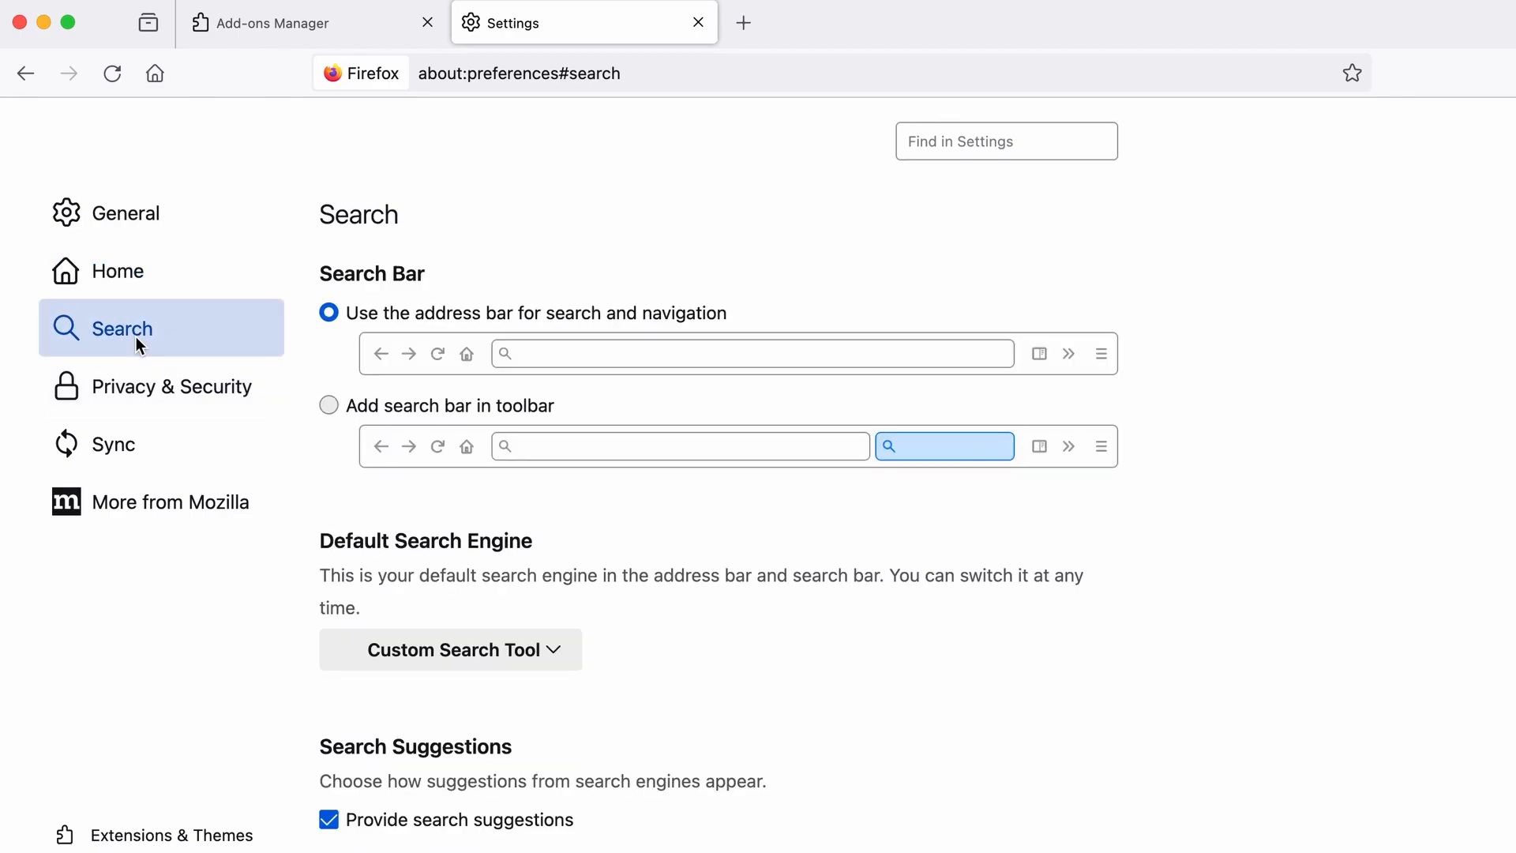
{"action": "mouse_move", "coordinate": [602, 636]}
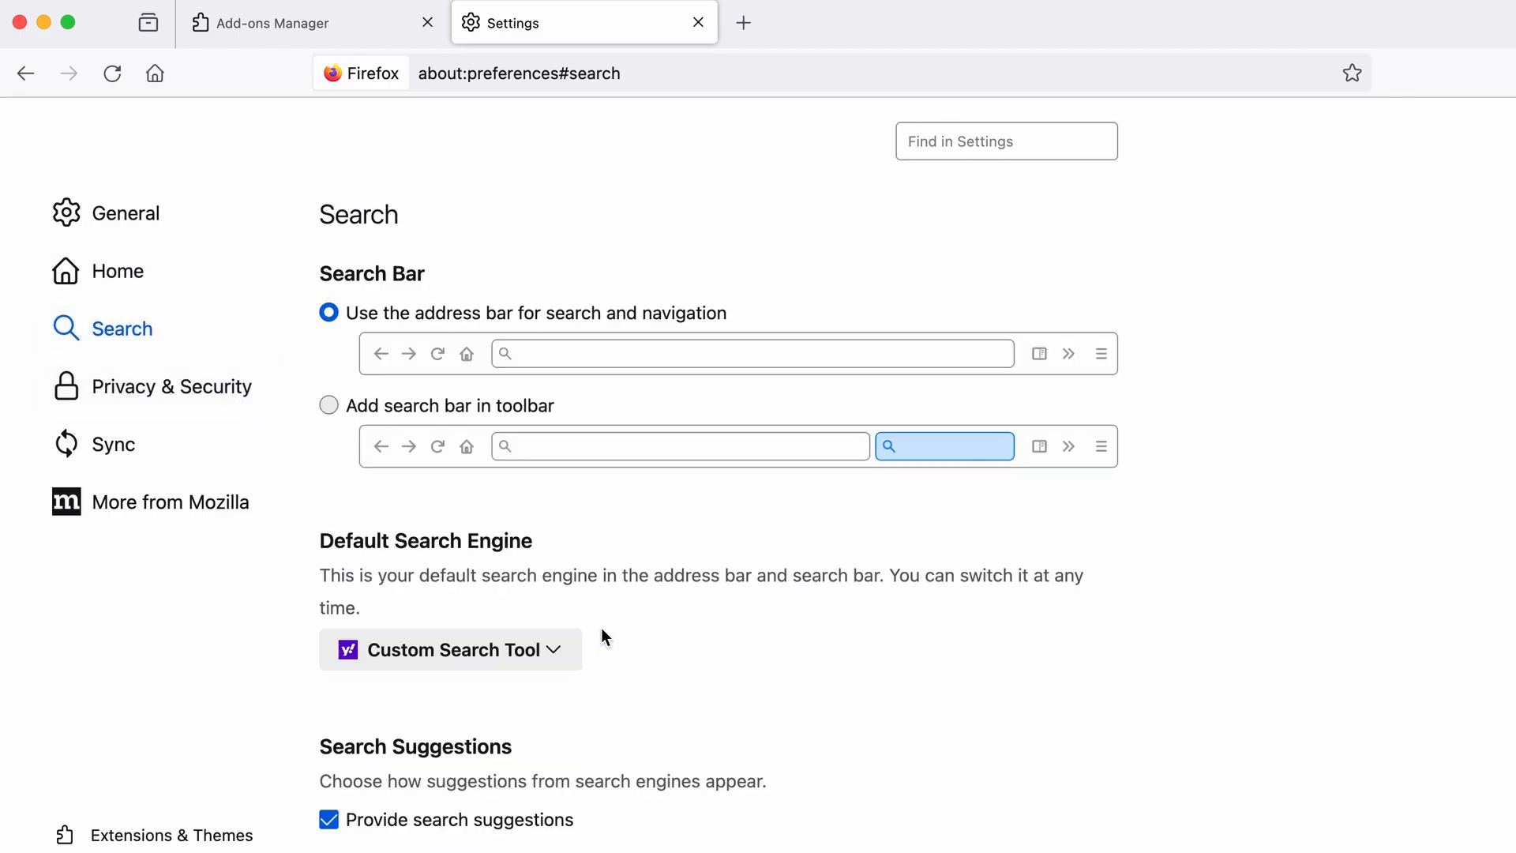
{"action": "left_click", "coordinate": [447, 649]}
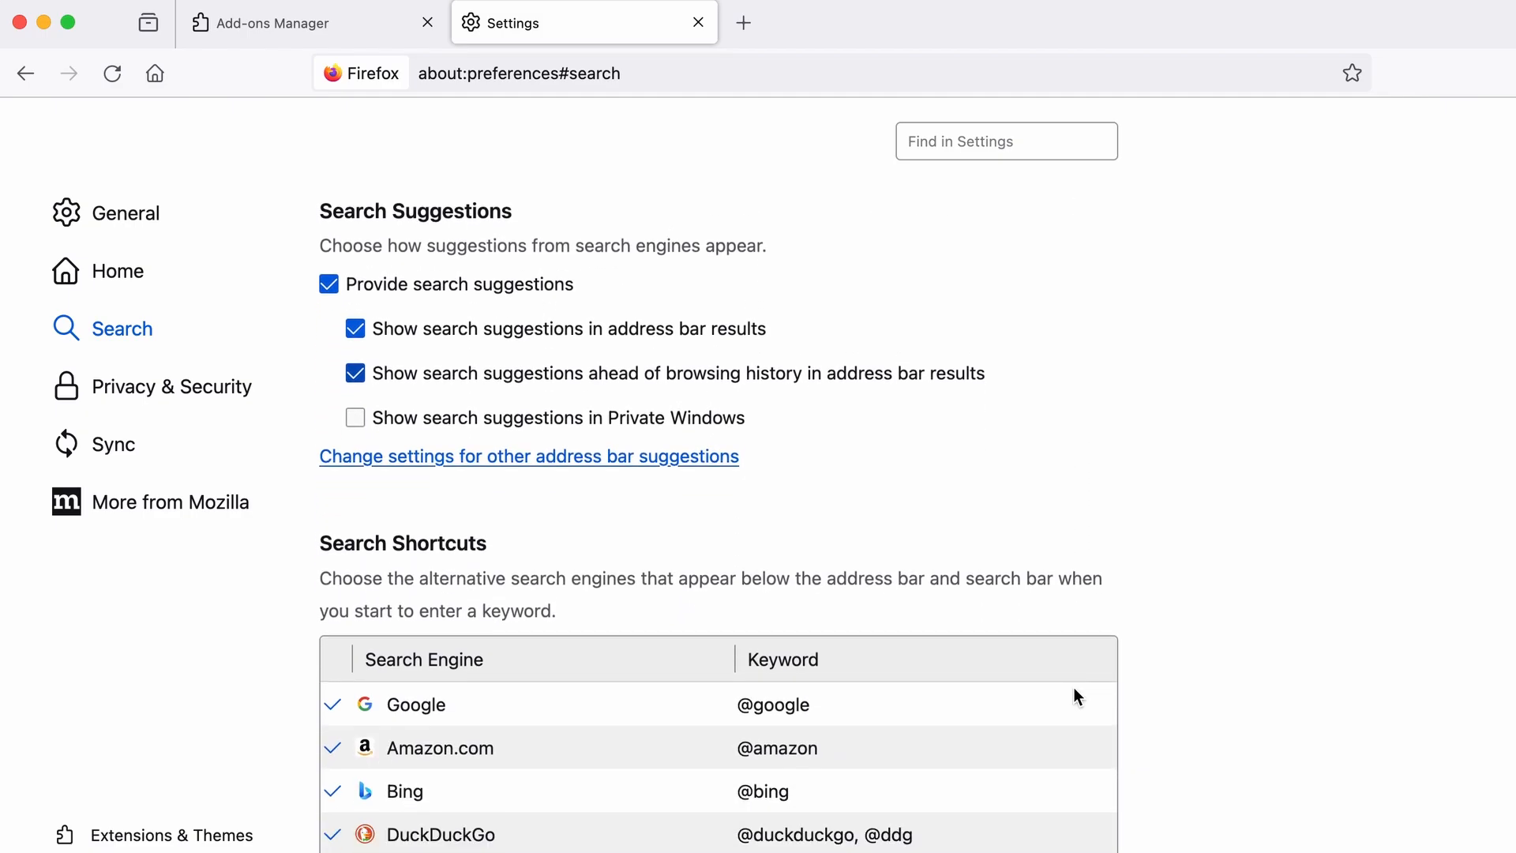
{"action": "scroll", "scroll_direction": "down", "scroll_amount": 3}
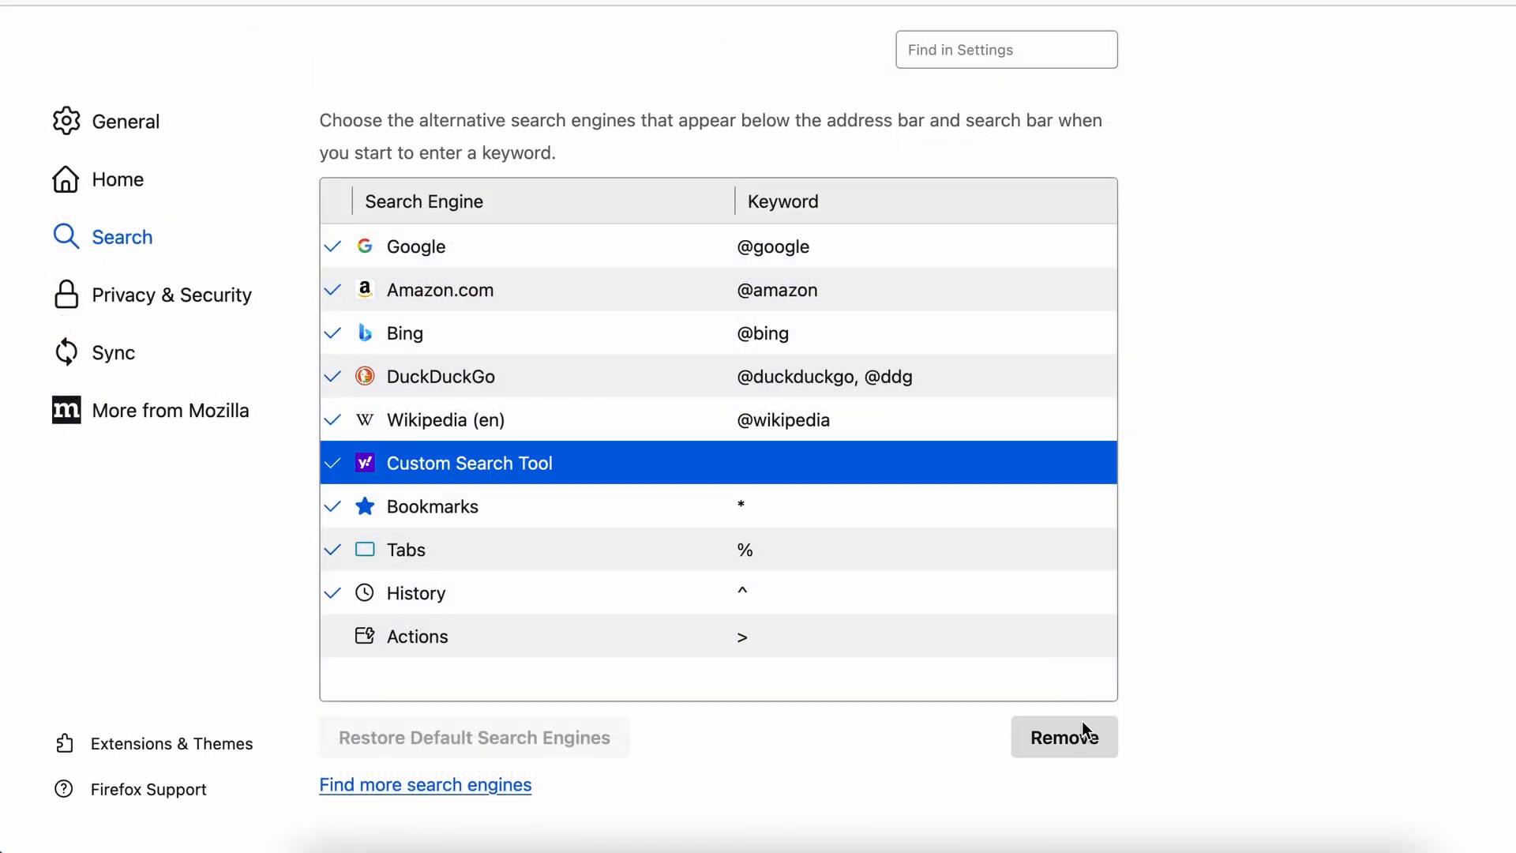
{"action": "left_click", "coordinate": [1063, 737]}
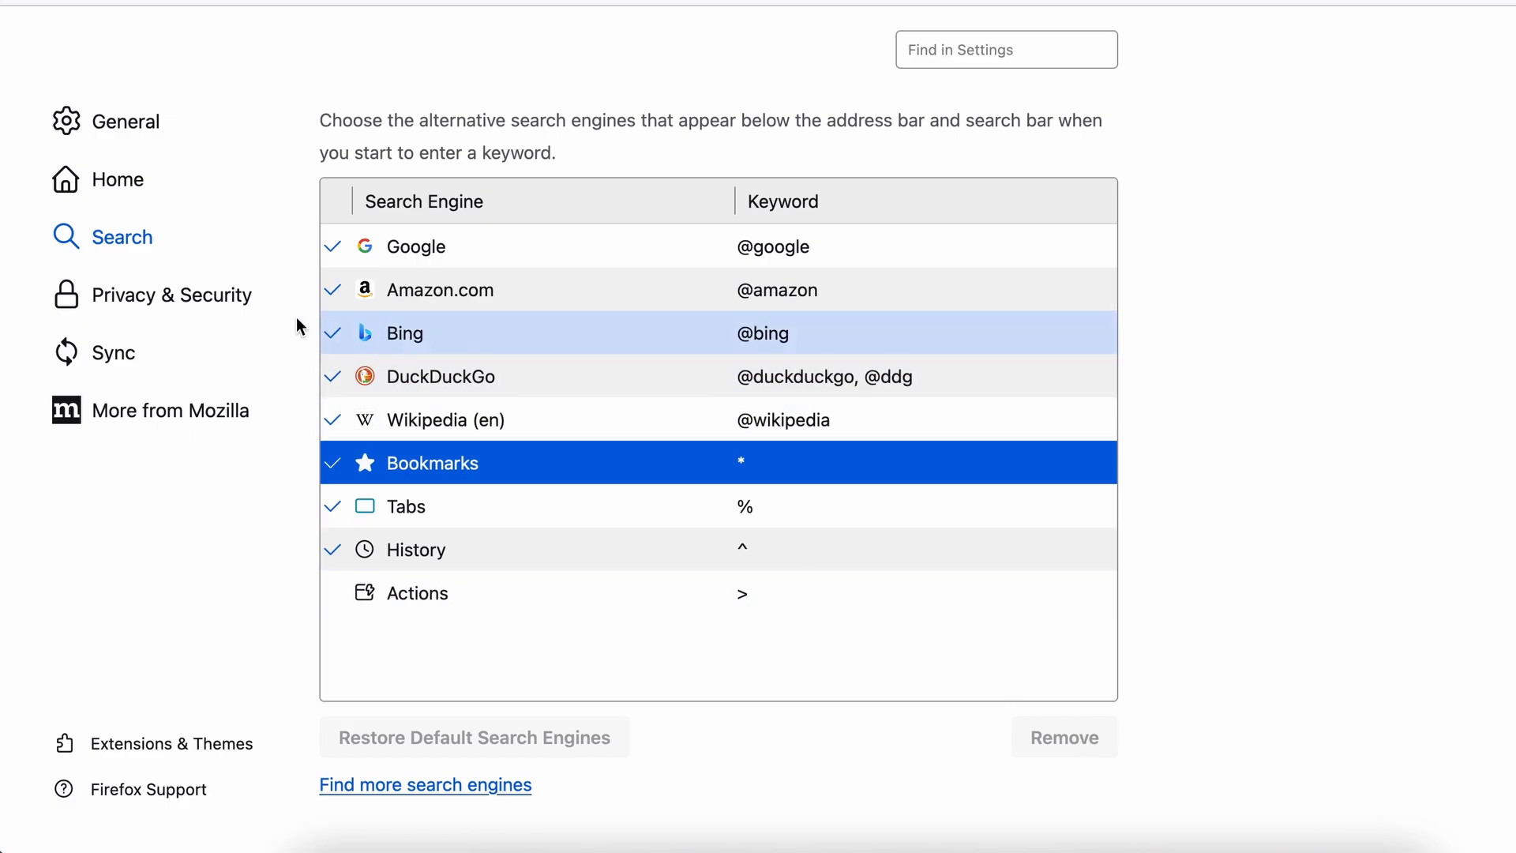
- Clear all Firefox cookies, site data and cached web content from Privacy & Security
{"action": "left_click", "coordinate": [175, 296]}
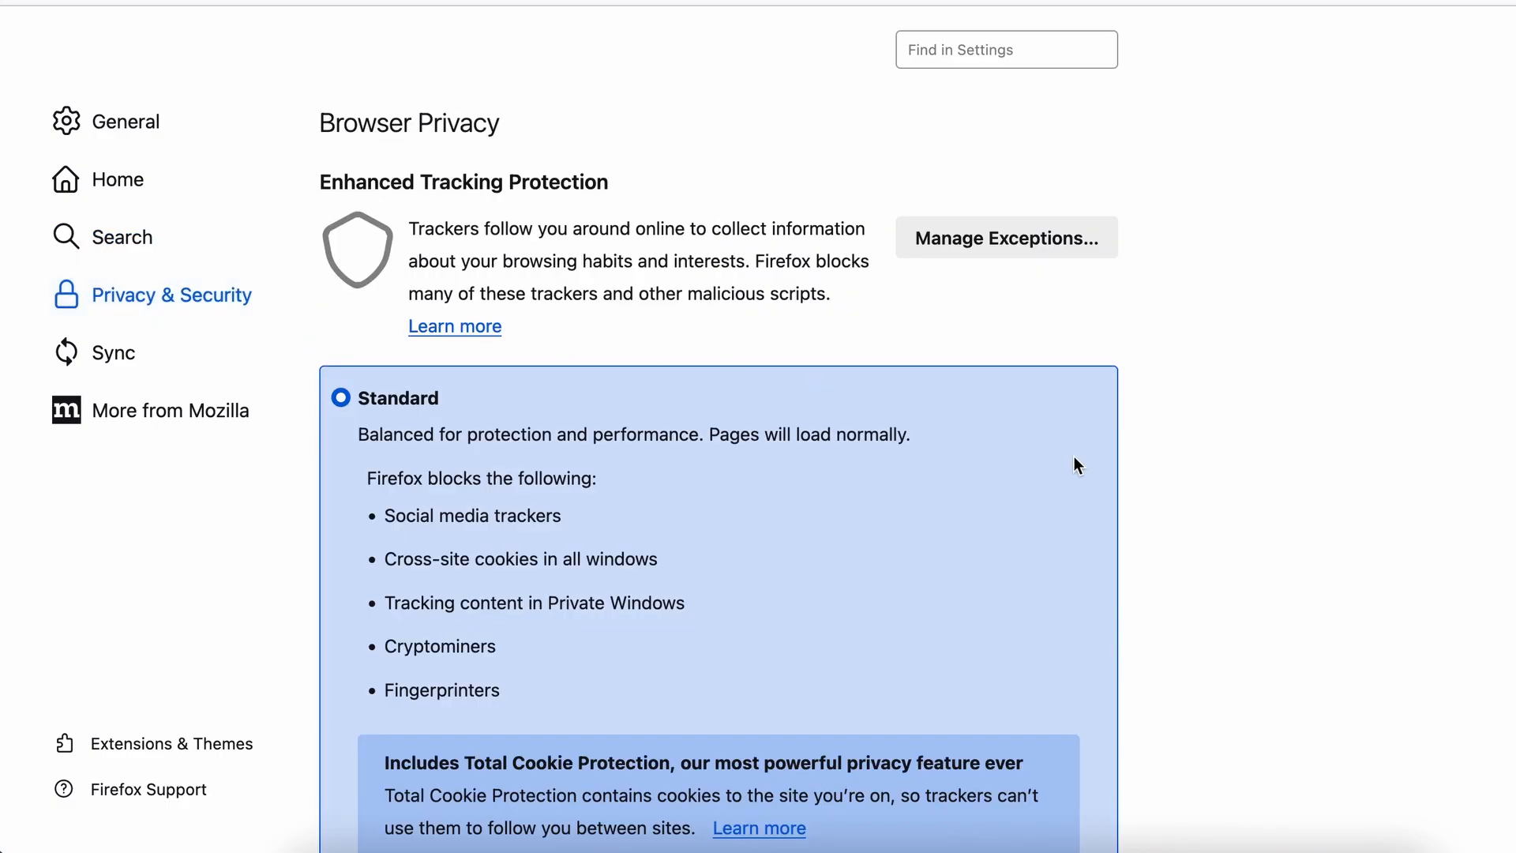
{"action": "scroll", "scroll_direction": "down", "scroll_amount": 3}
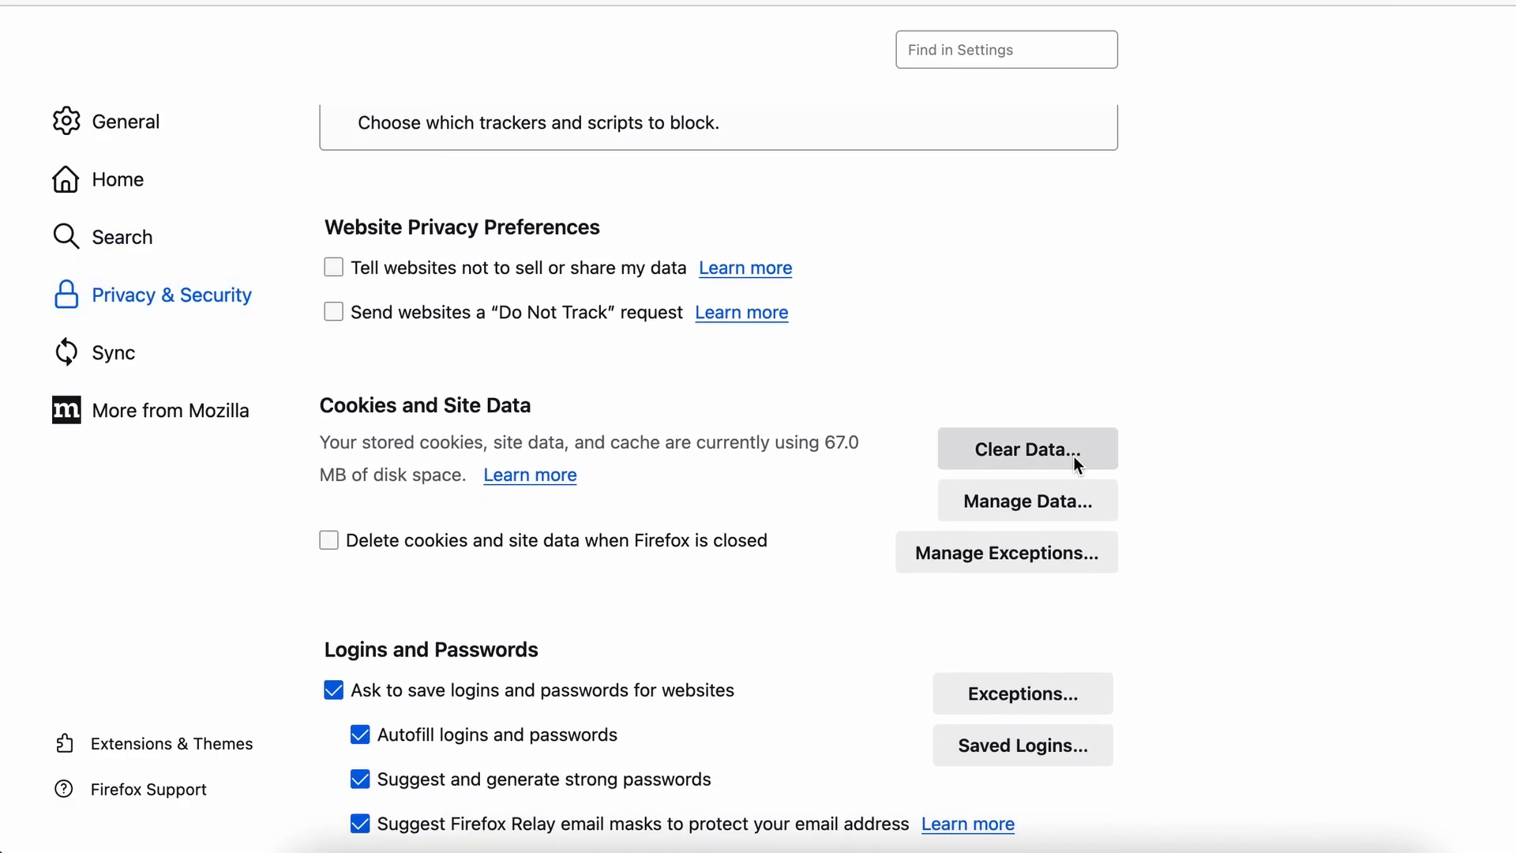
{"action": "left_click", "coordinate": [1027, 449]}
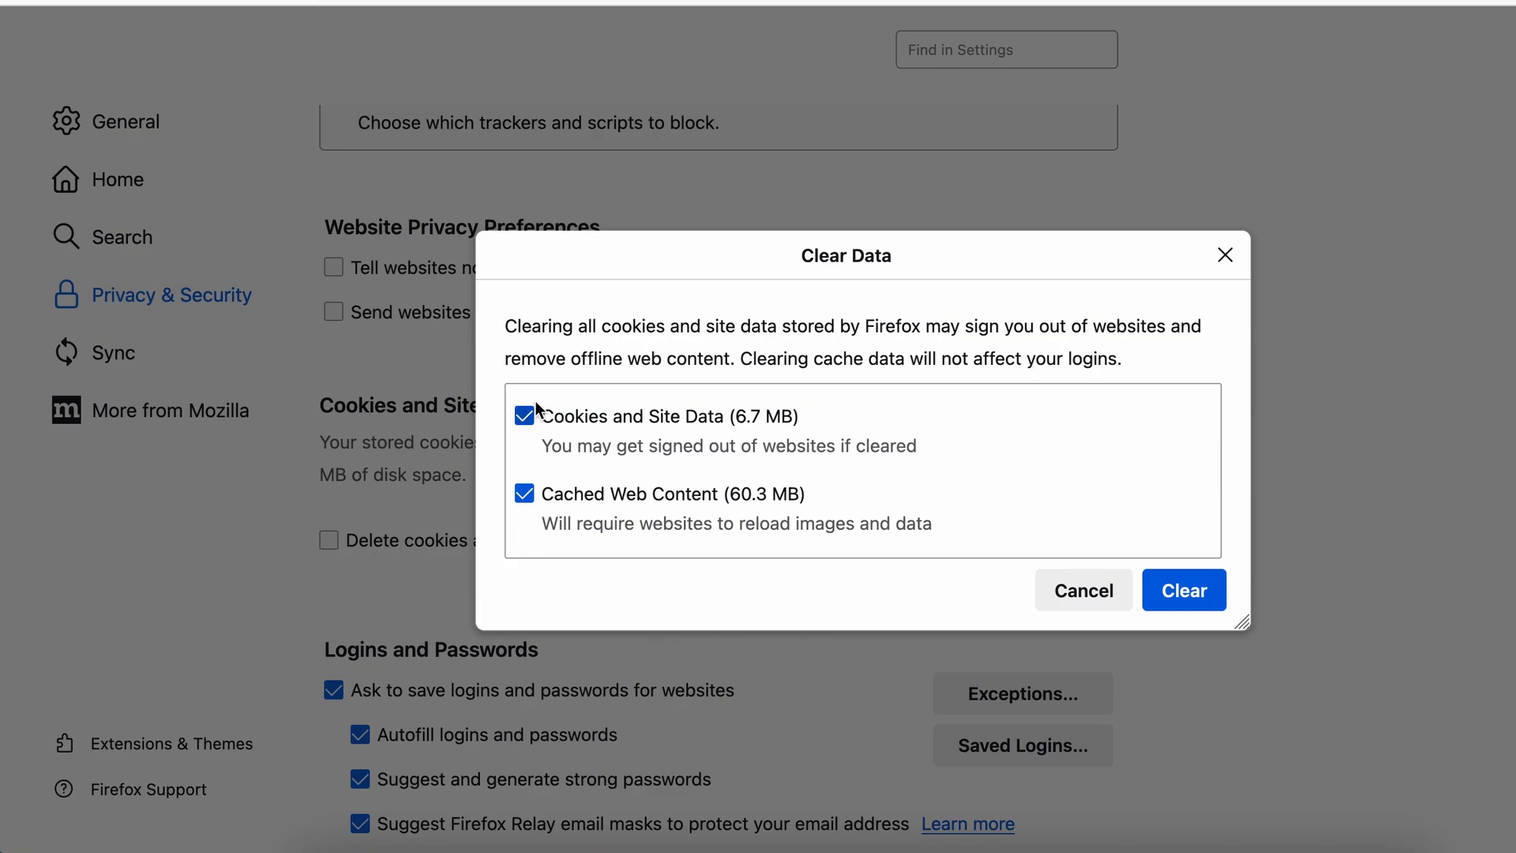
{"action": "left_click", "coordinate": [1183, 589]}
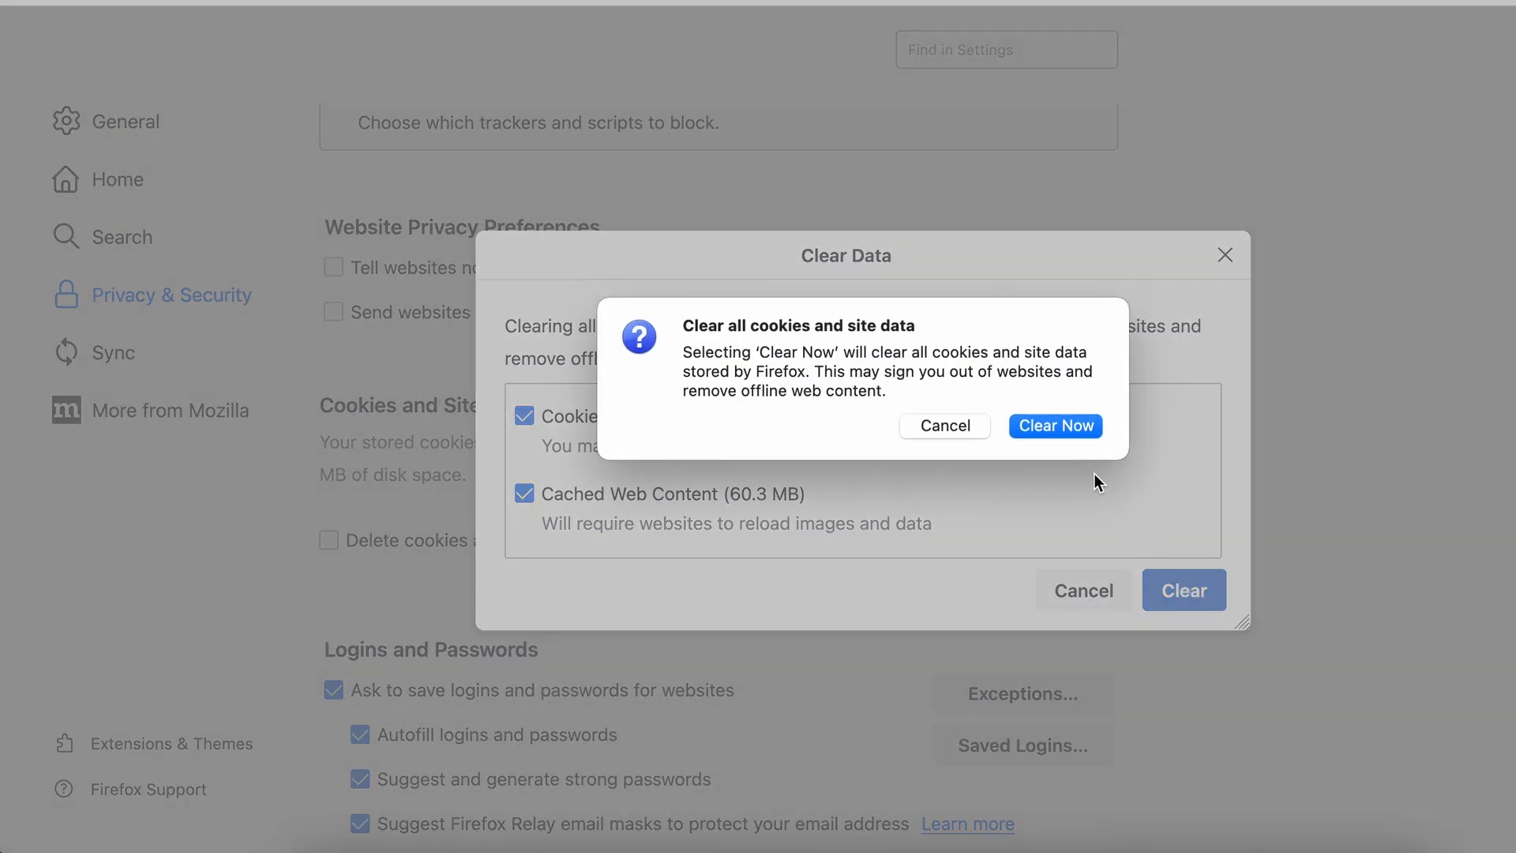
{"action": "left_click", "coordinate": [1055, 425]}
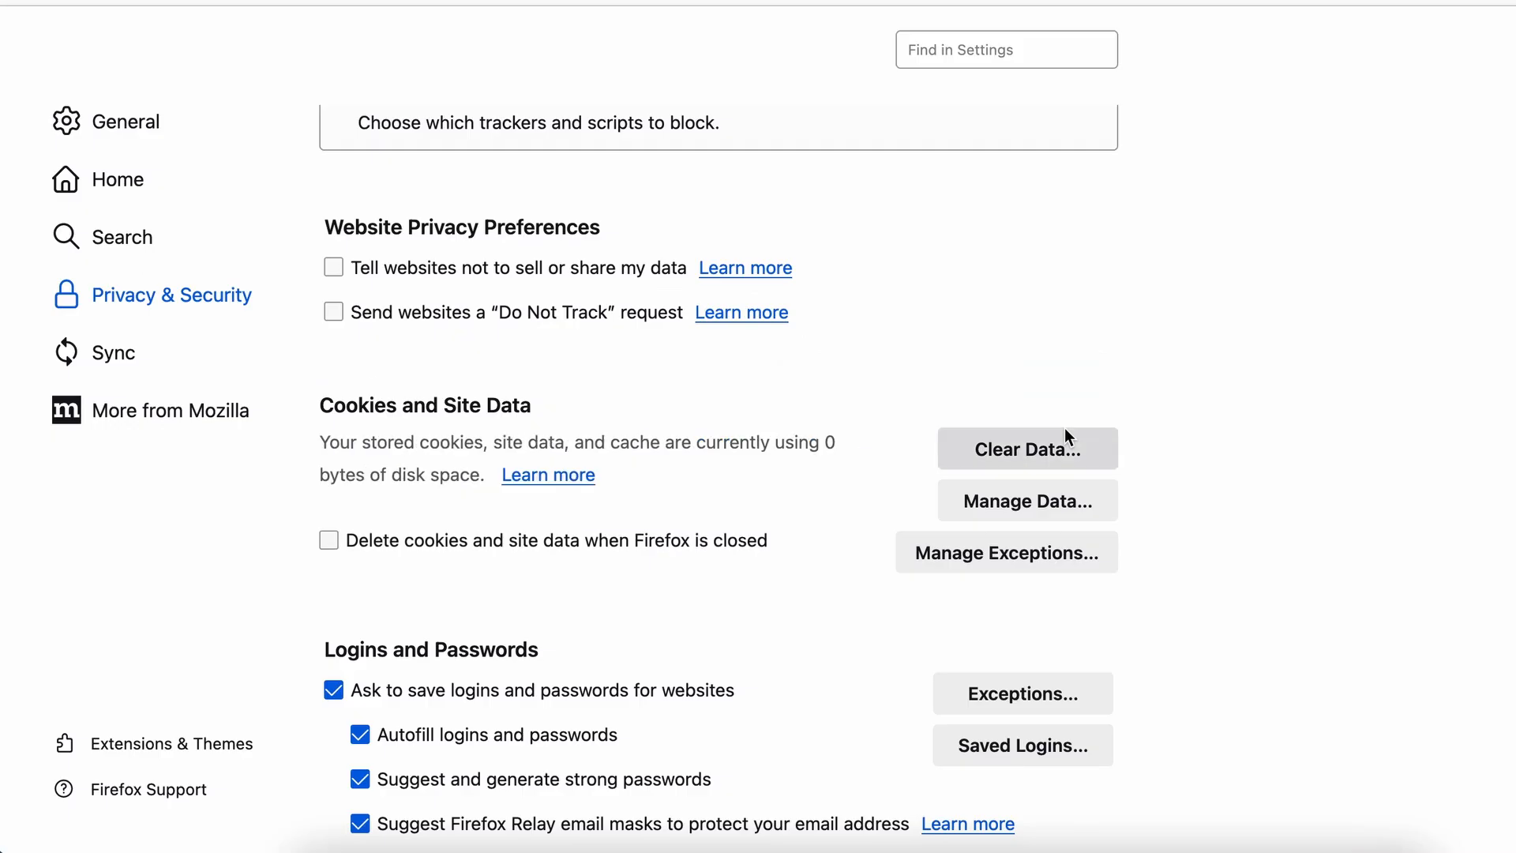
- Show the list of websites granted location permission
{"action": "scroll", "scroll_direction": "down", "scroll_amount": 3}
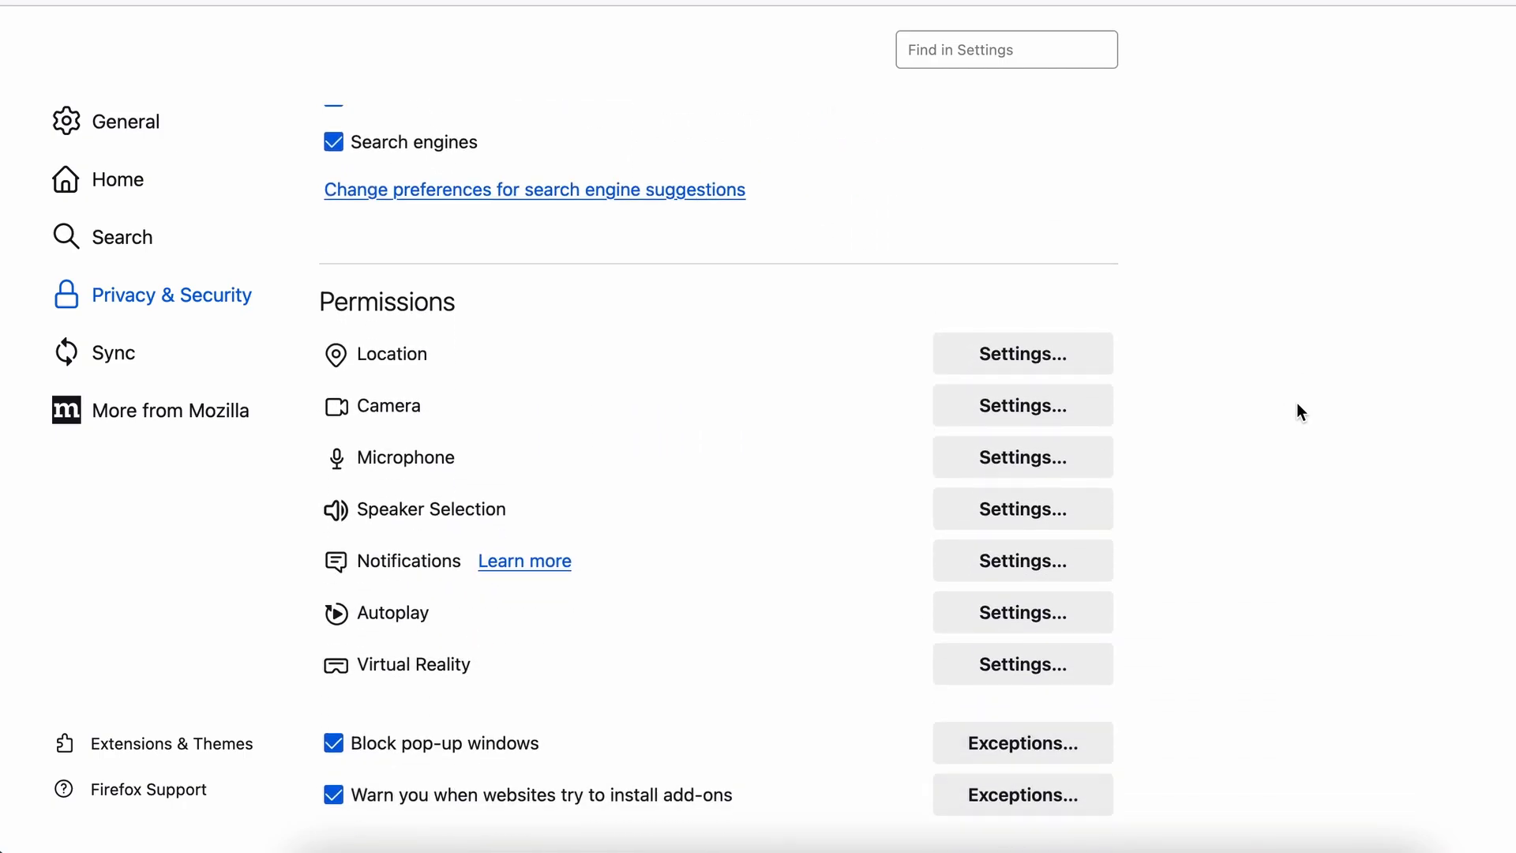
{"action": "left_click", "coordinate": [1021, 352]}
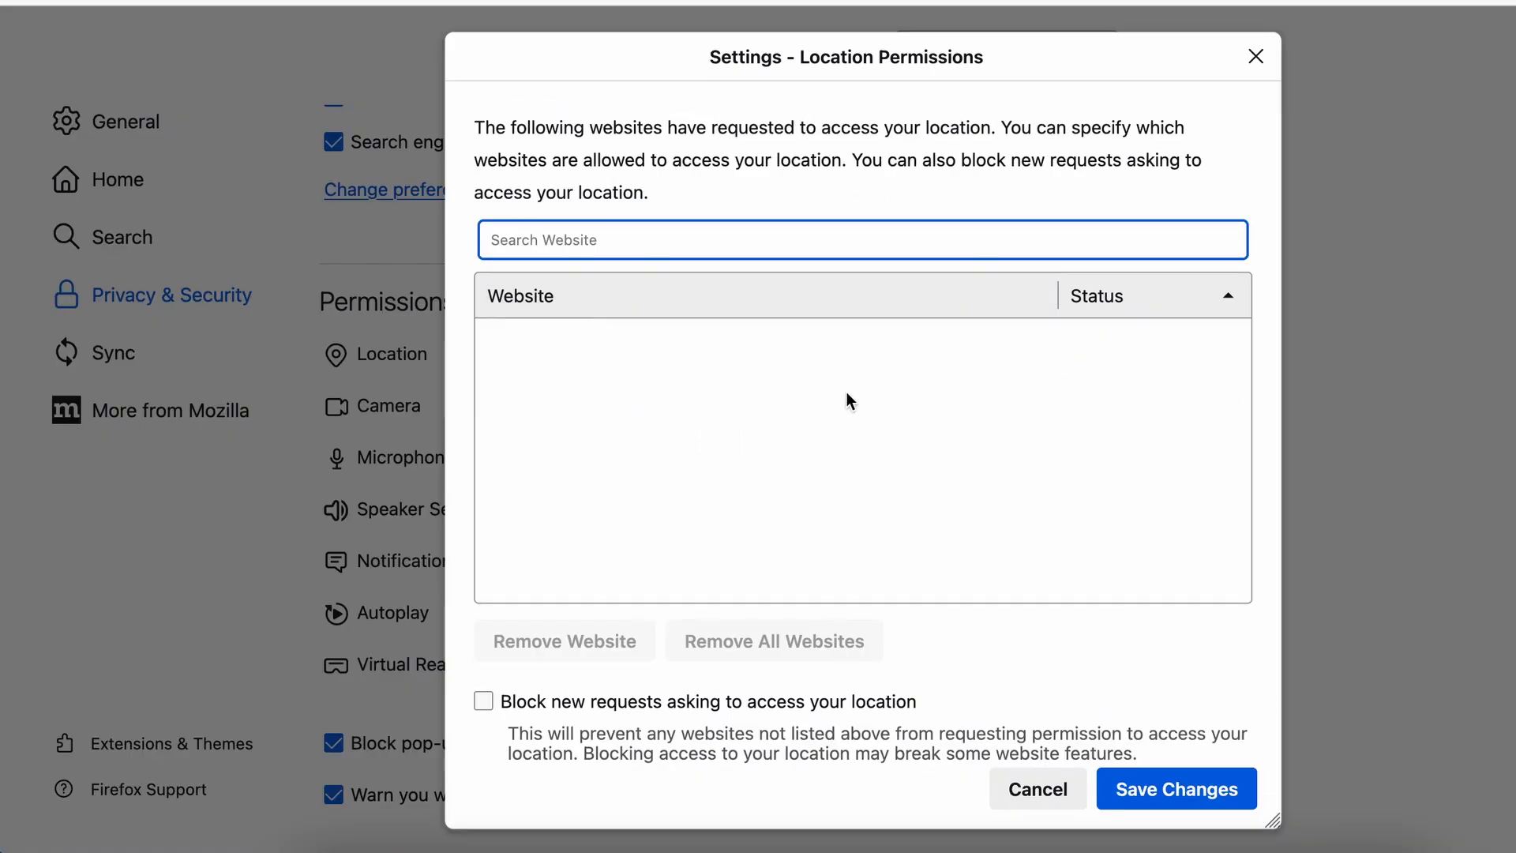